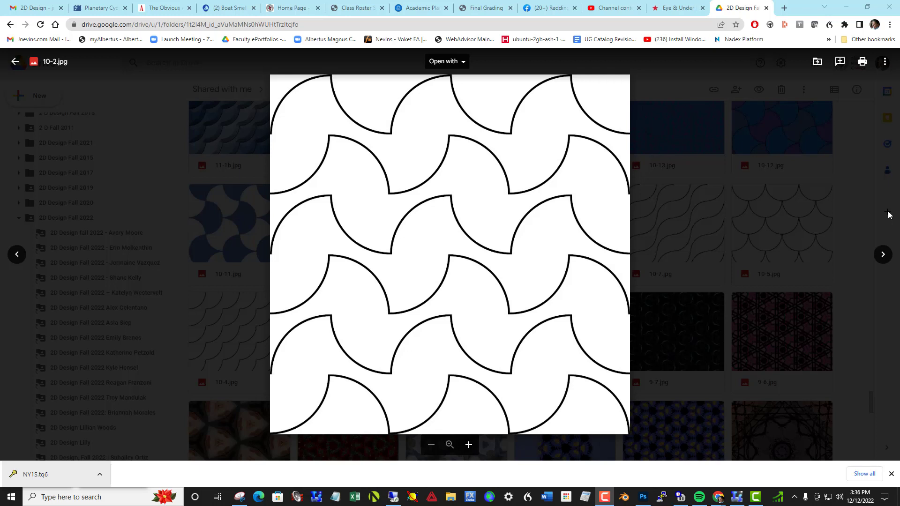
mouse_move(318, 115)
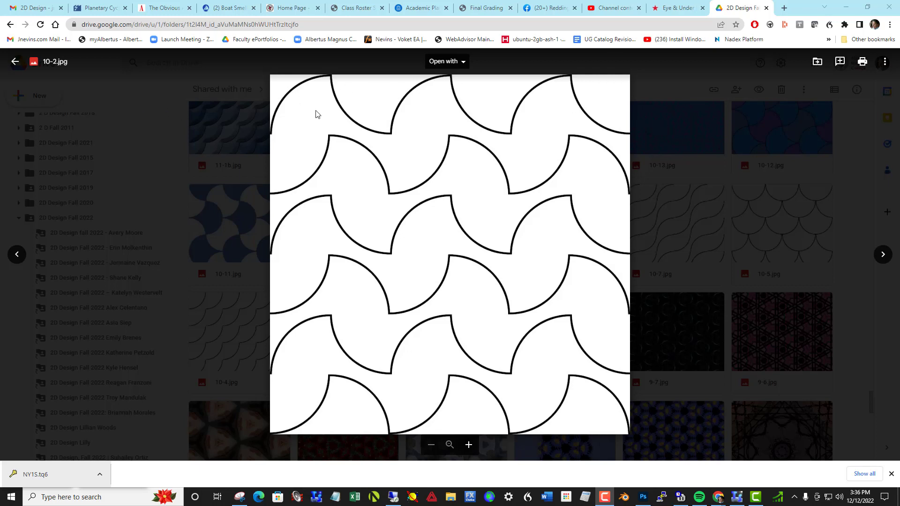
mouse_move(859, 218)
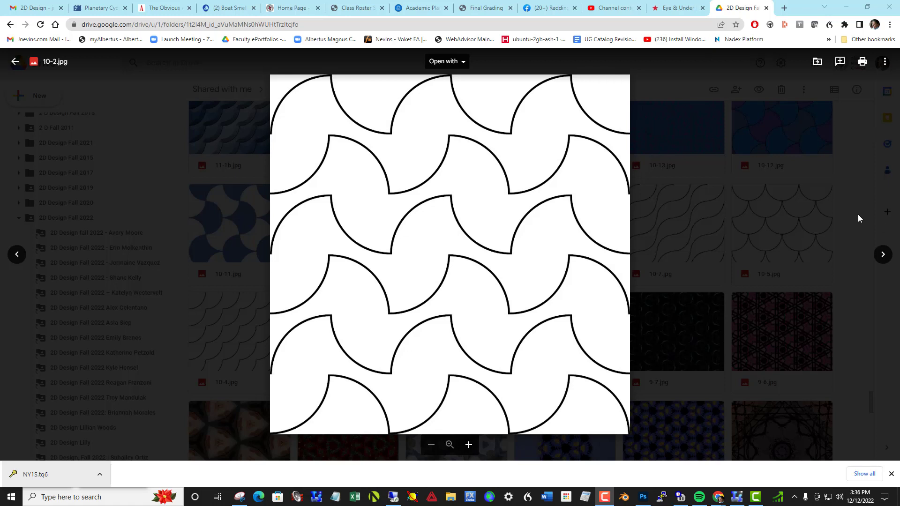
mouse_move(830, 245)
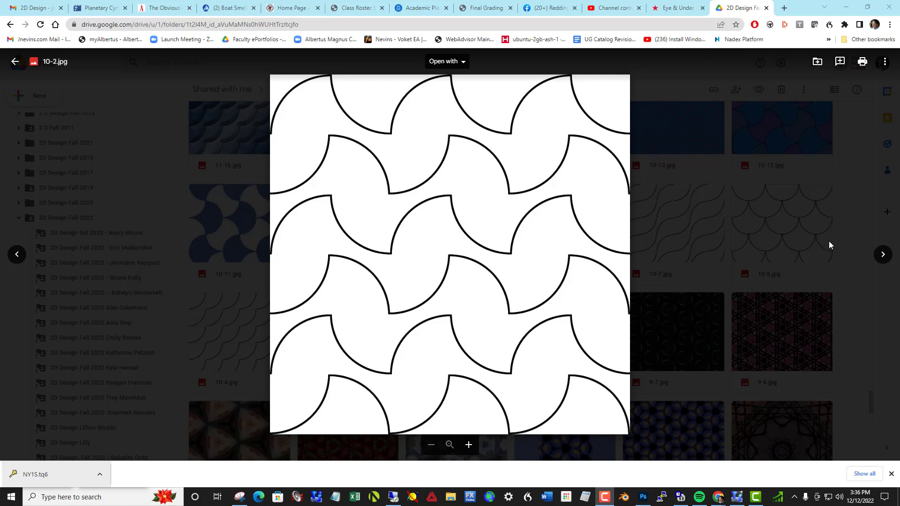
mouse_move(781, 243)
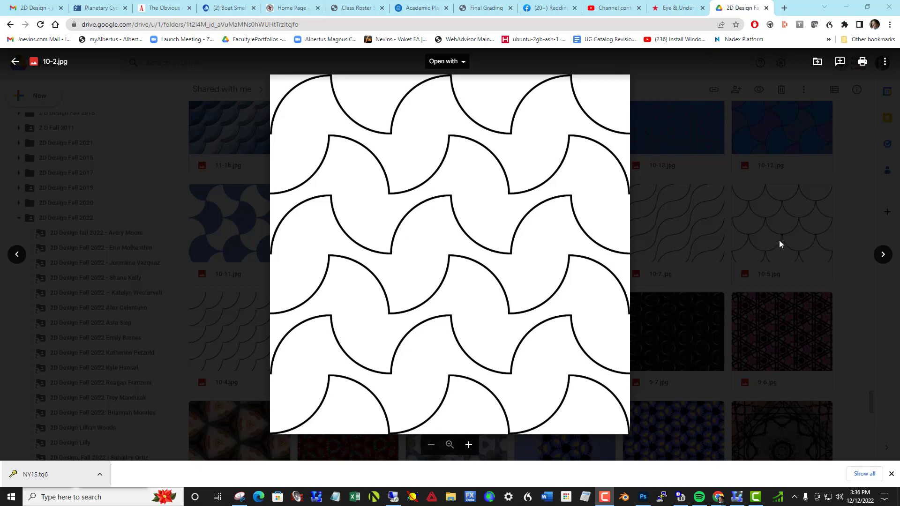
mouse_move(520, 232)
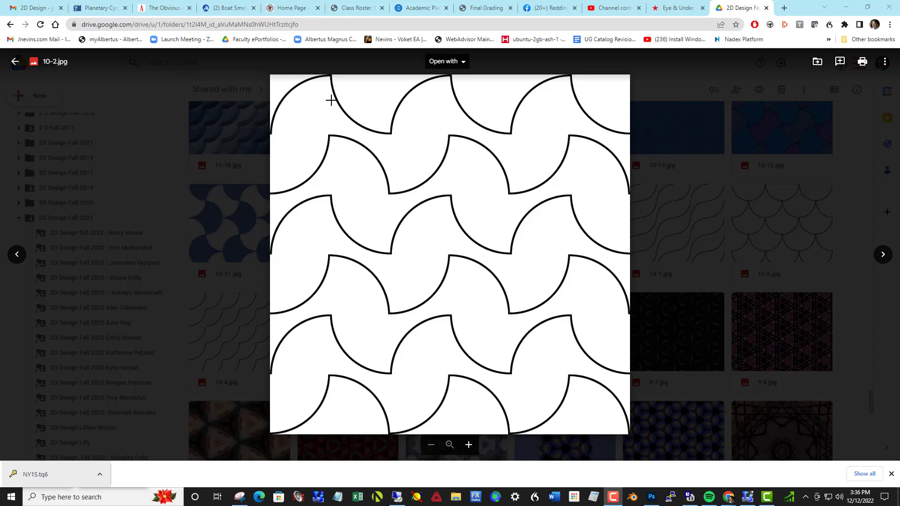
mouse_move(328, 81)
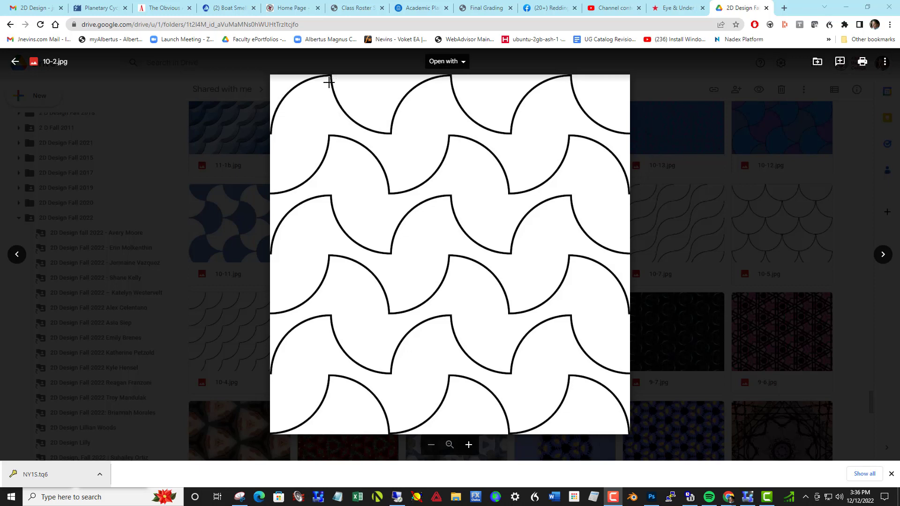
mouse_move(316, 140)
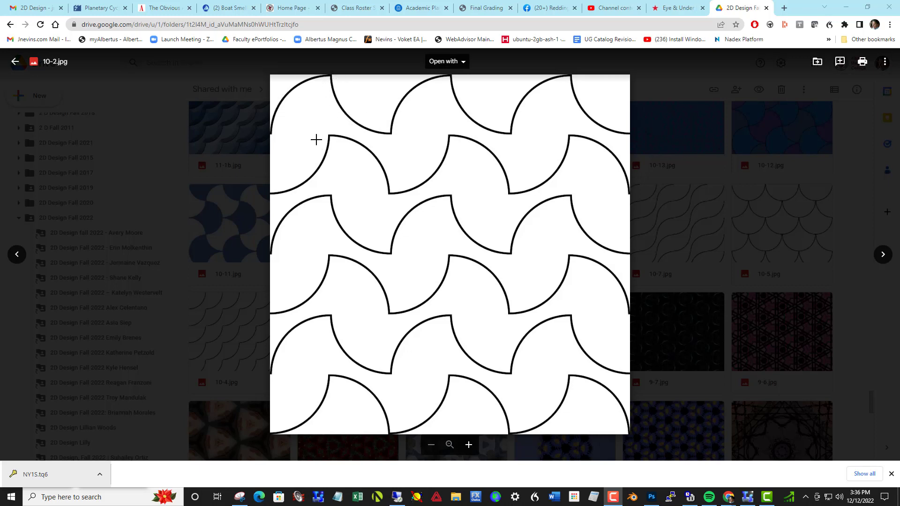
mouse_move(374, 118)
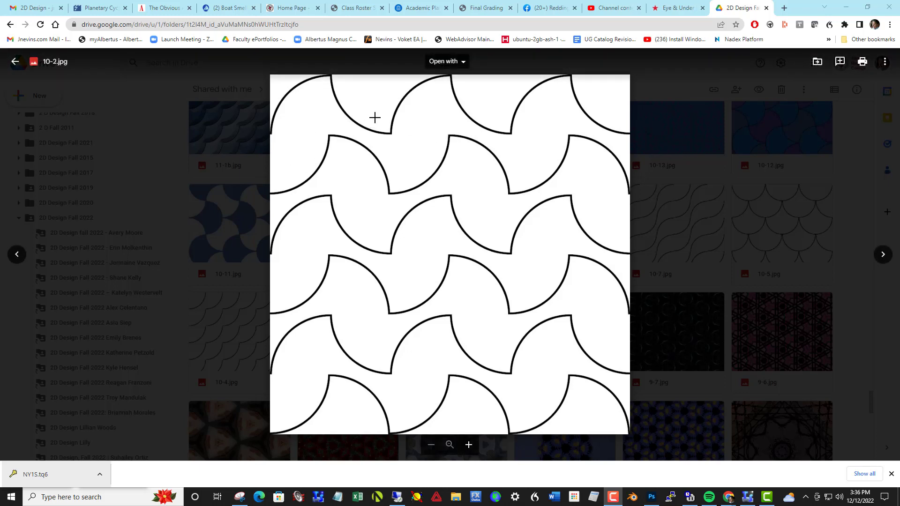
mouse_move(405, 91)
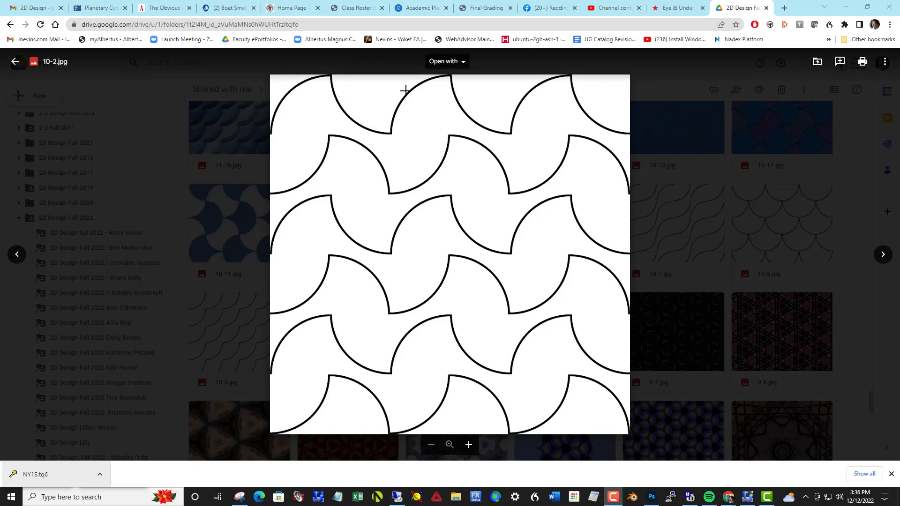
mouse_move(386, 193)
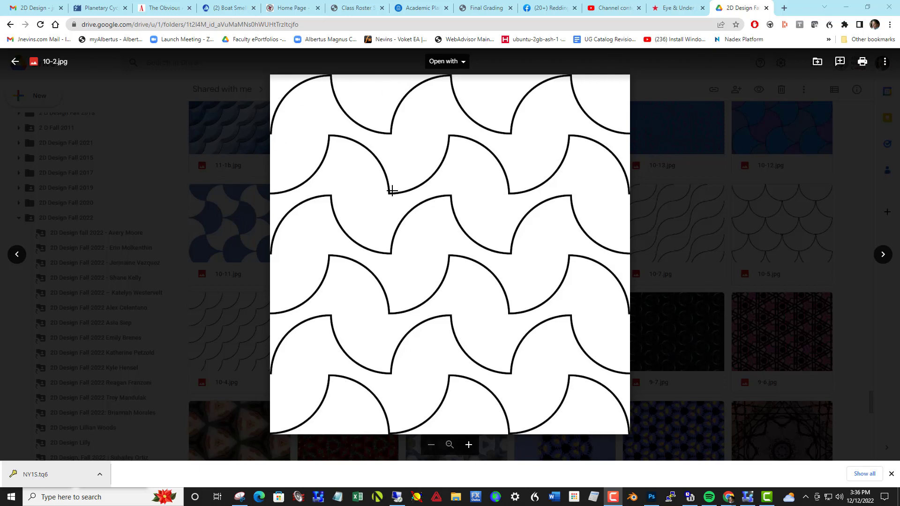
mouse_move(563, 124)
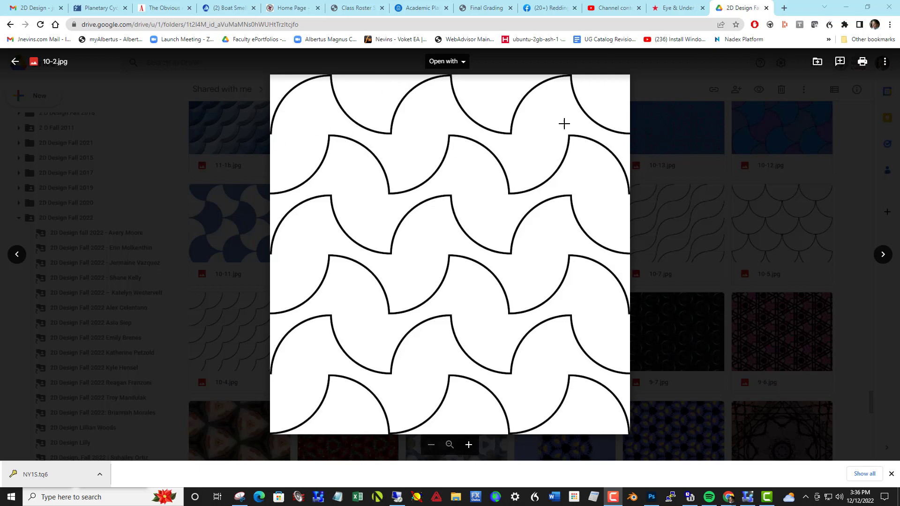
mouse_move(354, 254)
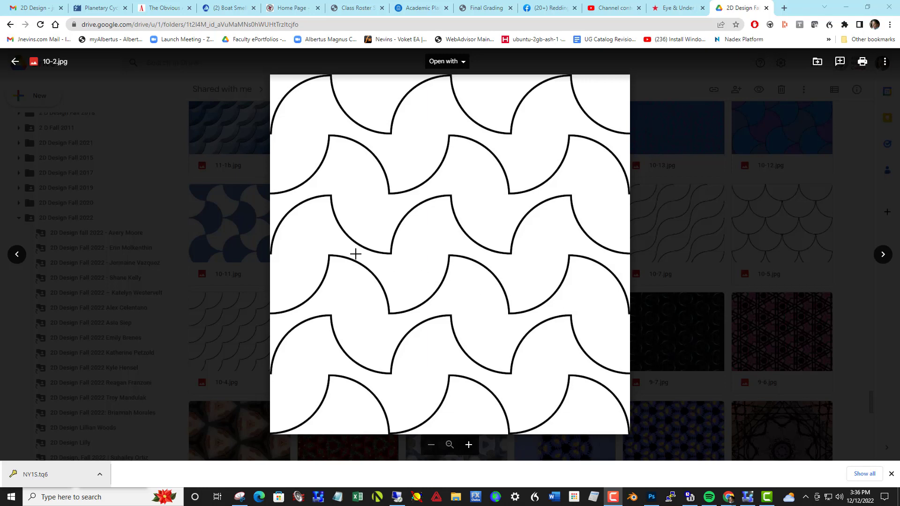
Step: Step from the 10-2.jpg preview to the adjacent 10-7.jpg design
click(882, 255)
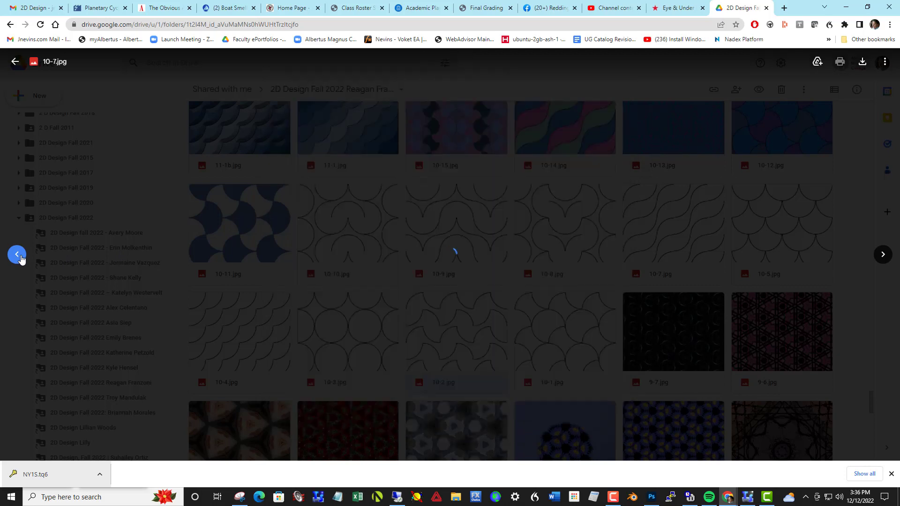
Step: Step the previewer through 10-8.jpg and 10-9.jpg to the 10-10.jpg pattern
click(880, 254)
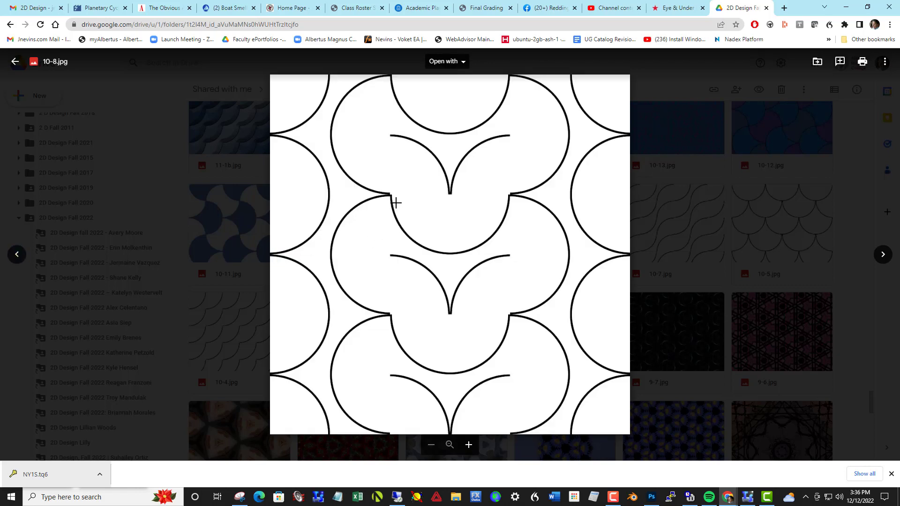
mouse_move(512, 200)
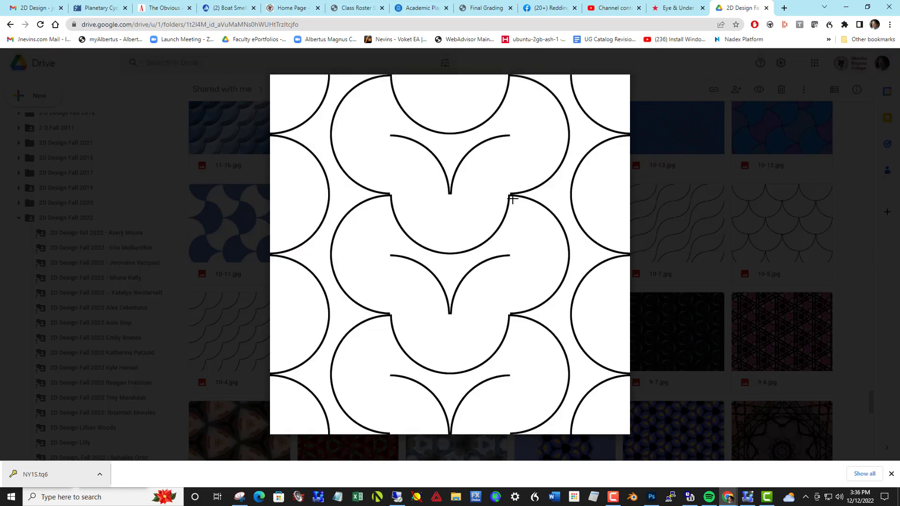
mouse_move(423, 206)
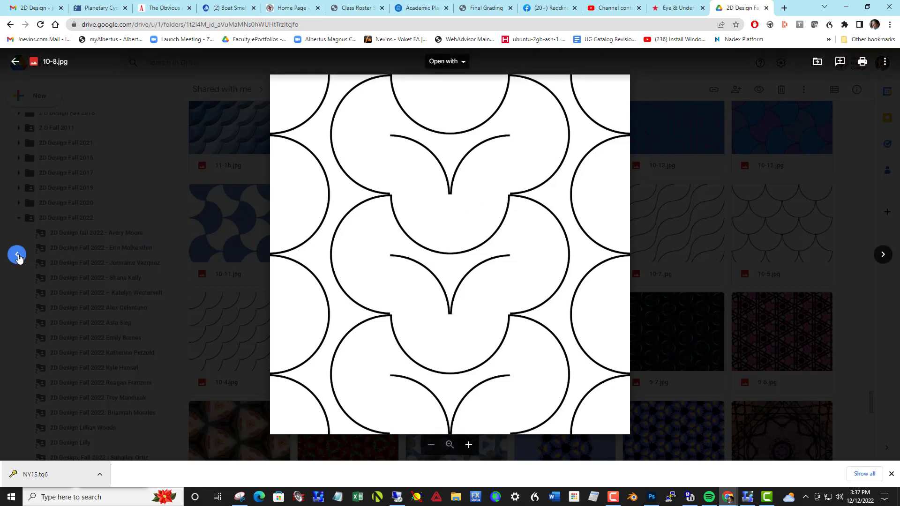
click(882, 254)
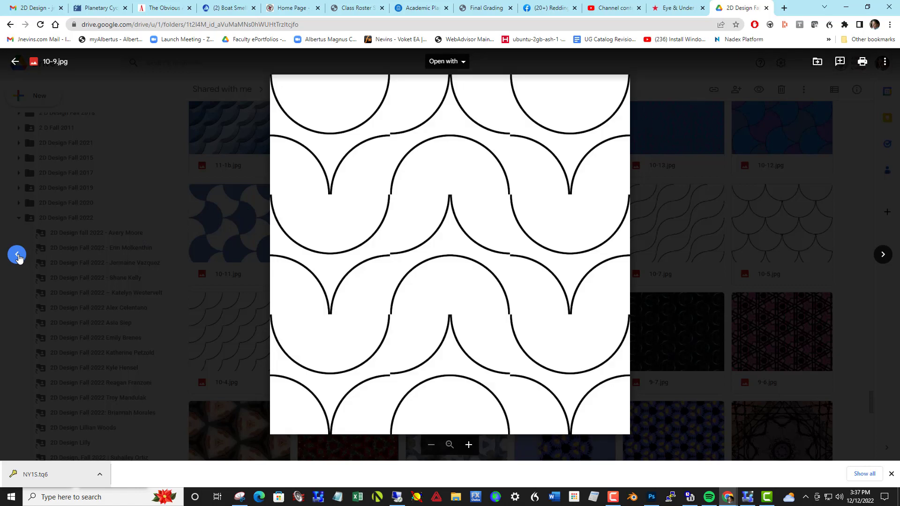
mouse_move(389, 138)
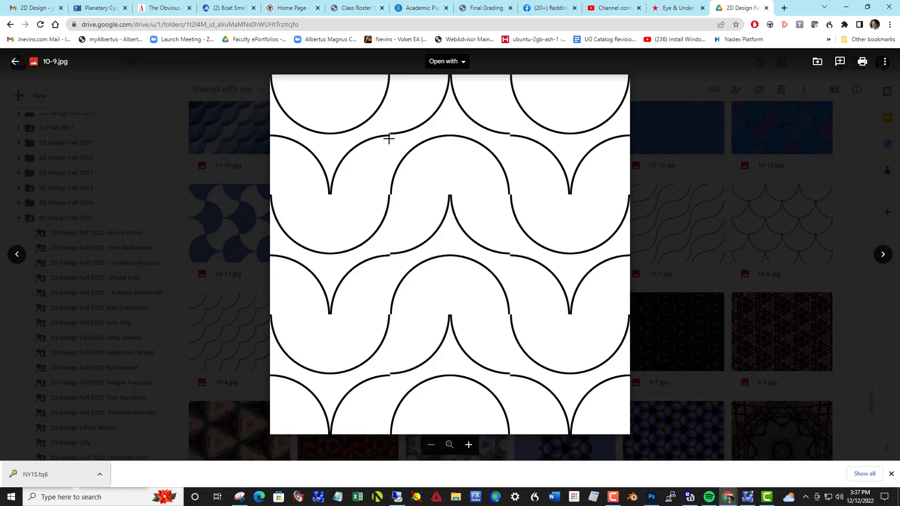
mouse_move(478, 171)
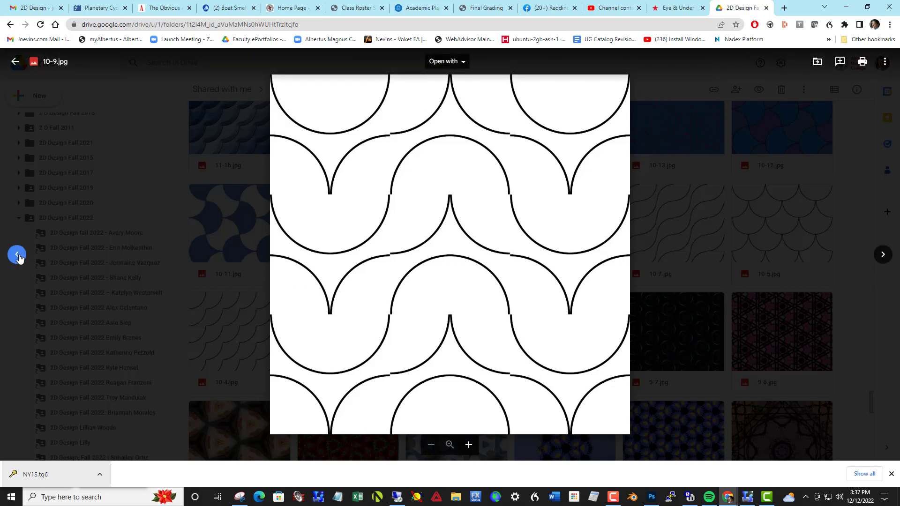
click(882, 254)
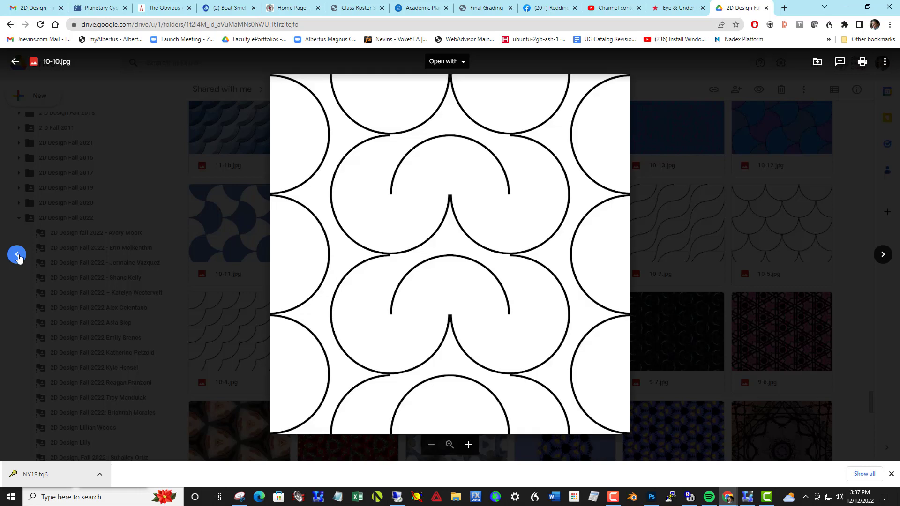
Step: Step the previewer on to the blue 10-11.jpg tessellation
click(883, 253)
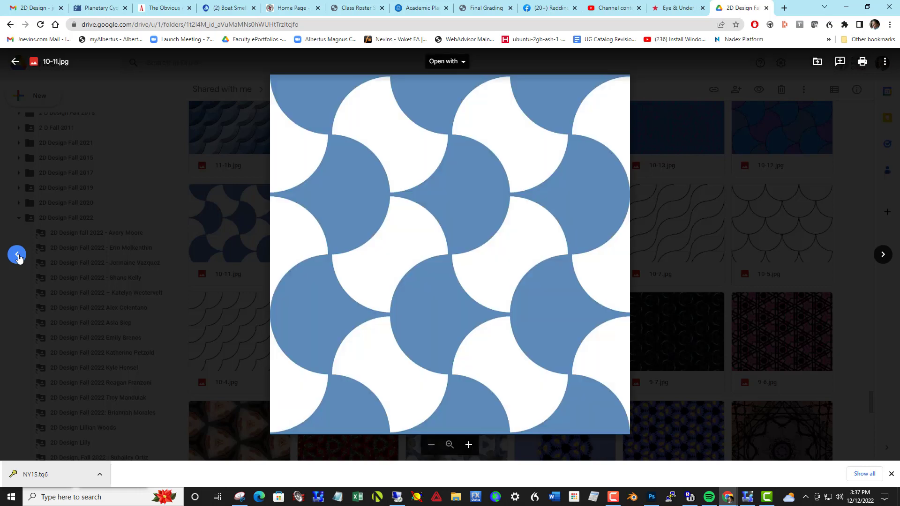
mouse_move(550, 241)
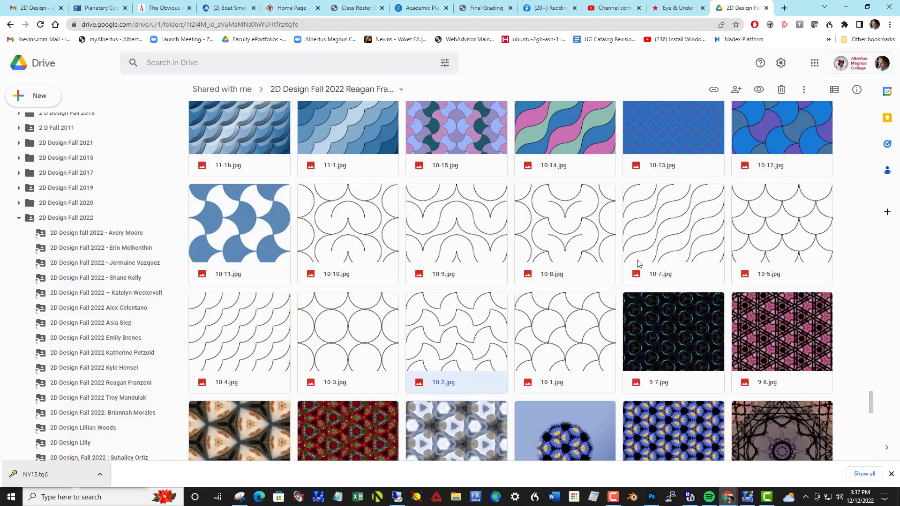
mouse_move(649, 240)
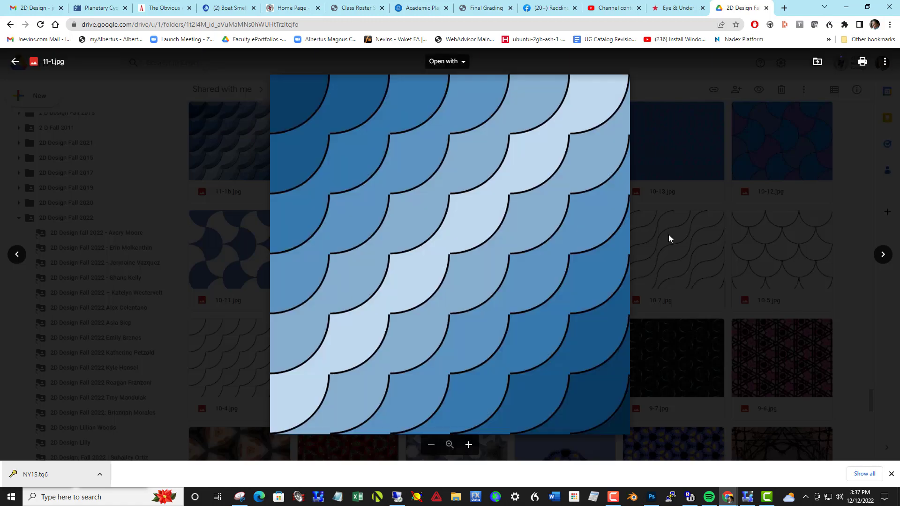
mouse_move(450, 205)
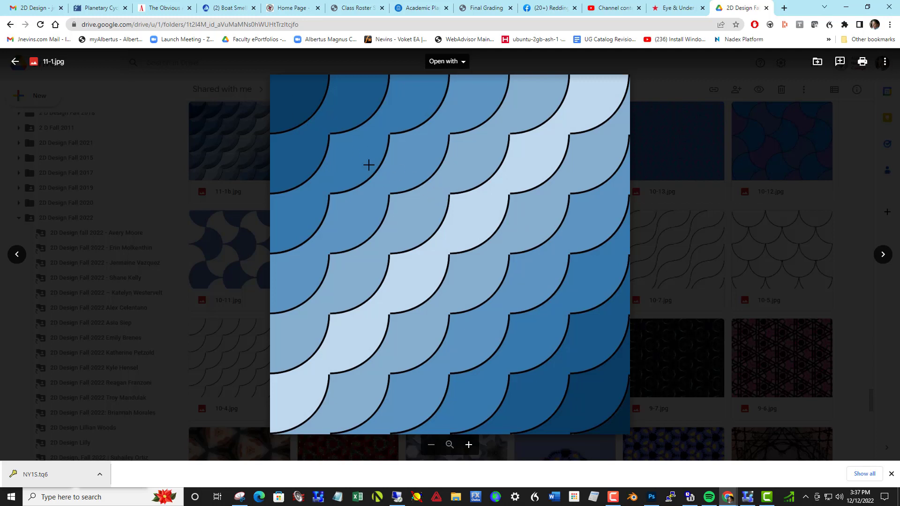
mouse_move(522, 292)
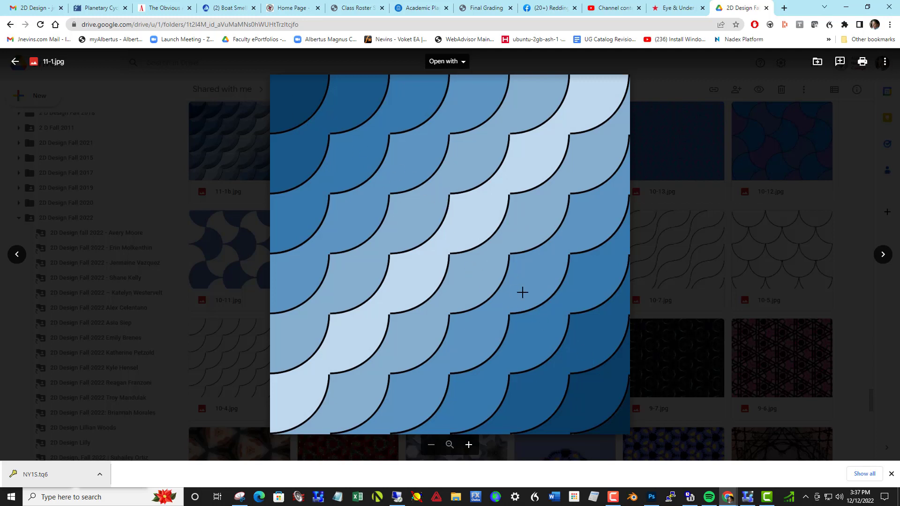
mouse_move(617, 417)
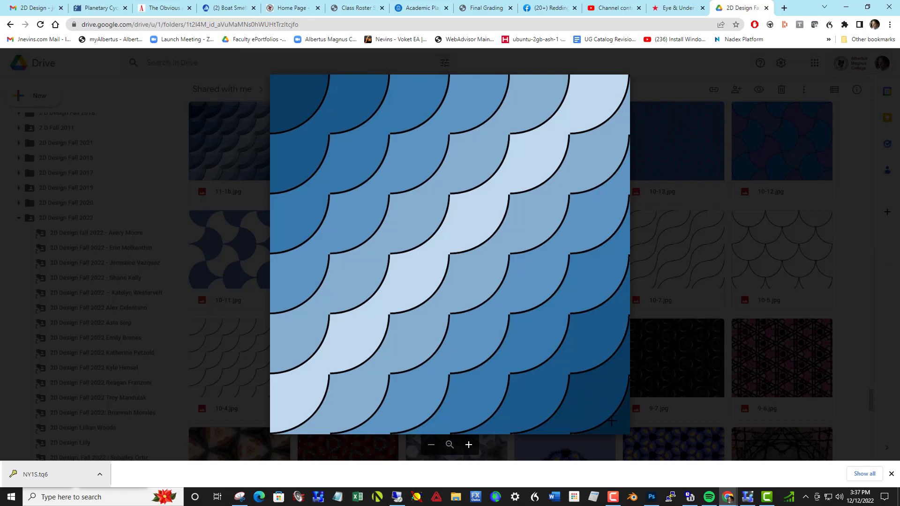
mouse_move(461, 240)
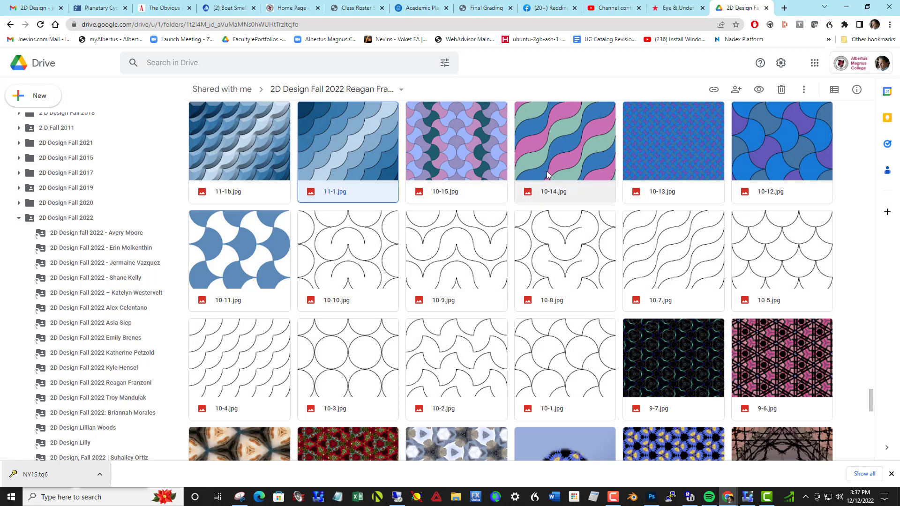
mouse_move(568, 165)
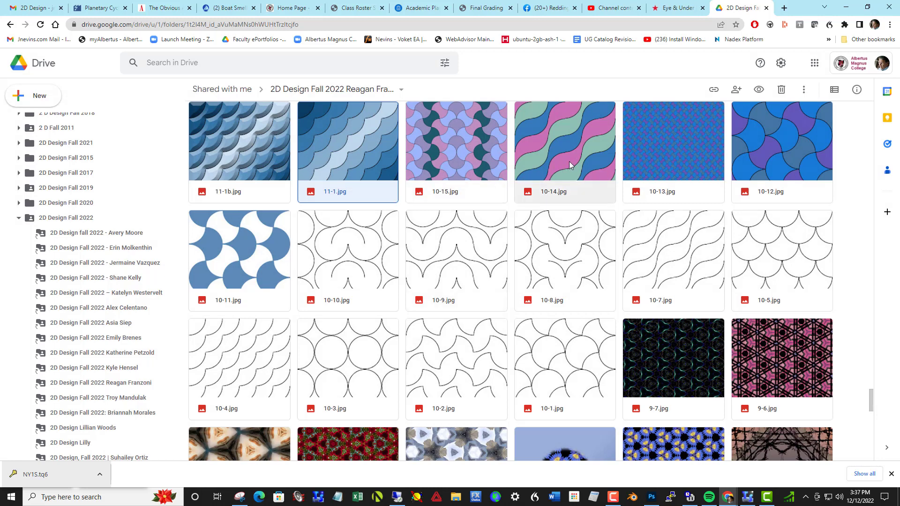
scroll(up, 3)
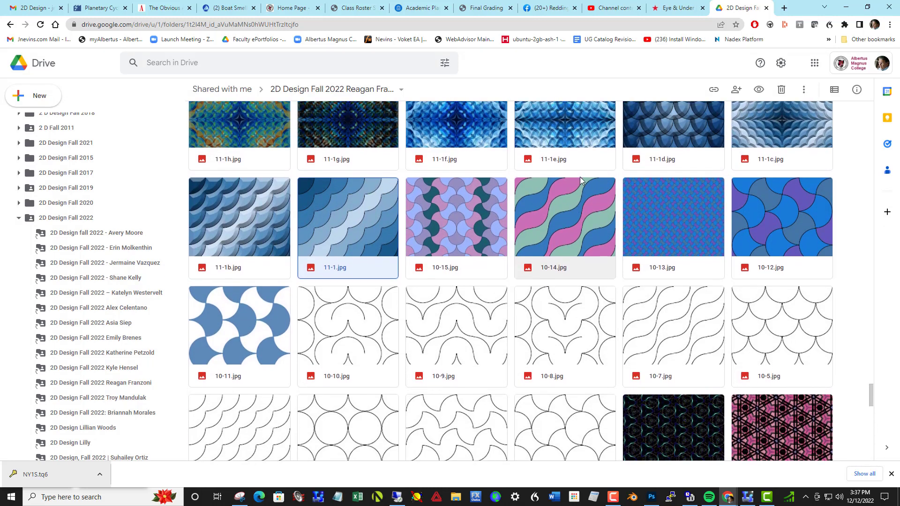
scroll(up, 3)
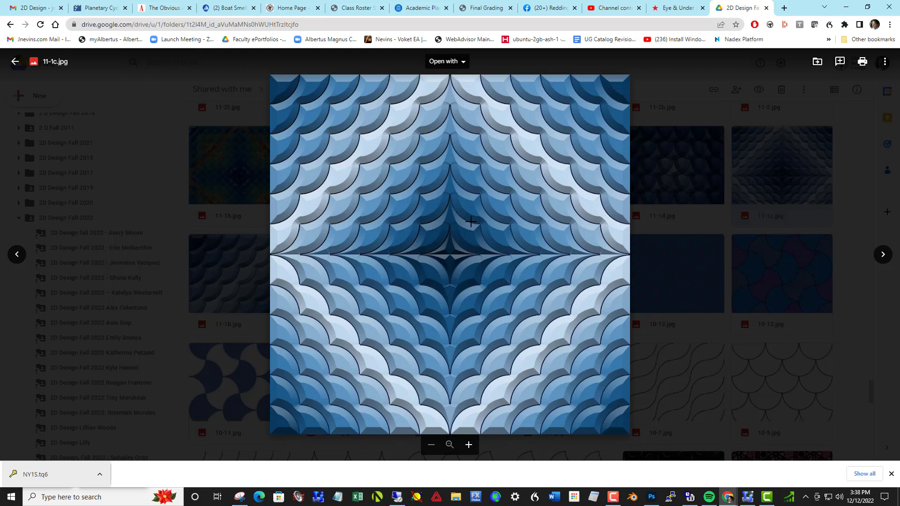
mouse_move(585, 195)
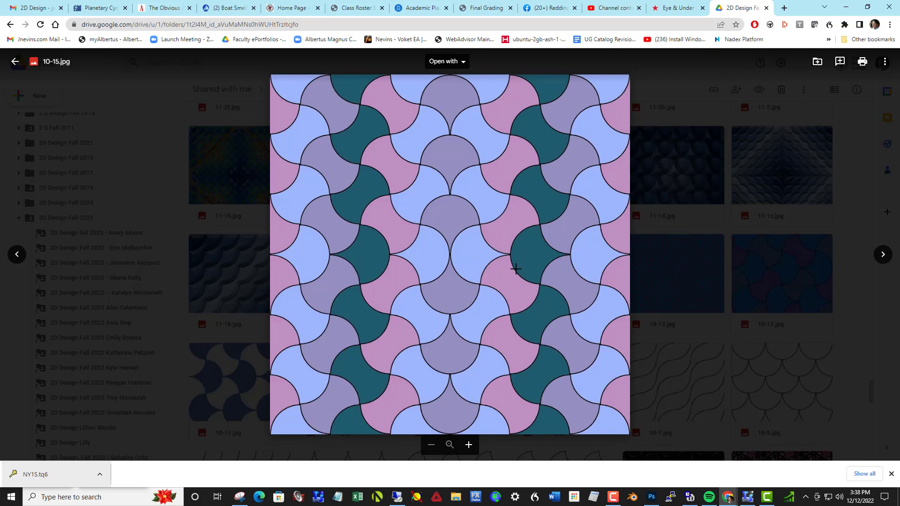
mouse_move(460, 276)
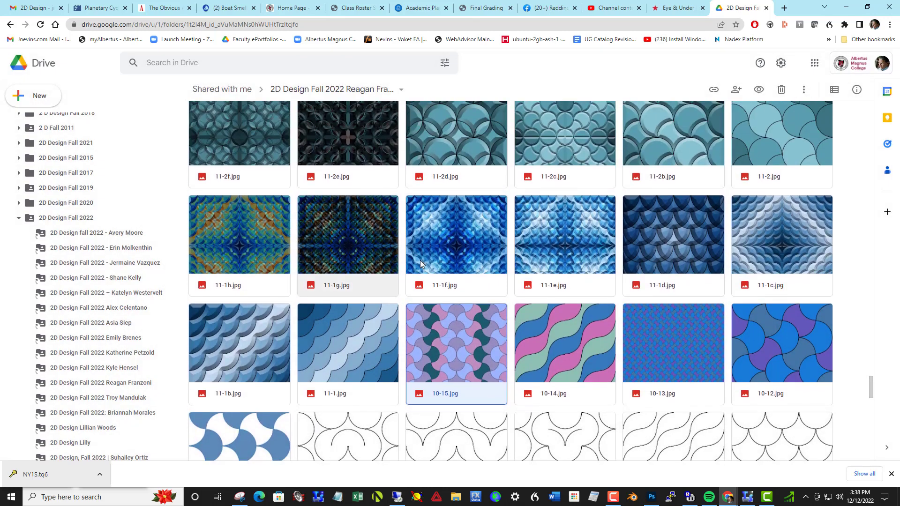
scroll(up, 3)
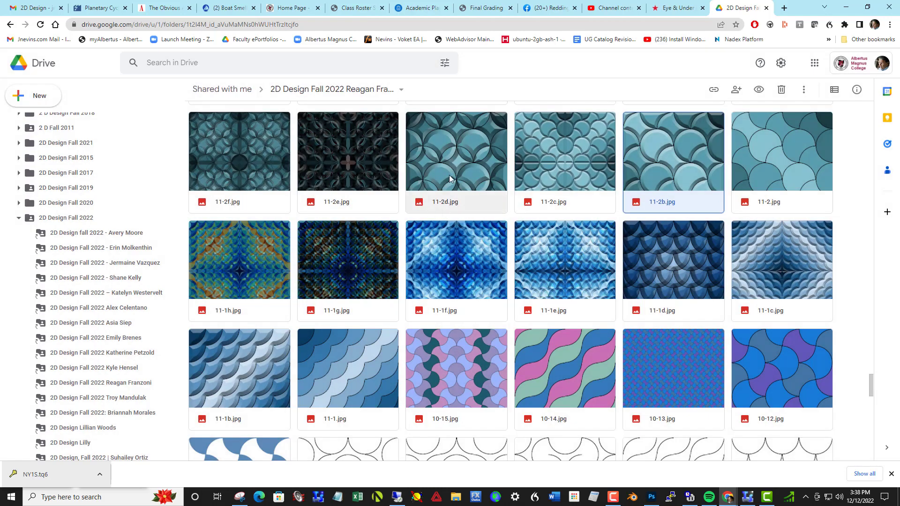
double_click(455, 151)
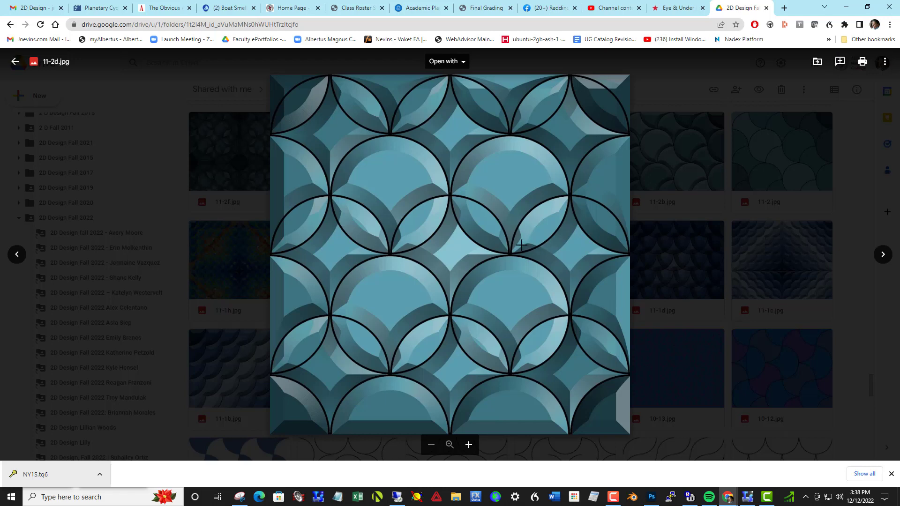
click(15, 62)
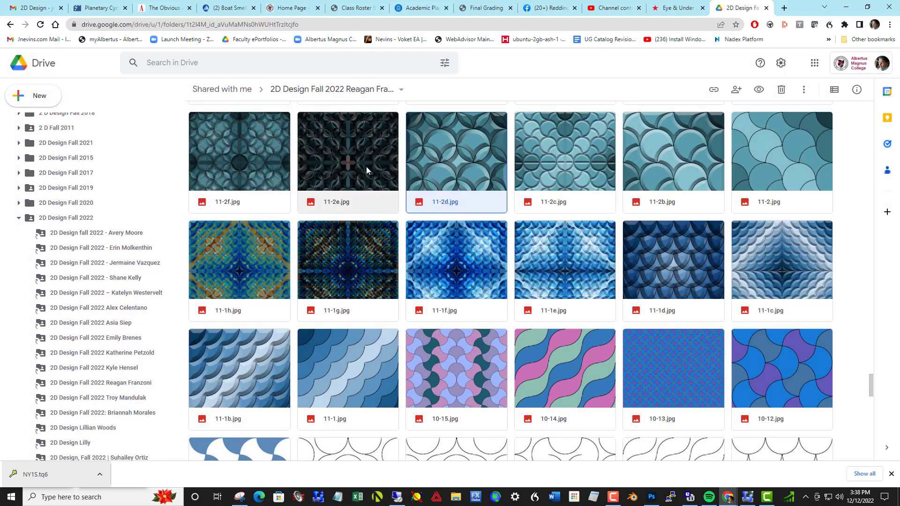
double_click(347, 150)
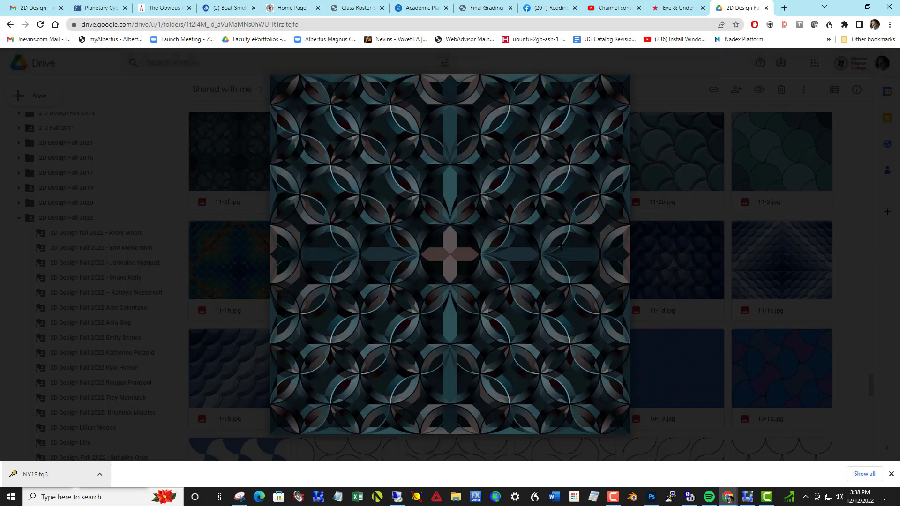
mouse_move(547, 265)
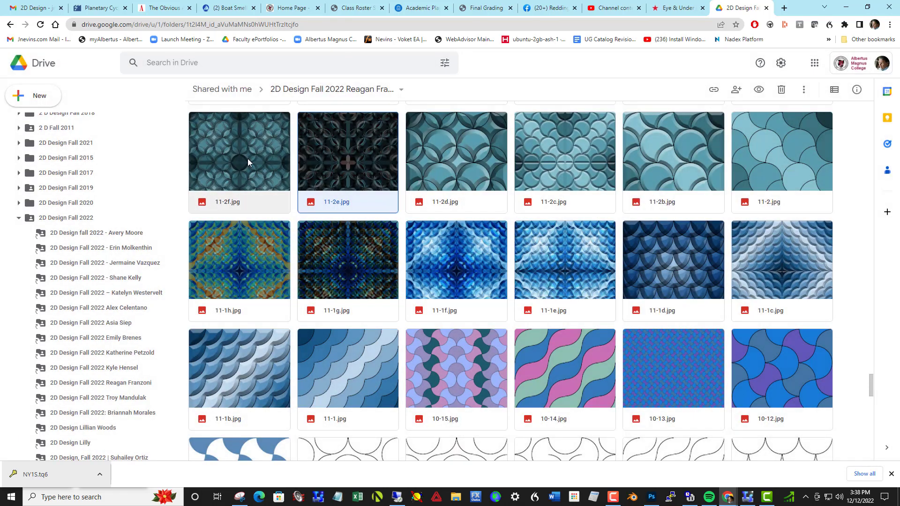
double_click(239, 150)
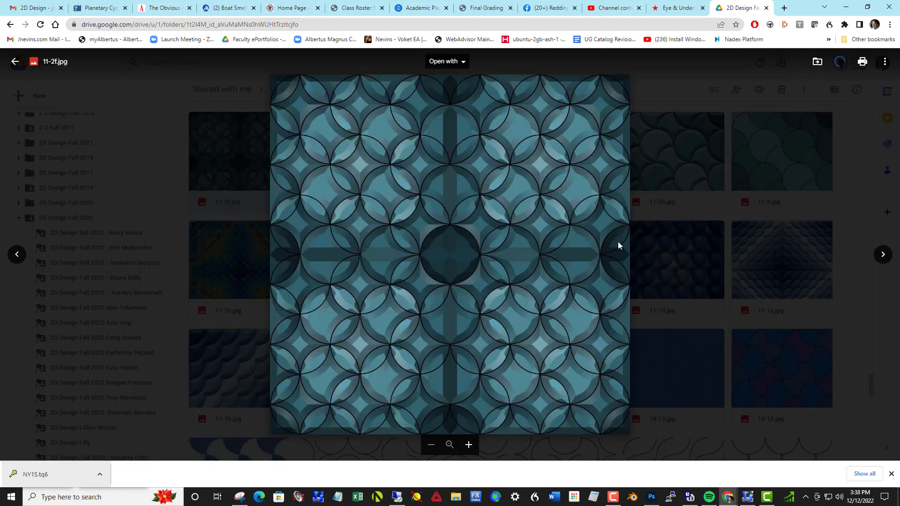
mouse_move(543, 265)
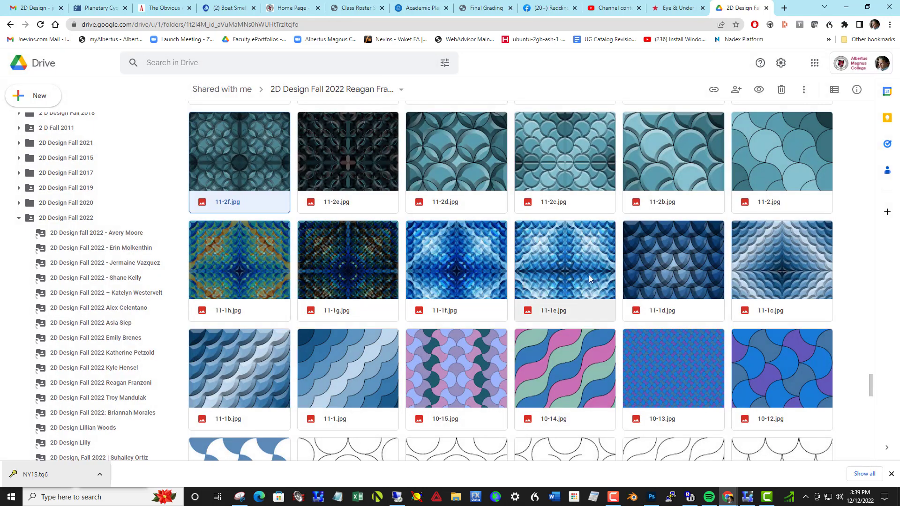
scroll(up, 3)
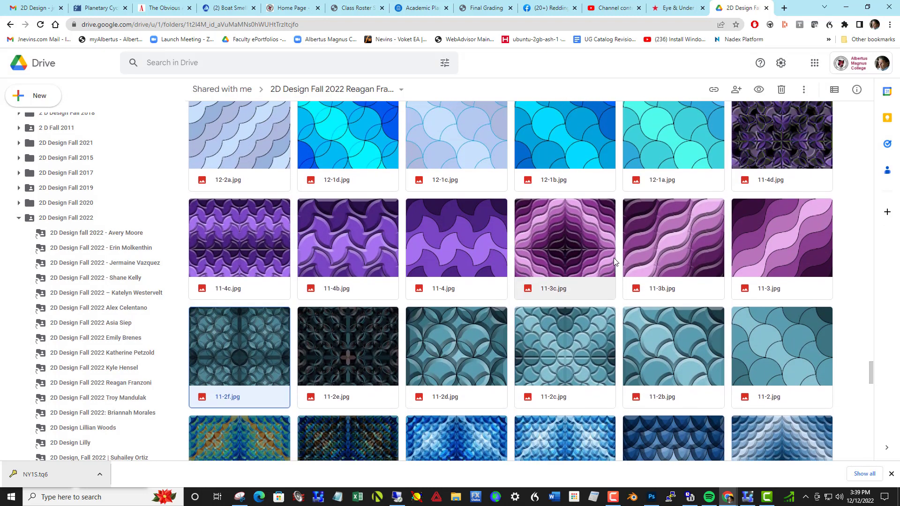
scroll(down, 3)
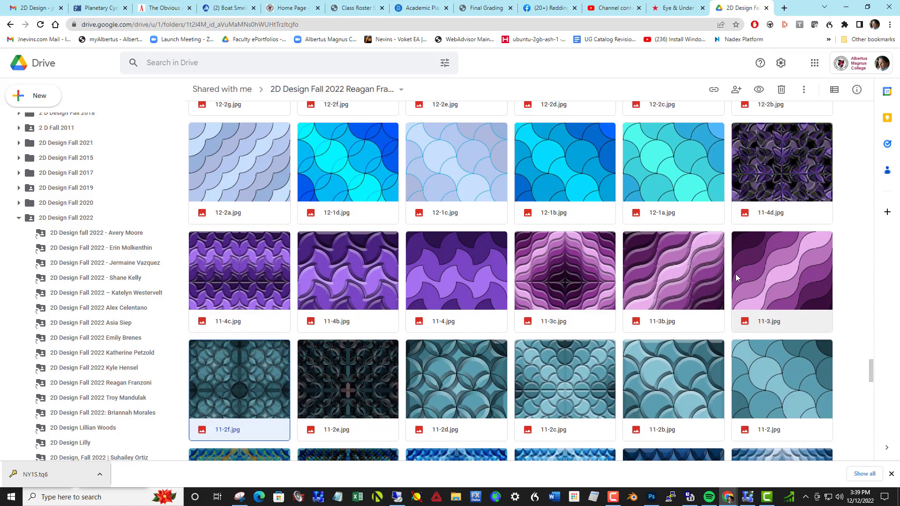
mouse_move(473, 279)
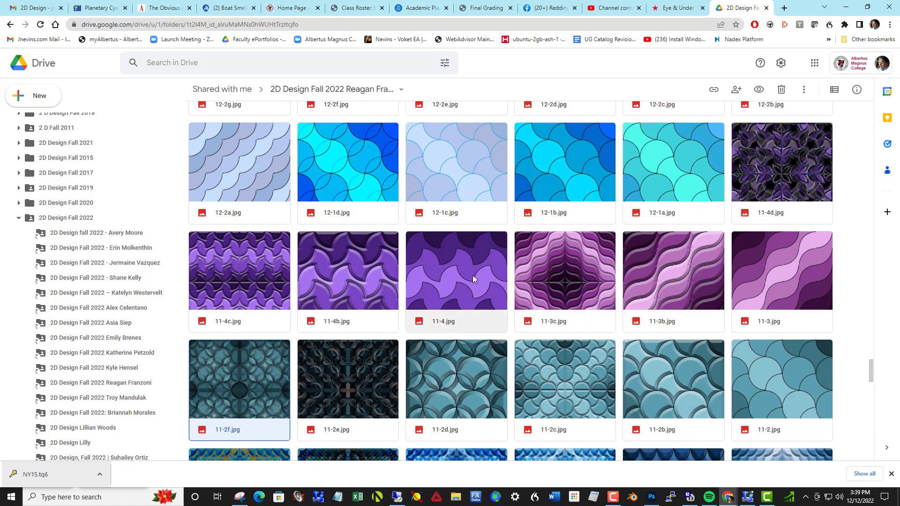
double_click(455, 270)
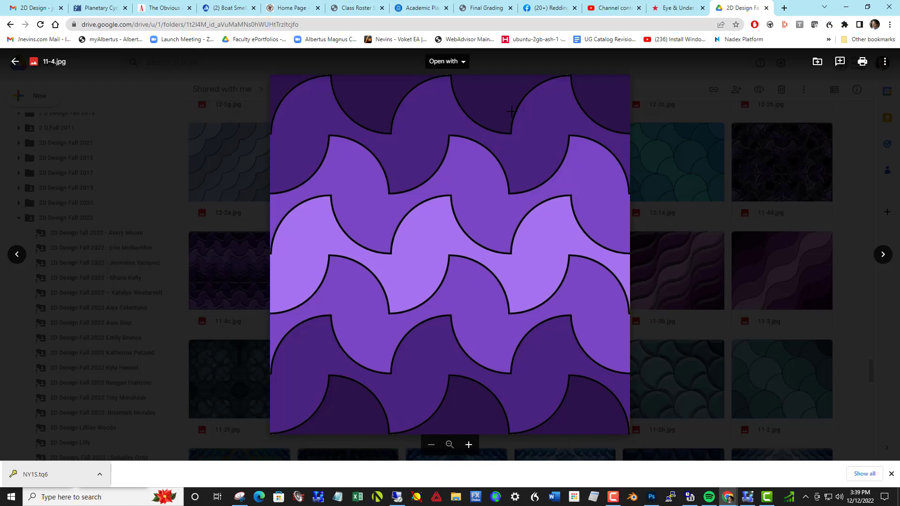
mouse_move(498, 159)
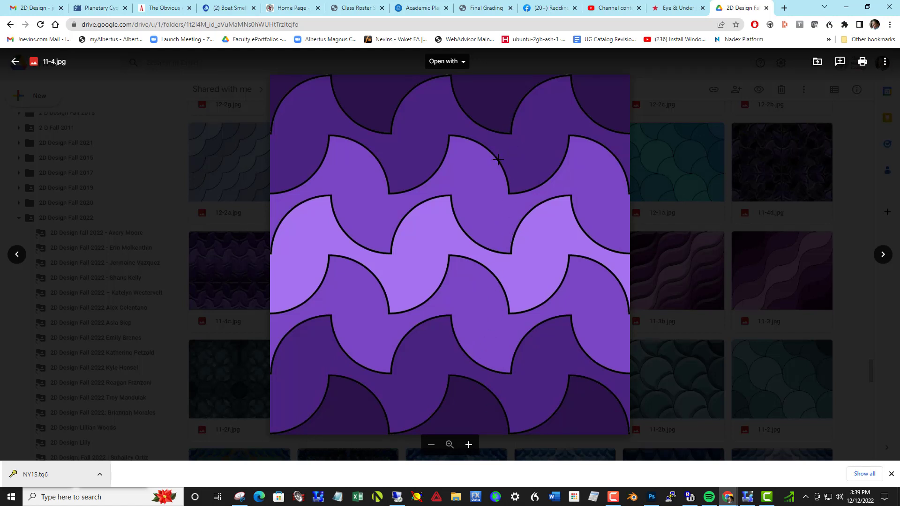
mouse_move(453, 265)
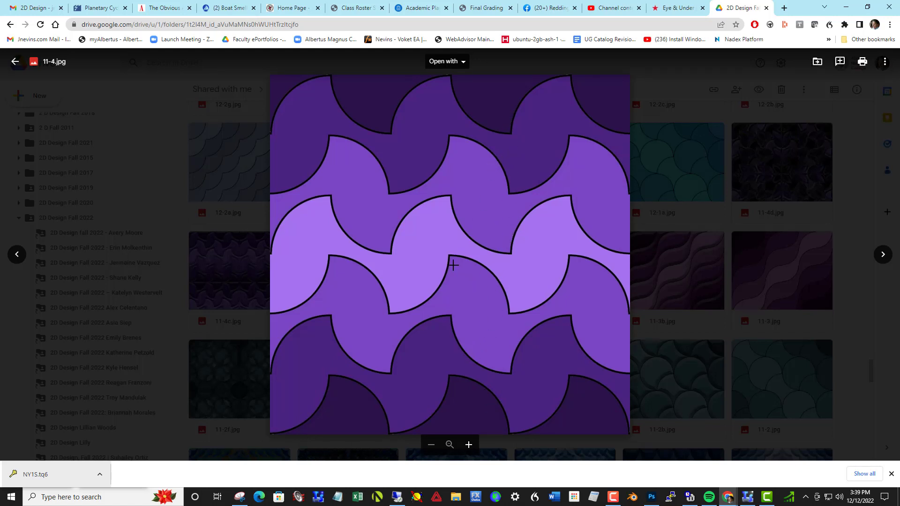
click(15, 62)
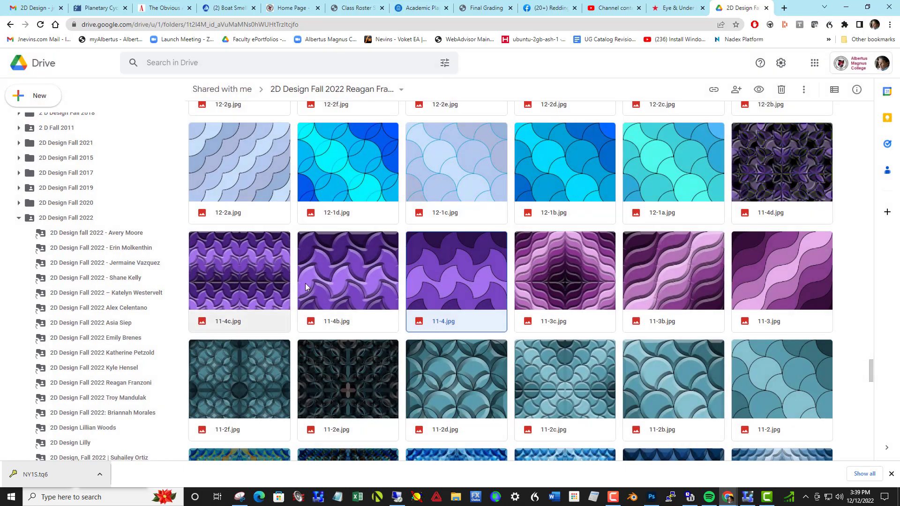
double_click(346, 270)
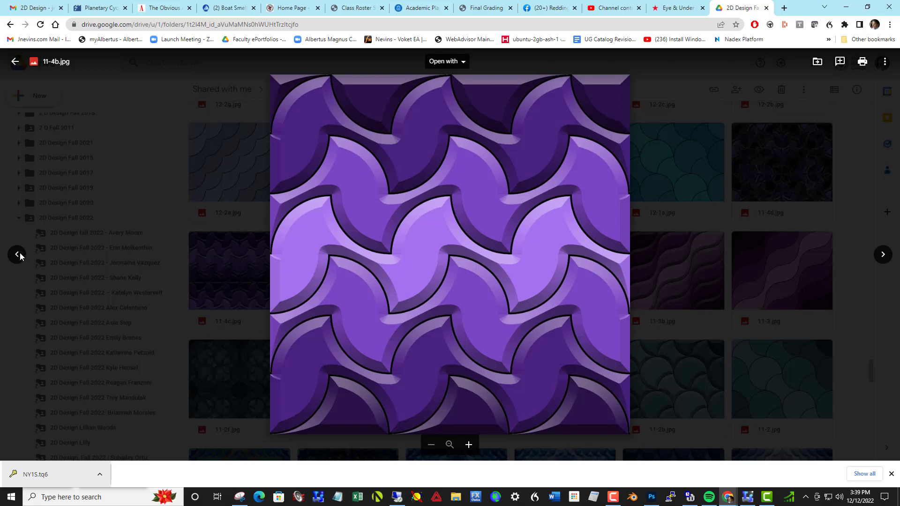
click(15, 62)
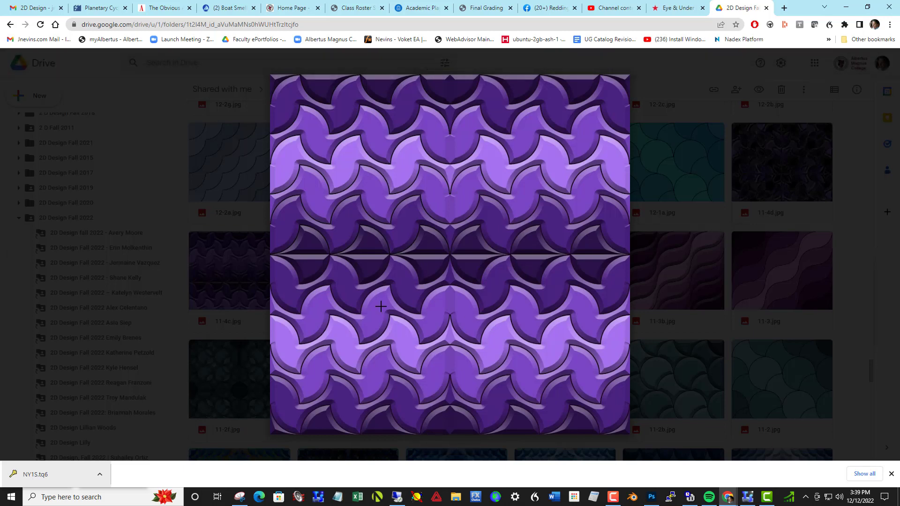
mouse_move(478, 314)
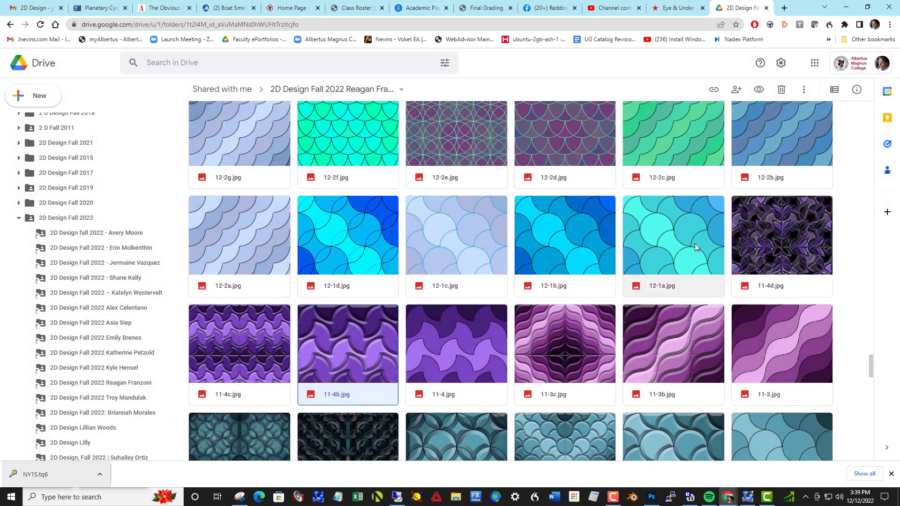
scroll(down, 3)
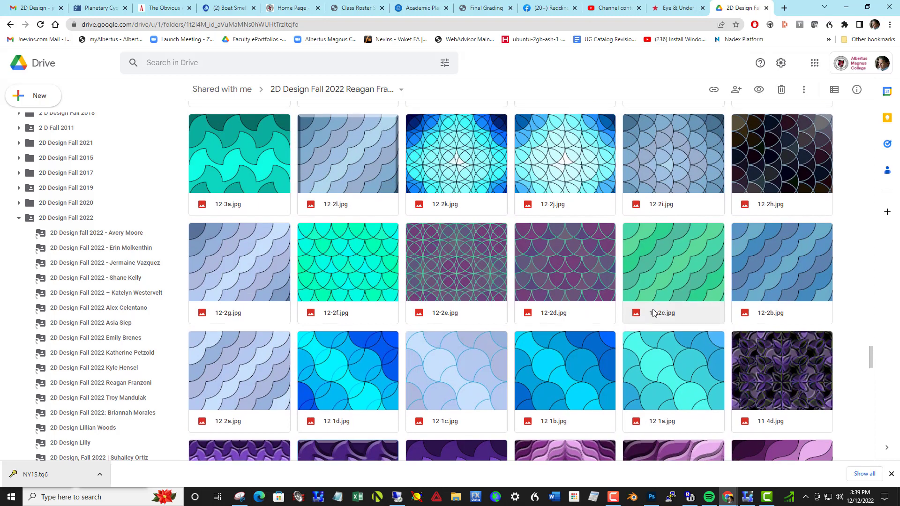
mouse_move(658, 260)
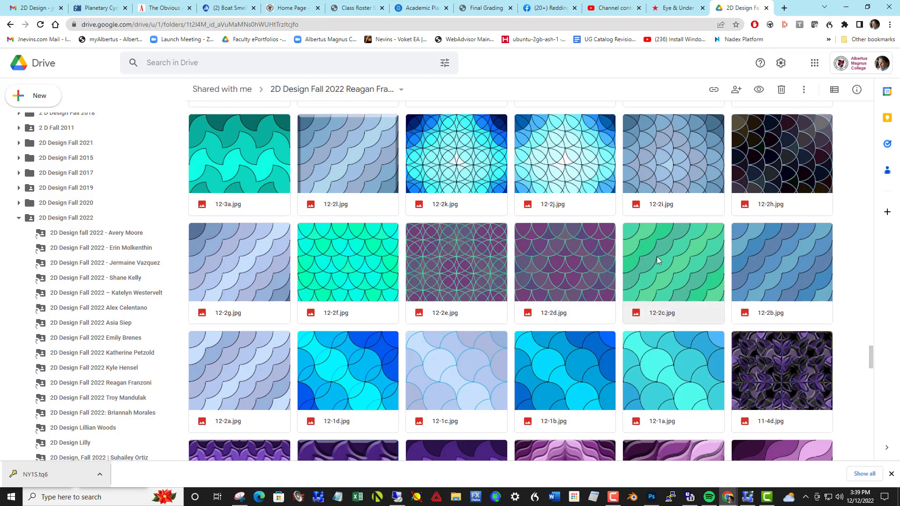
mouse_move(675, 271)
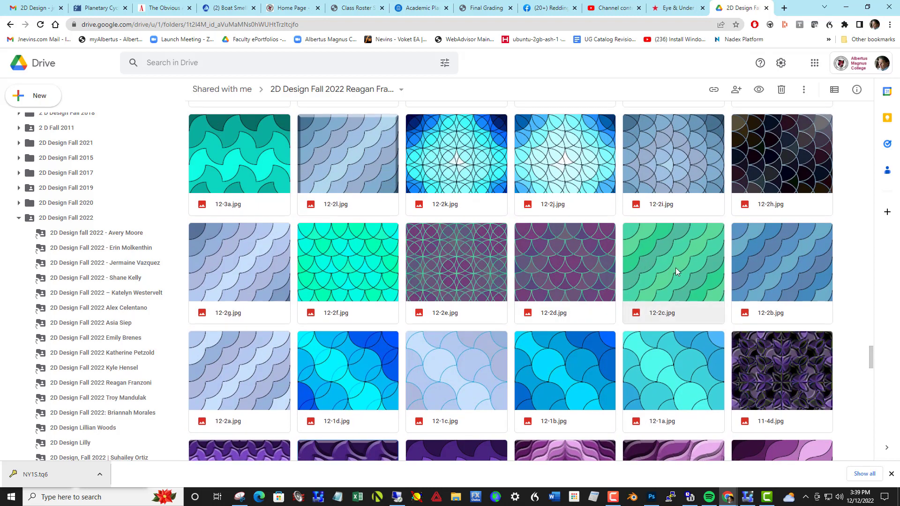
scroll(up, 3)
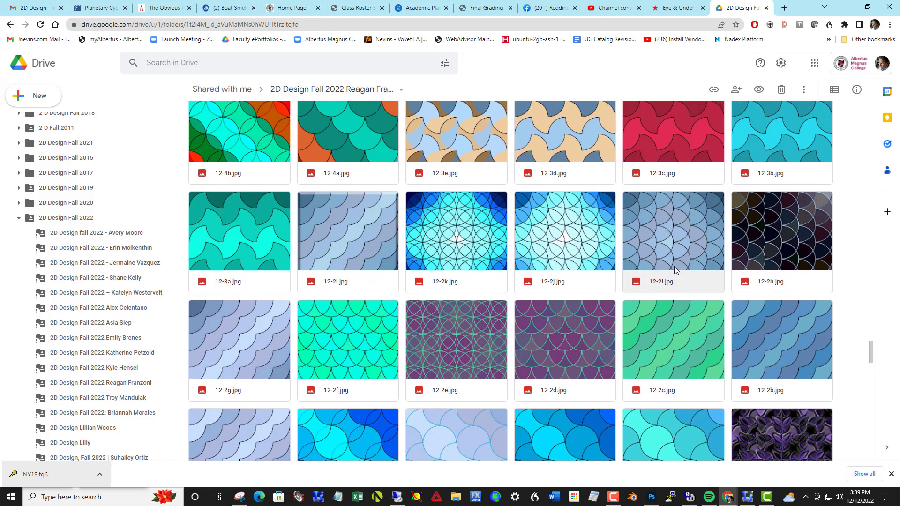
scroll(up, 3)
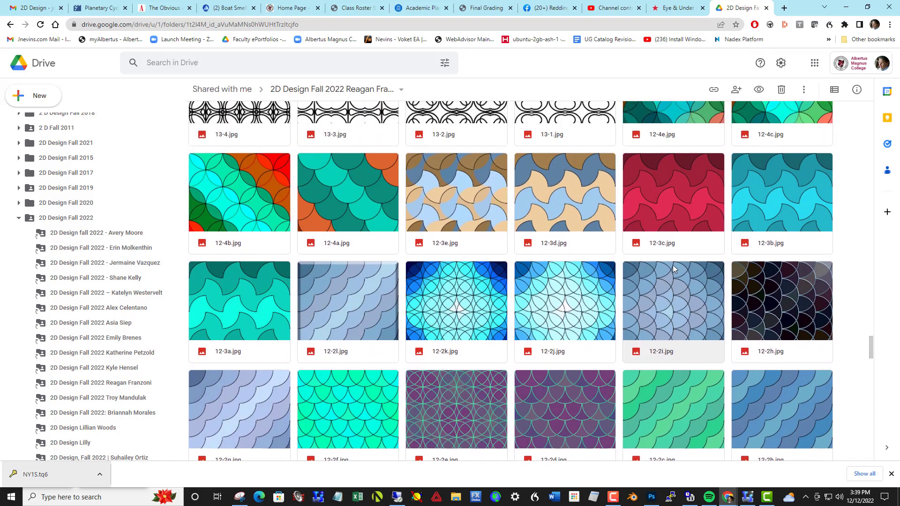
scroll(up, 3)
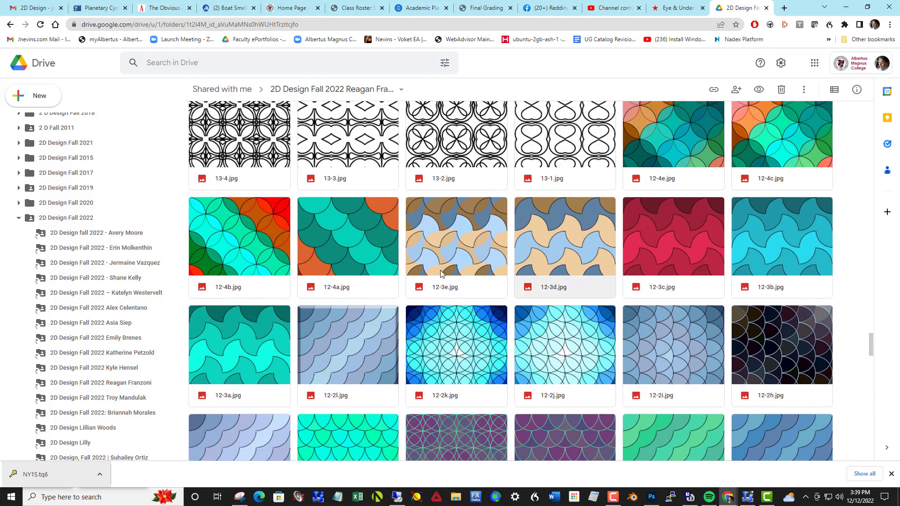
mouse_move(583, 270)
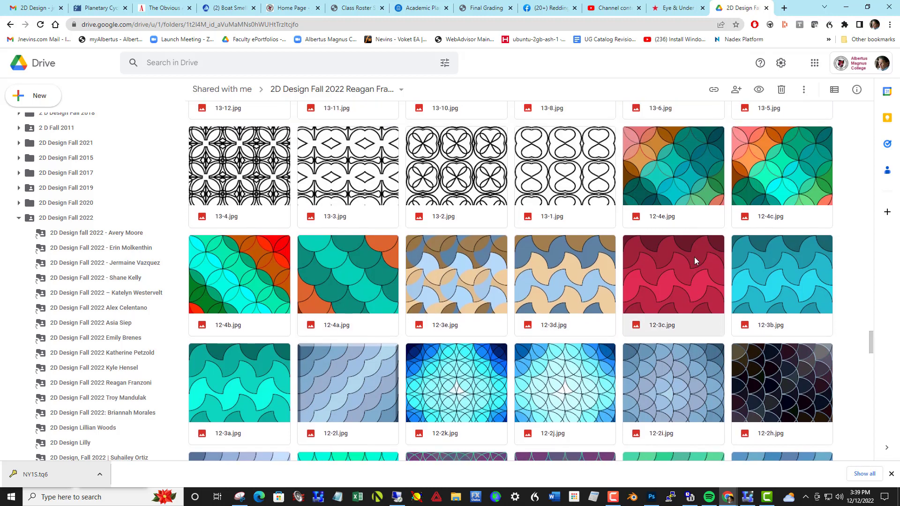
scroll(up, 3)
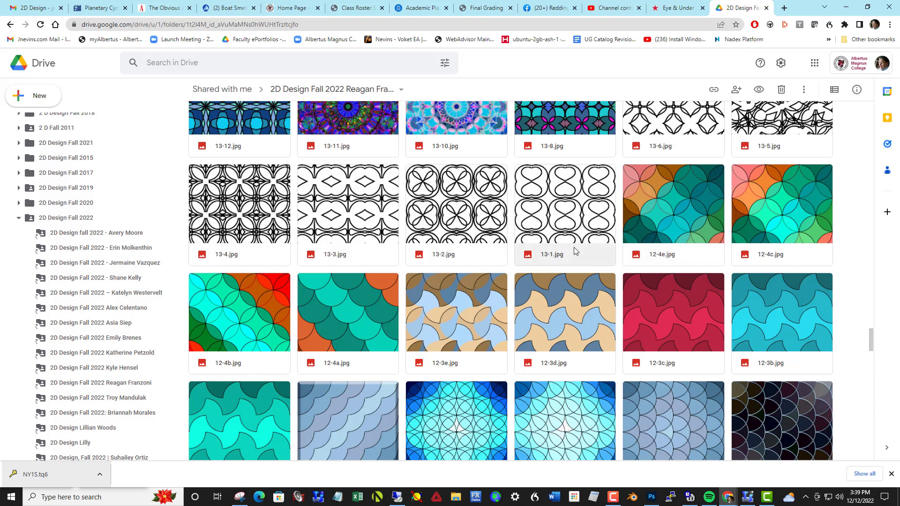
mouse_move(543, 221)
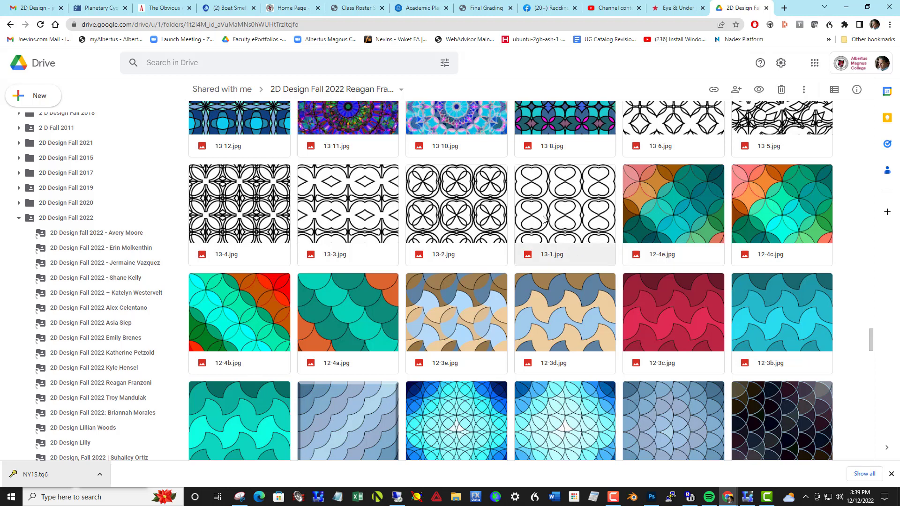
mouse_move(455, 206)
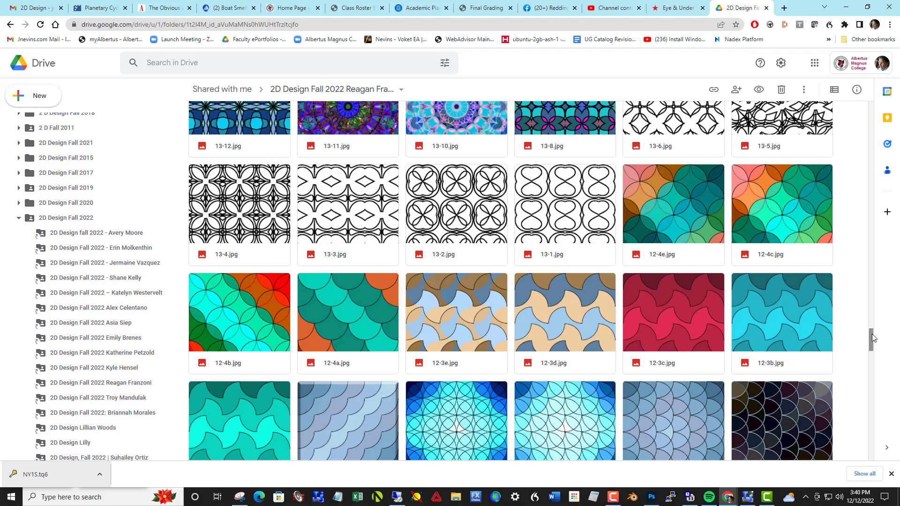
Step: Scroll the folder grid past the 17-, 15- and 14-series to the 13- and 12-series thumbnails
scroll(down, 3)
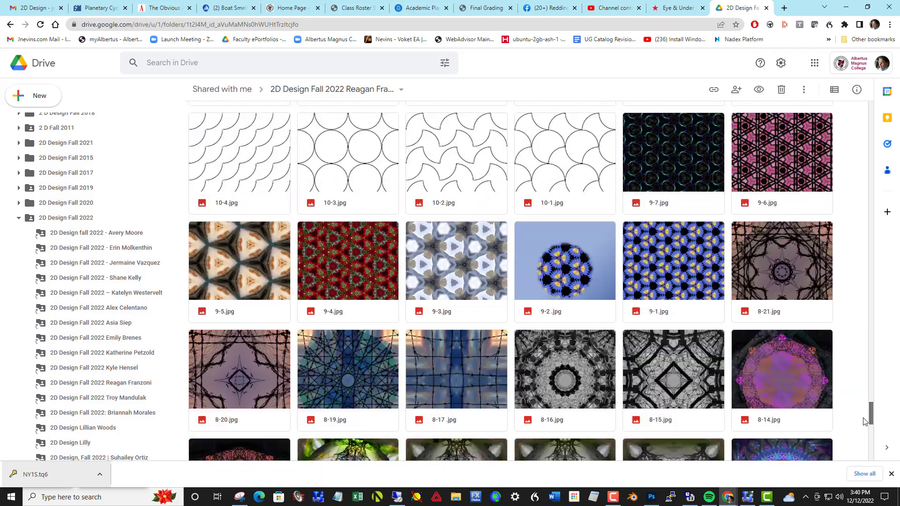
scroll(down, 3)
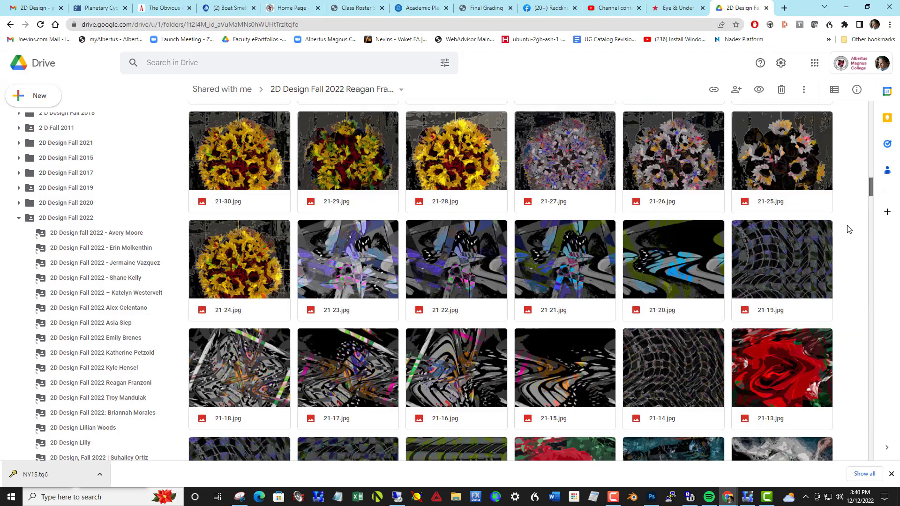
scroll(down, 3)
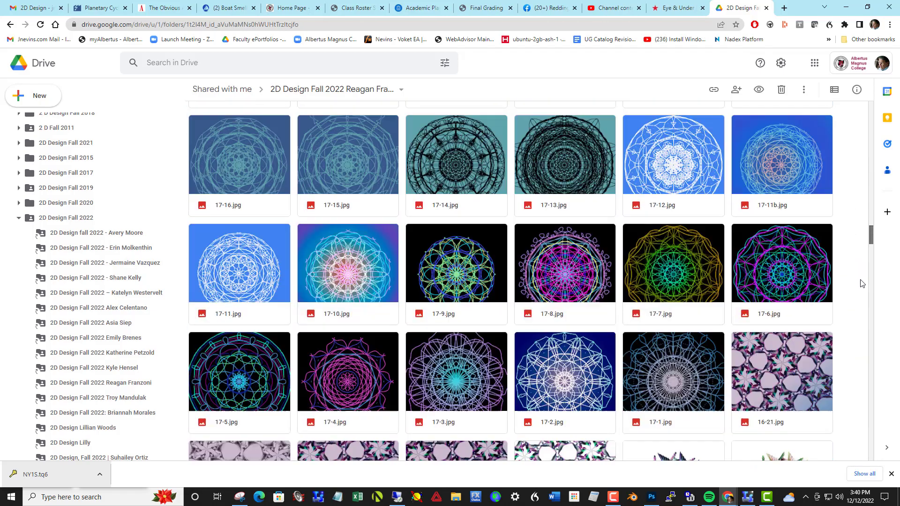
scroll(down, 3)
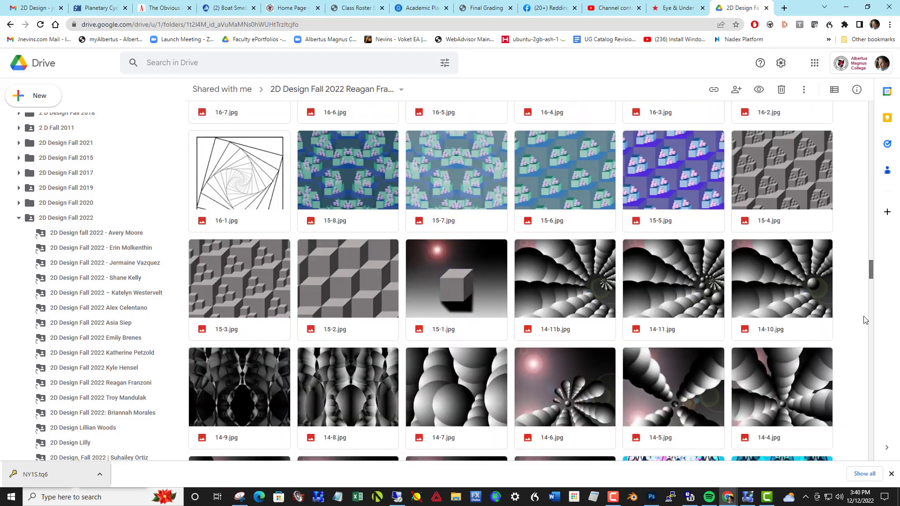
scroll(down, 3)
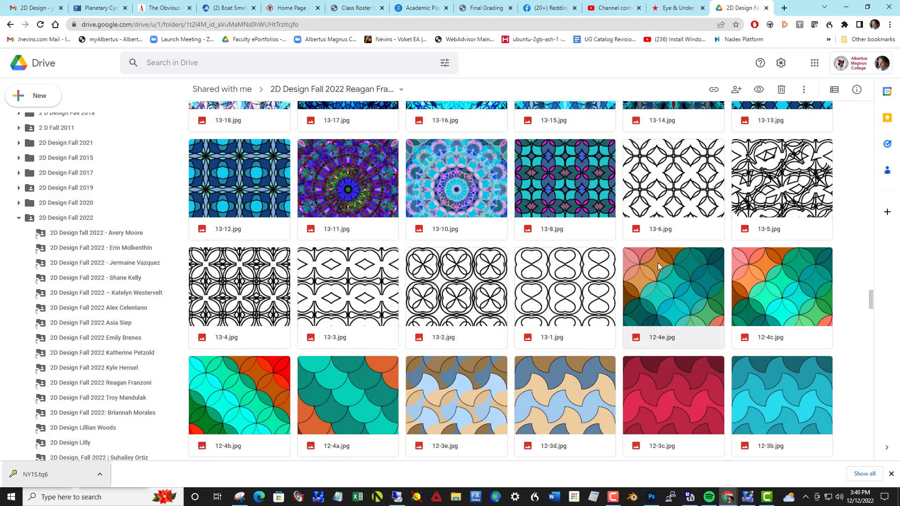
mouse_move(559, 289)
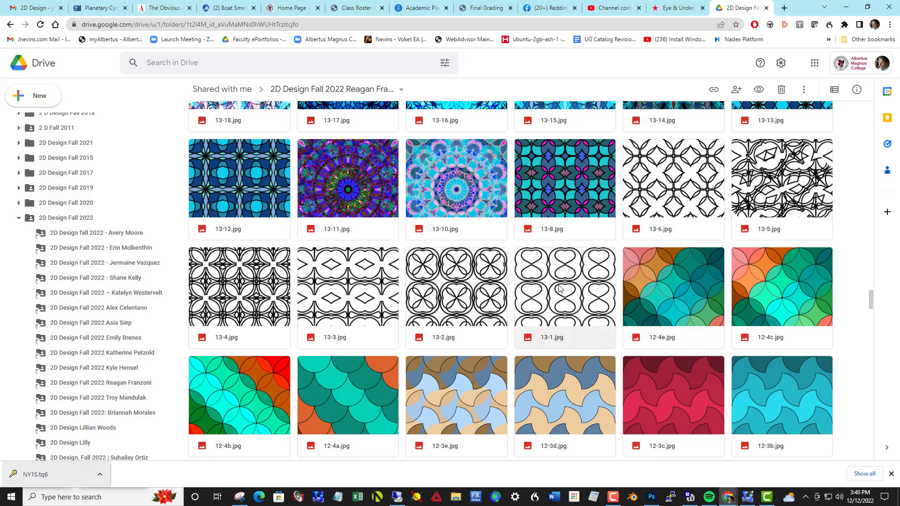
mouse_move(367, 281)
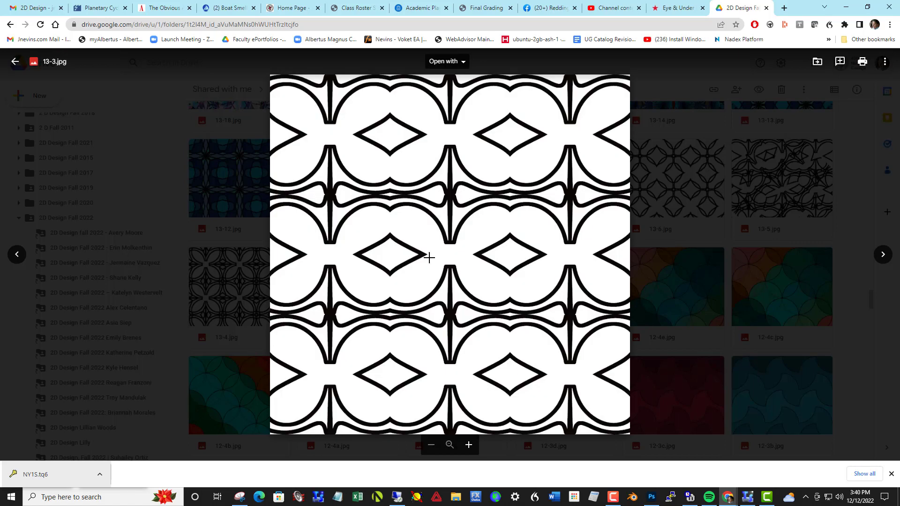
mouse_move(470, 243)
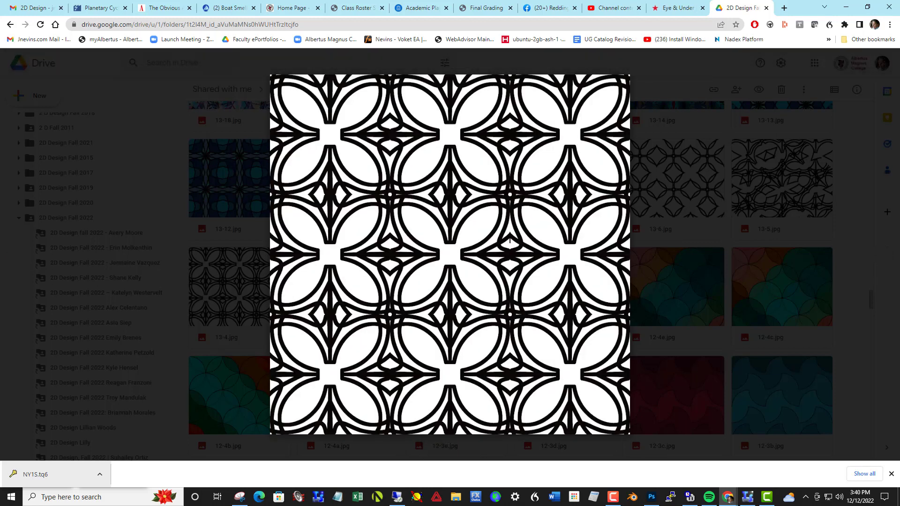
mouse_move(513, 245)
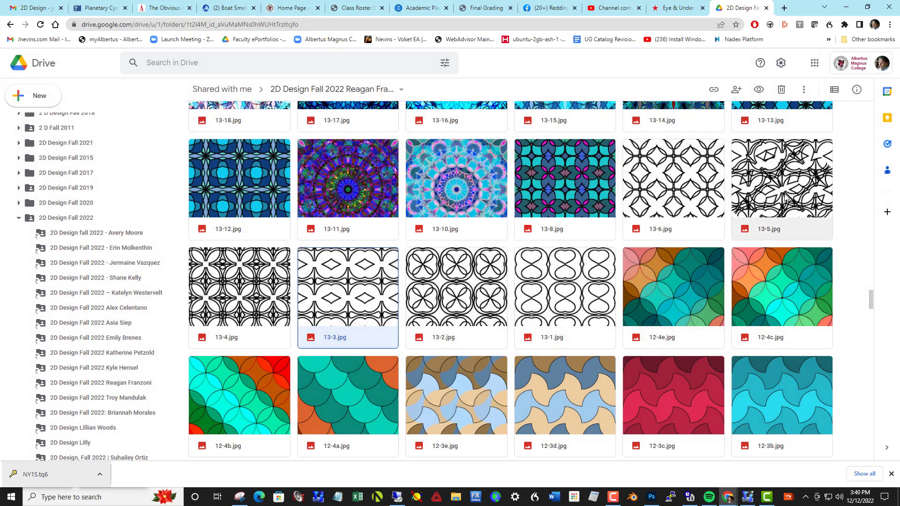
double_click(780, 178)
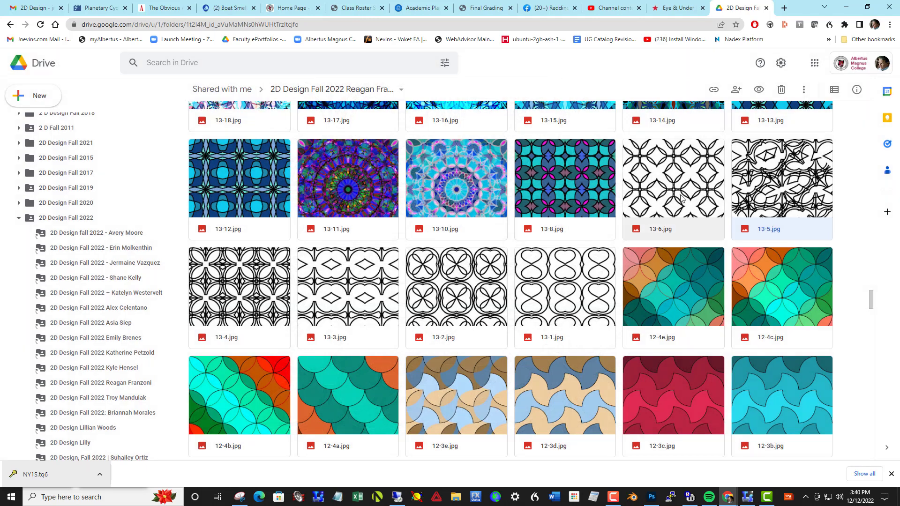
mouse_move(658, 184)
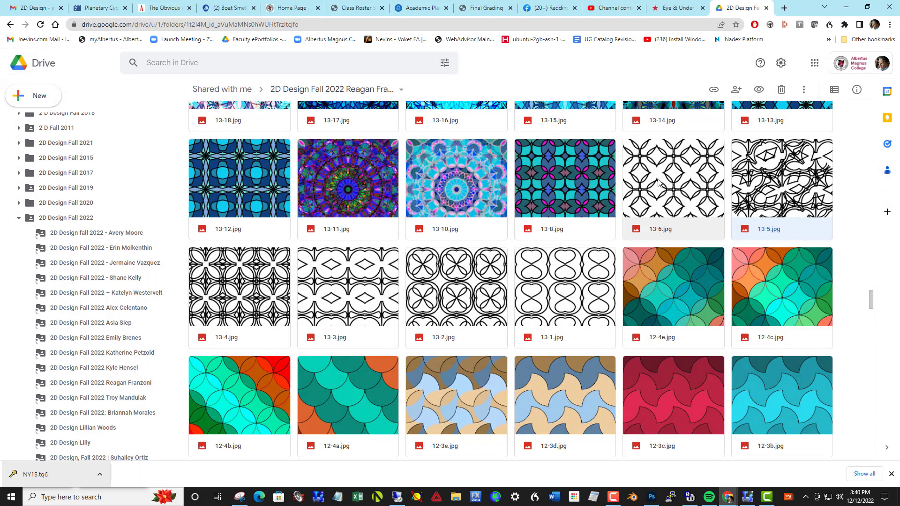
double_click(673, 178)
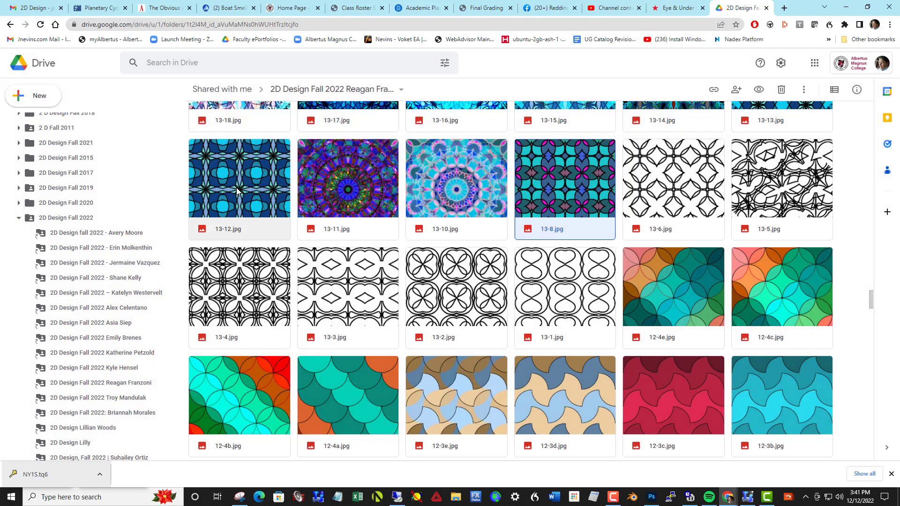
double_click(238, 178)
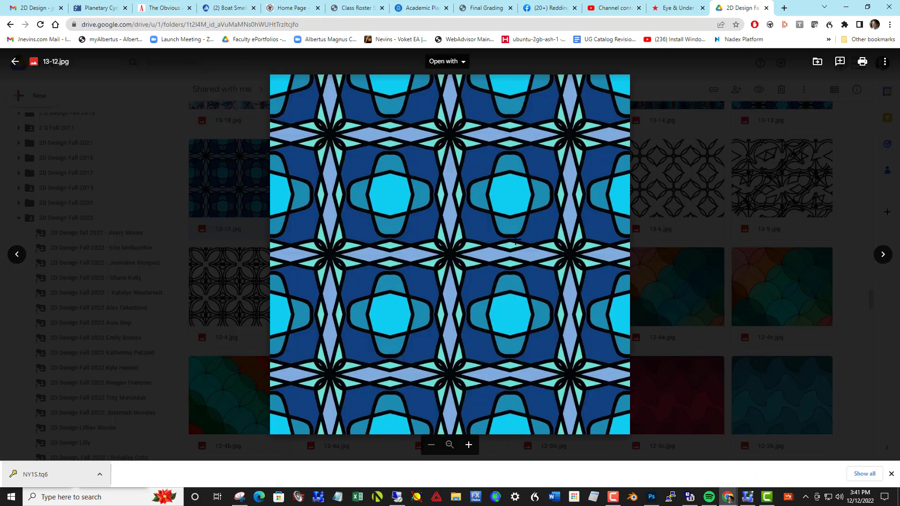
key(Escape)
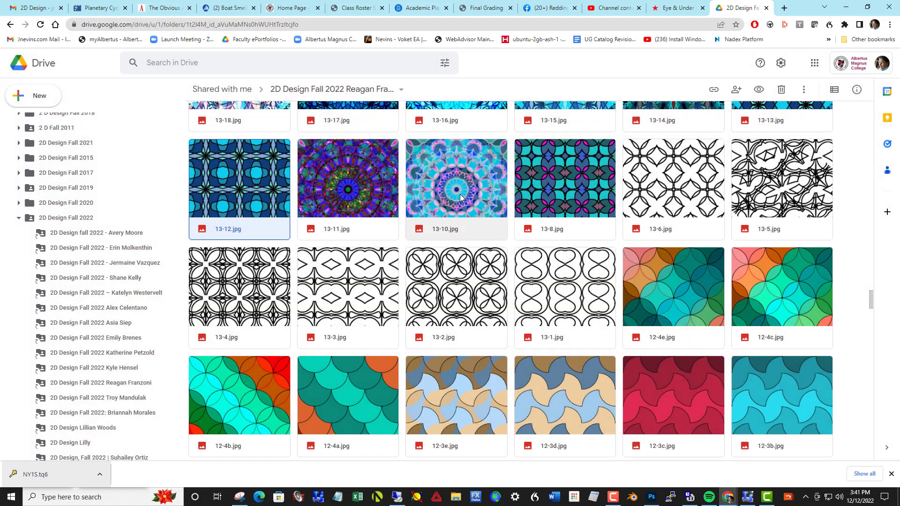
double_click(455, 178)
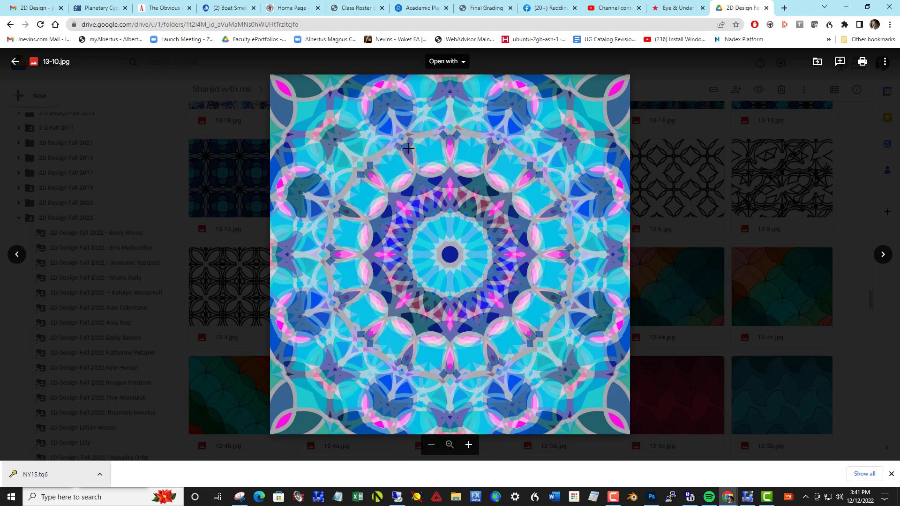
mouse_move(348, 227)
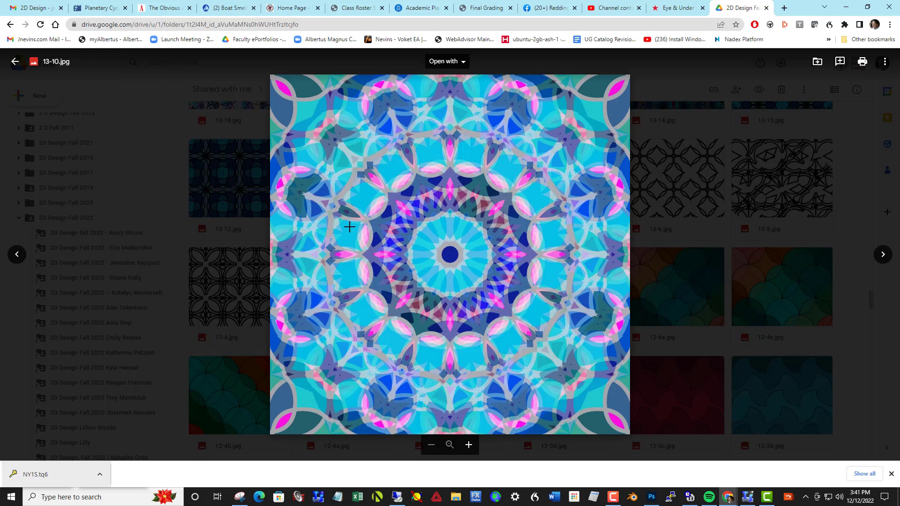
mouse_move(438, 383)
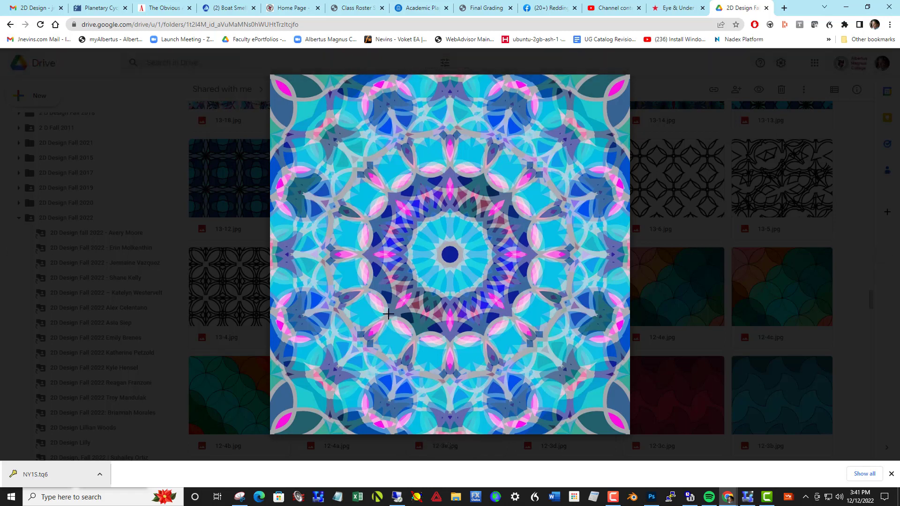
mouse_move(505, 172)
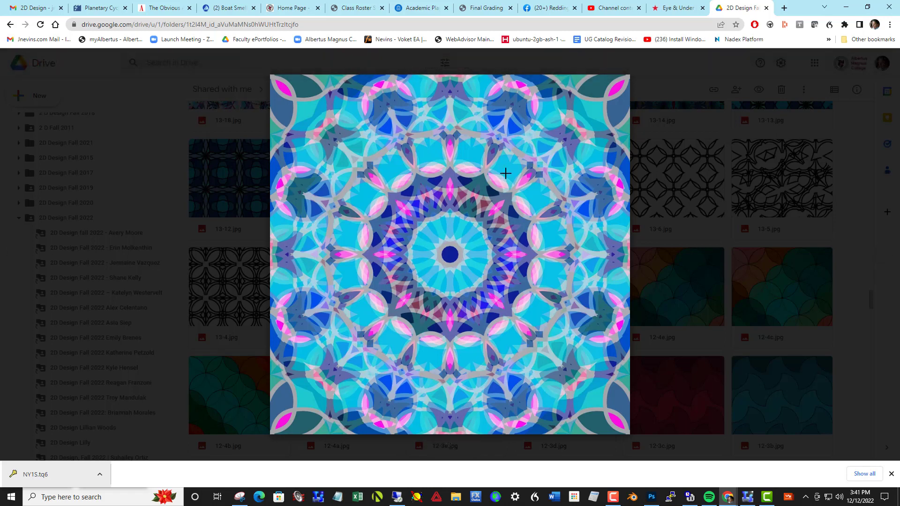
mouse_move(526, 176)
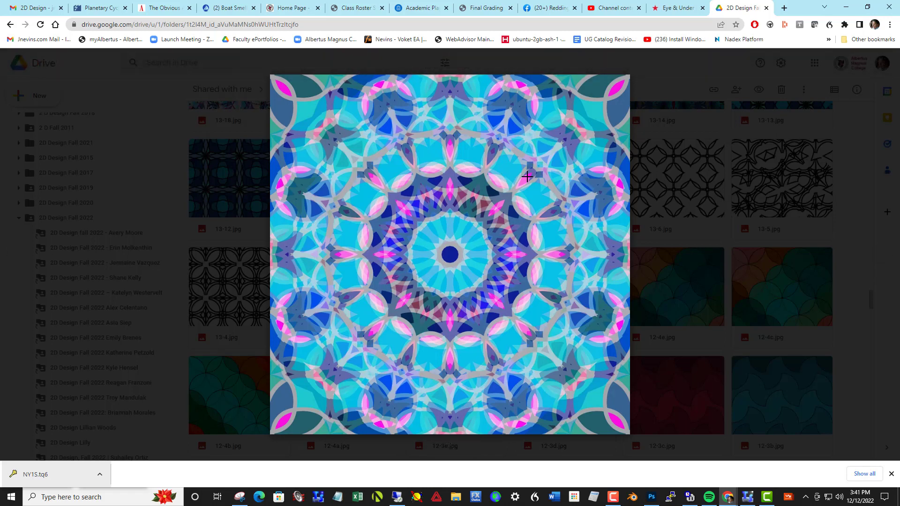
mouse_move(463, 194)
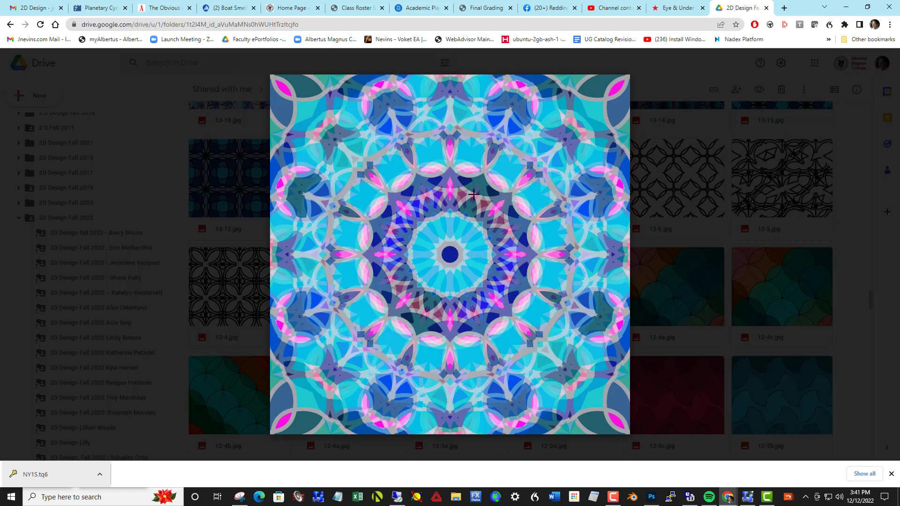
mouse_move(495, 201)
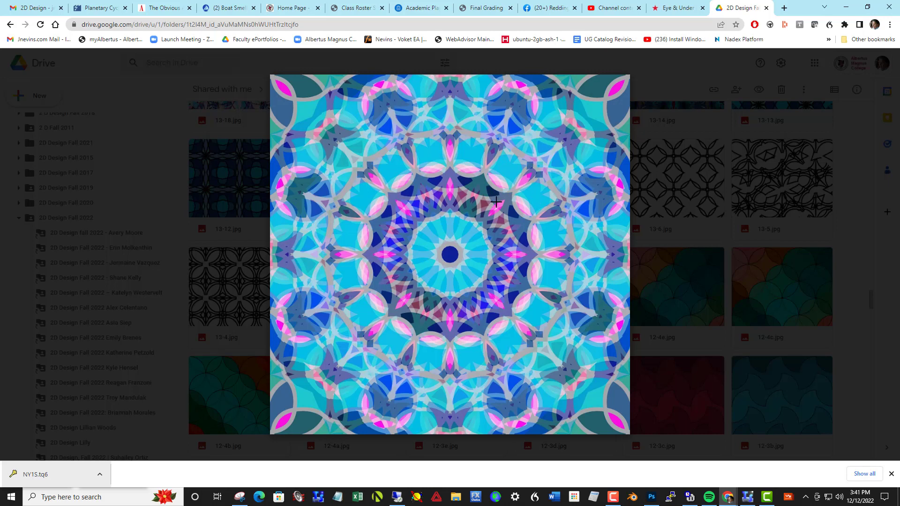
mouse_move(444, 213)
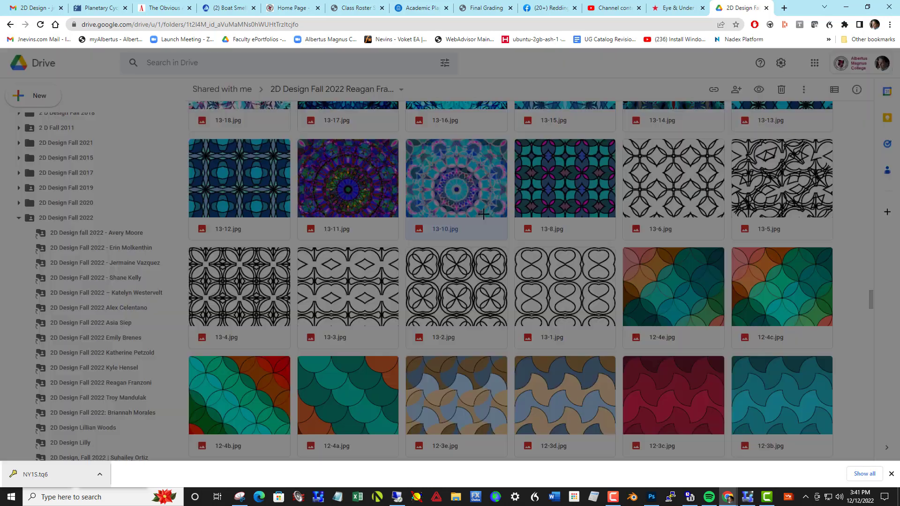
scroll(up, 3)
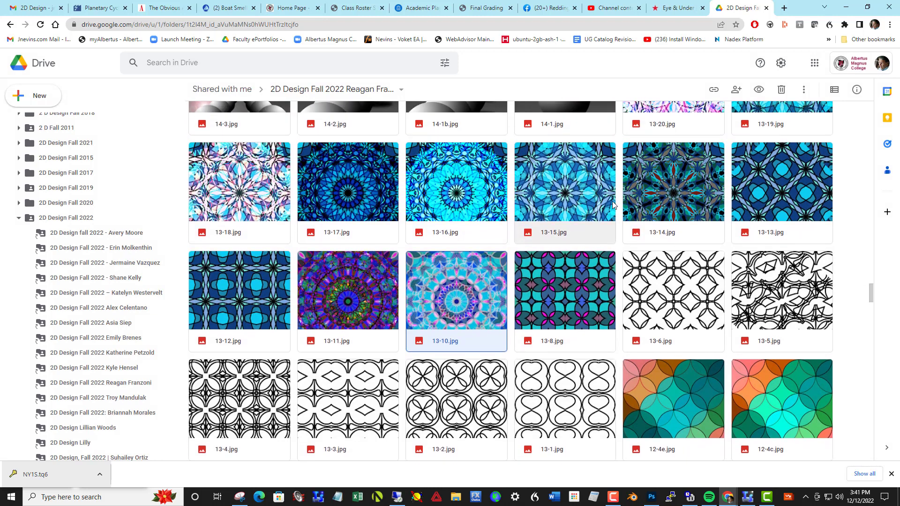
scroll(up, 3)
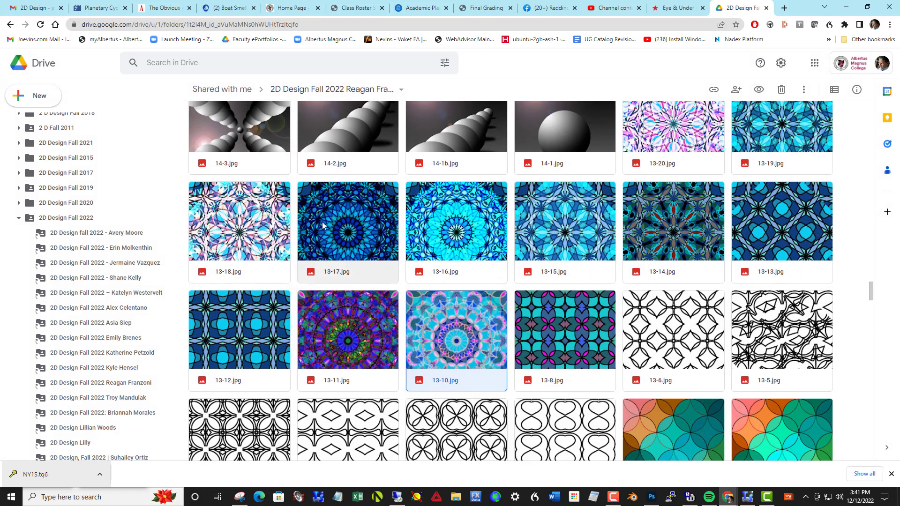
mouse_move(612, 342)
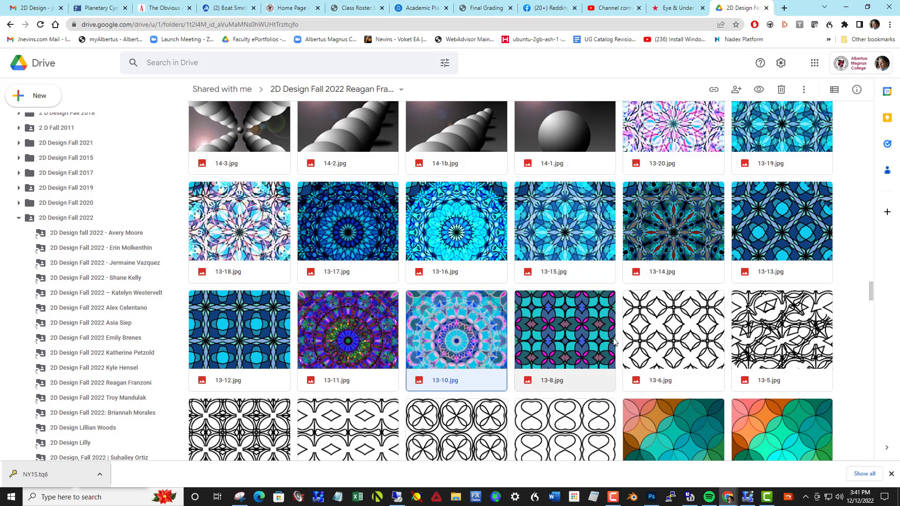
mouse_move(683, 259)
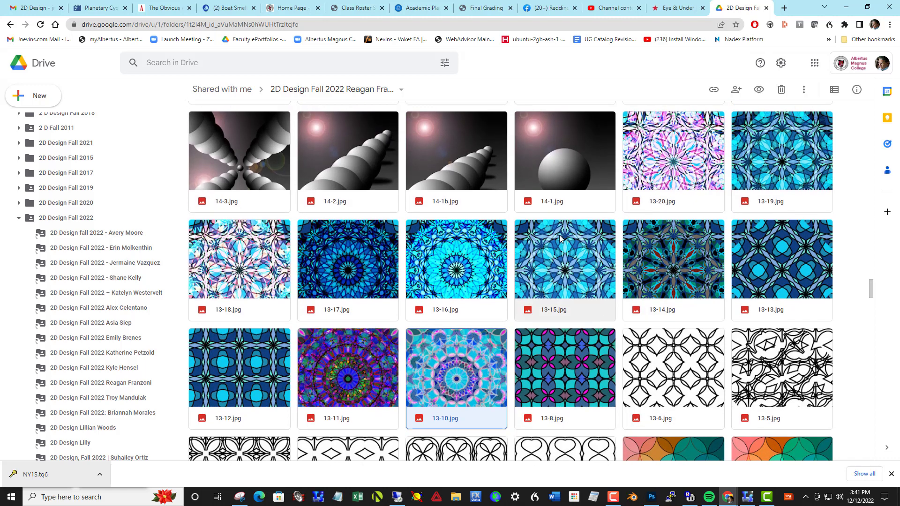
scroll(up, 3)
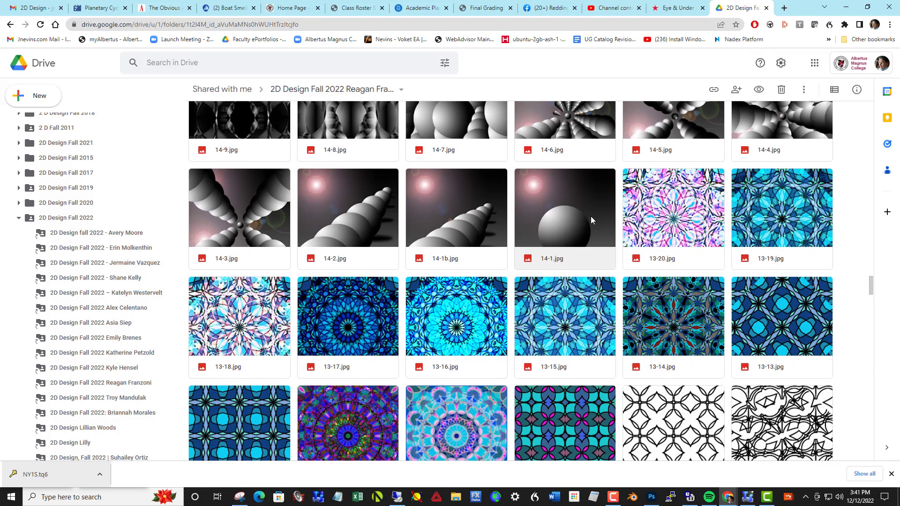
double_click(563, 207)
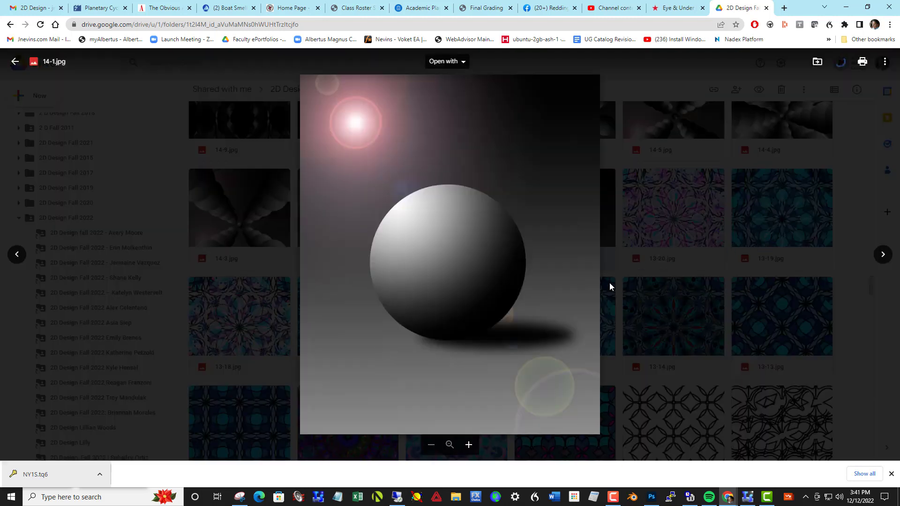
mouse_move(559, 310)
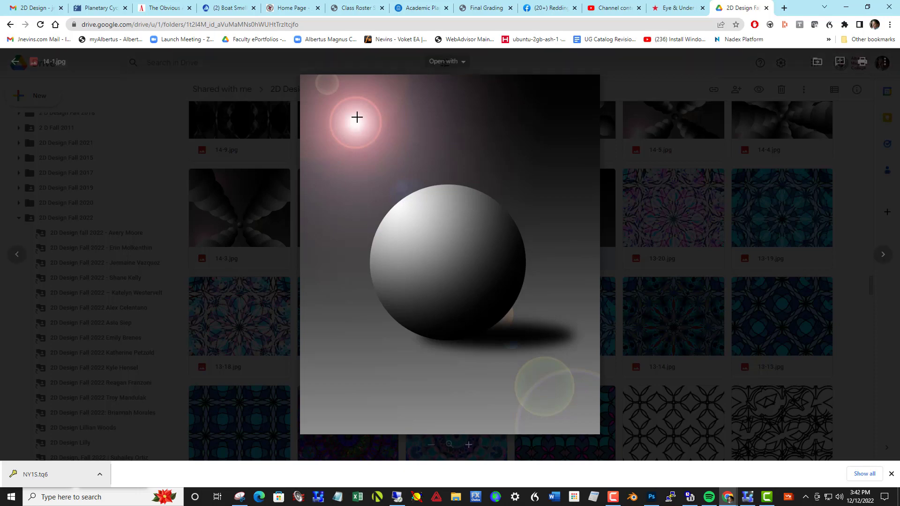
key(Escape)
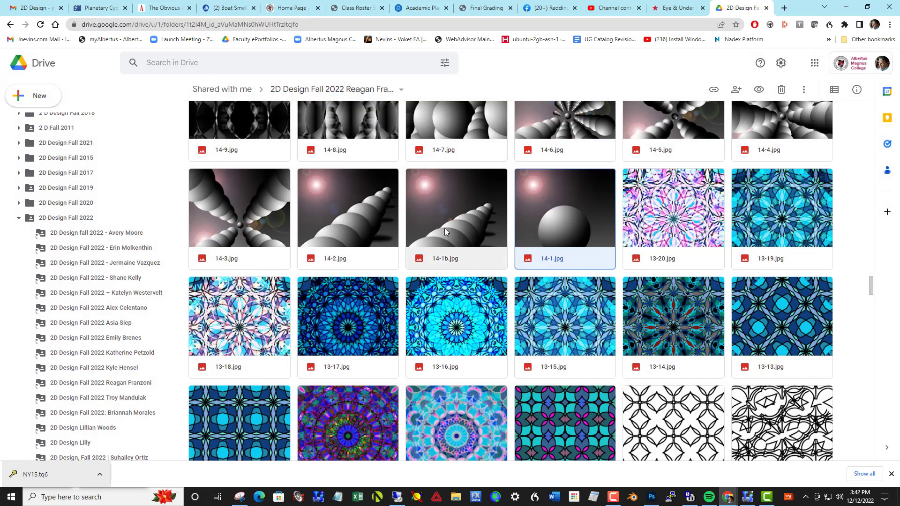
double_click(455, 207)
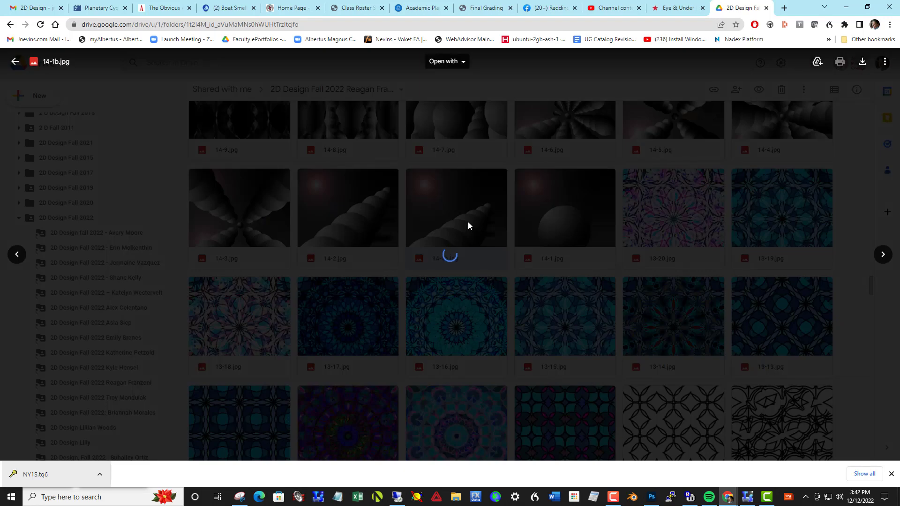
click(455, 208)
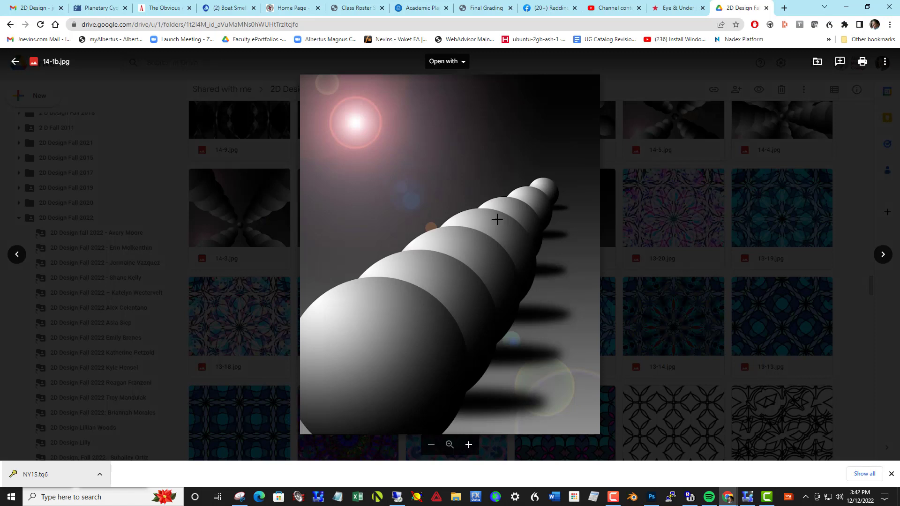
mouse_move(377, 341)
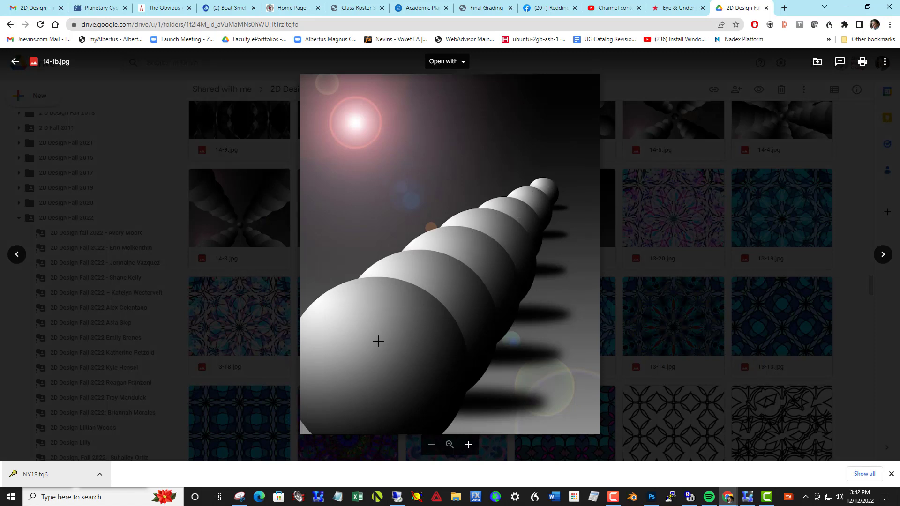
mouse_move(406, 330)
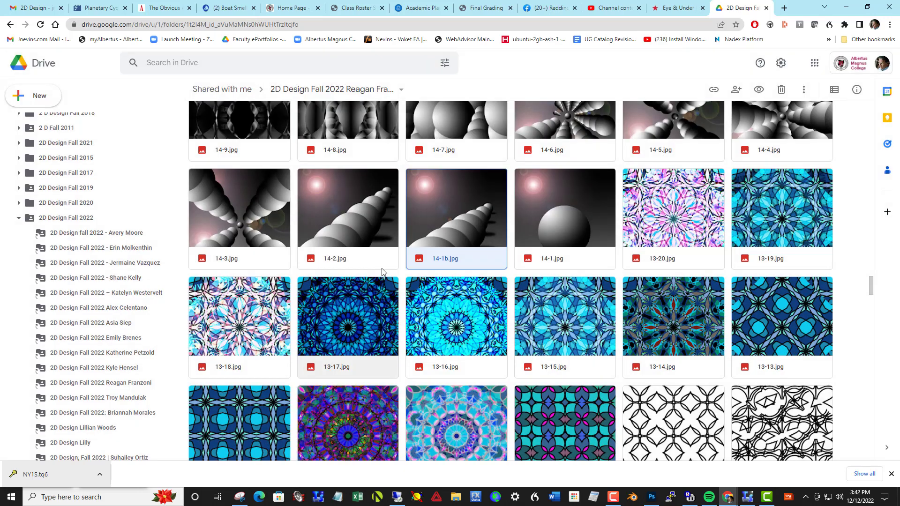
mouse_move(364, 224)
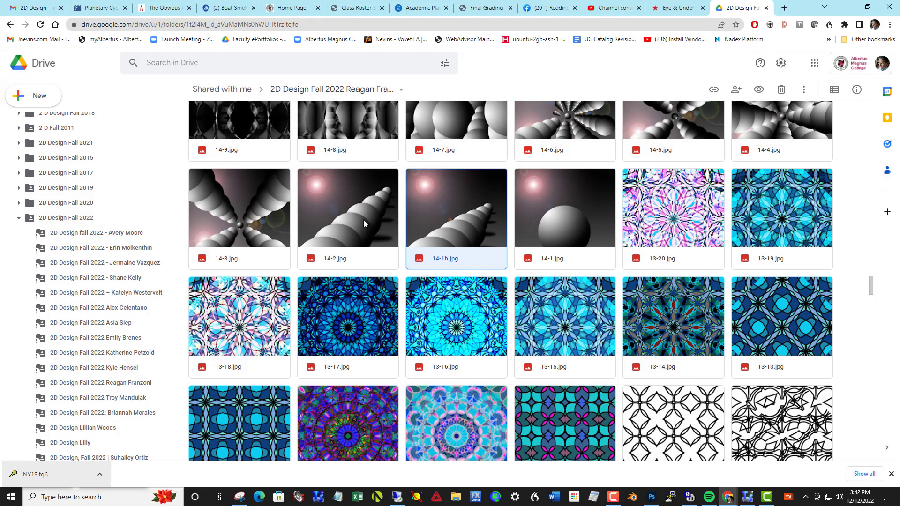
double_click(239, 208)
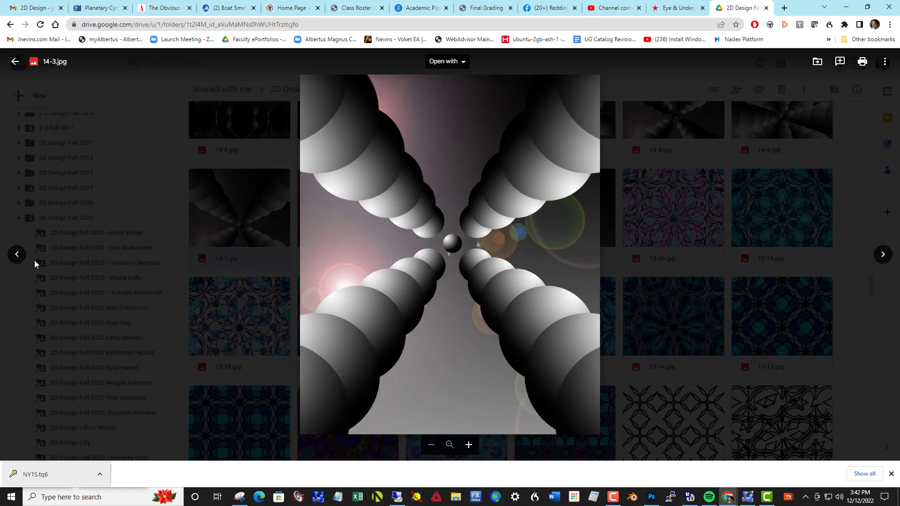
click(17, 255)
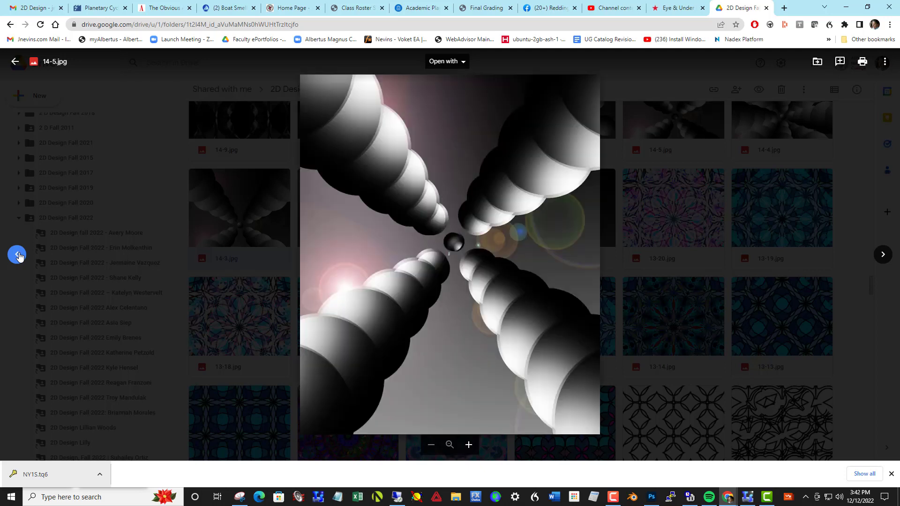
click(882, 254)
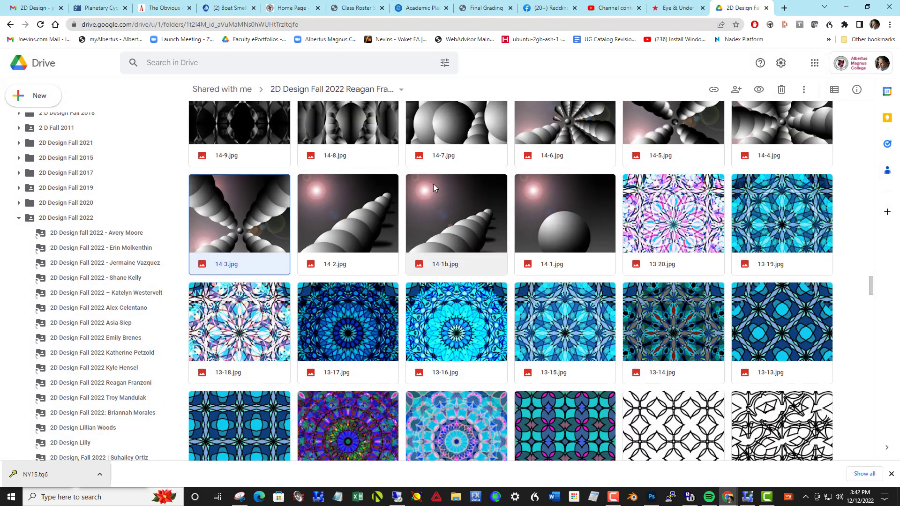
scroll(up, 3)
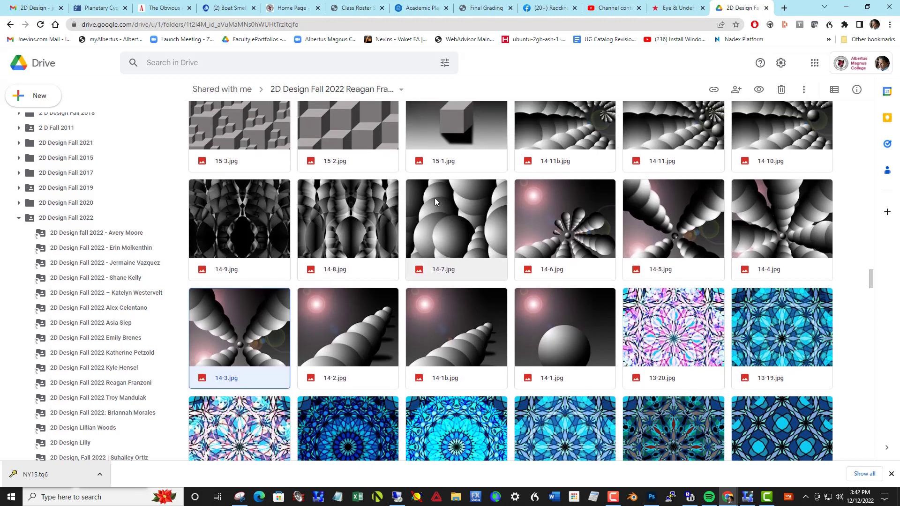
double_click(455, 219)
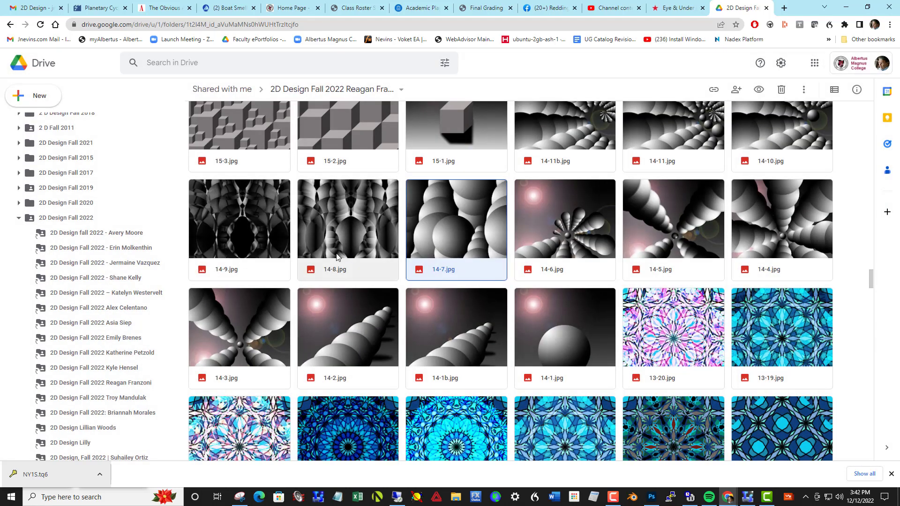
mouse_move(672, 129)
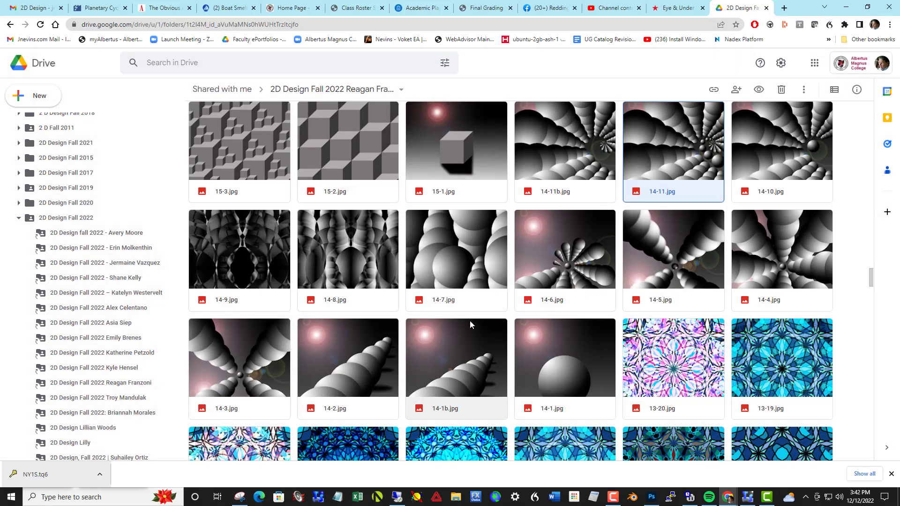
mouse_move(452, 166)
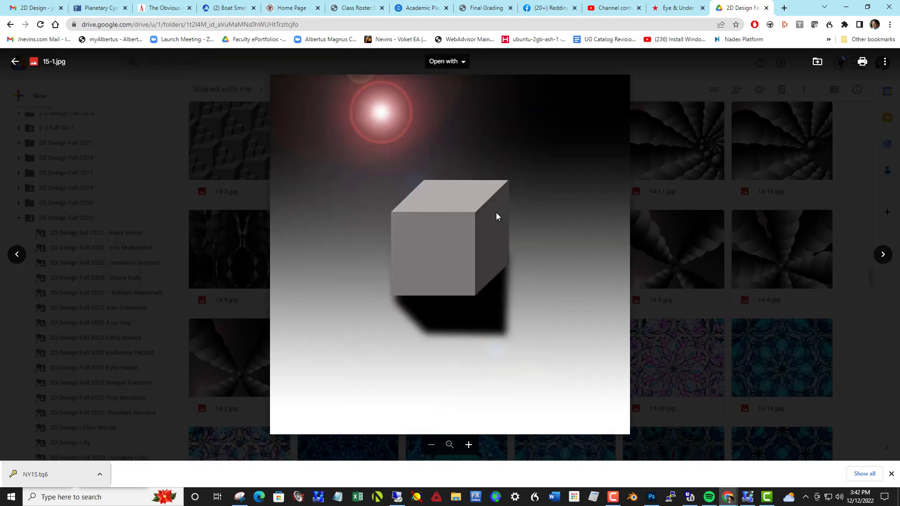
mouse_move(435, 193)
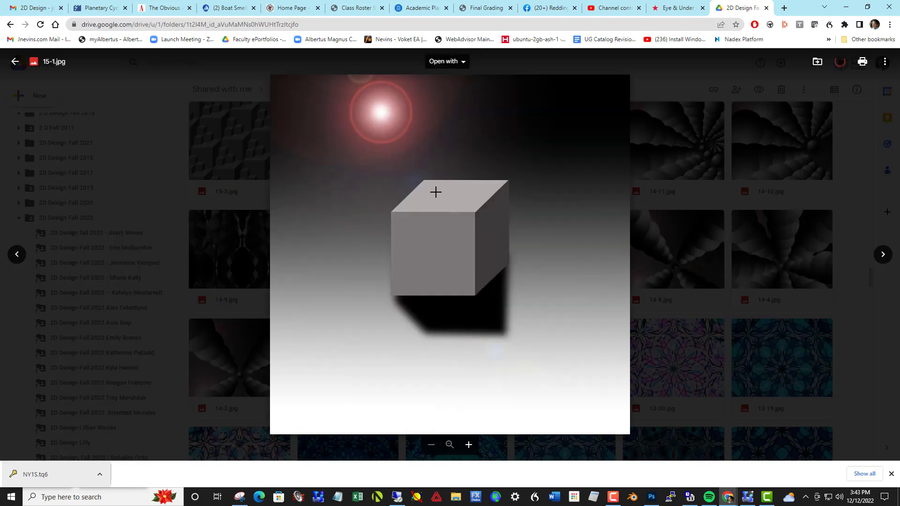
mouse_move(453, 203)
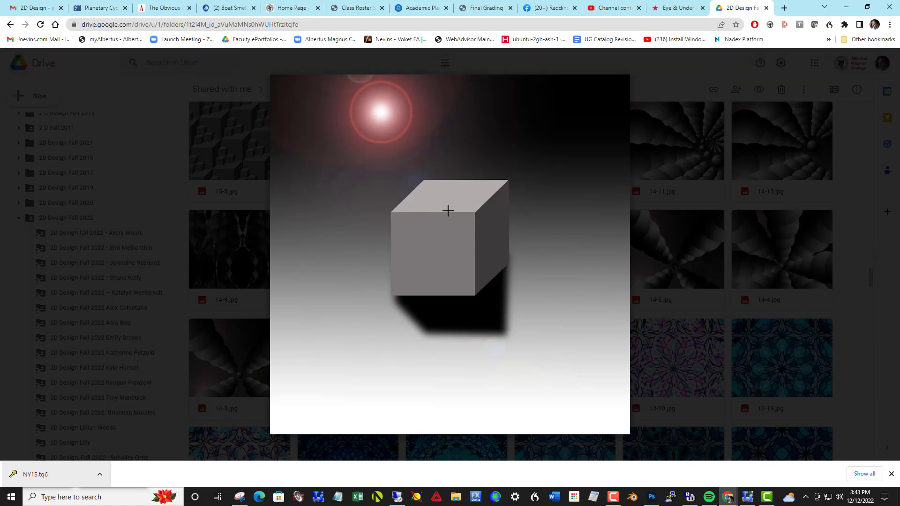
mouse_move(429, 255)
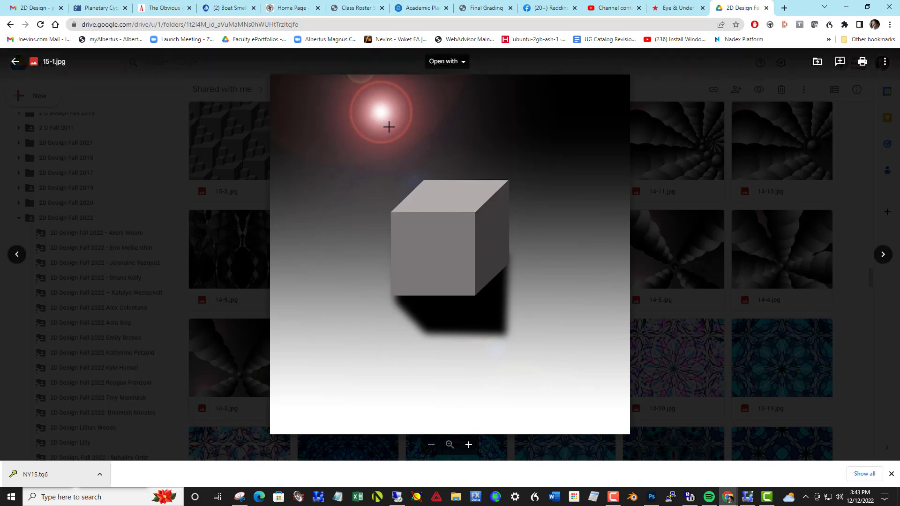
key(Escape)
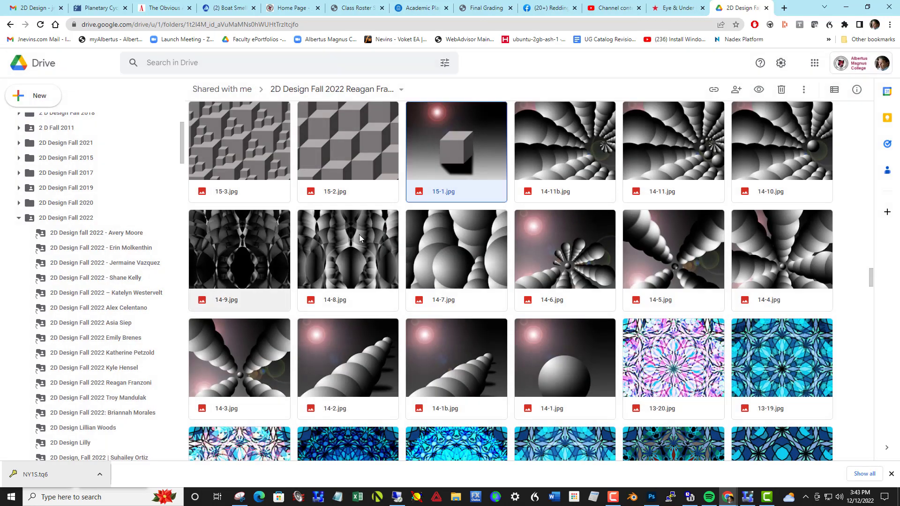
double_click(347, 141)
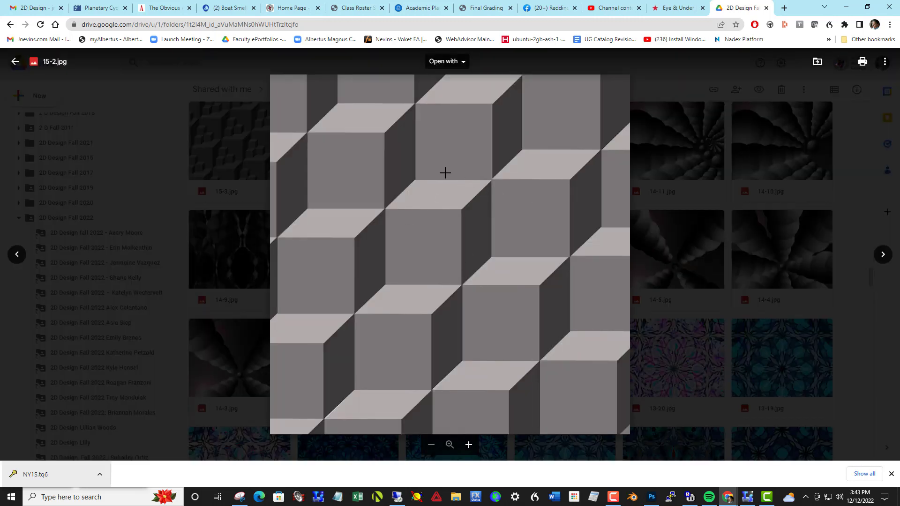
mouse_move(523, 347)
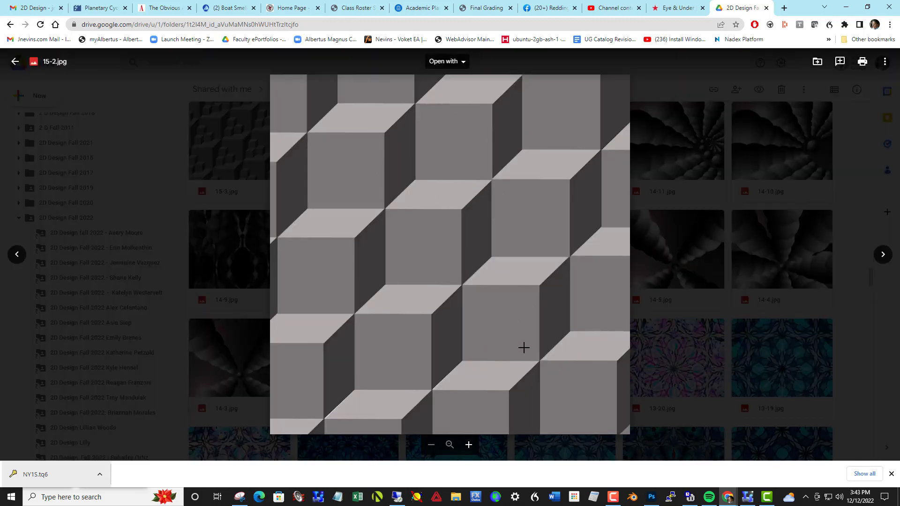
key(Escape)
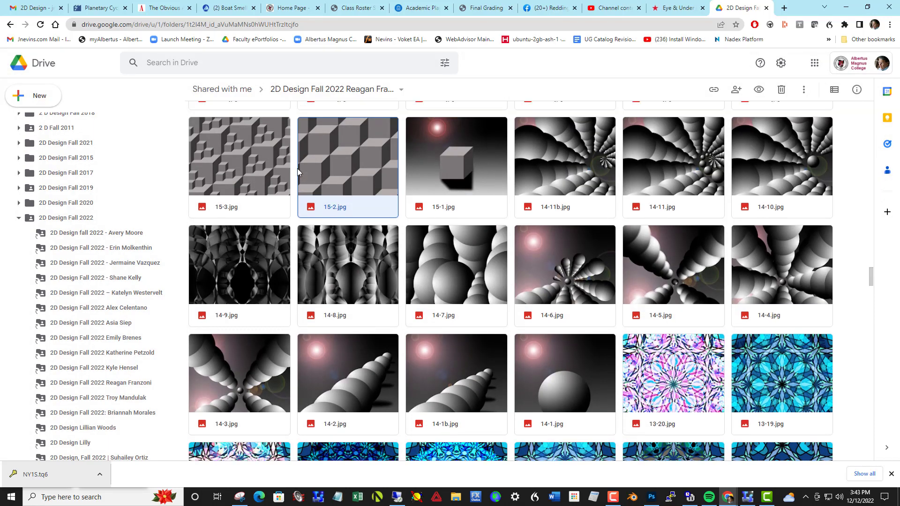
scroll(up, 3)
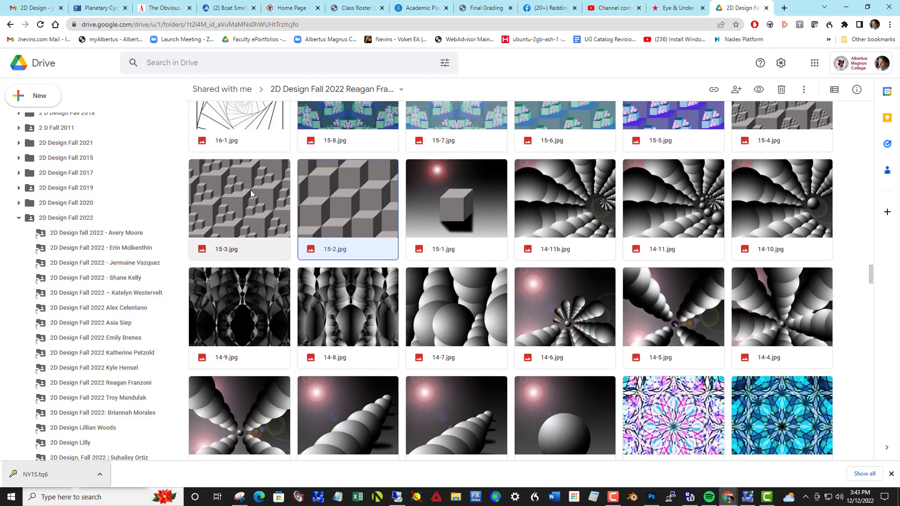
double_click(239, 198)
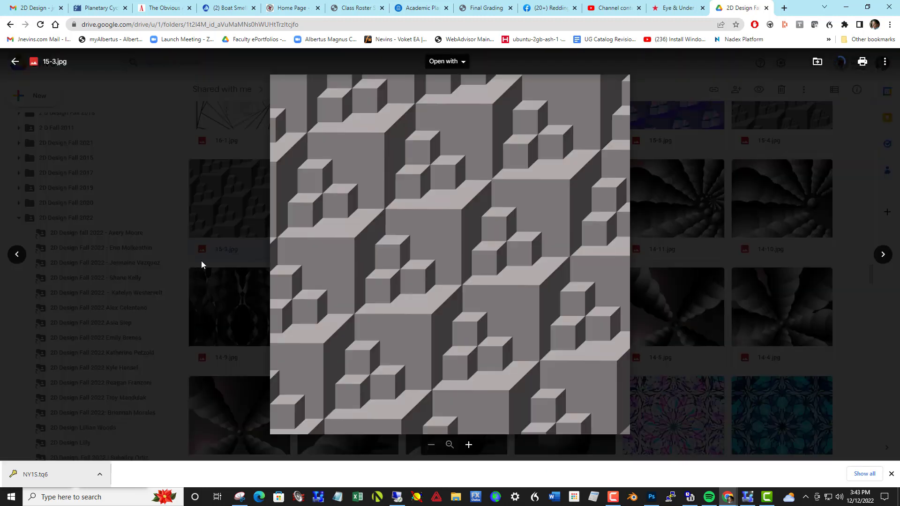
click(17, 254)
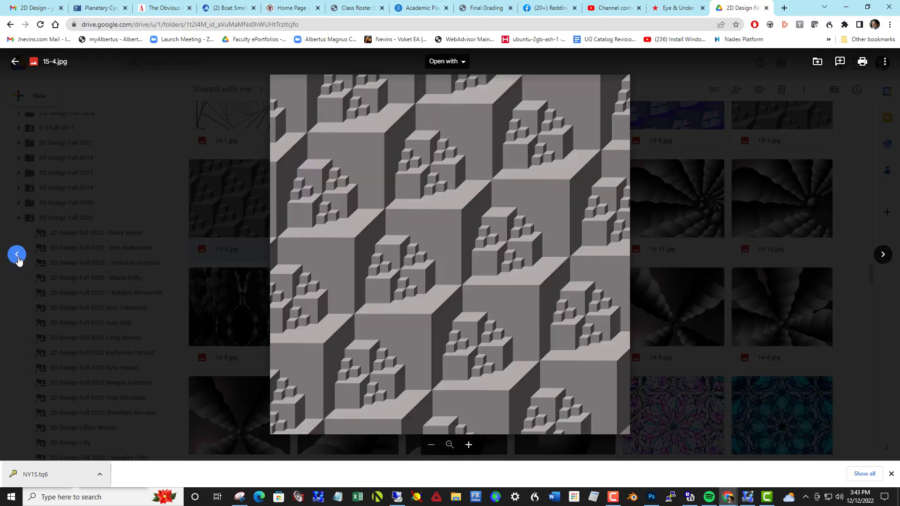
click(17, 255)
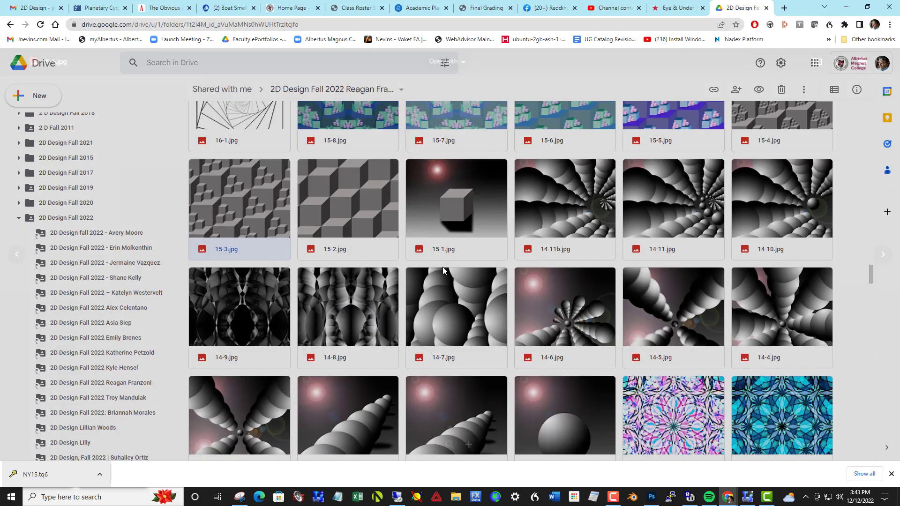
Step: Preview the spiral squares drawing 16-1.jpg and 16-6.jpg full size, then close the preview
scroll(up, 3)
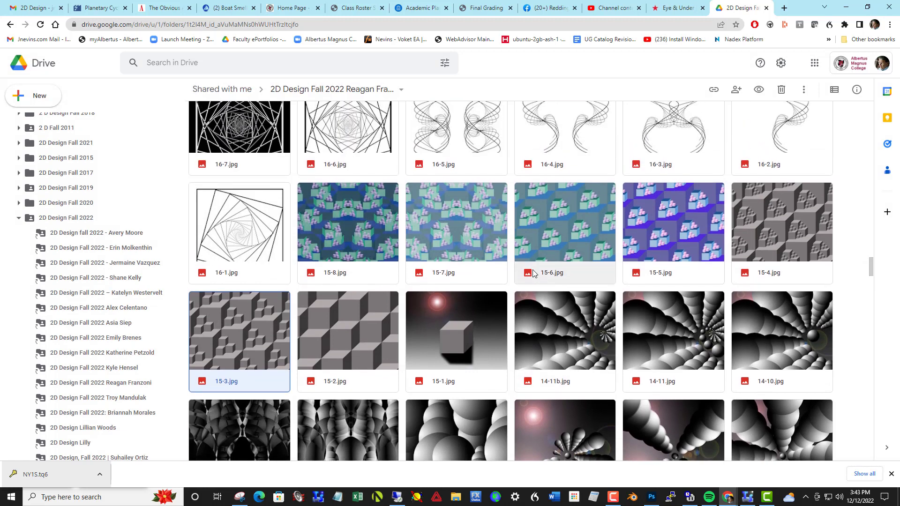
scroll(up, 3)
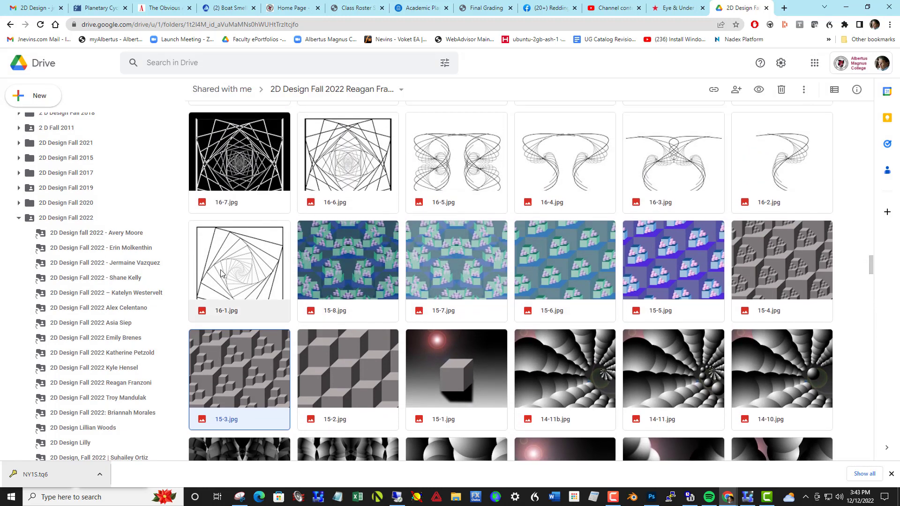
double_click(239, 264)
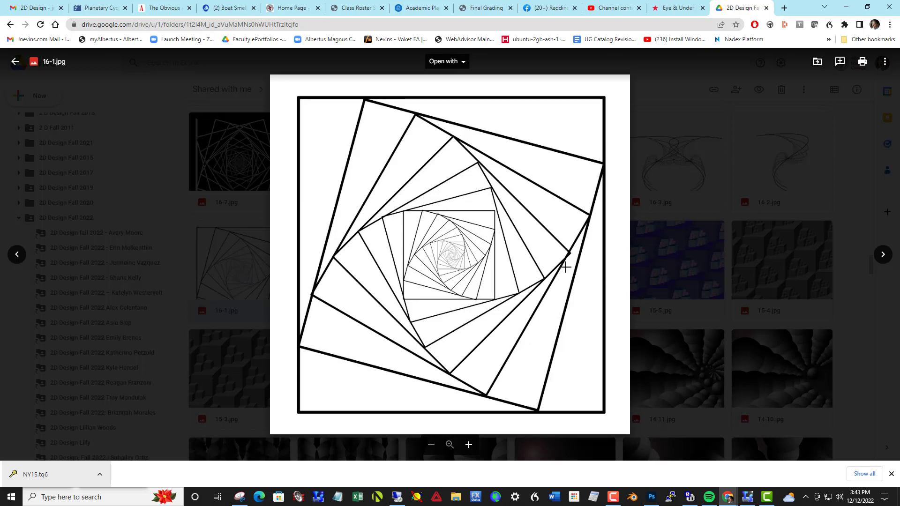
mouse_move(547, 255)
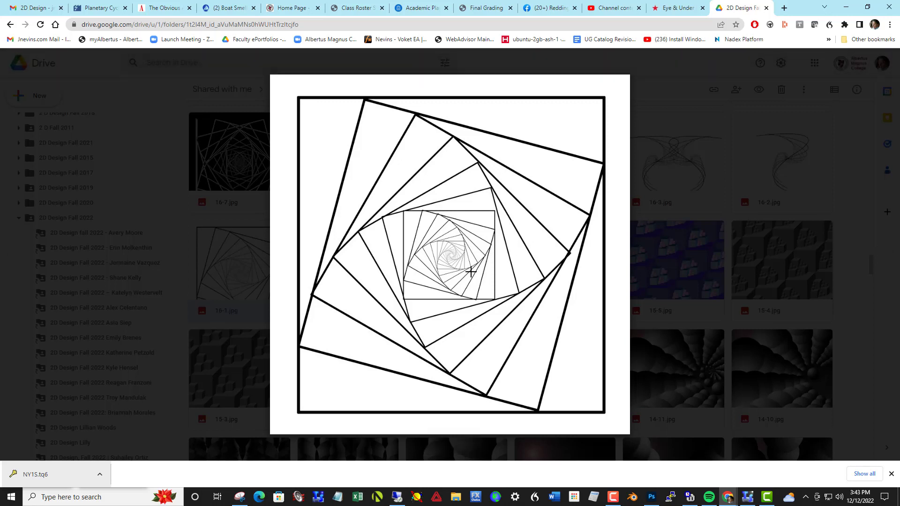
mouse_move(548, 339)
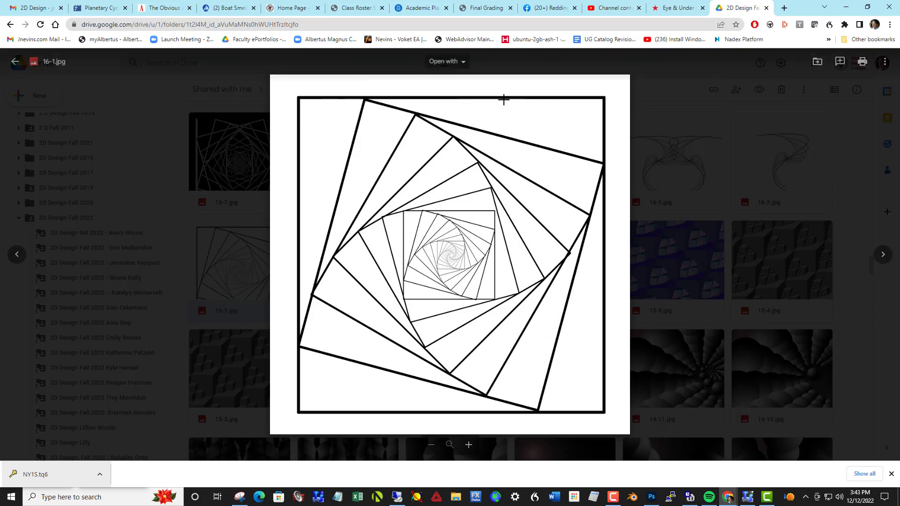
mouse_move(583, 326)
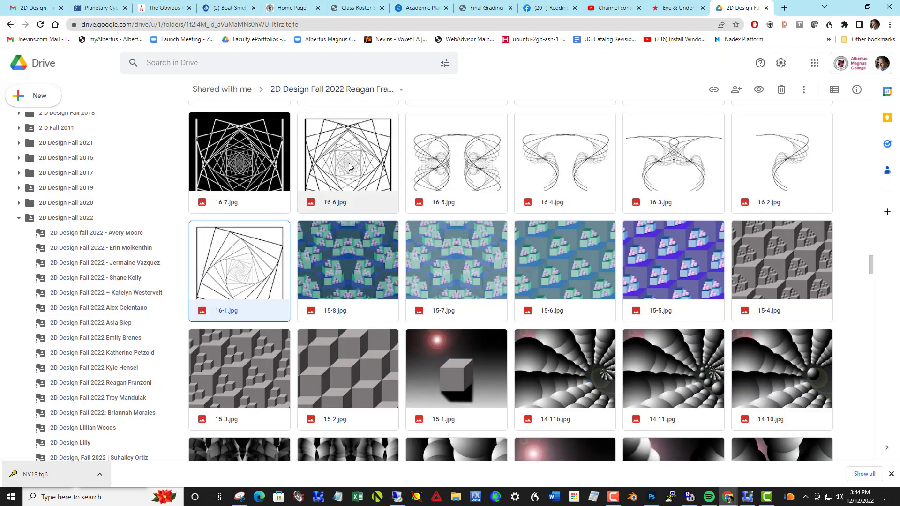
double_click(347, 151)
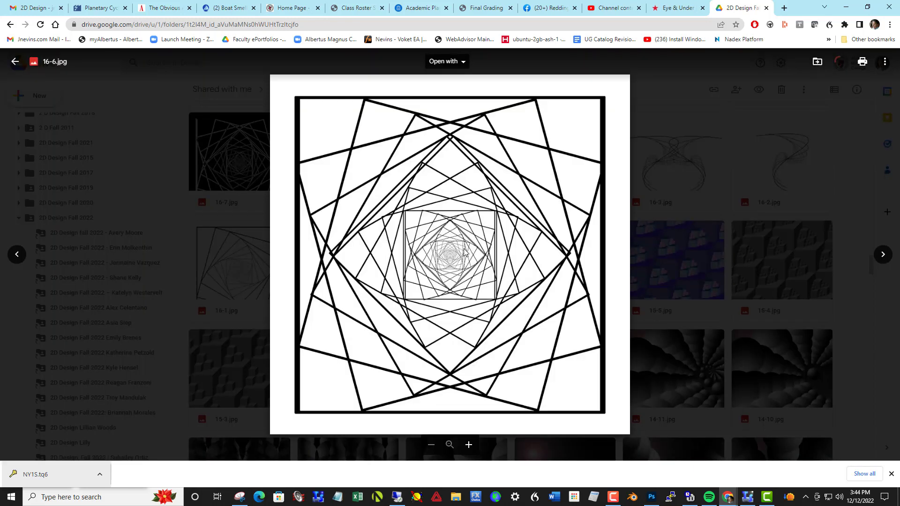
mouse_move(521, 221)
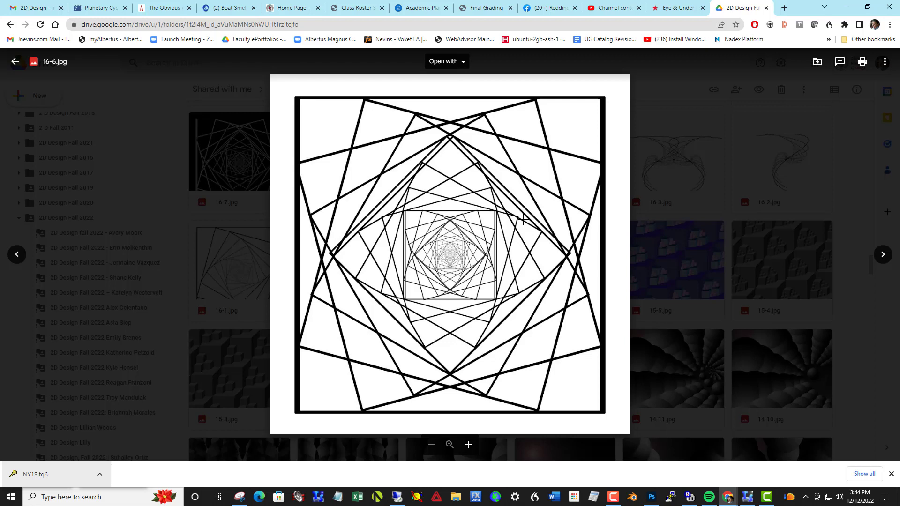
mouse_move(503, 219)
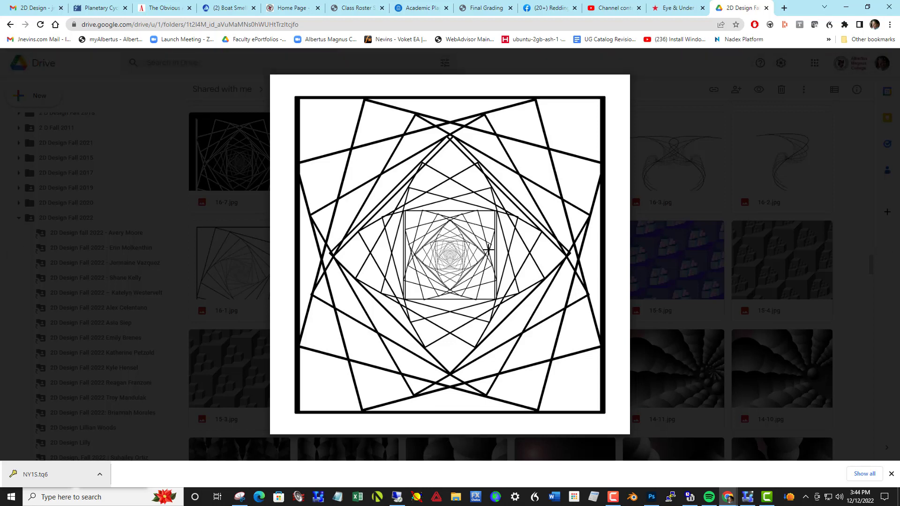
key(Escape)
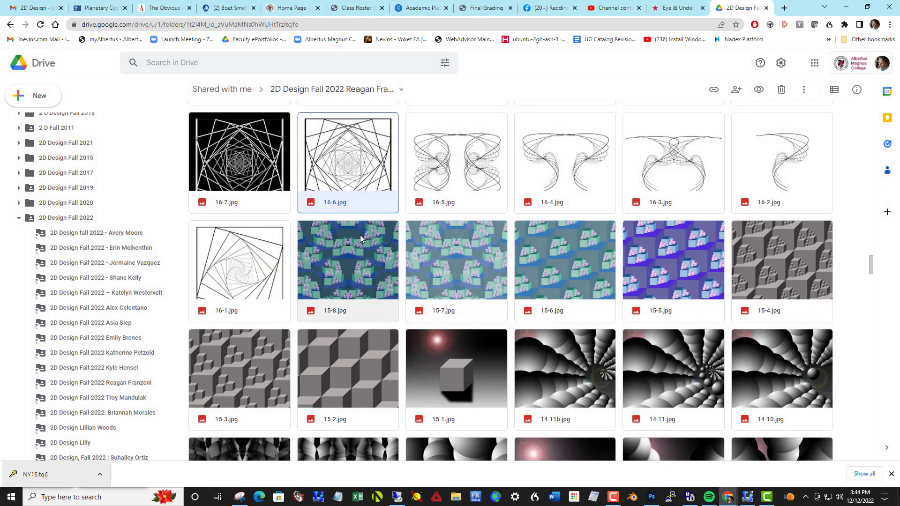
mouse_move(758, 167)
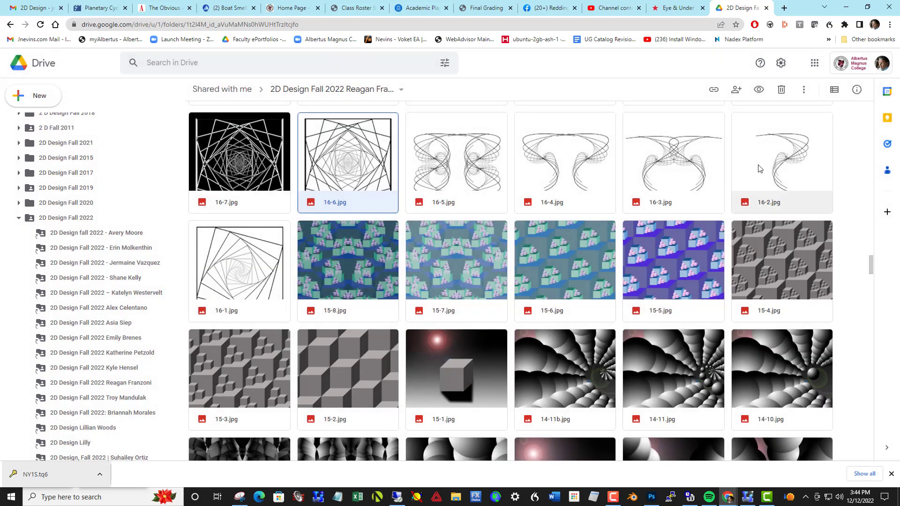
Step: Preview the curving line drawing 16-2.jpg full size and return to the folder grid
double_click(781, 162)
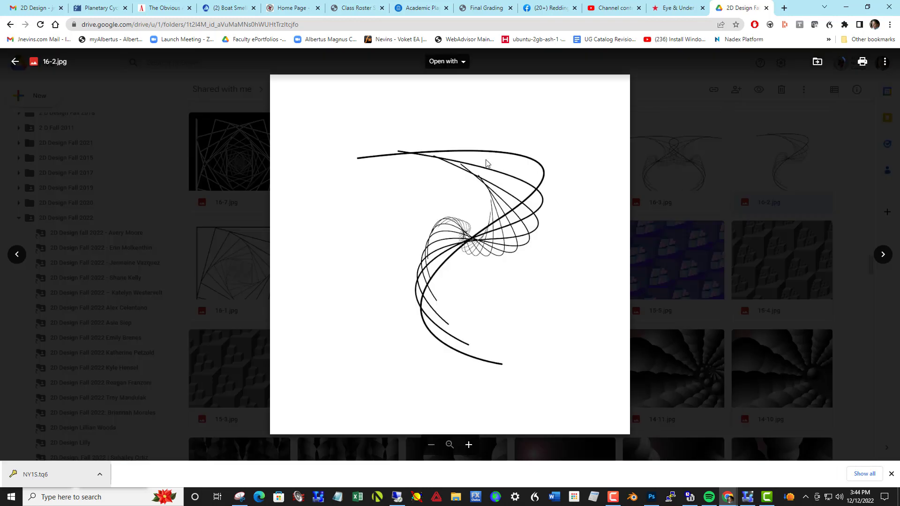
mouse_move(449, 150)
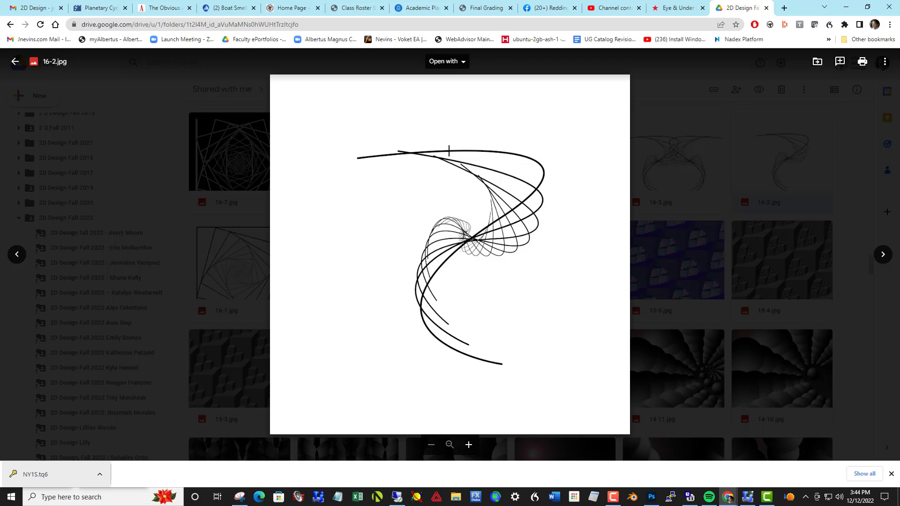
mouse_move(498, 204)
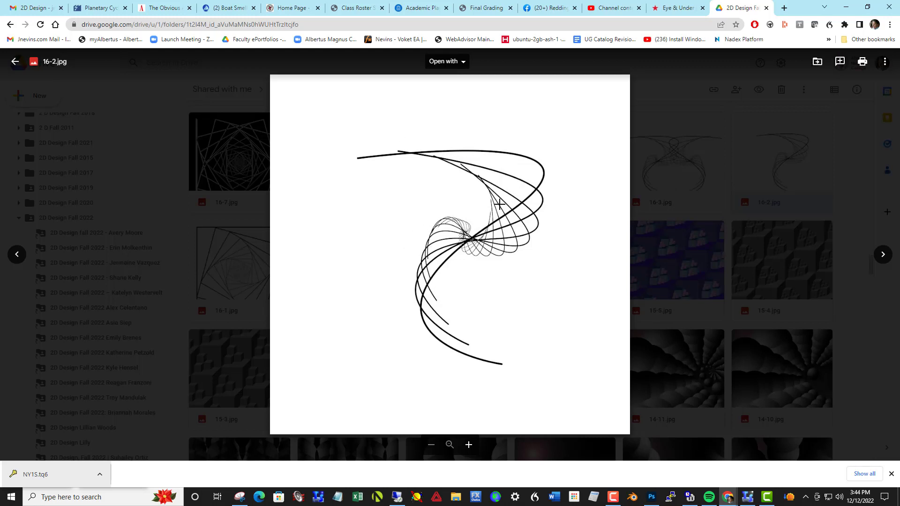
mouse_move(22, 261)
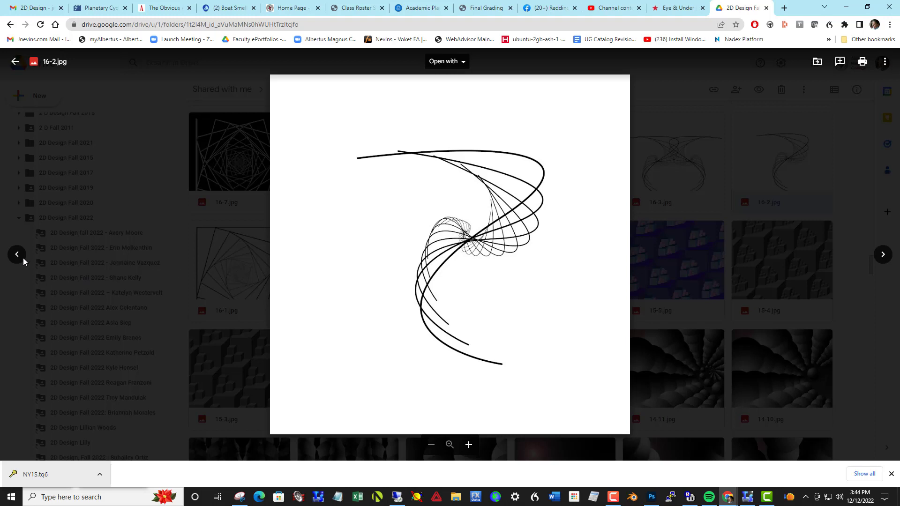
click(17, 254)
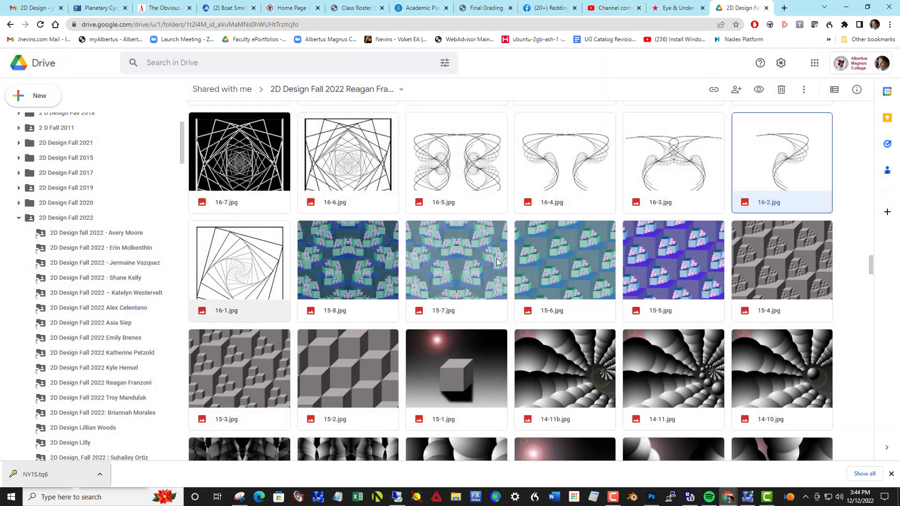
Step: Briefly preview the 16-10.jpg drawing, then return to the folder grid
scroll(up, 3)
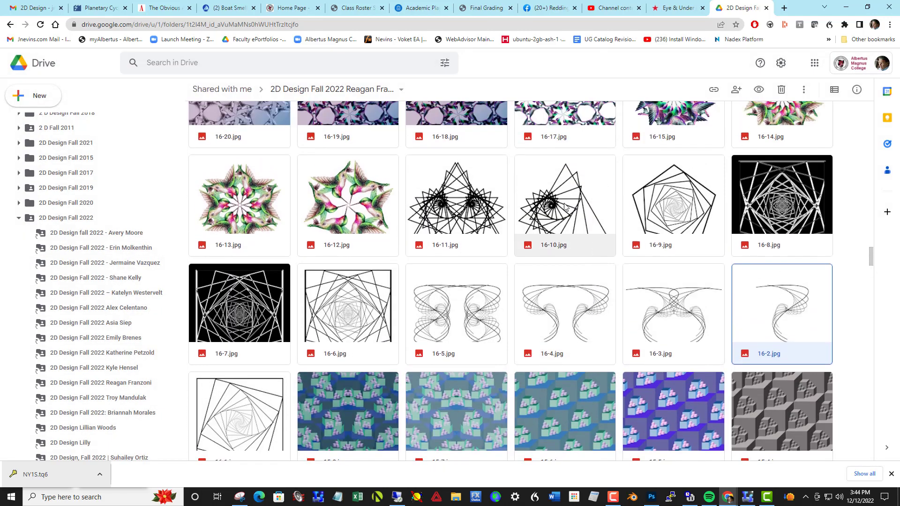
double_click(563, 204)
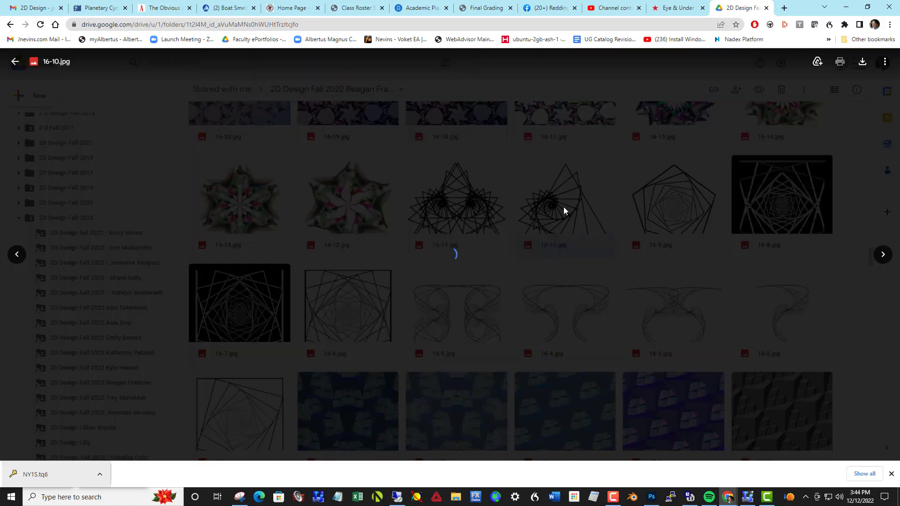
click(564, 198)
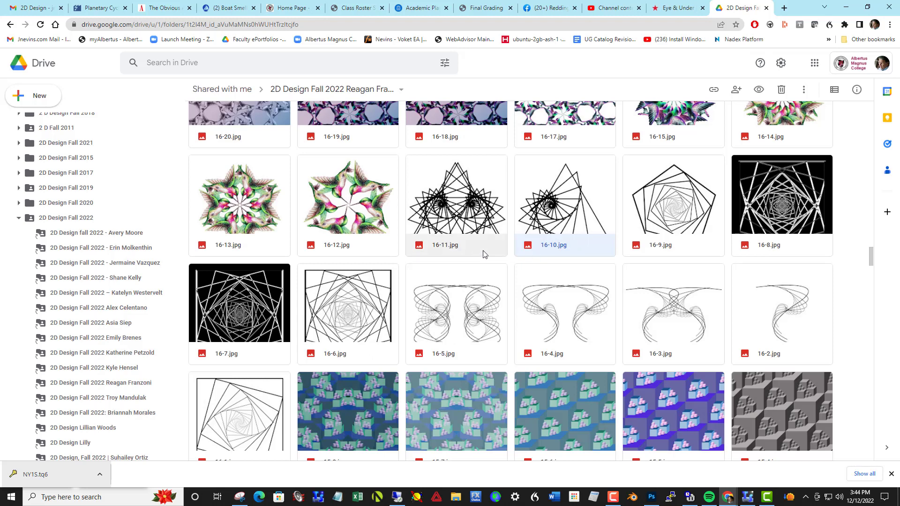
click(563, 205)
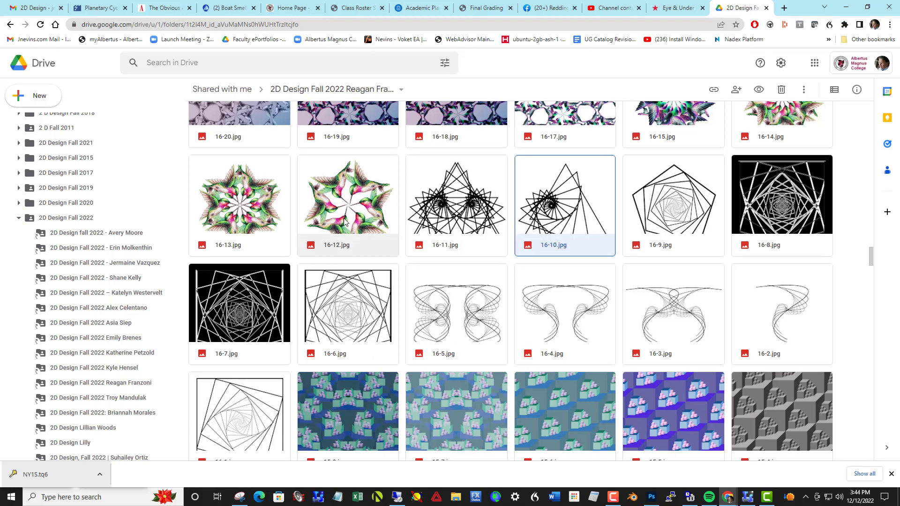
scroll(down, 3)
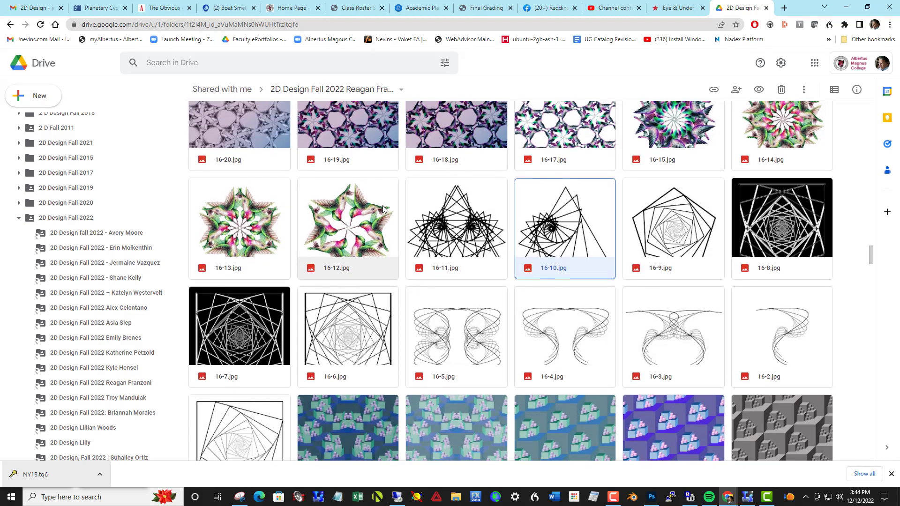
scroll(up, 3)
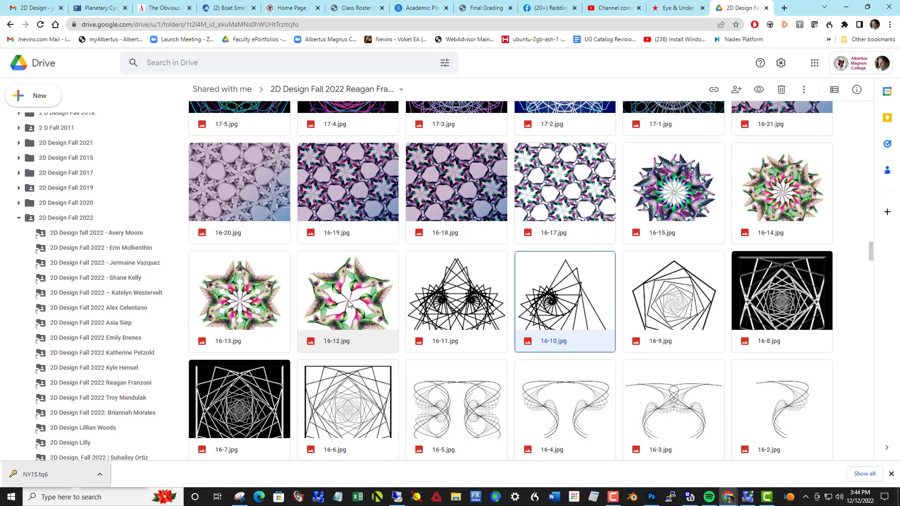
Step: Preview the hummingbird tessellations 16-12.jpg and 16-15.jpg full size
double_click(347, 295)
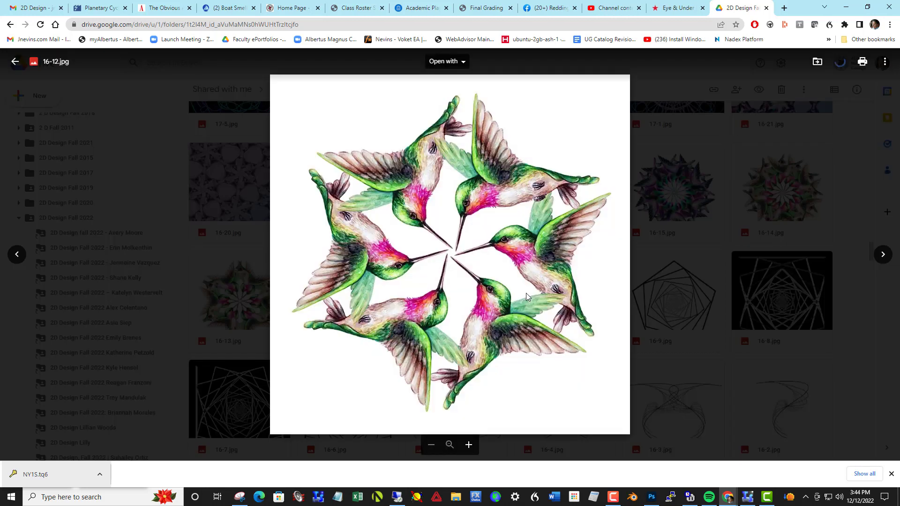
mouse_move(589, 259)
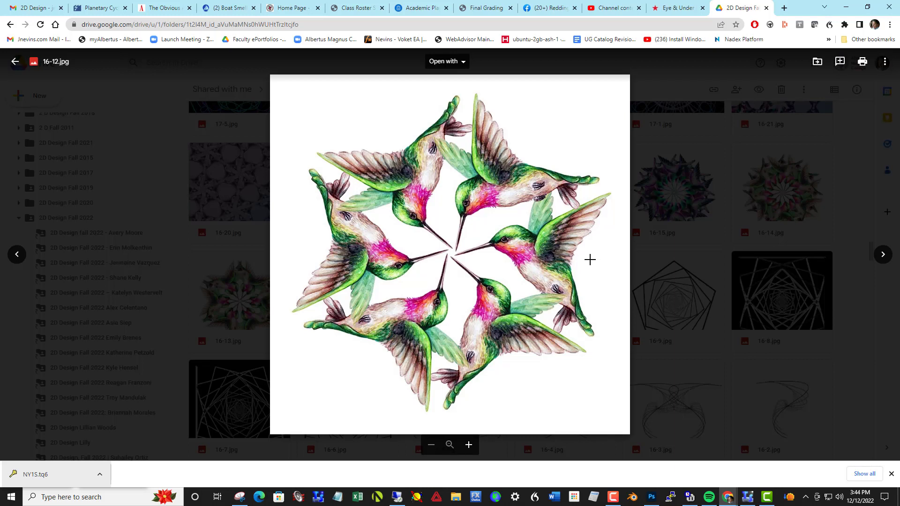
mouse_move(418, 243)
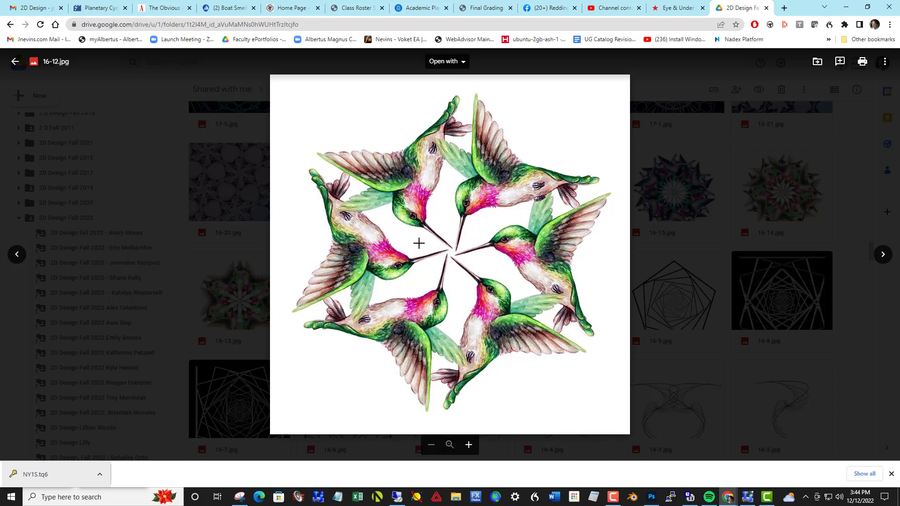
mouse_move(494, 208)
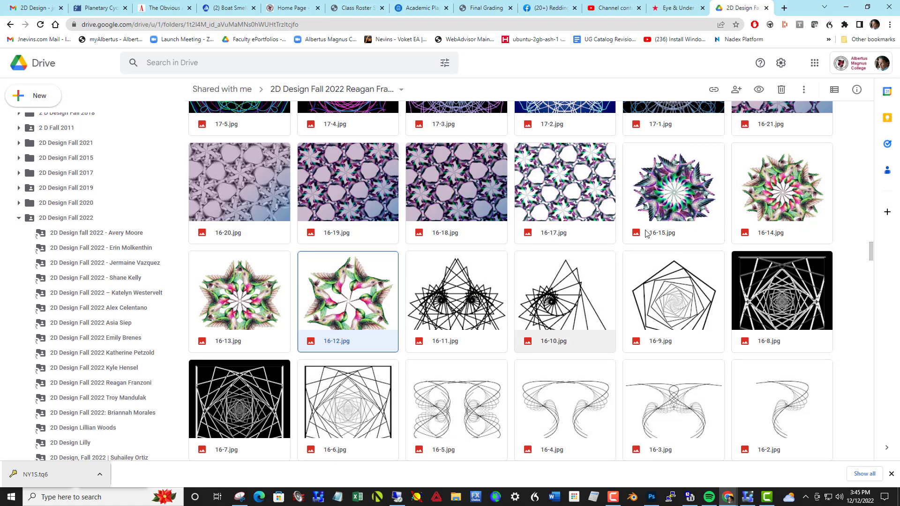
click(672, 192)
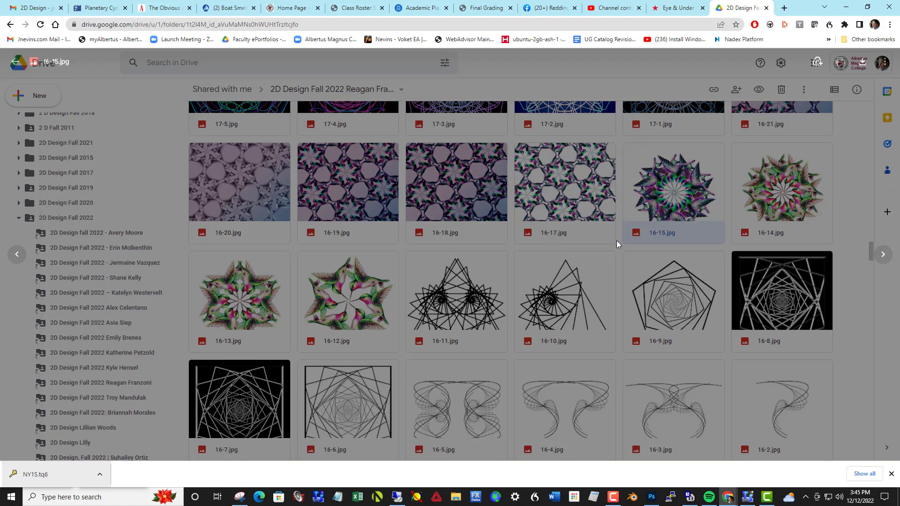
double_click(673, 183)
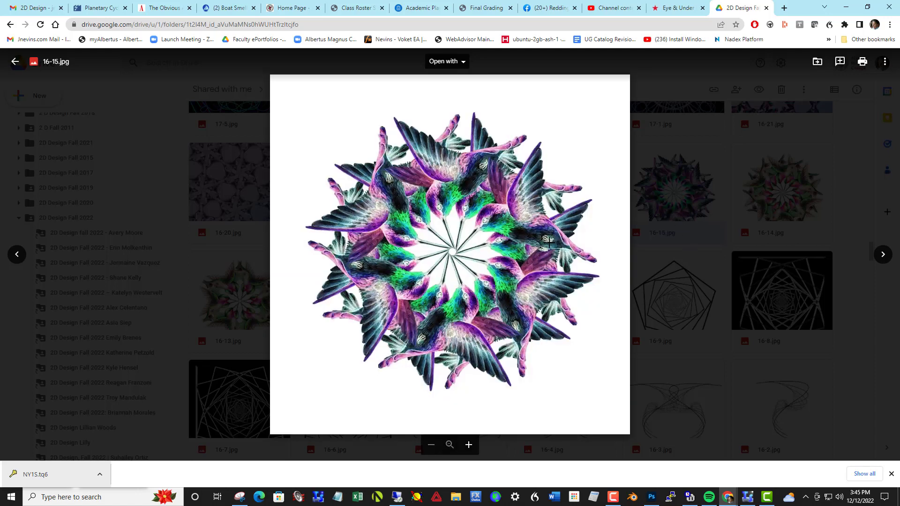
mouse_move(533, 297)
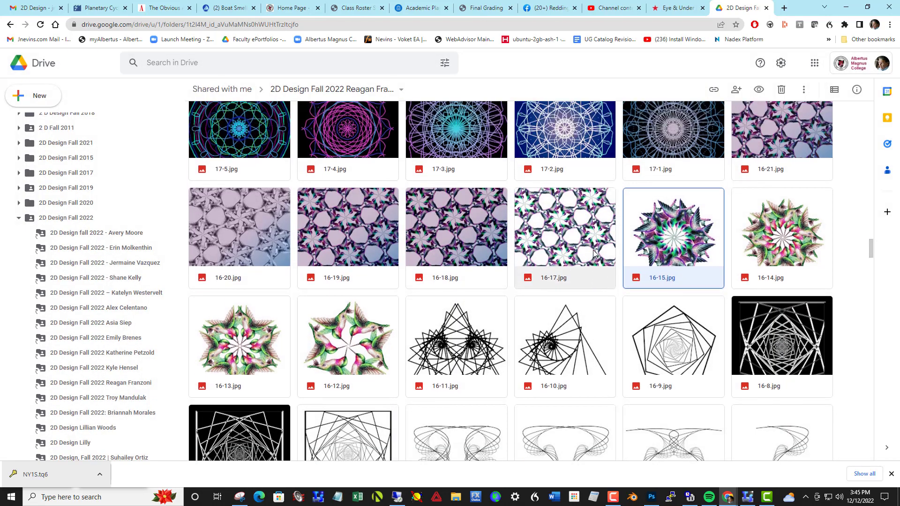
Step: Preview the 17-2, 17-3 and 17-8 mandalas, then return to the folder grid
scroll(up, 3)
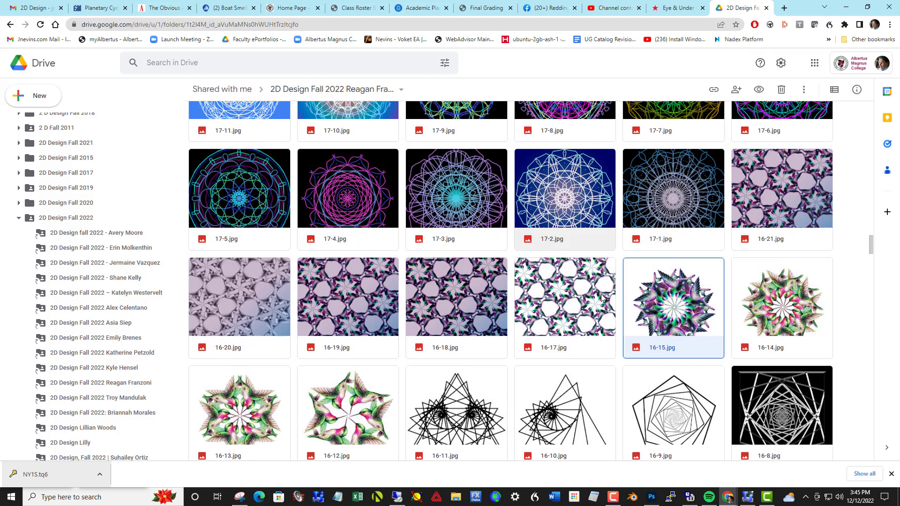
mouse_move(744, 278)
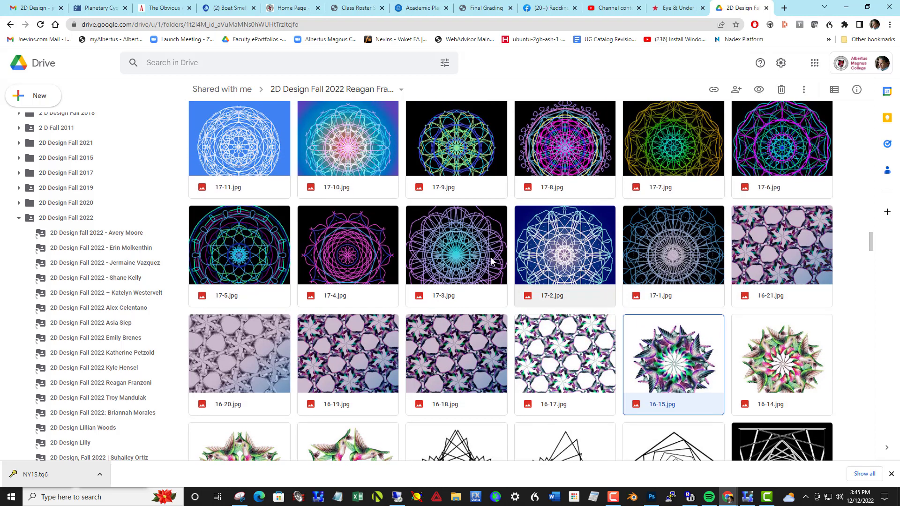
mouse_move(615, 261)
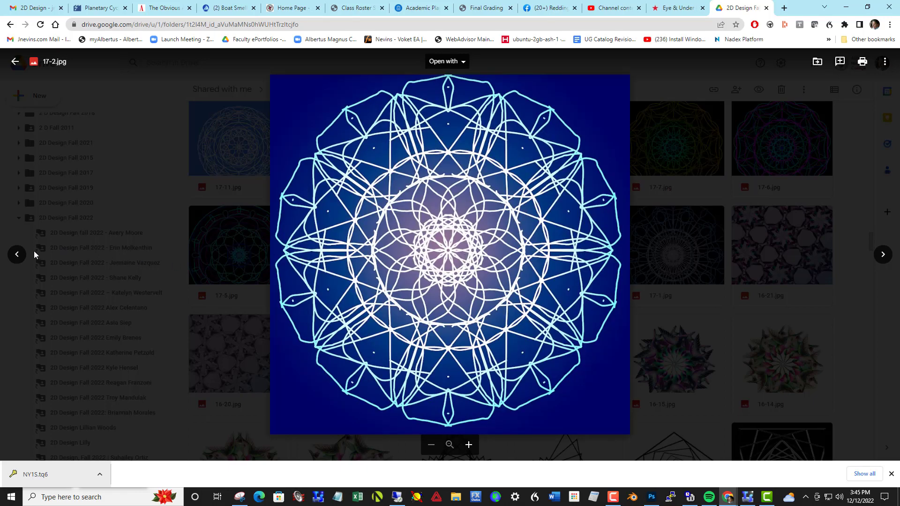
click(16, 253)
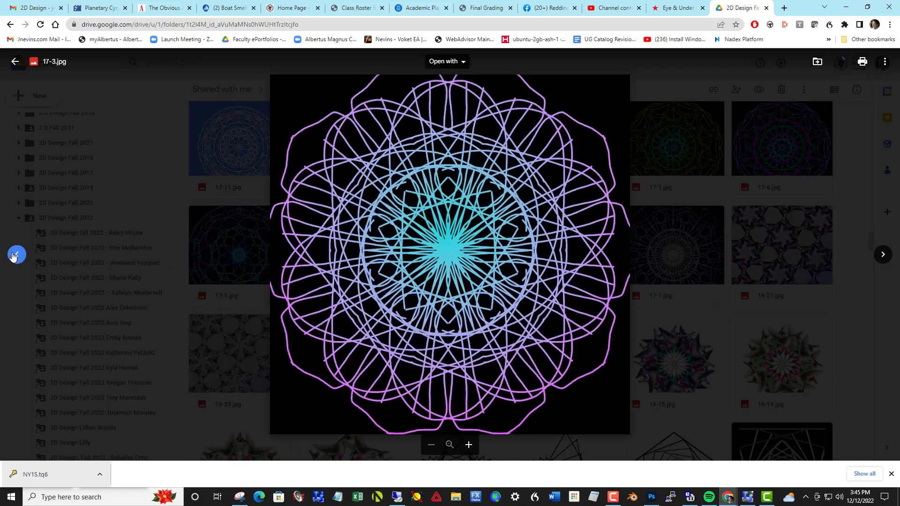
click(882, 254)
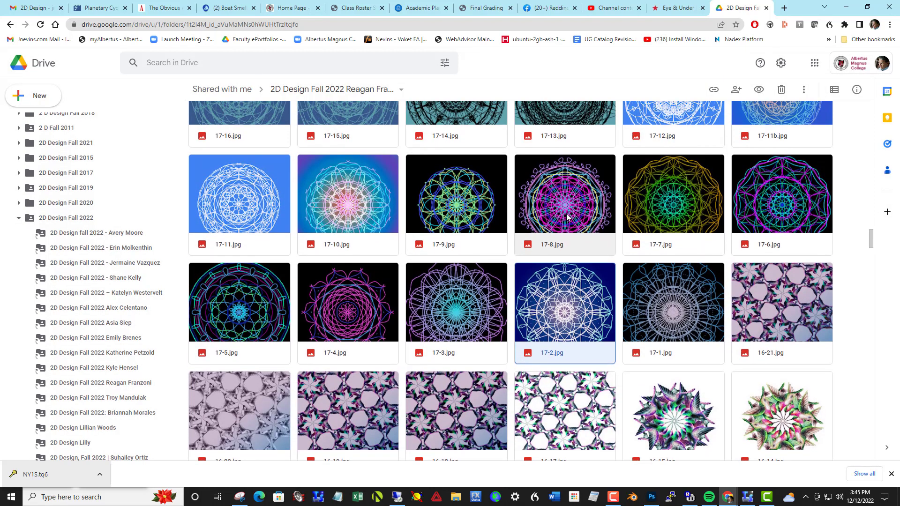
double_click(563, 193)
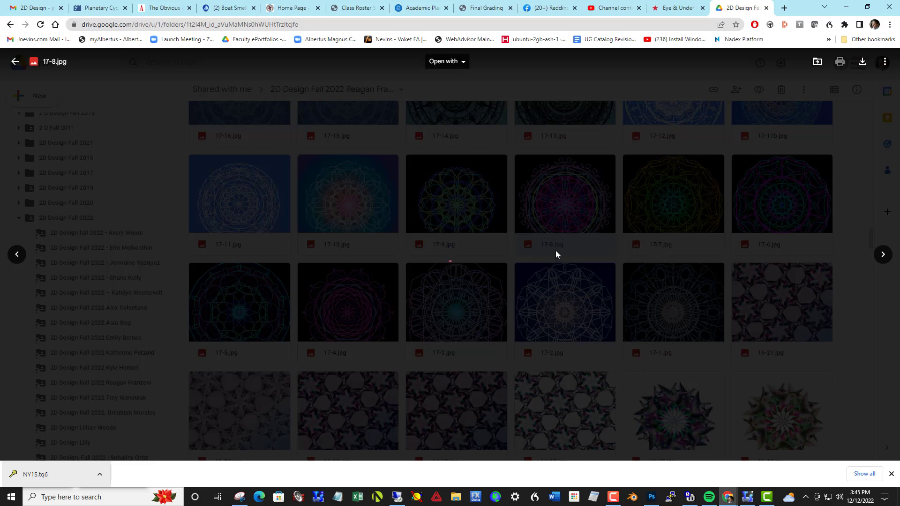
click(564, 193)
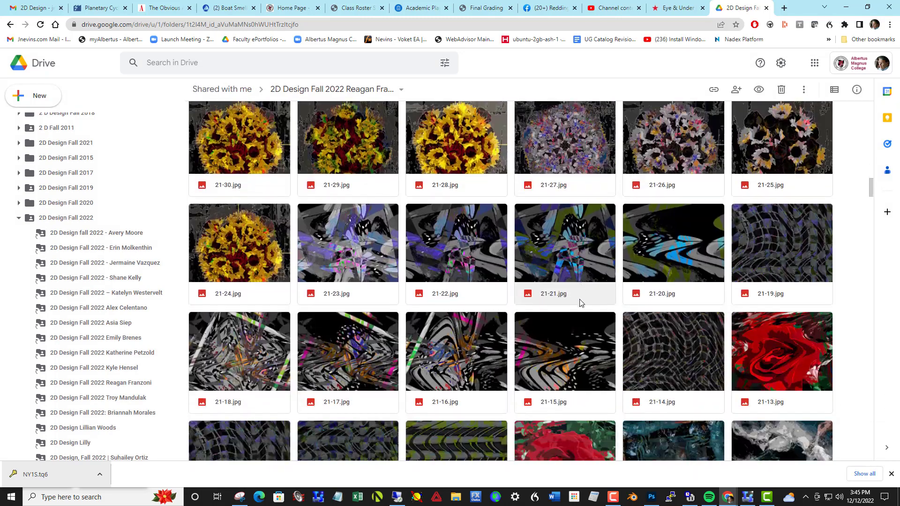
Step: Scroll to the 18-series and preview the 18-2.jpg design full size
scroll(down, 3)
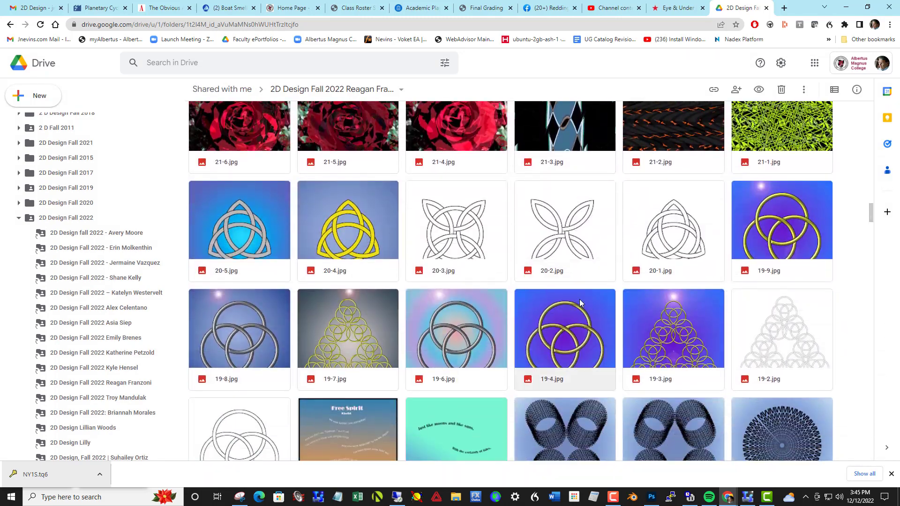
scroll(down, 3)
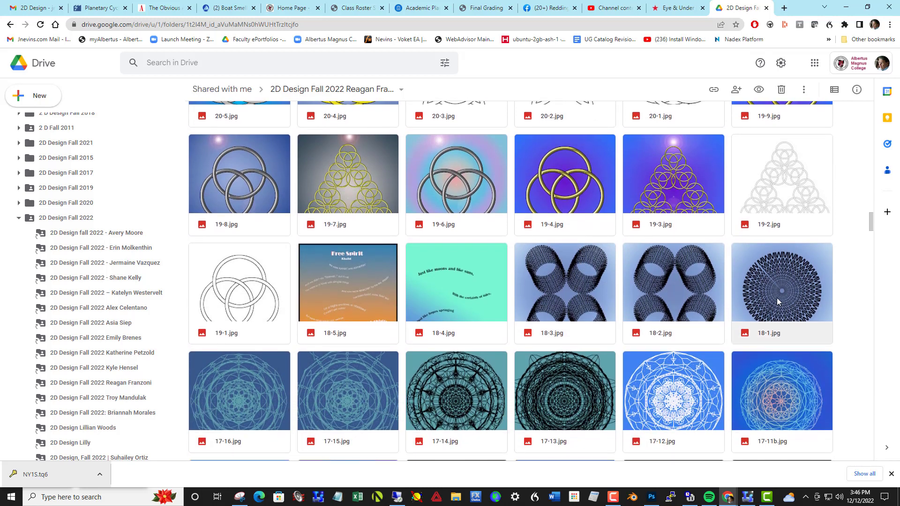
scroll(down, 3)
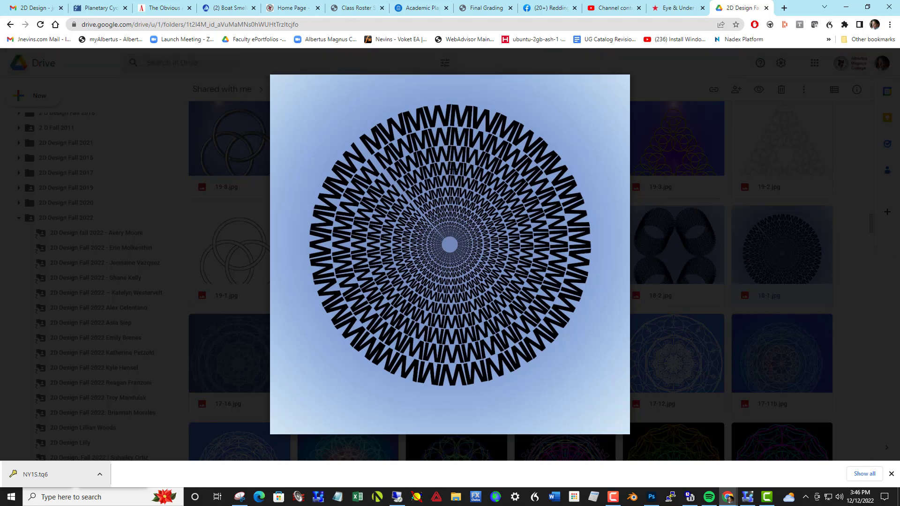
mouse_move(438, 237)
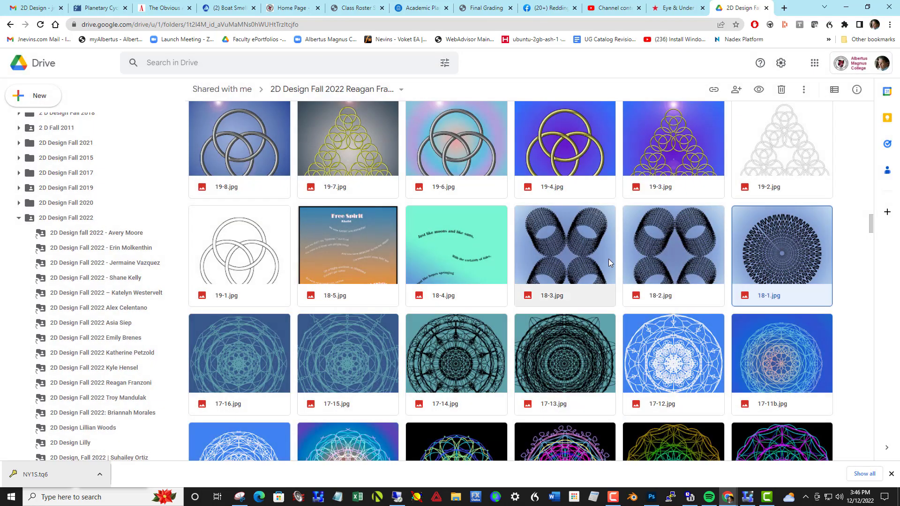
double_click(673, 245)
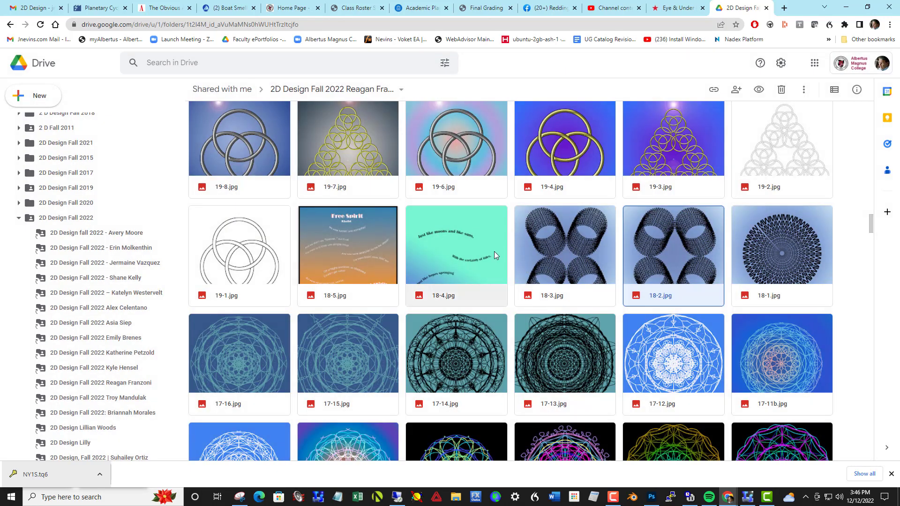
Step: Preview the curving-poem image 18-4.jpg full size, then close the preview
click(455, 255)
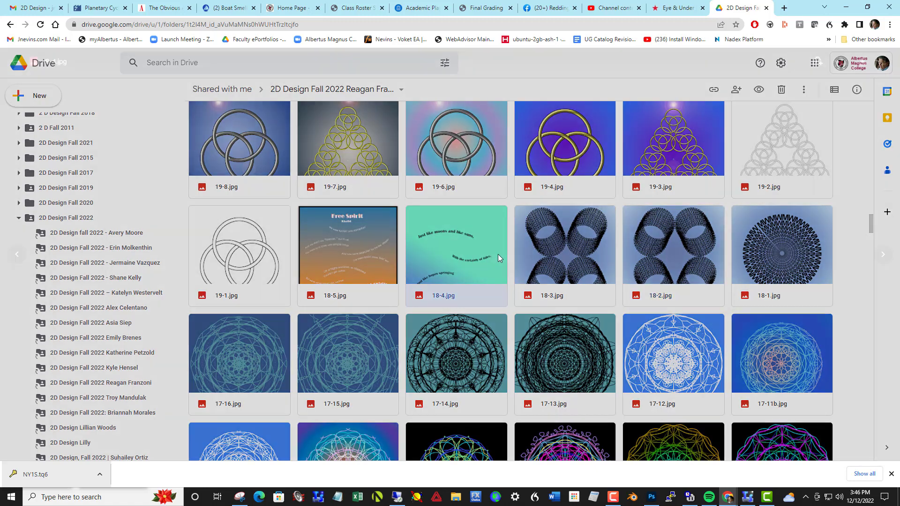
double_click(457, 246)
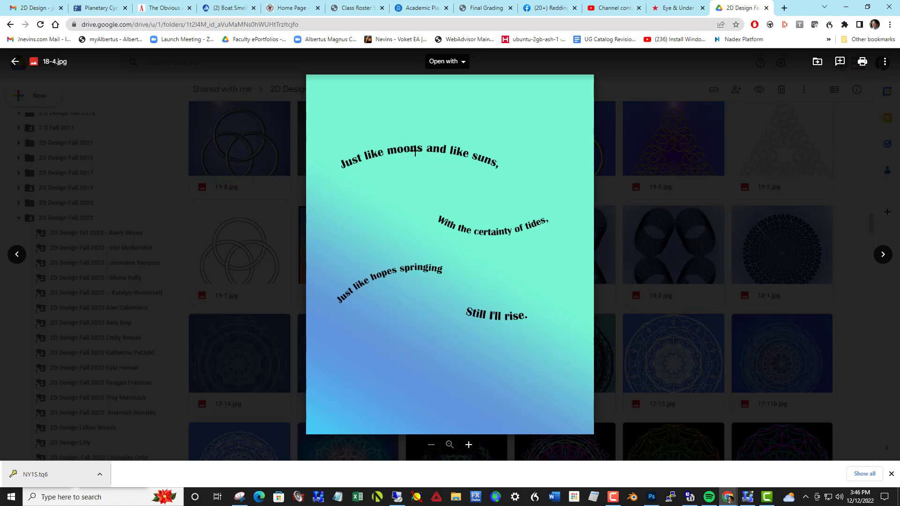
mouse_move(431, 300)
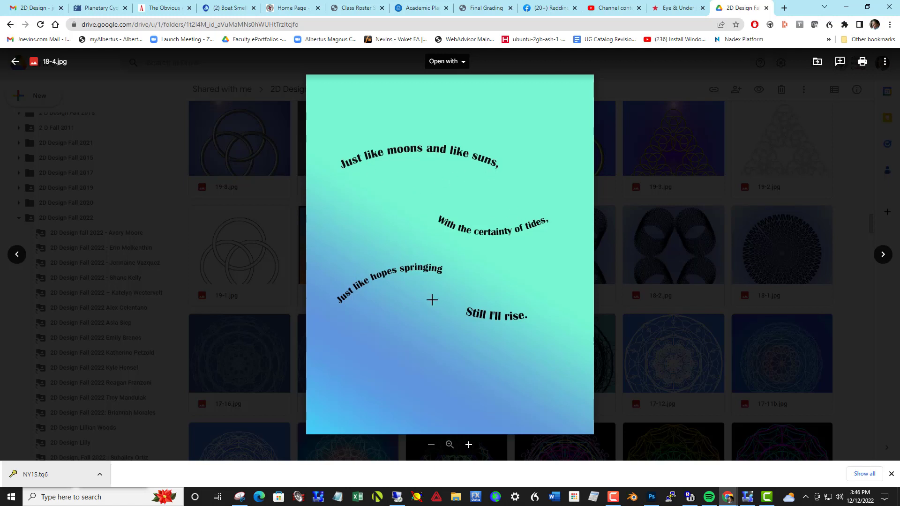
mouse_move(503, 220)
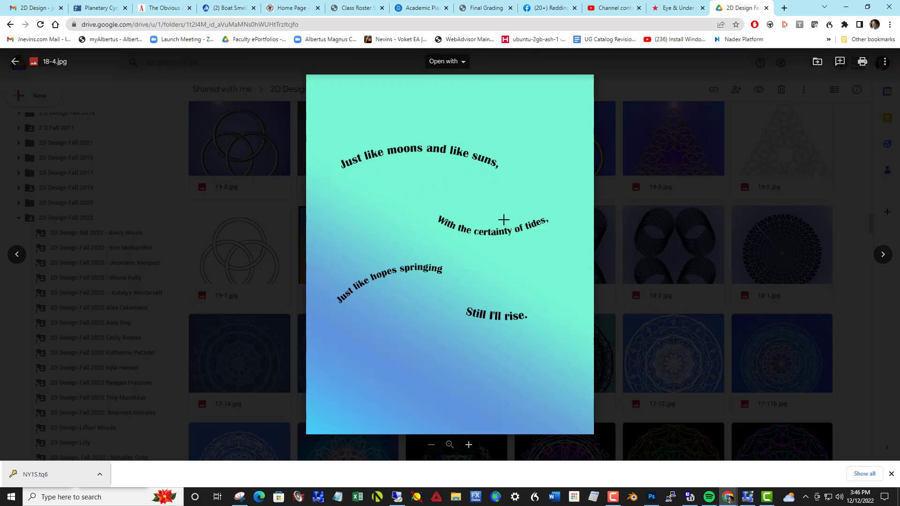
key(Escape)
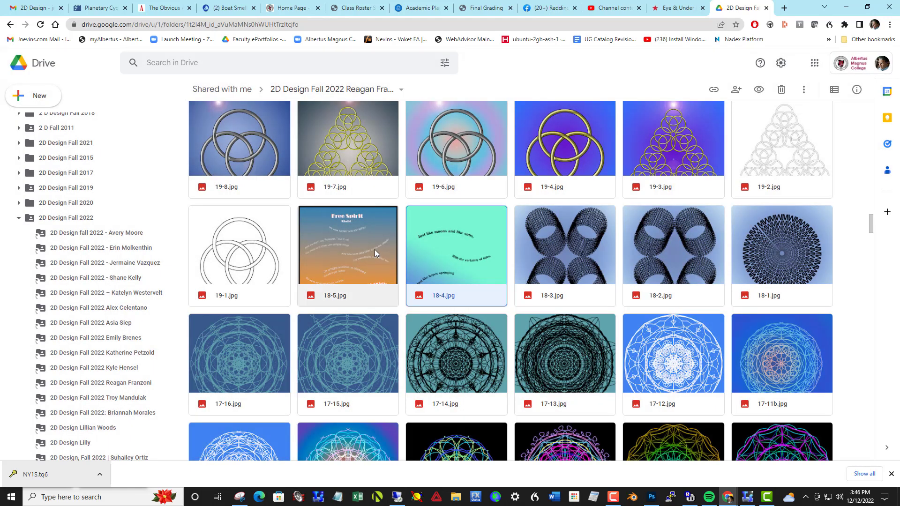
double_click(347, 244)
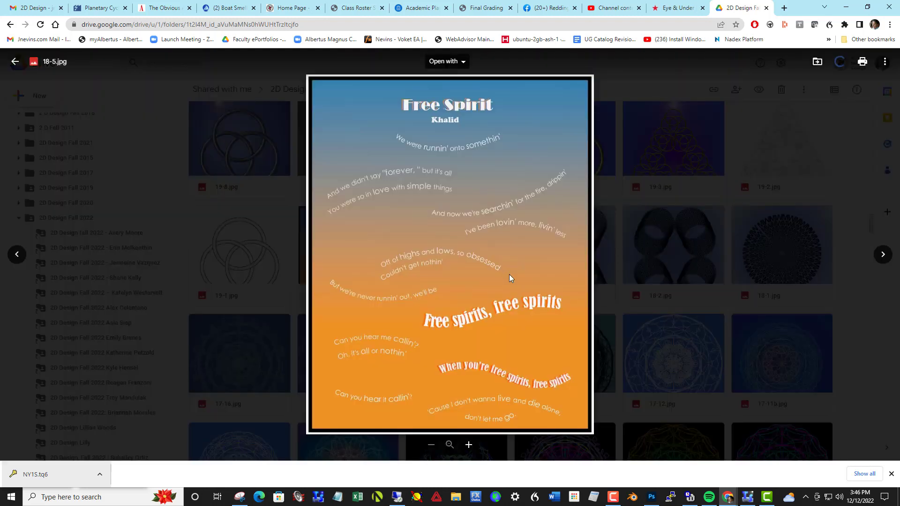
mouse_move(526, 262)
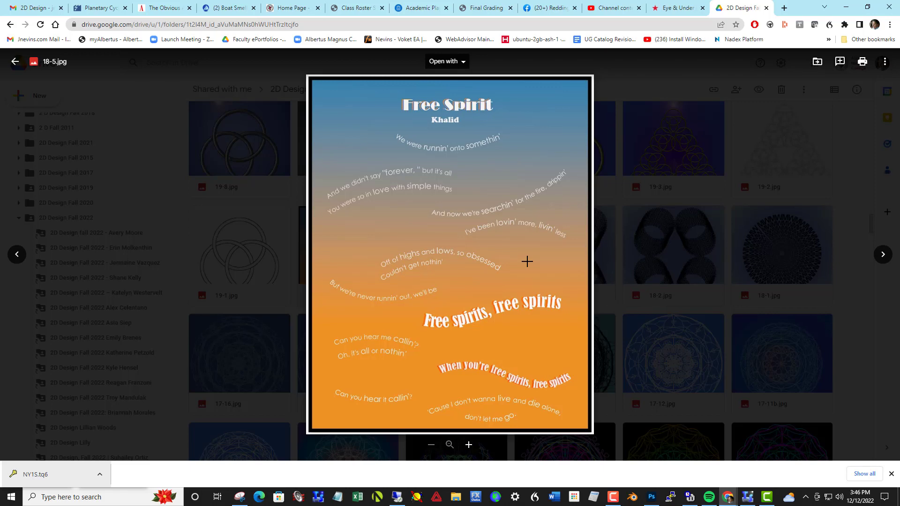
click(14, 62)
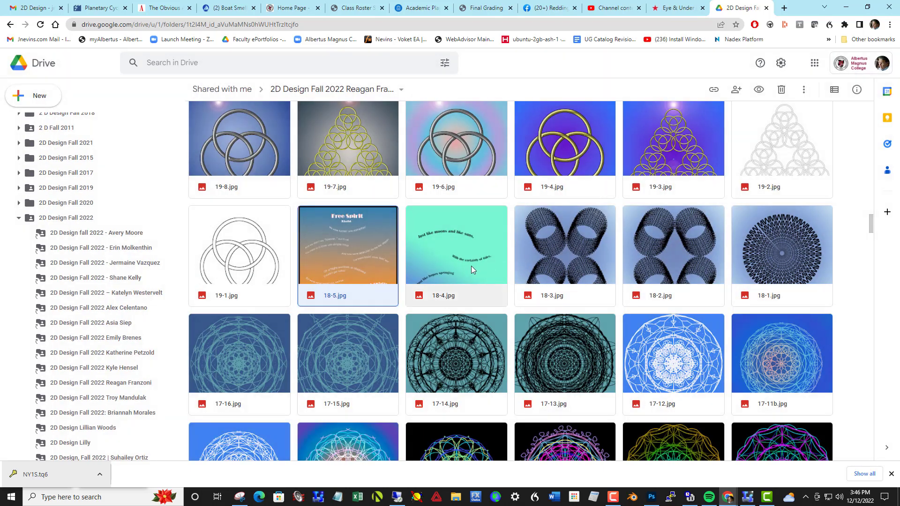
mouse_move(400, 276)
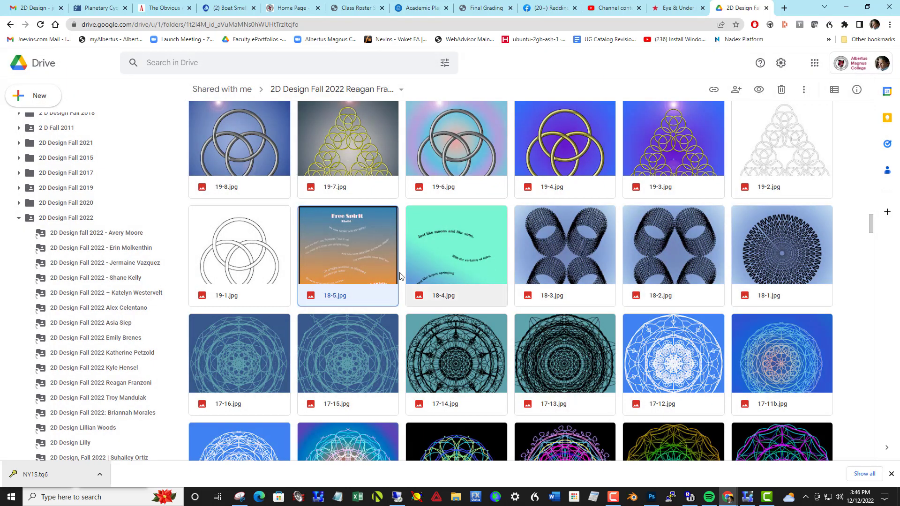
mouse_move(238, 255)
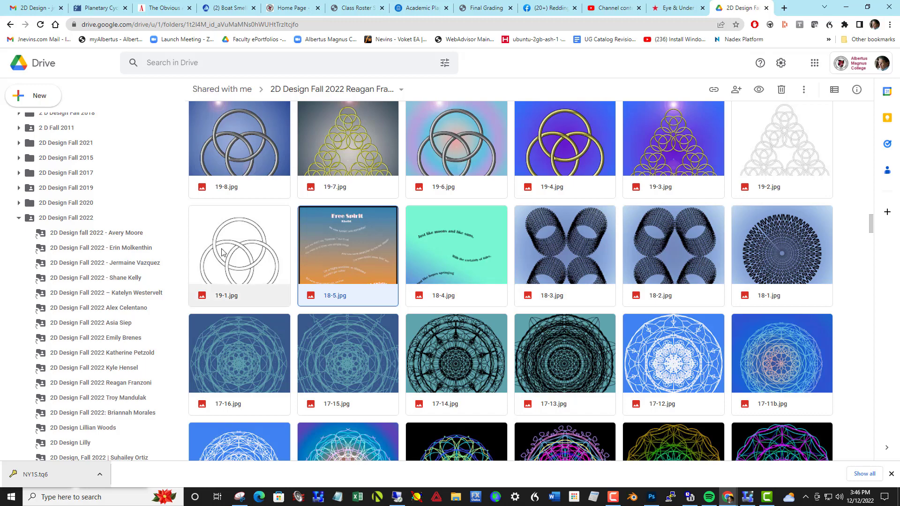
double_click(238, 249)
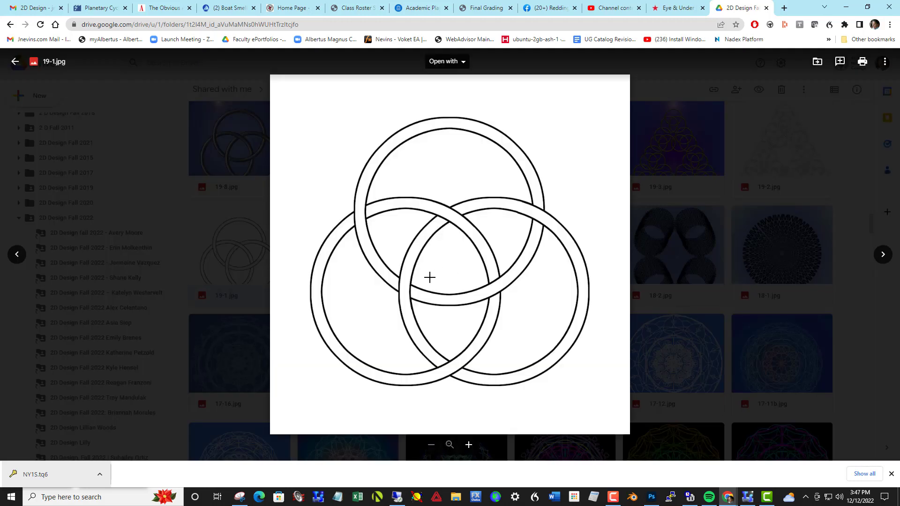
mouse_move(444, 169)
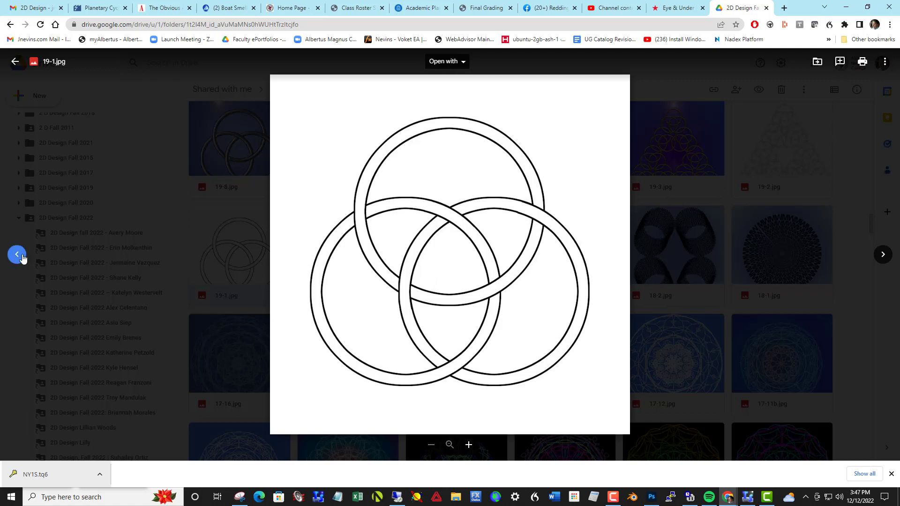
click(882, 254)
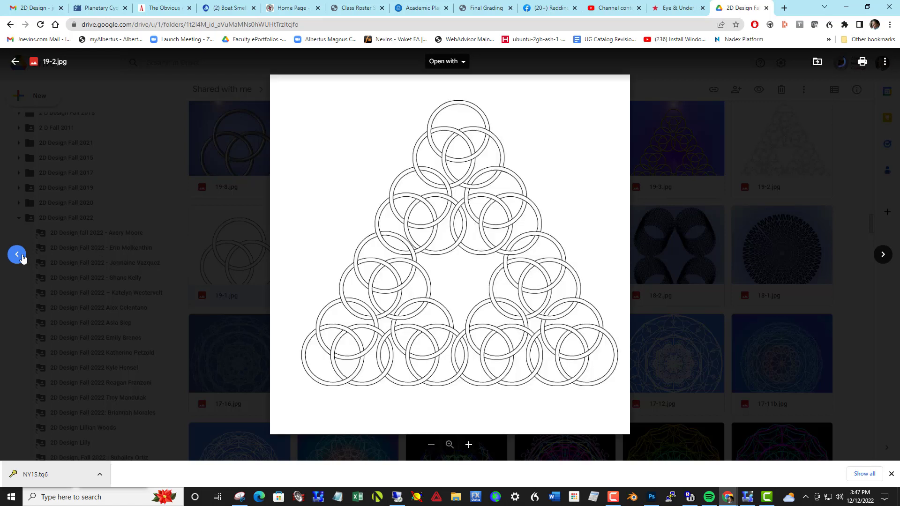
mouse_move(406, 260)
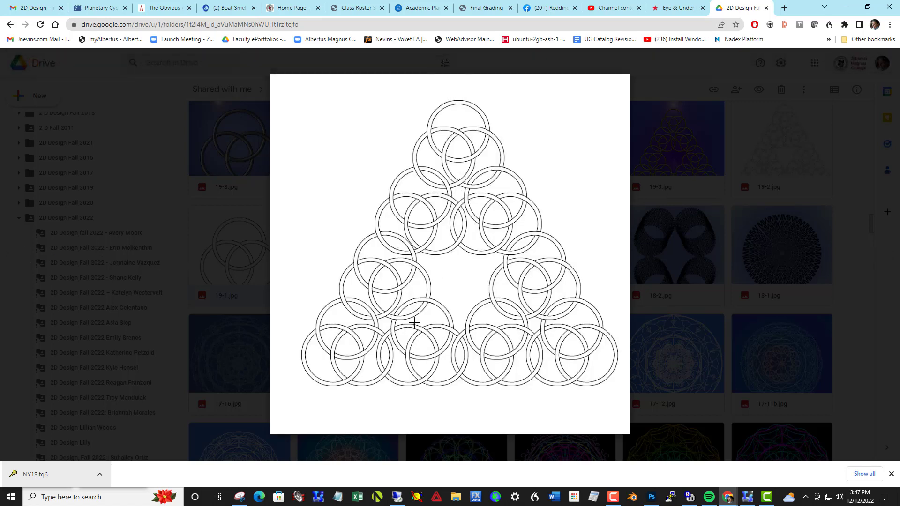
mouse_move(354, 359)
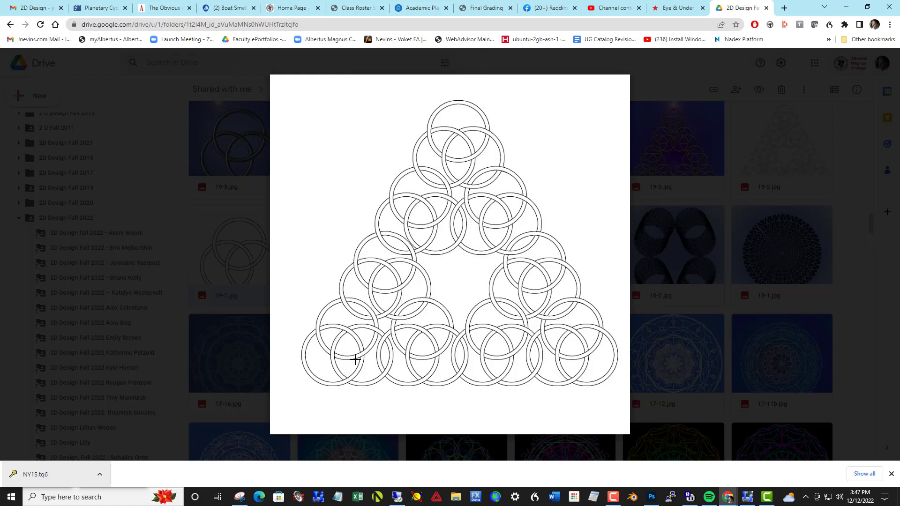
mouse_move(343, 325)
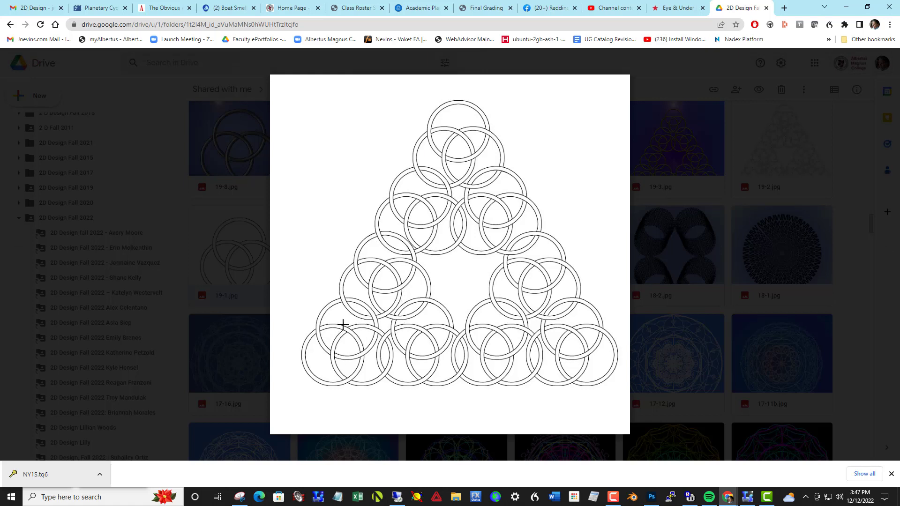
mouse_move(394, 275)
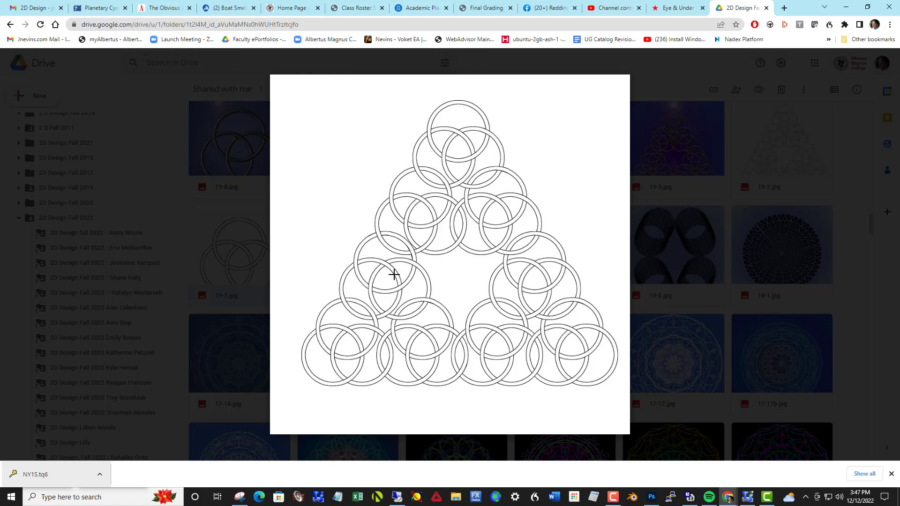
mouse_move(371, 329)
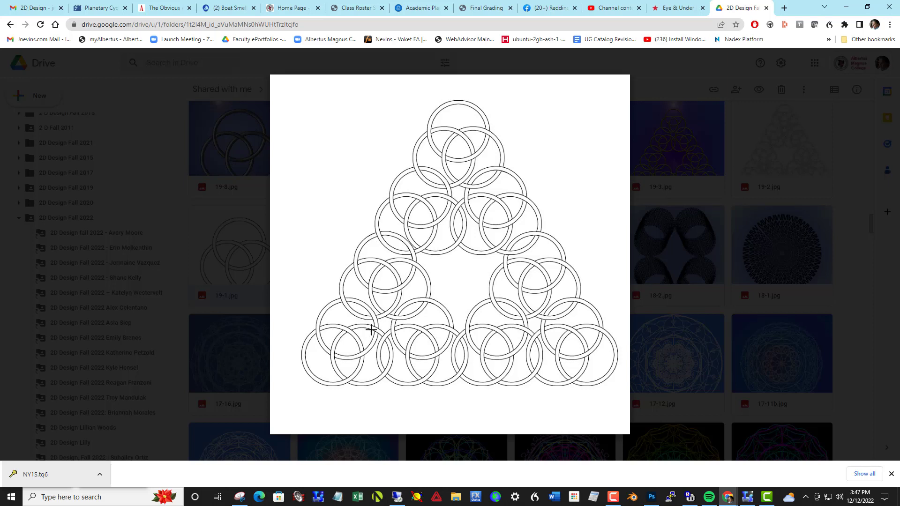
mouse_move(364, 267)
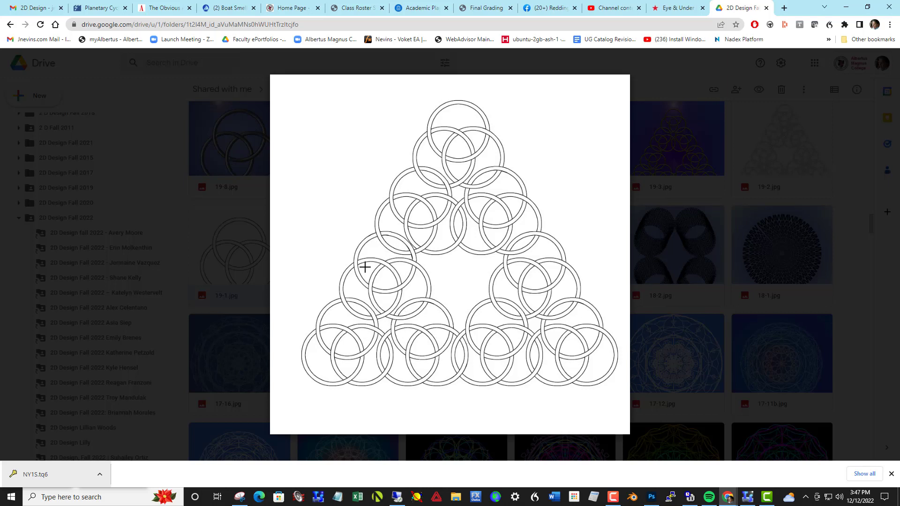
mouse_move(544, 282)
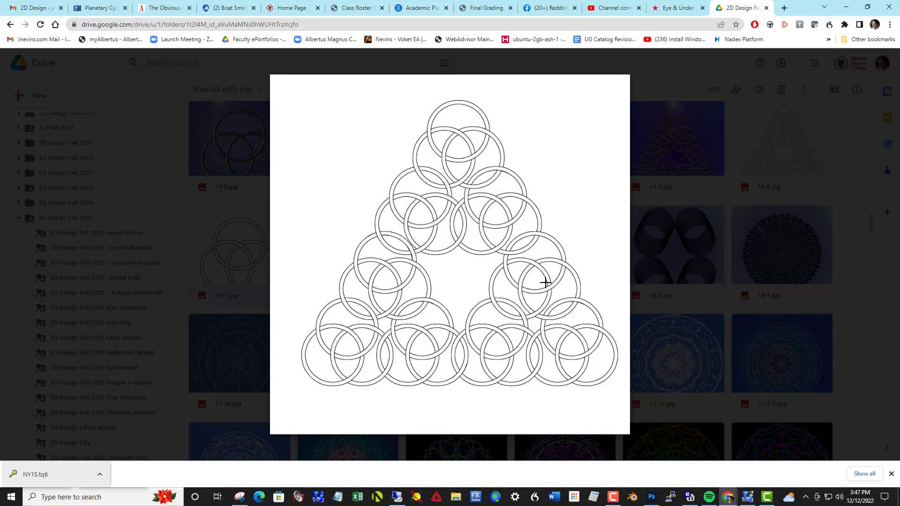
mouse_move(458, 262)
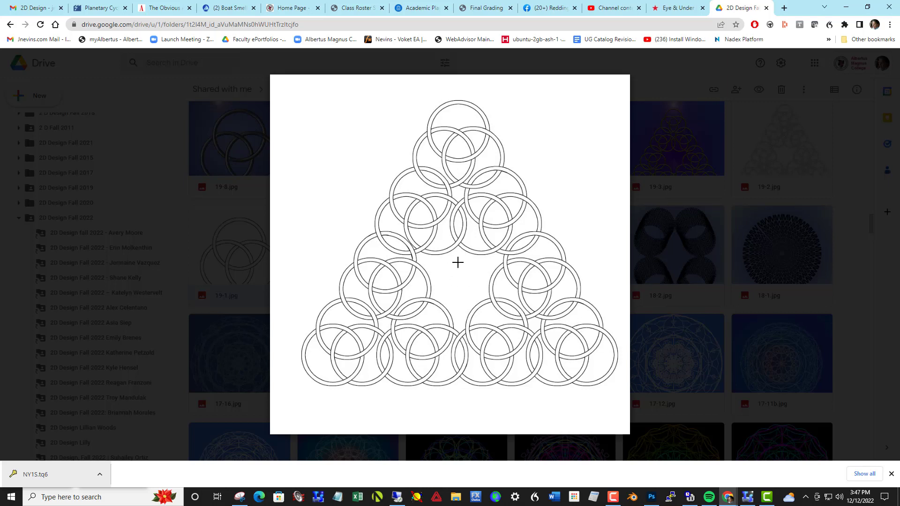
mouse_move(423, 207)
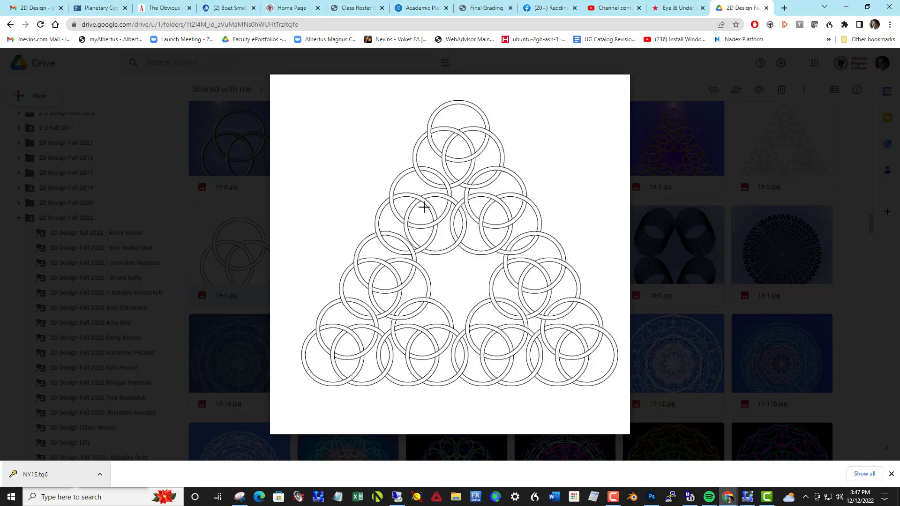
mouse_move(395, 252)
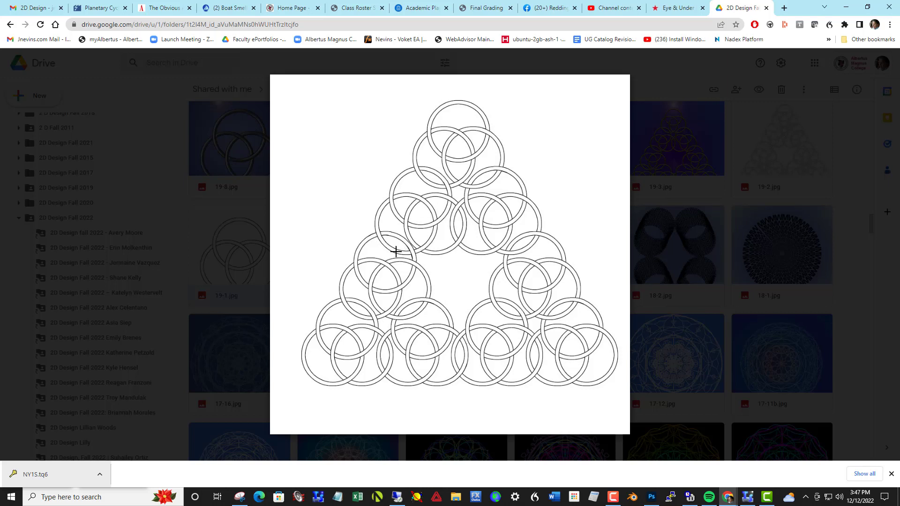
mouse_move(526, 274)
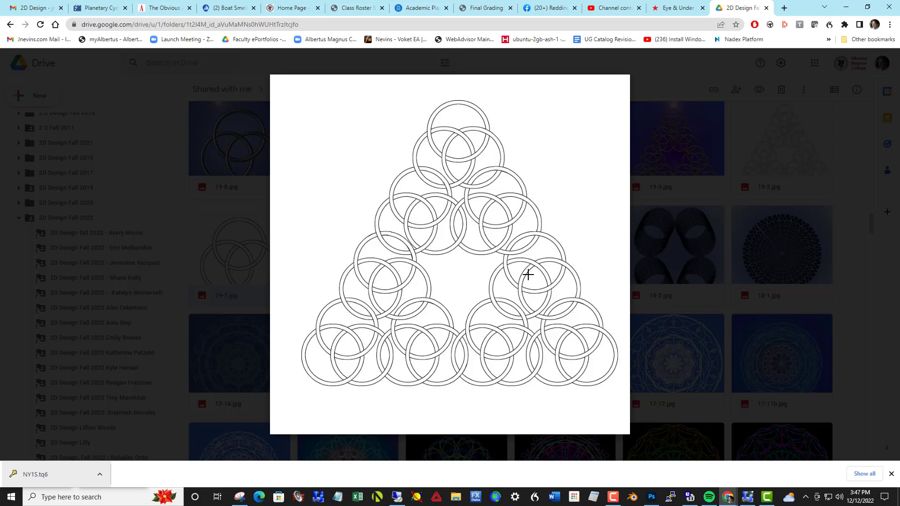
mouse_move(389, 221)
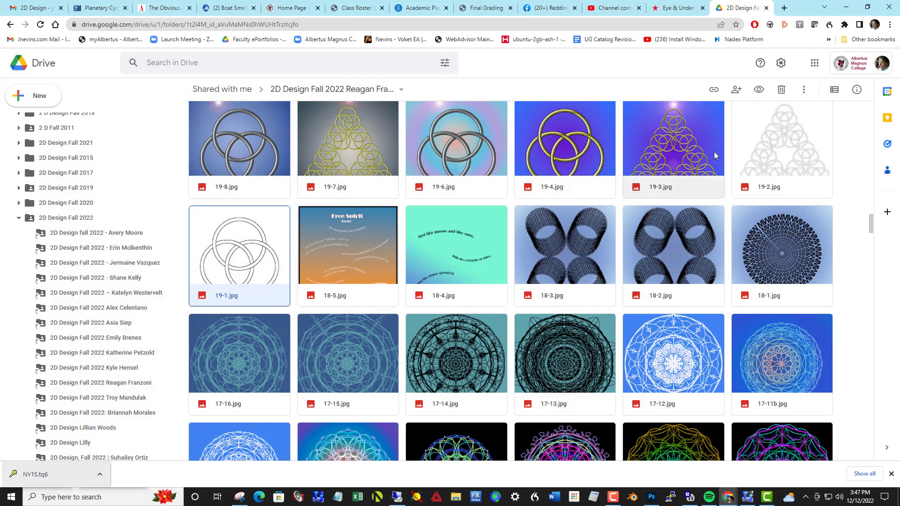
double_click(672, 139)
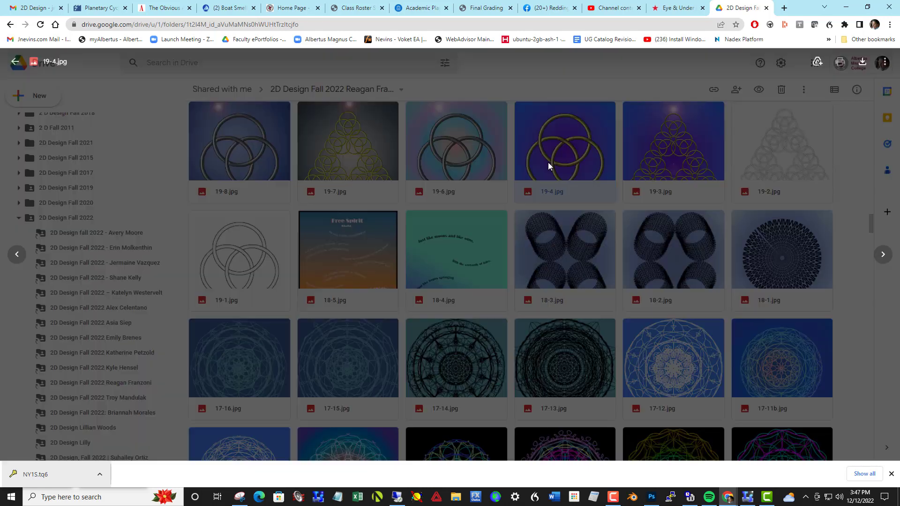
double_click(564, 141)
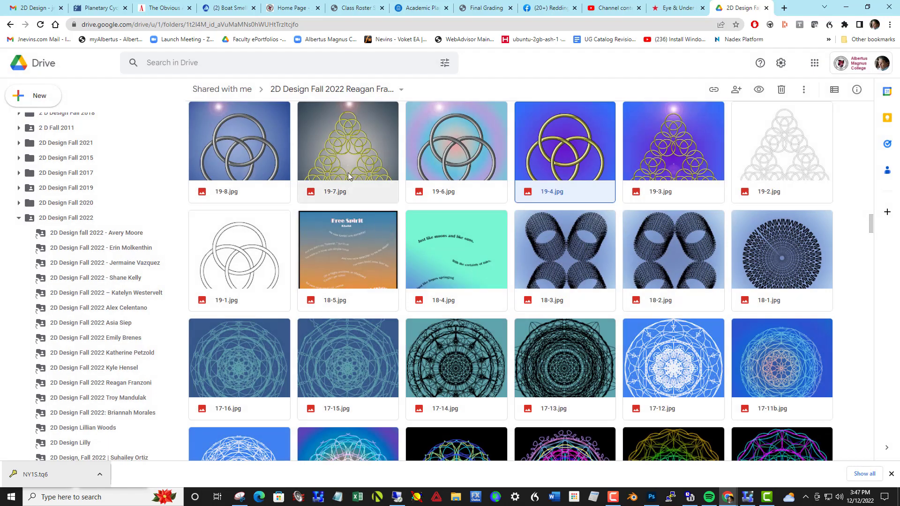
double_click(347, 140)
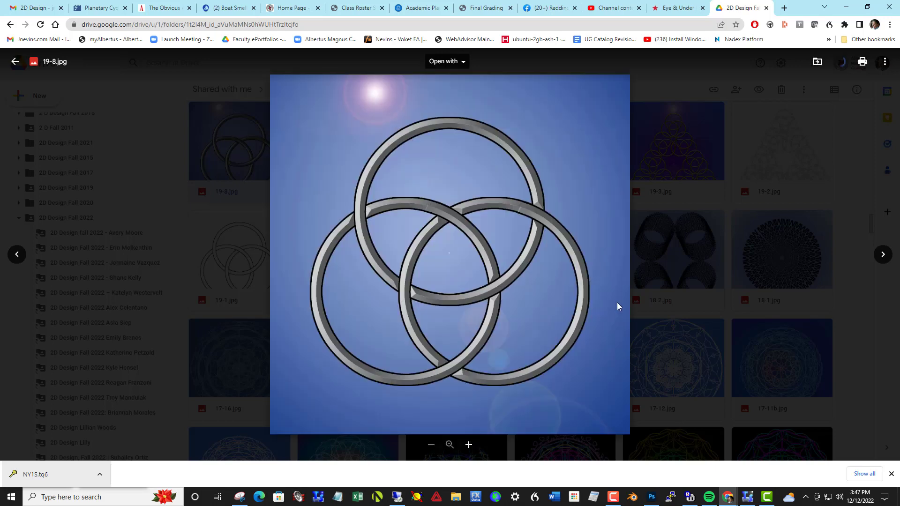
mouse_move(555, 271)
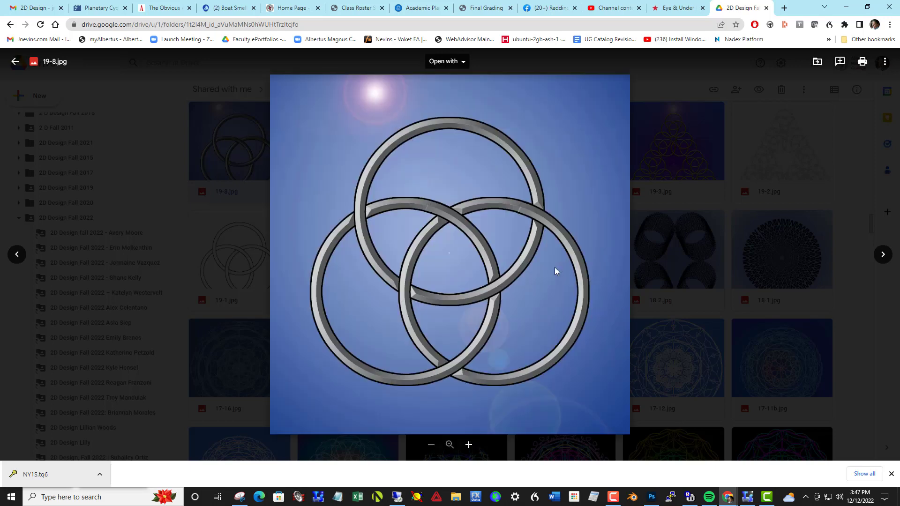
key(Escape)
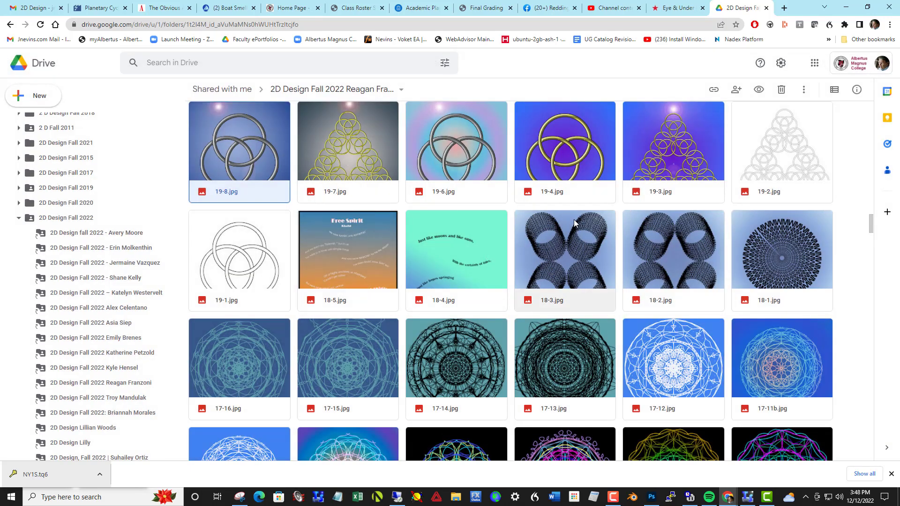
scroll(up, 3)
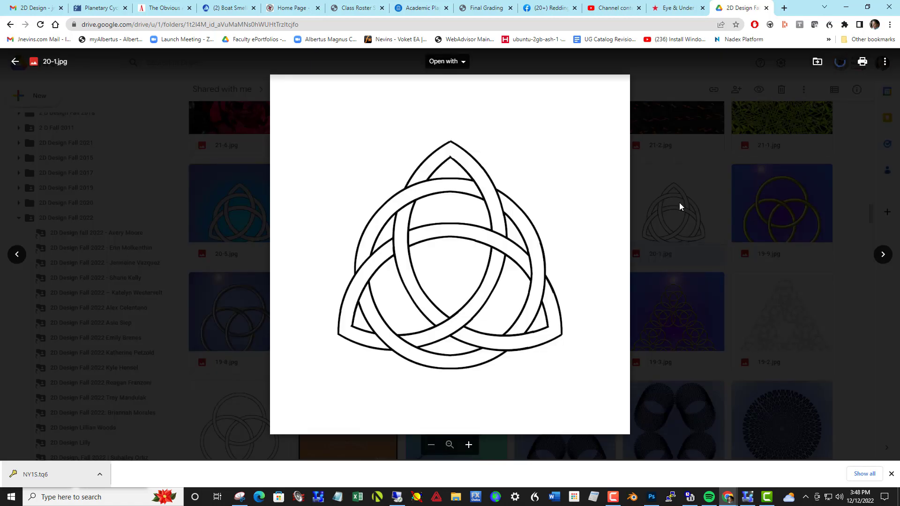
mouse_move(413, 229)
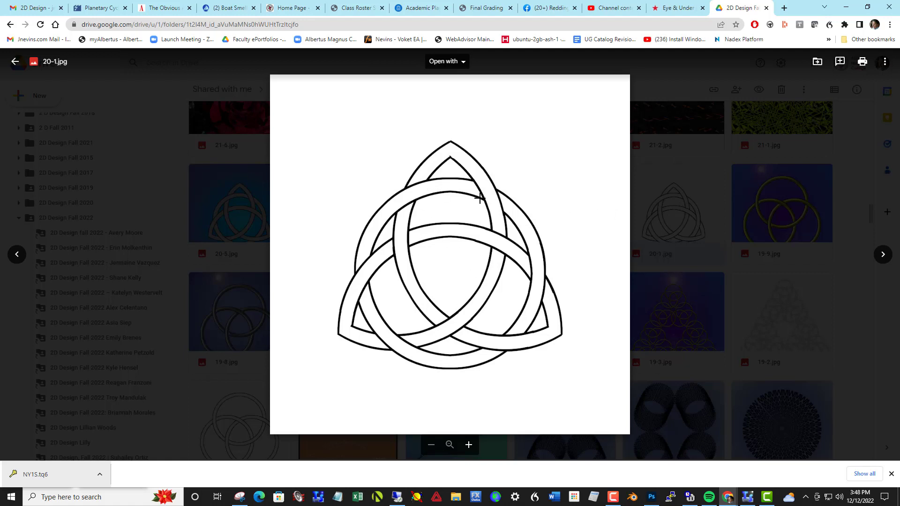
mouse_move(364, 332)
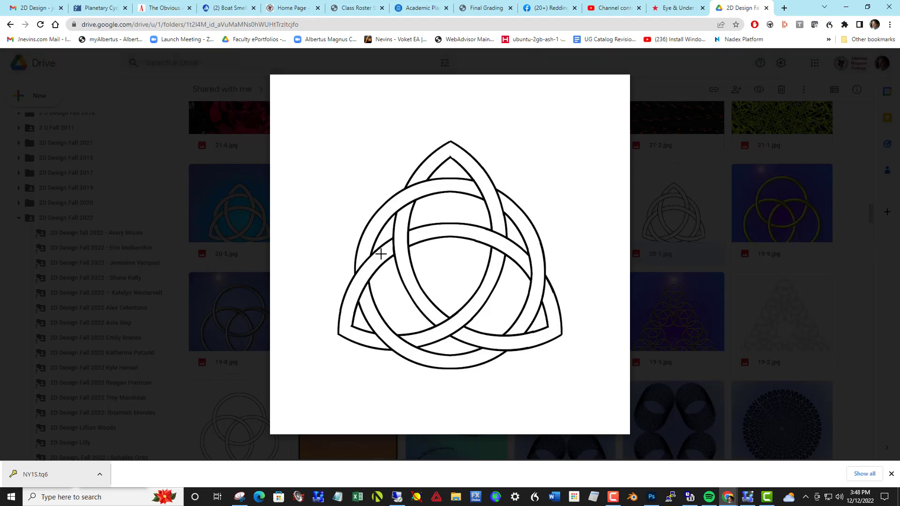
mouse_move(374, 244)
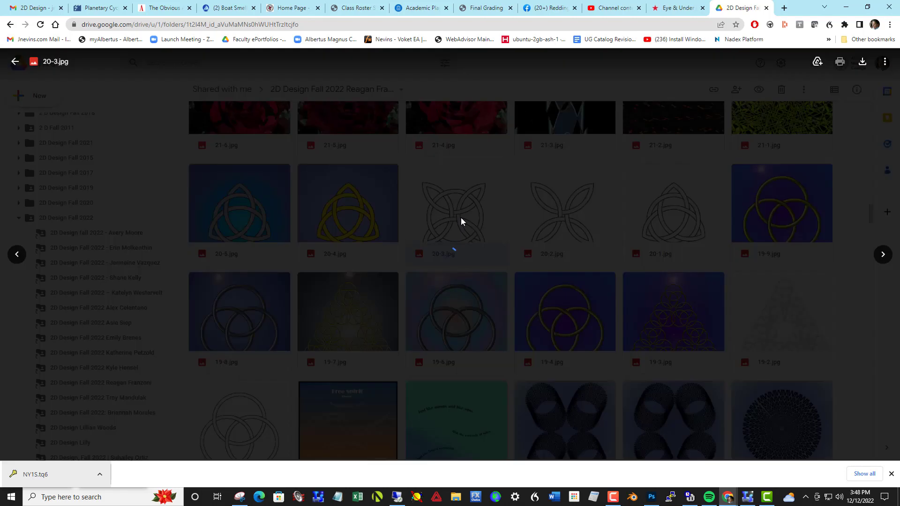
Step: Step the previewer from the 20-1 triquetra to the 20-3.jpg Celtic knot
click(456, 203)
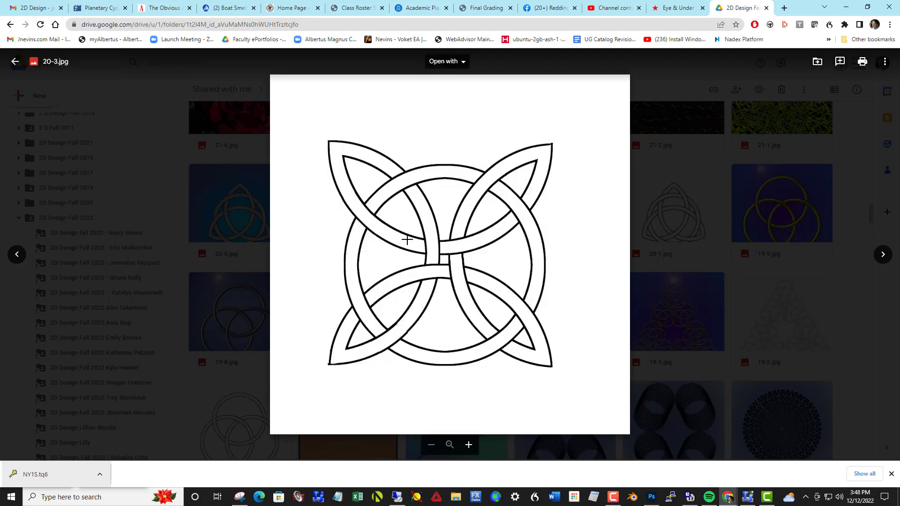
mouse_move(424, 291)
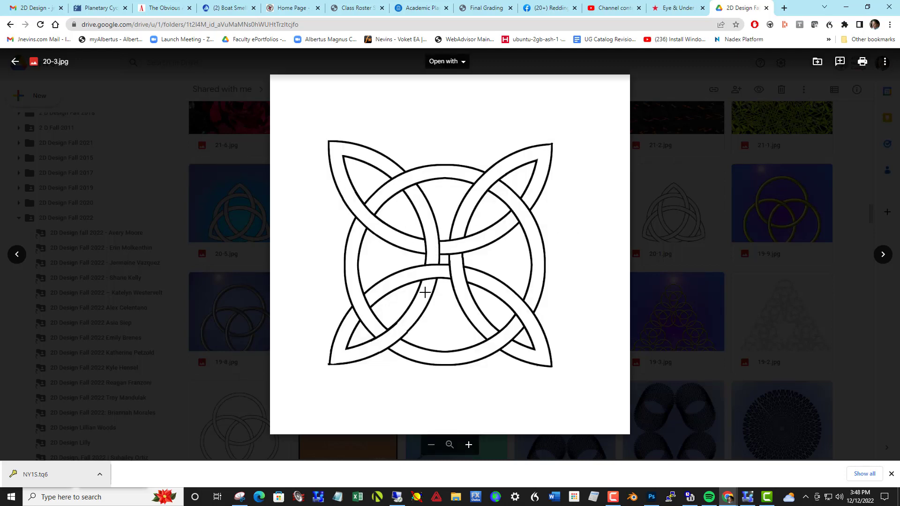
mouse_move(490, 298)
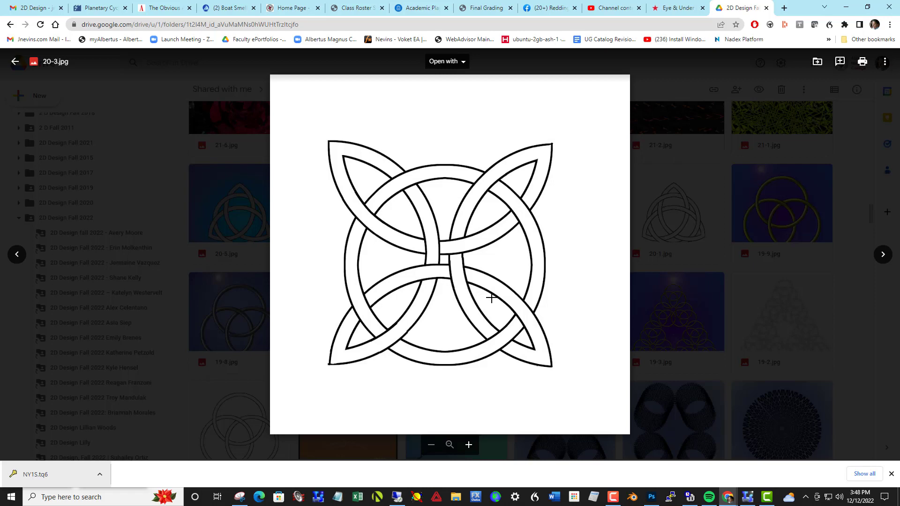
mouse_move(562, 196)
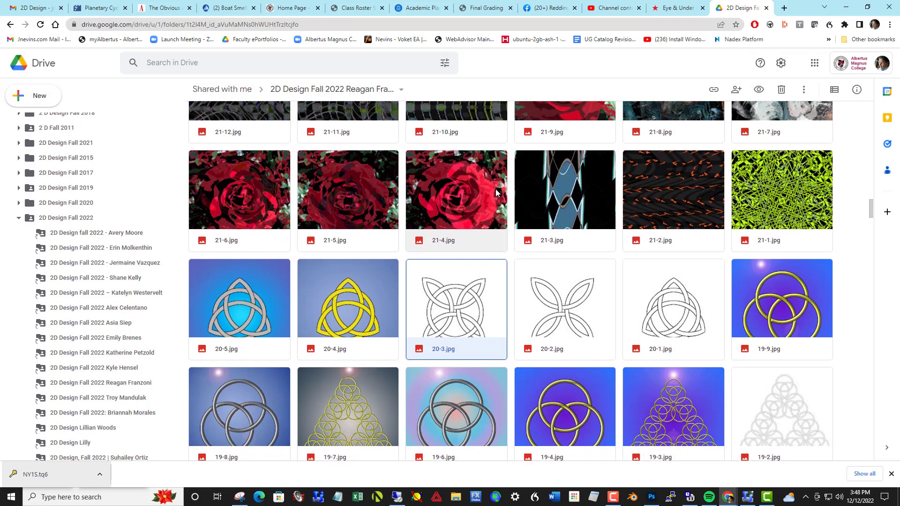
Step: Scroll the folder grid through the 20-, 21- and 19-series student images
scroll(up, 3)
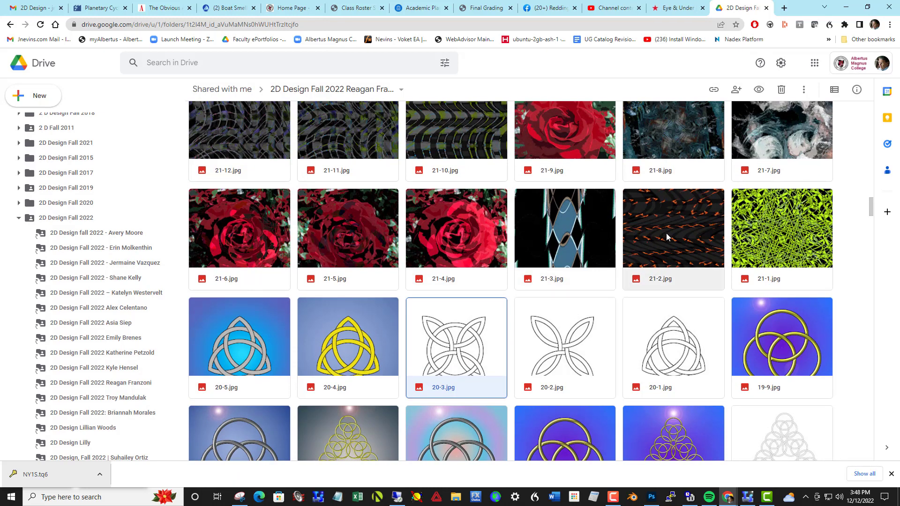
mouse_move(683, 354)
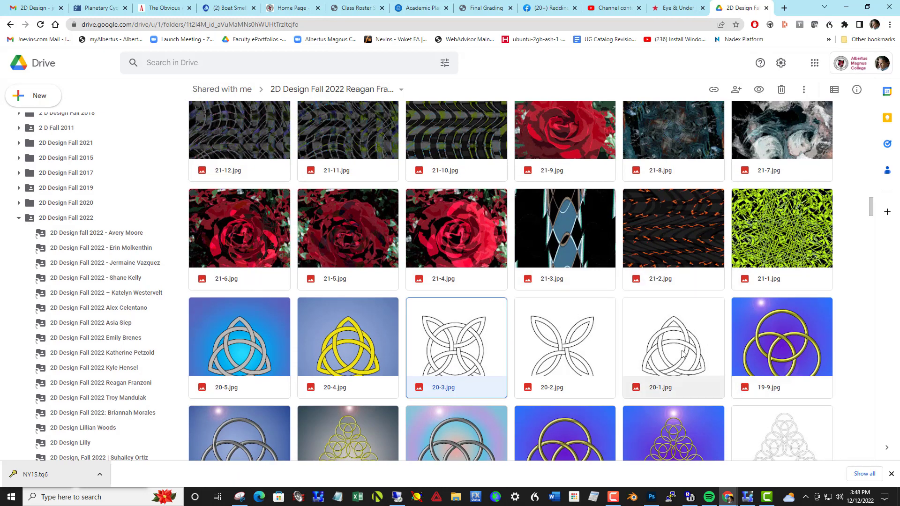
scroll(down, 3)
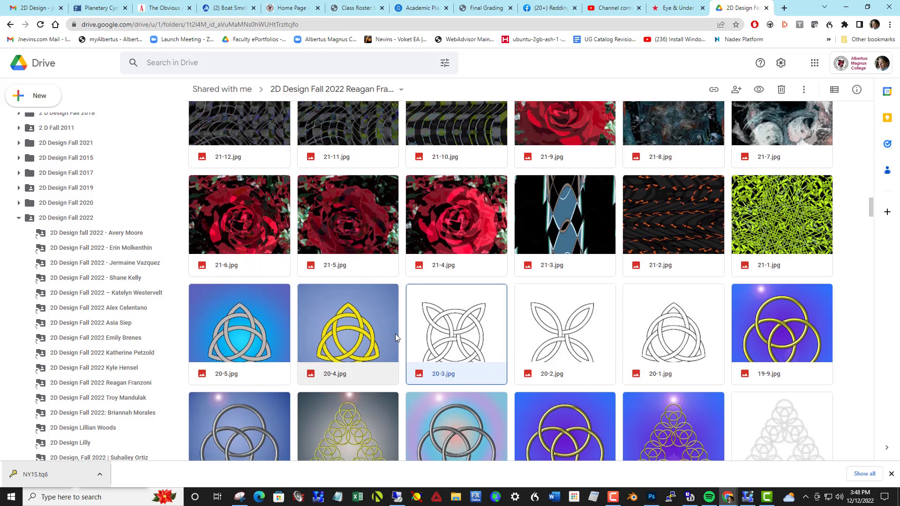
scroll(down, 3)
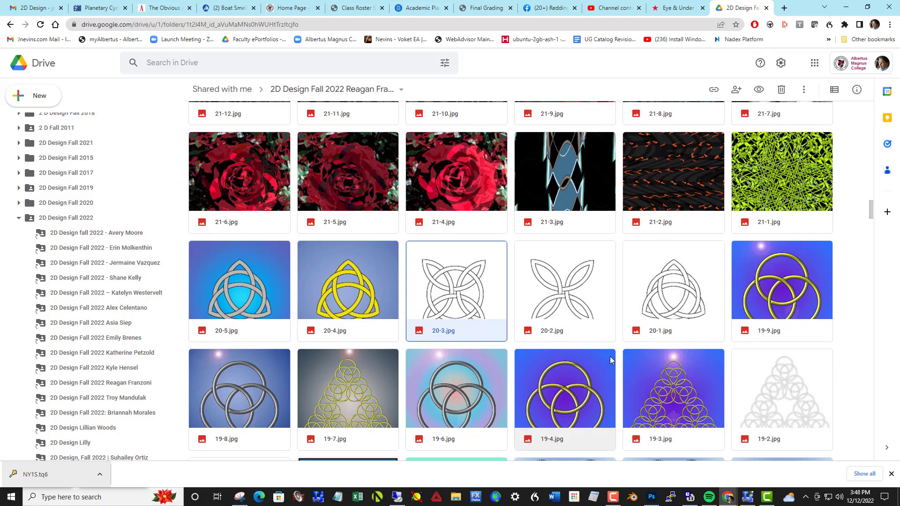
mouse_move(503, 396)
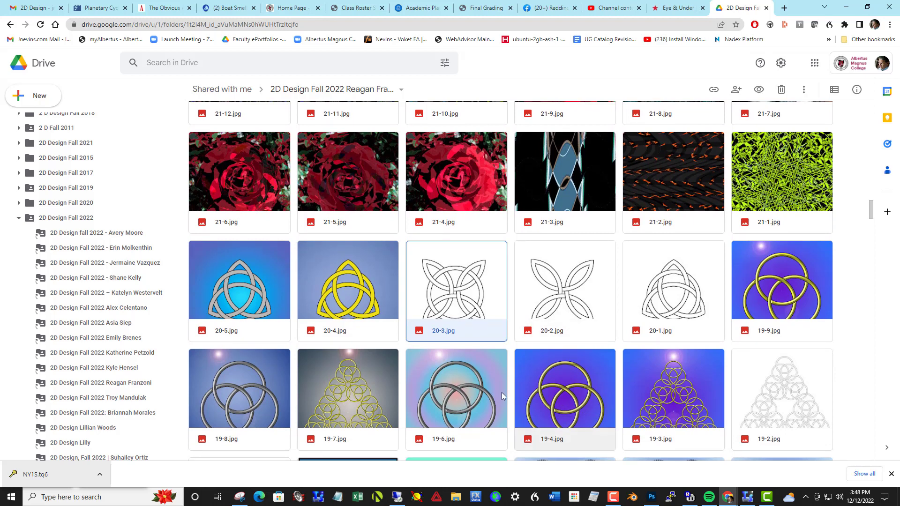
mouse_move(378, 275)
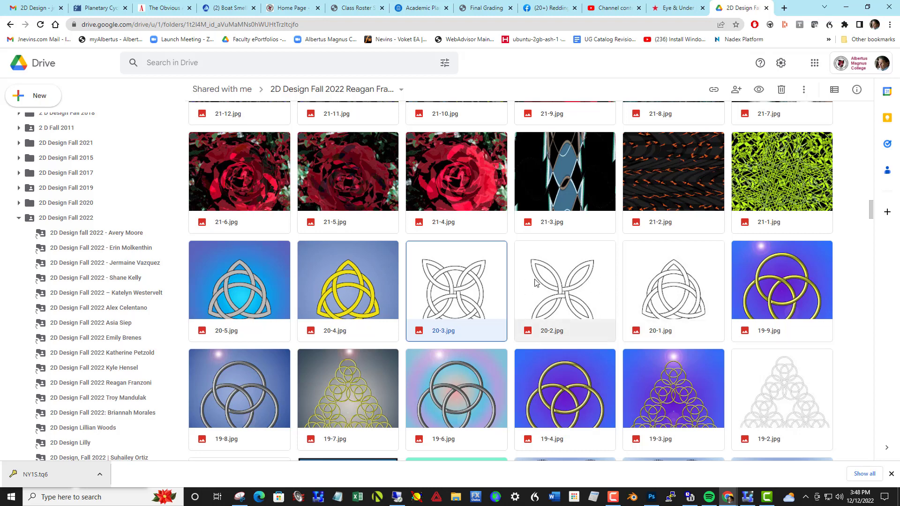
mouse_move(459, 281)
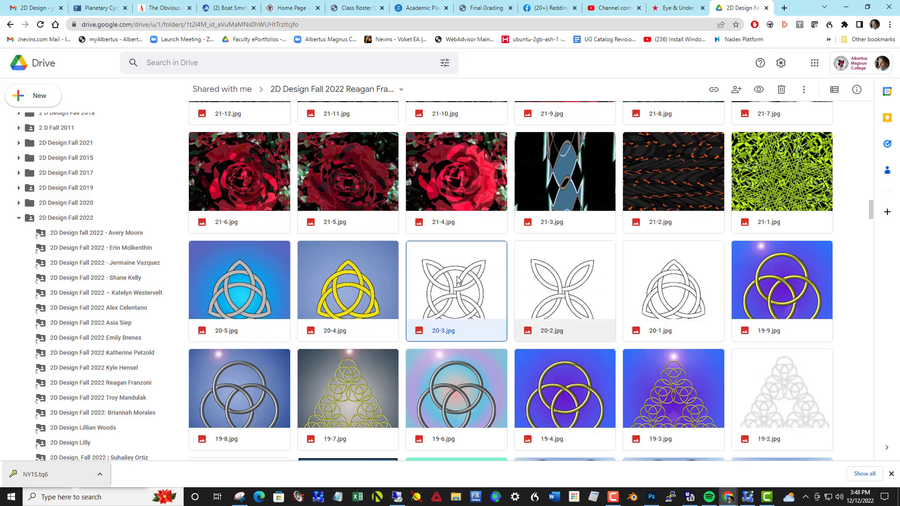
mouse_move(687, 316)
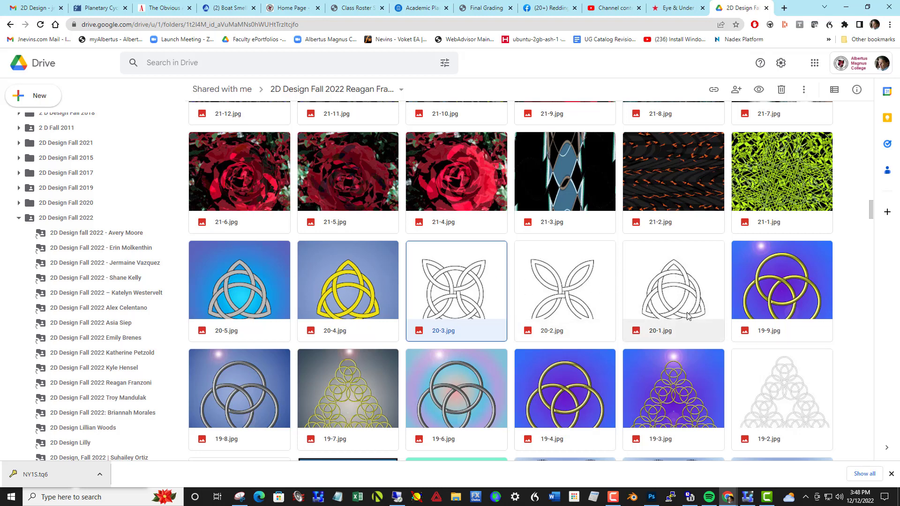
mouse_move(594, 272)
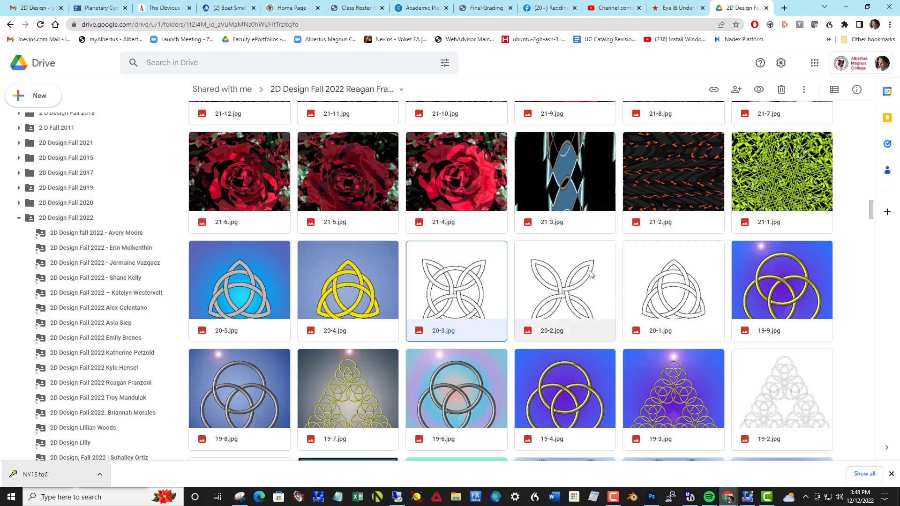
mouse_move(658, 224)
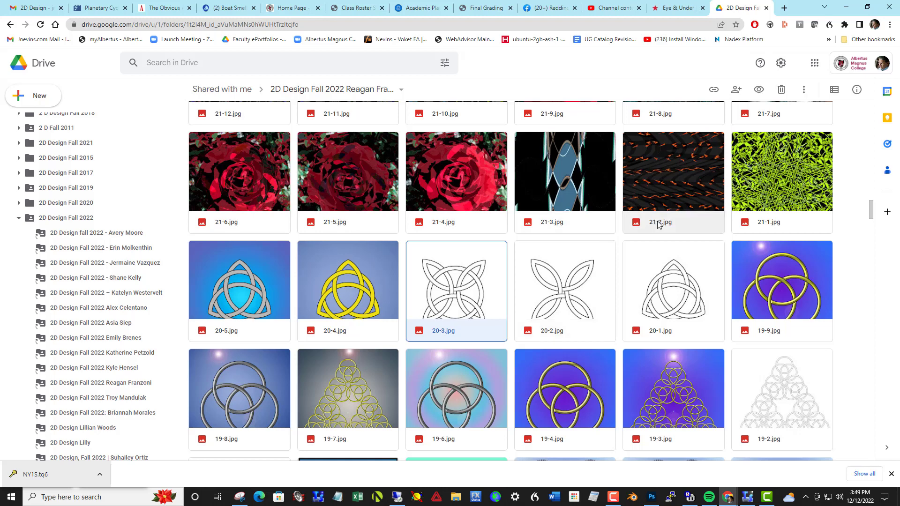
mouse_move(790, 196)
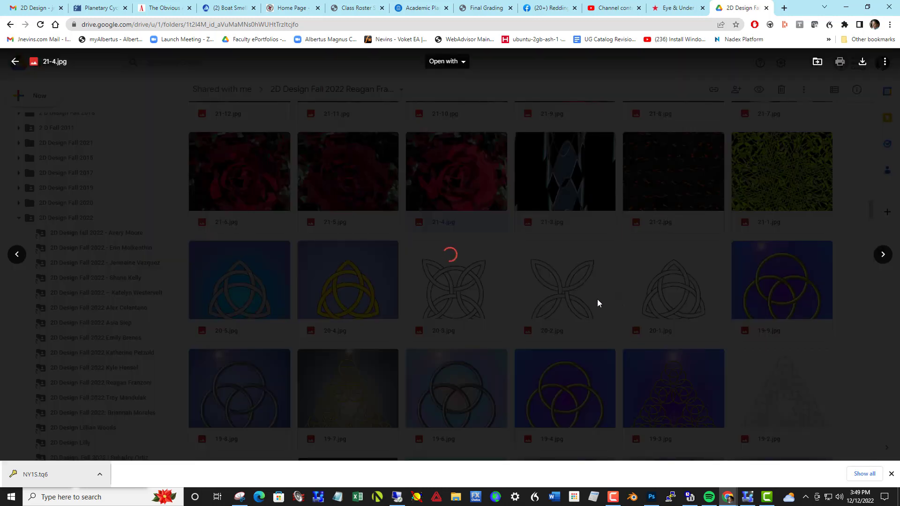
Step: Preview the rose image 21-4.jpg full size and return to the folder grid
click(455, 170)
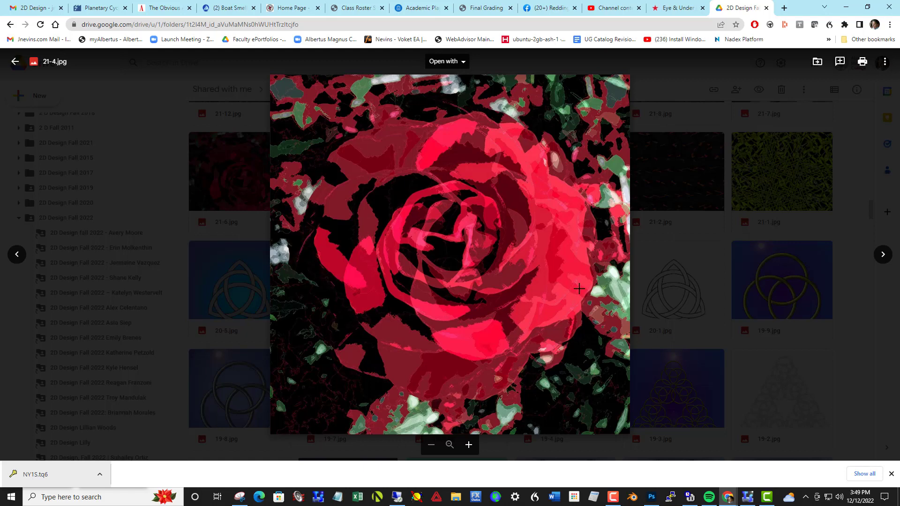
mouse_move(219, 264)
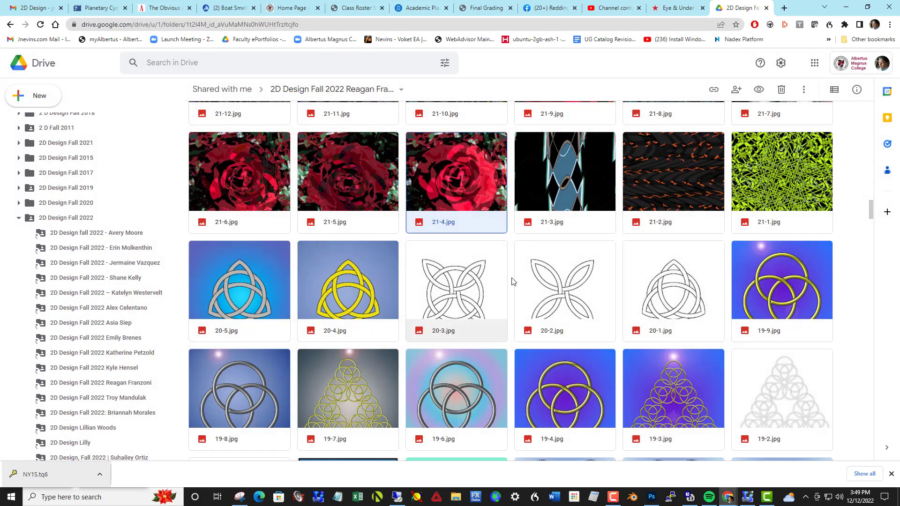
mouse_move(768, 228)
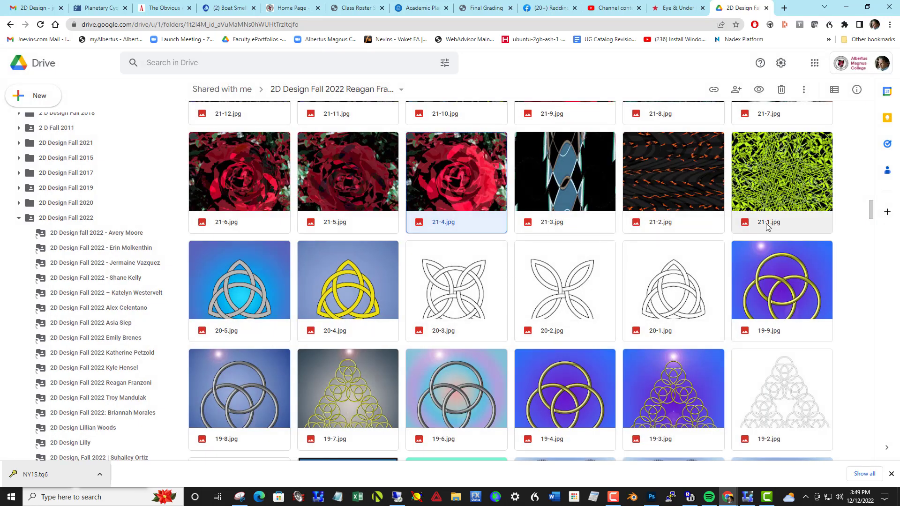
scroll(up, 3)
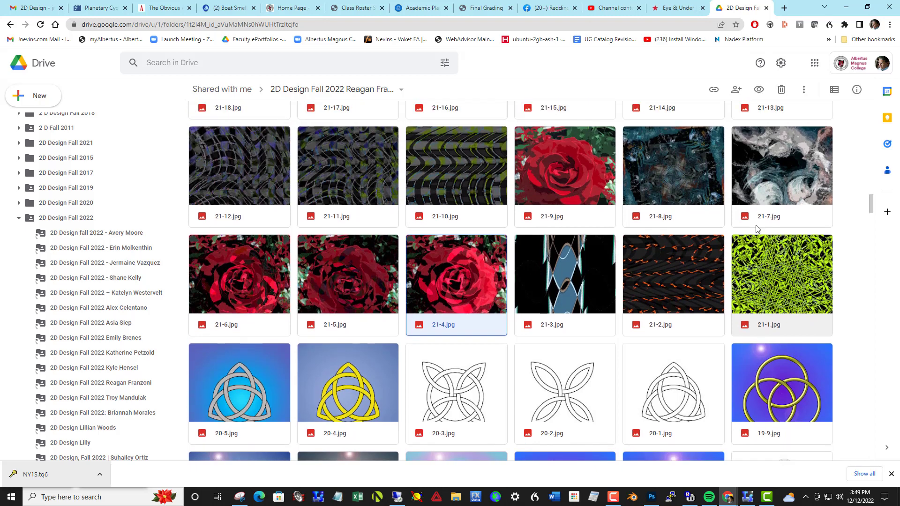
scroll(up, 3)
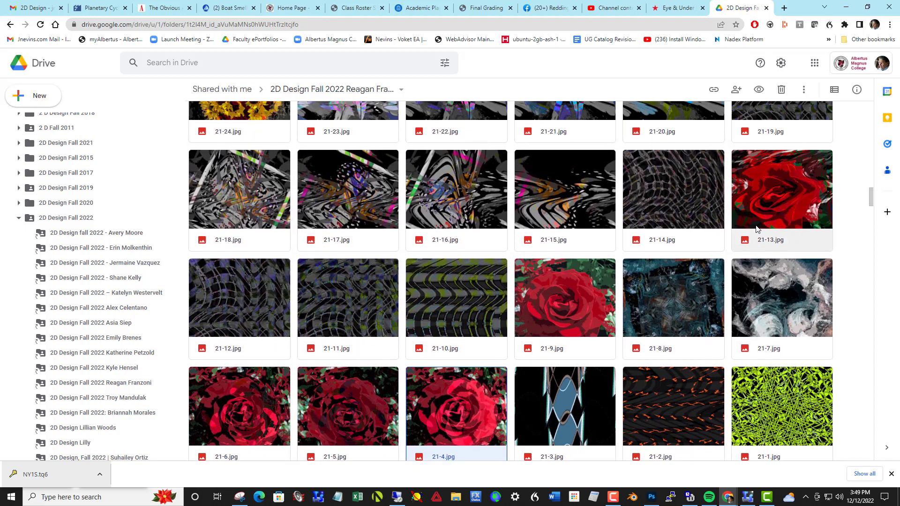
scroll(down, 3)
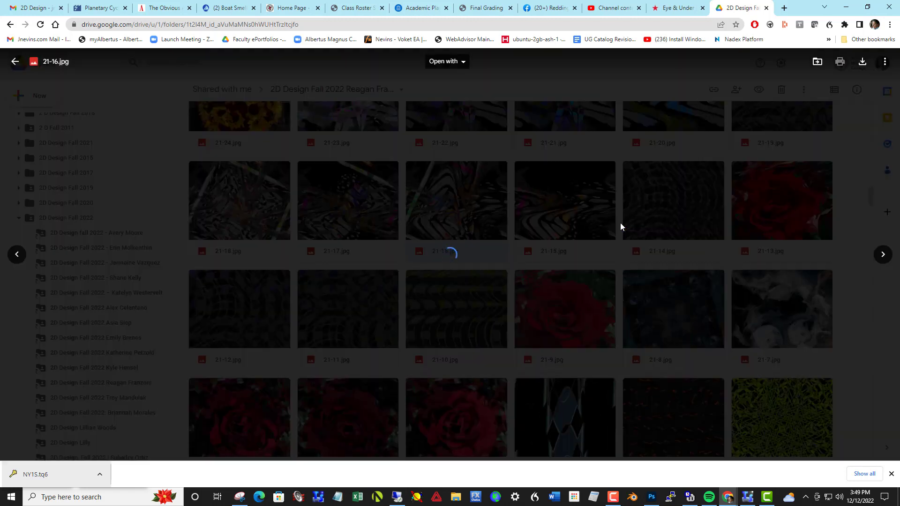
mouse_move(609, 236)
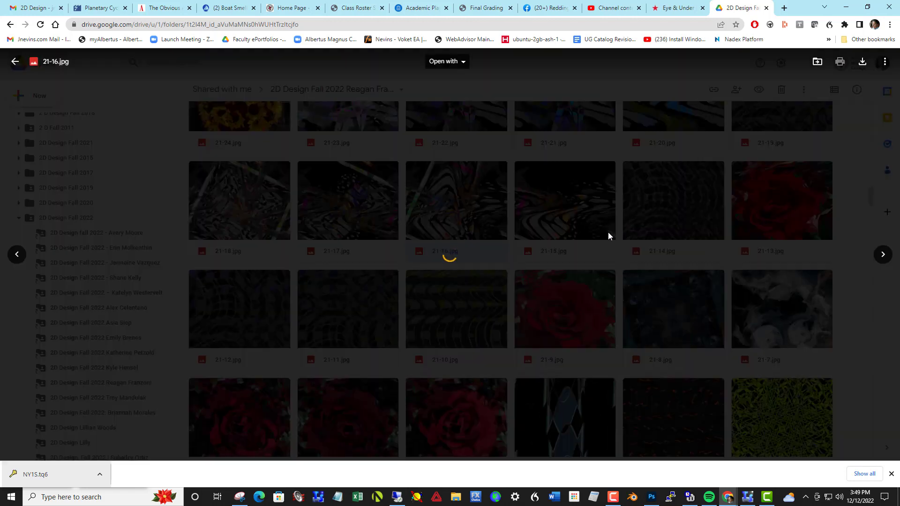
Step: Preview the colorful swirl 21-16.jpg full size, then close it back to the grid
click(455, 201)
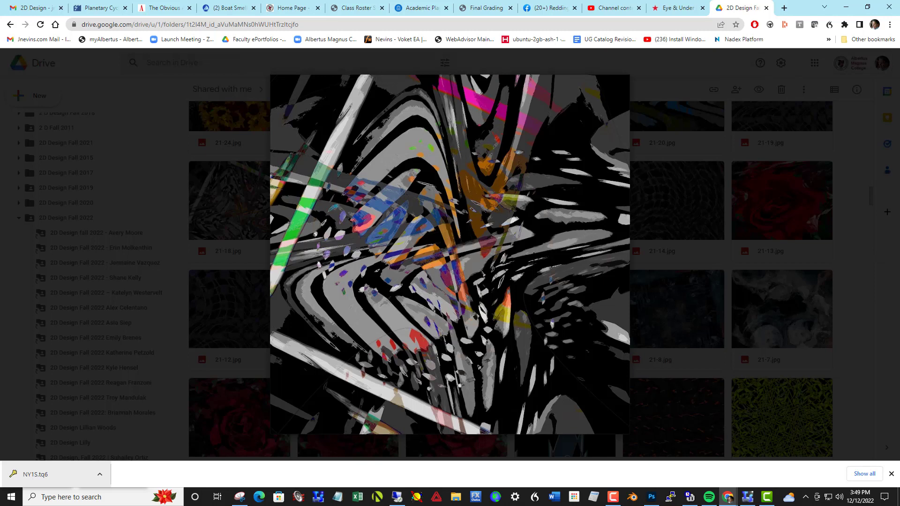
key(Escape)
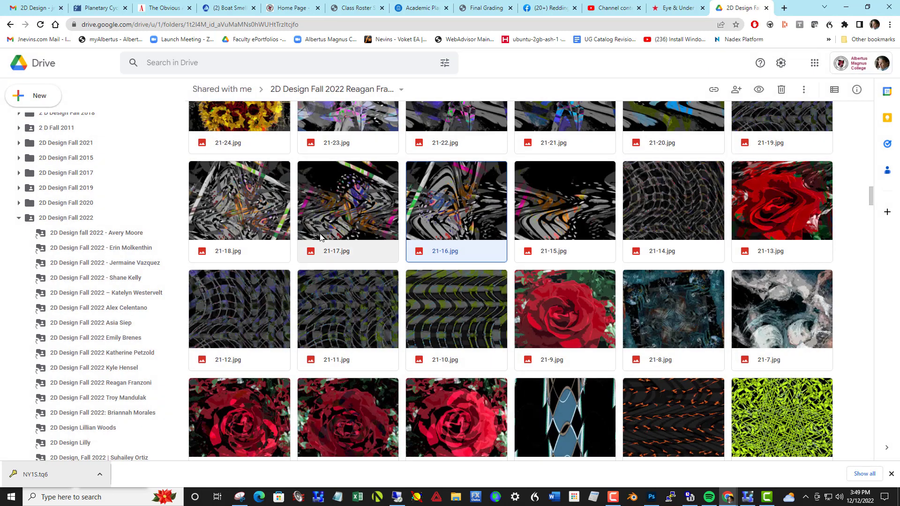
Step: Preview the purple-and-gray abstract 21-23.jpg full size and close it
scroll(up, 3)
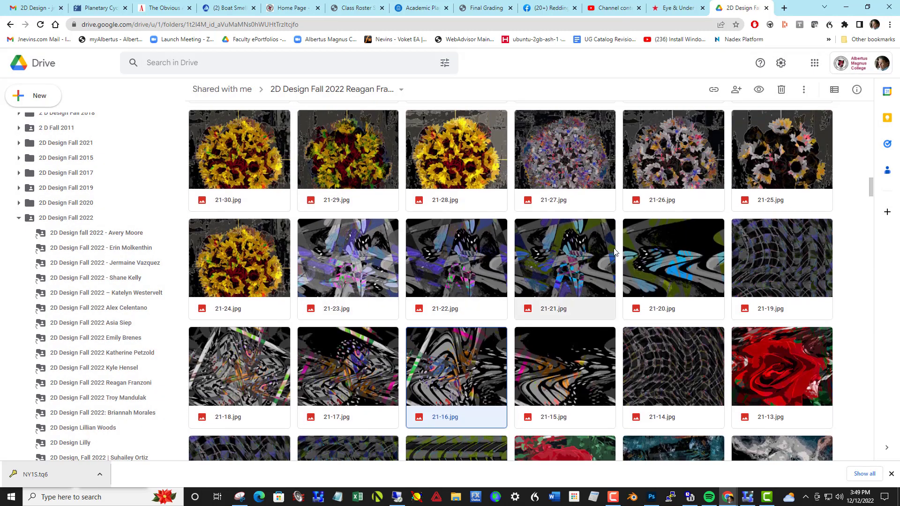
mouse_move(371, 267)
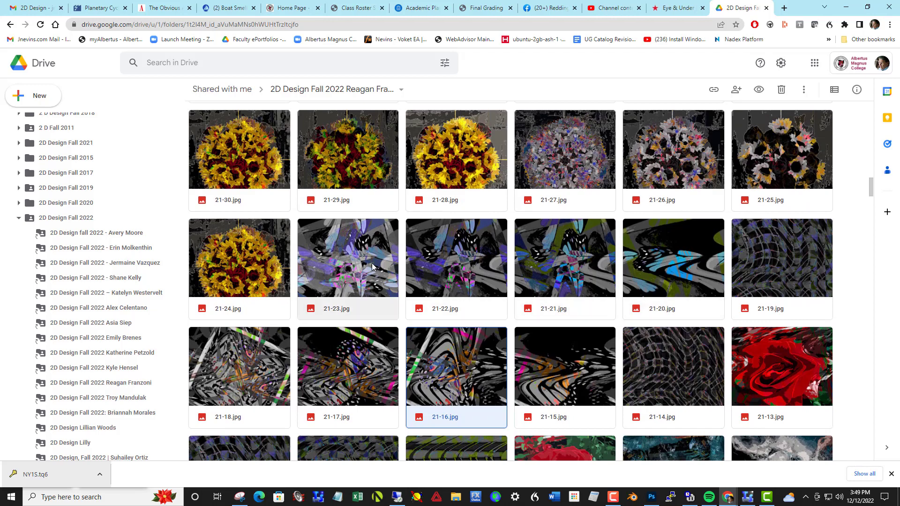
double_click(347, 257)
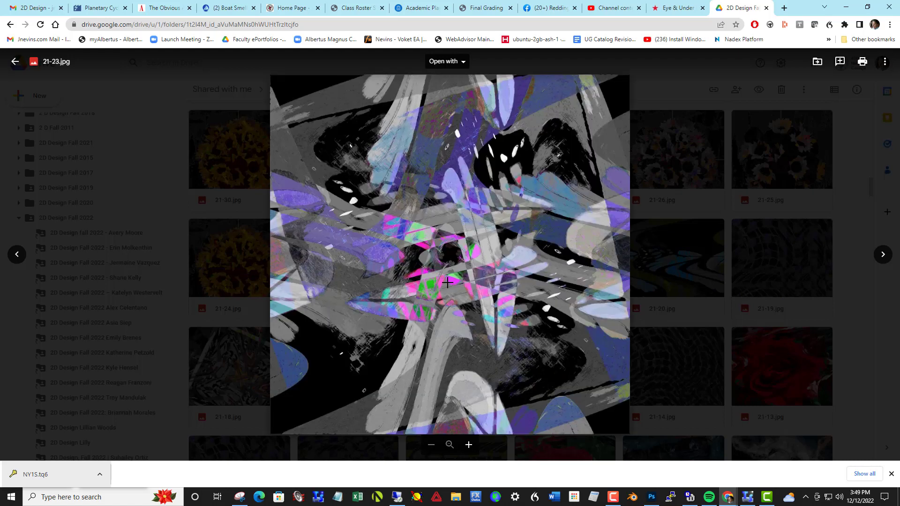
mouse_move(410, 246)
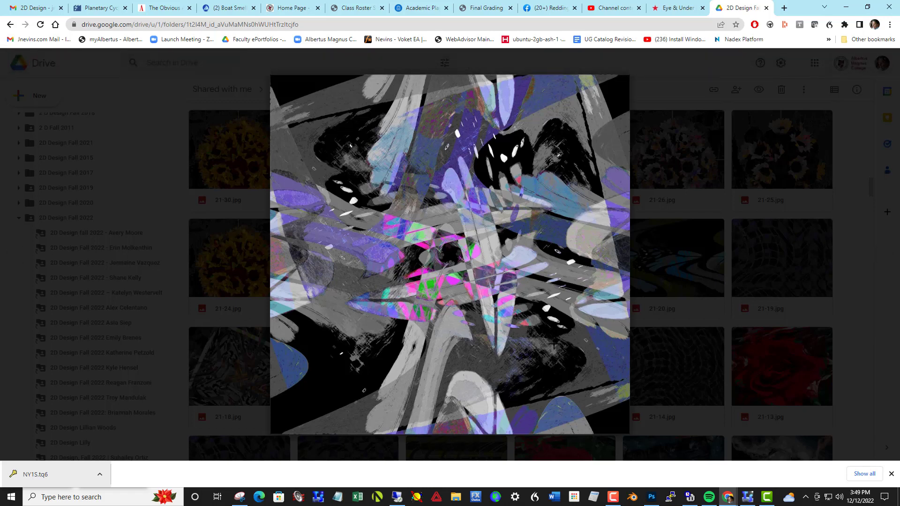
mouse_move(408, 297)
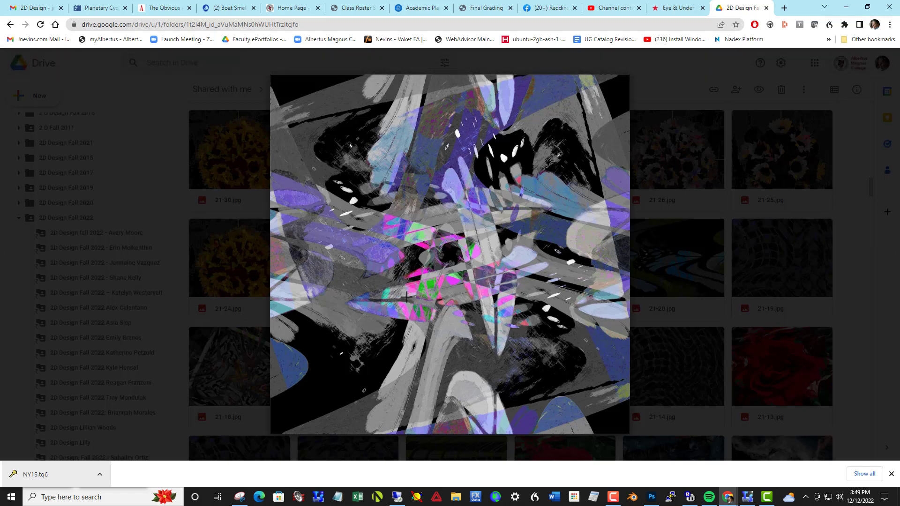
mouse_move(397, 291)
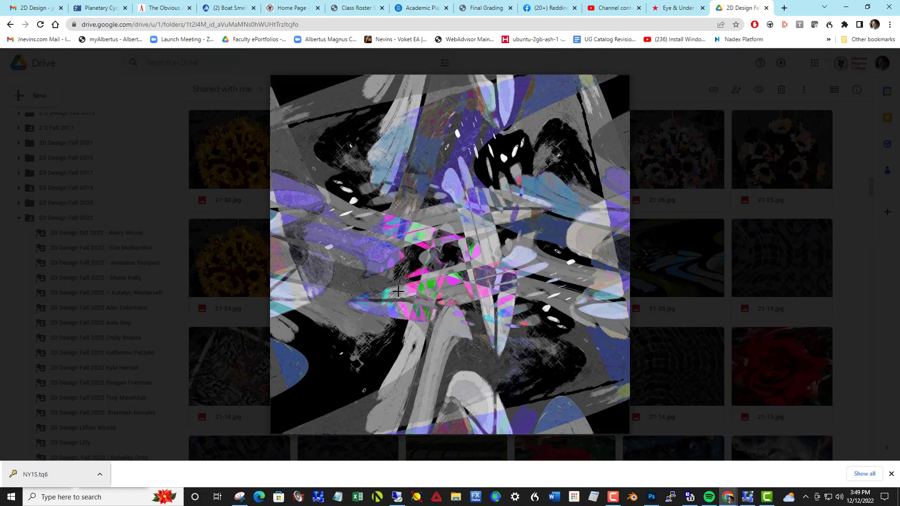
key(Escape)
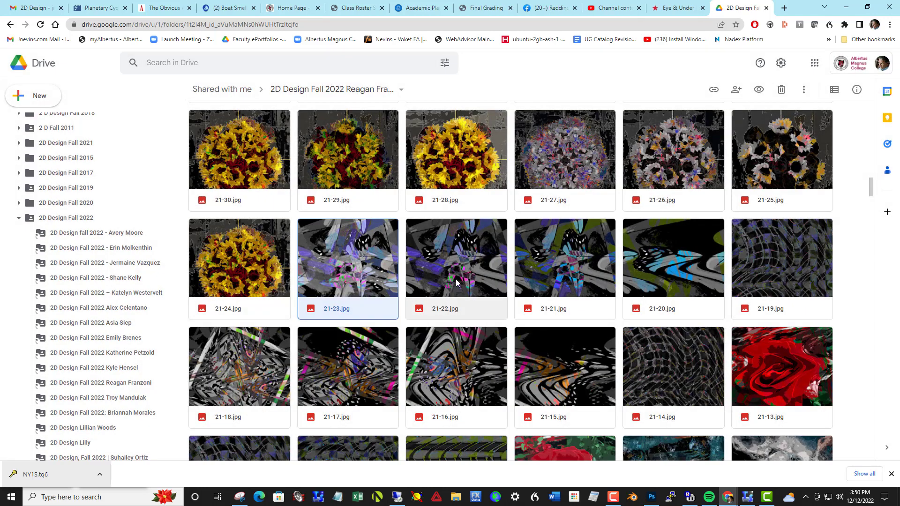
Step: Scroll up the grid and open the sunflower design 21-29.jpg in the previewer
scroll(up, 3)
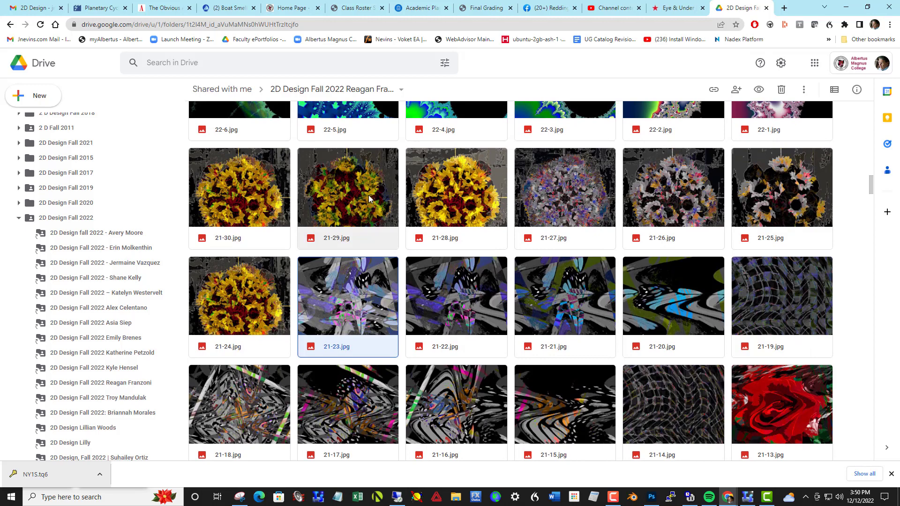
double_click(346, 187)
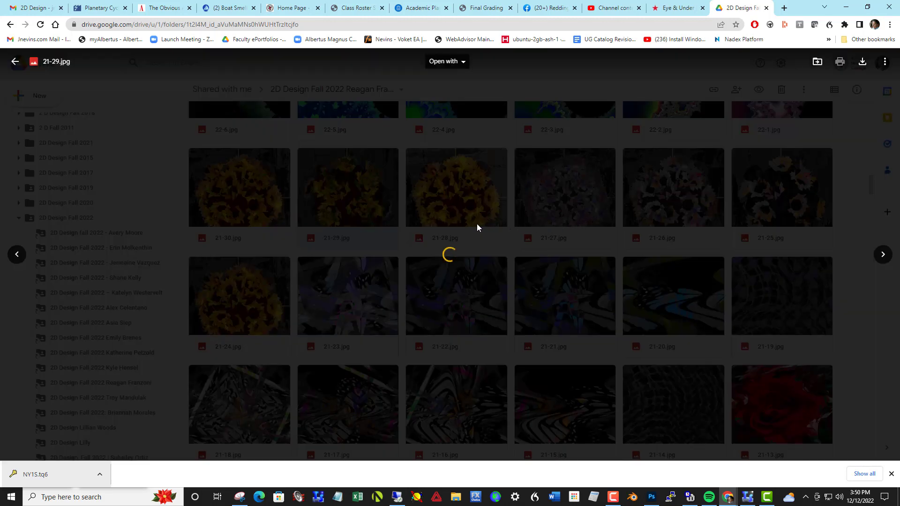
Step: Close 21-29, then preview fractals 22-4.jpg and 22-2.jpg and return to the grid
click(347, 187)
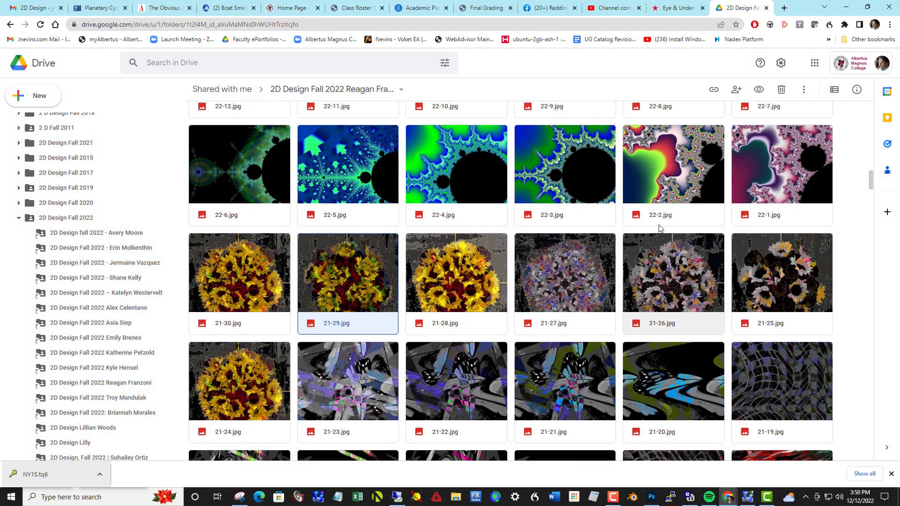
scroll(up, 3)
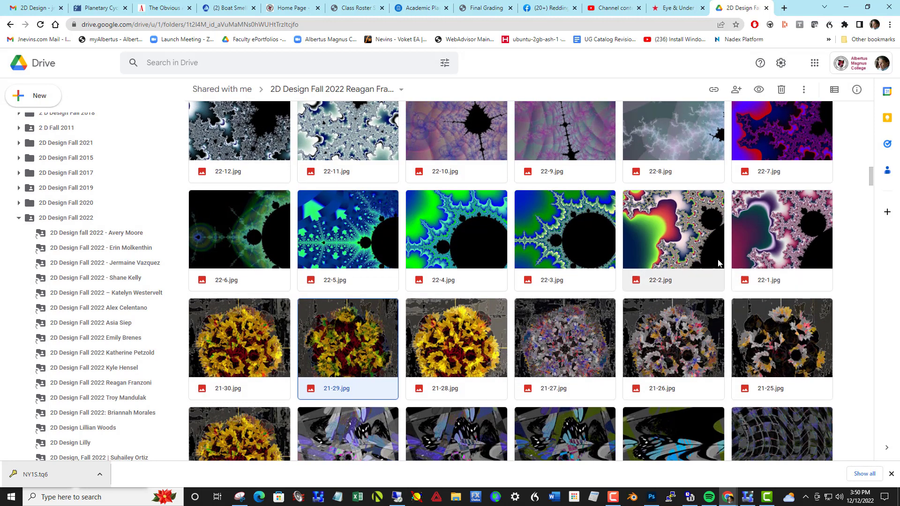
mouse_move(775, 246)
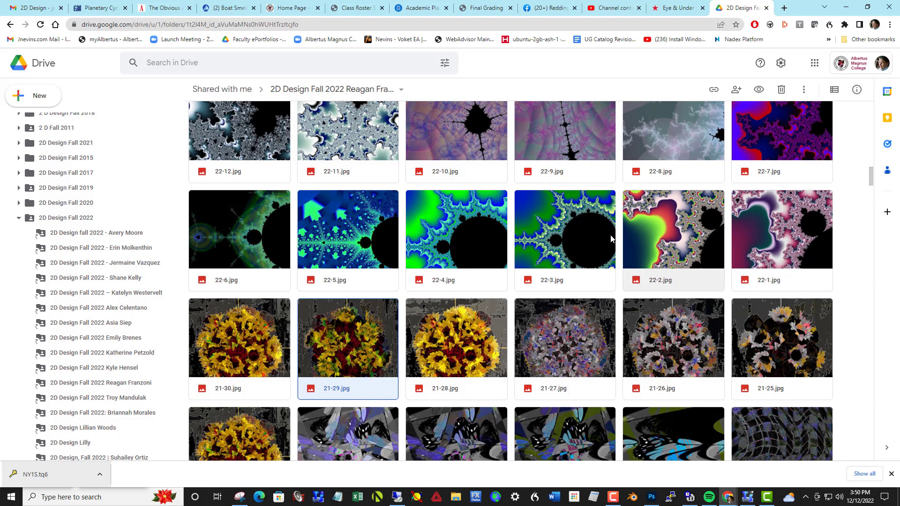
mouse_move(795, 249)
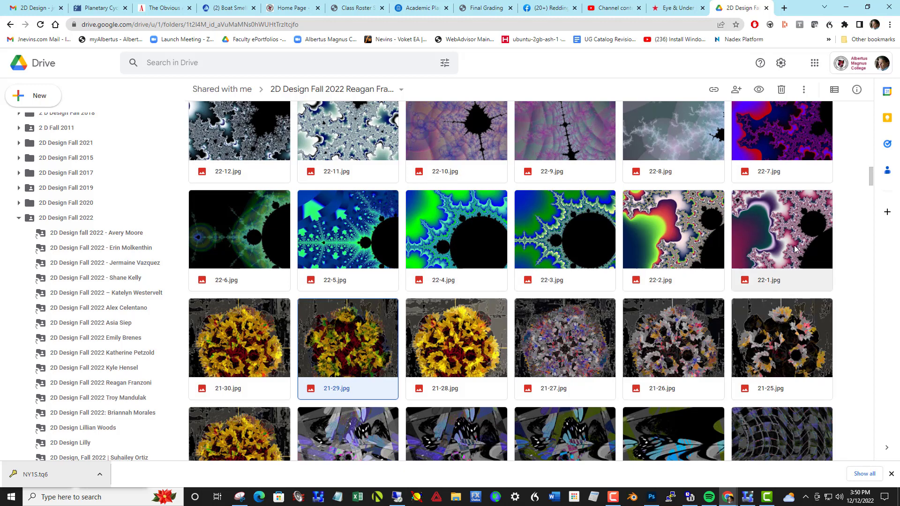
mouse_move(487, 223)
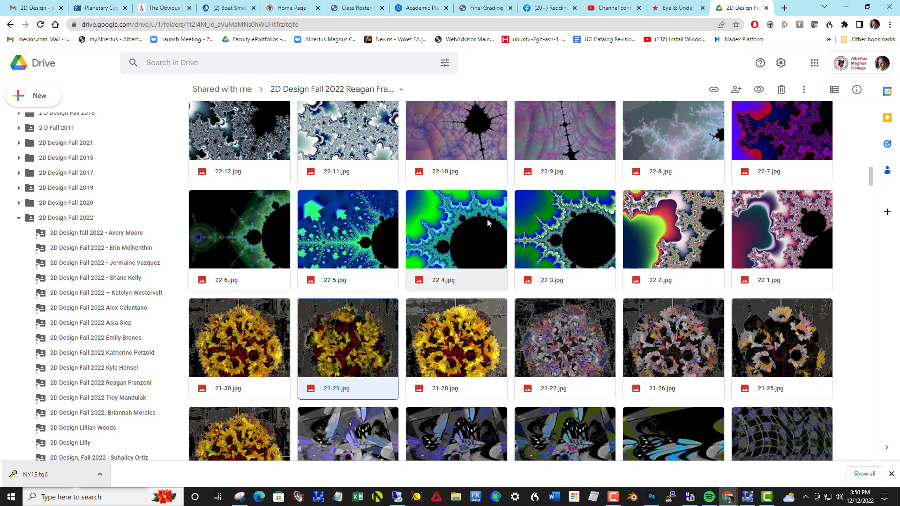
double_click(456, 227)
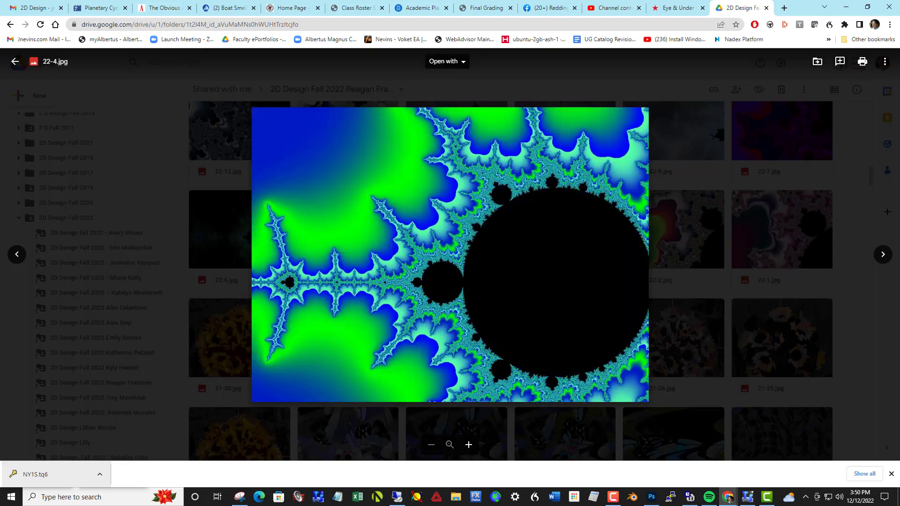
mouse_move(644, 264)
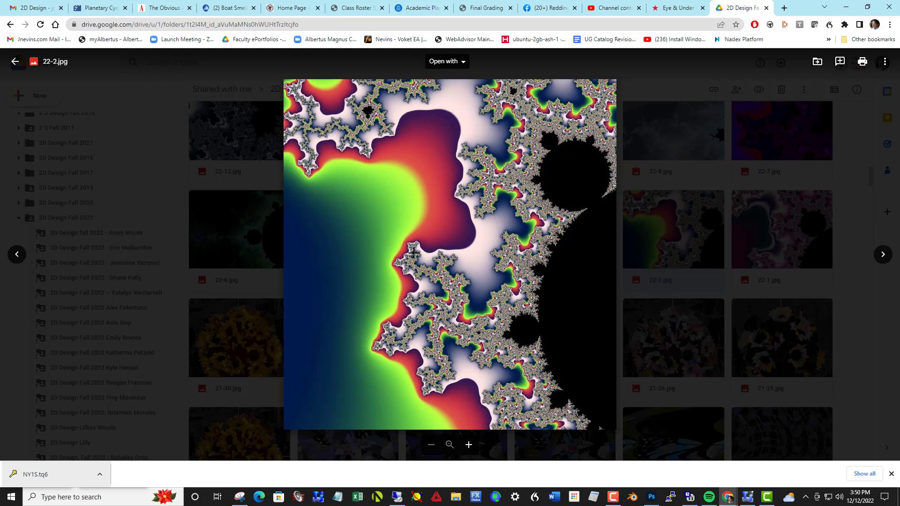
mouse_move(882, 253)
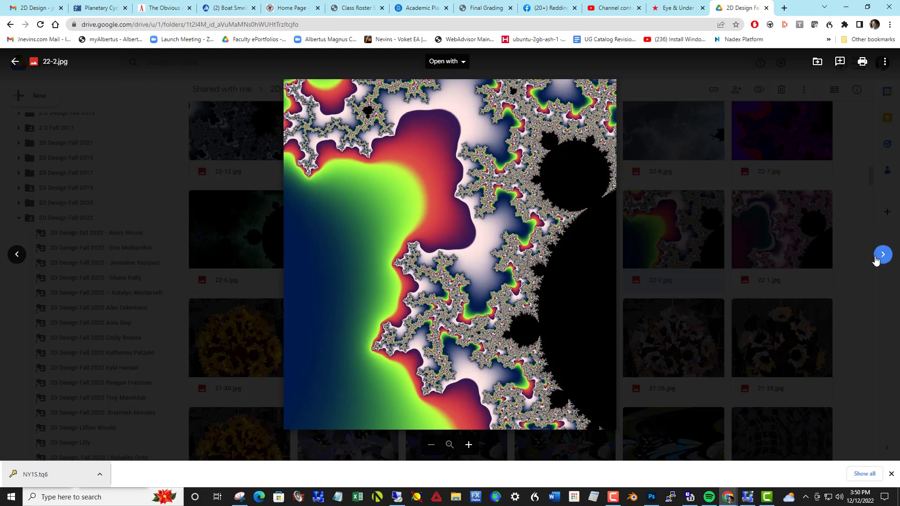
click(881, 254)
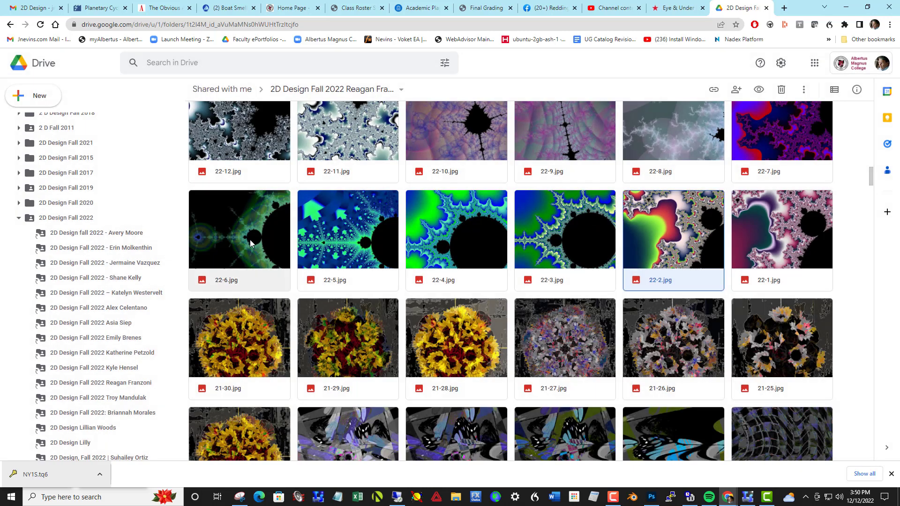
mouse_move(771, 220)
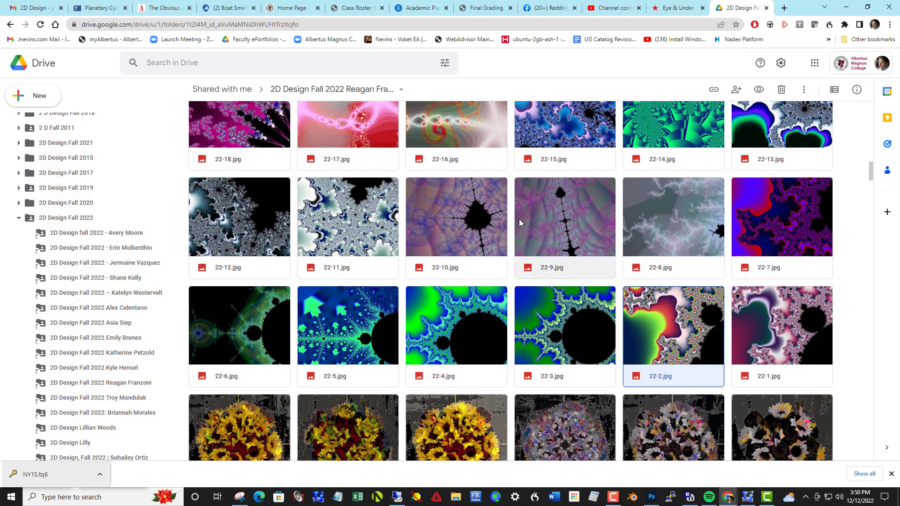
mouse_move(330, 227)
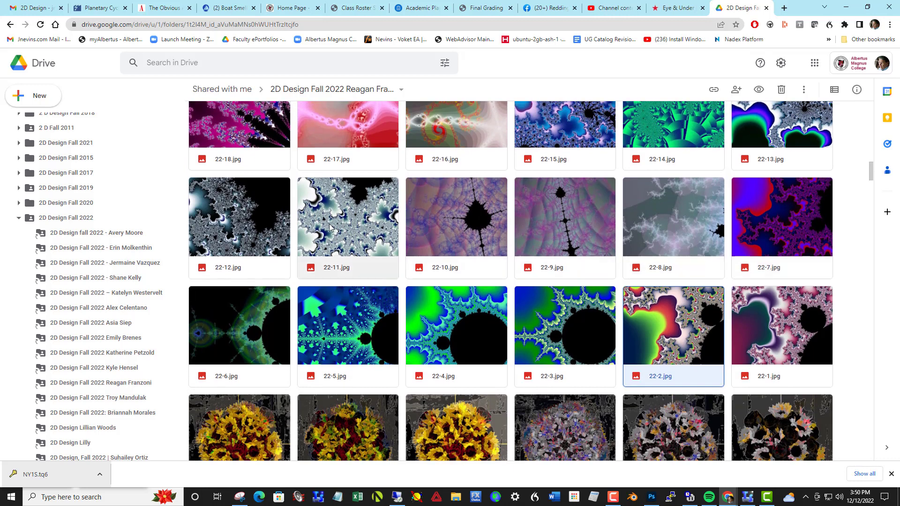
mouse_move(682, 303)
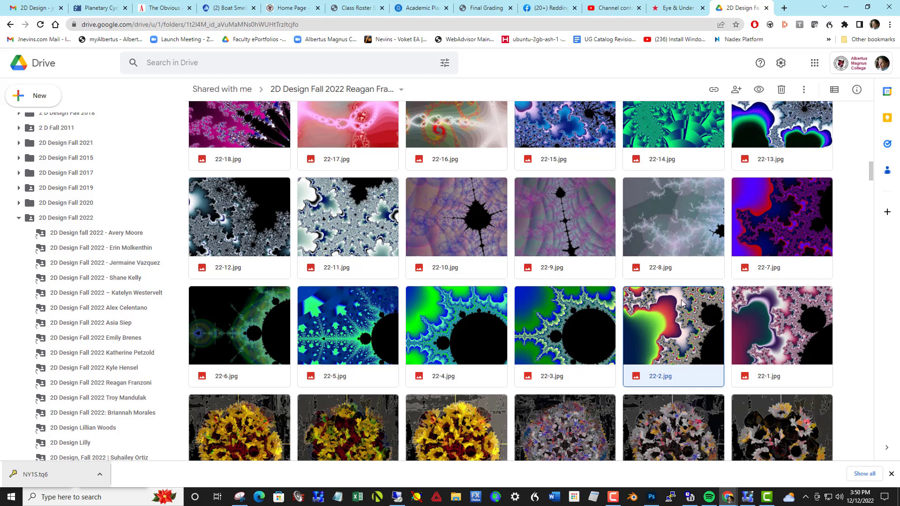
Step: Scroll up the grid and preview image 22-18 full size
scroll(up, 3)
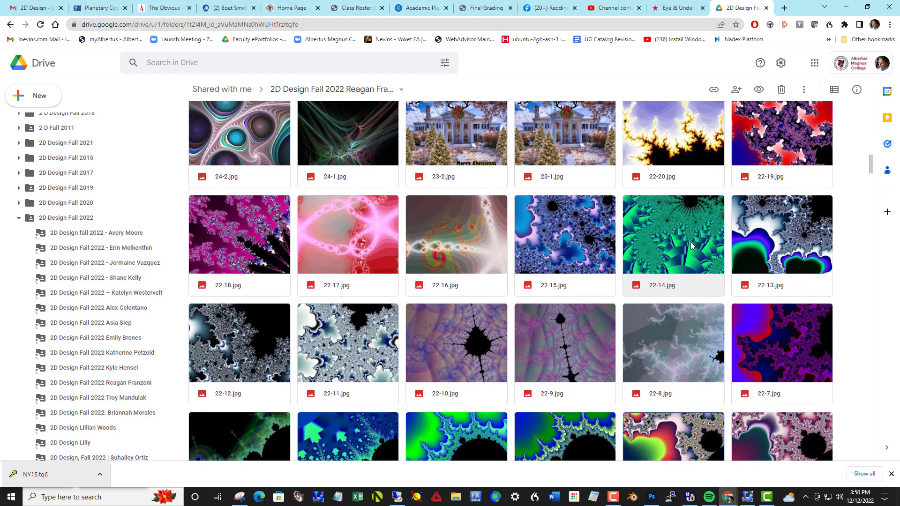
scroll(down, 3)
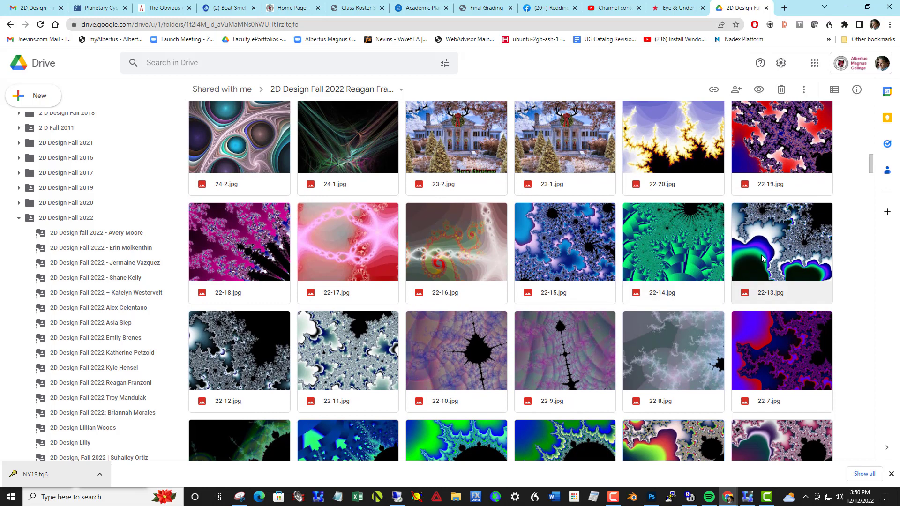
mouse_move(441, 243)
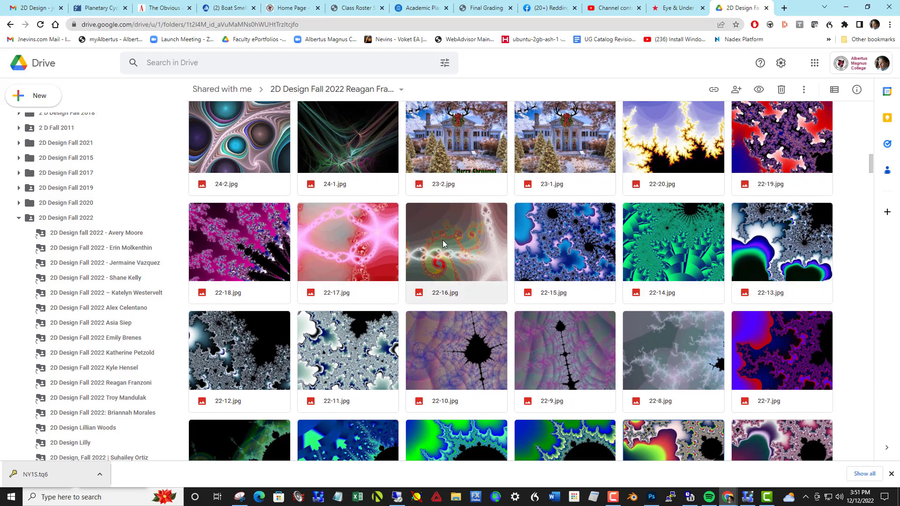
scroll(up, 3)
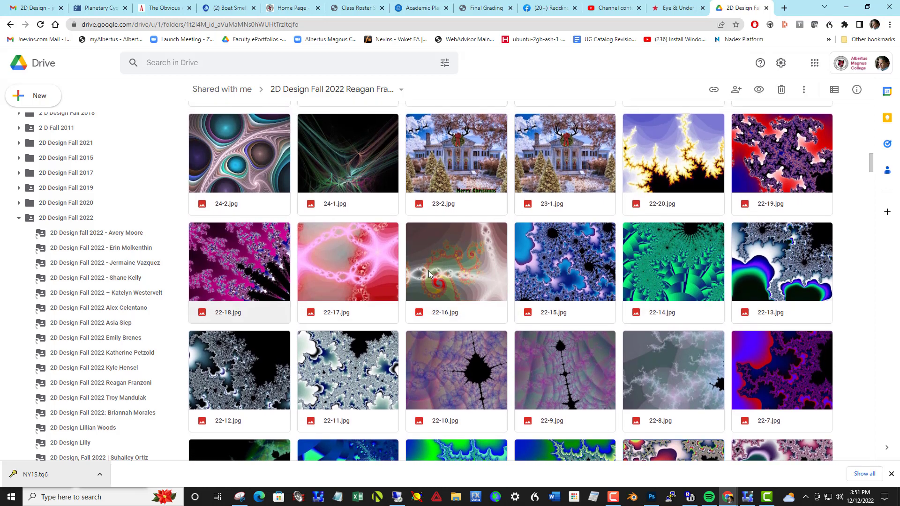
double_click(239, 261)
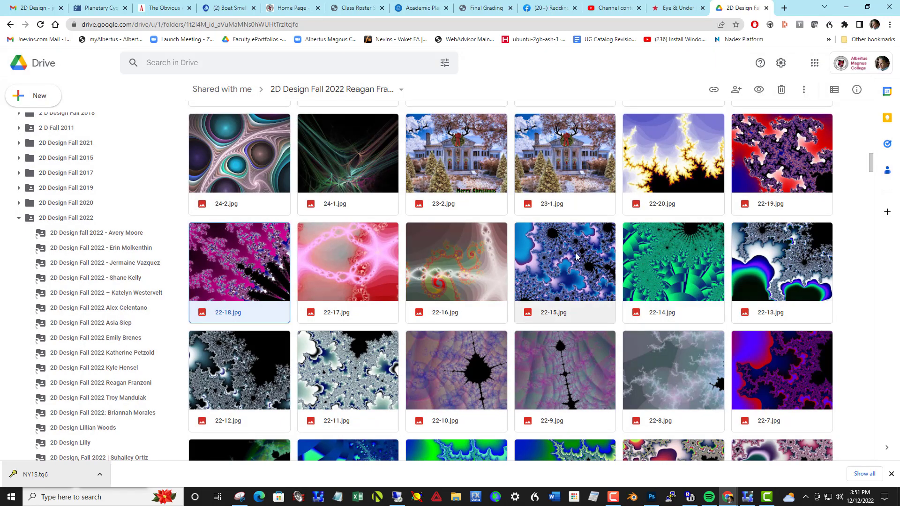
Step: Preview the holiday mansion scene 23-1.jpg full size, then close it to the grid
scroll(up, 3)
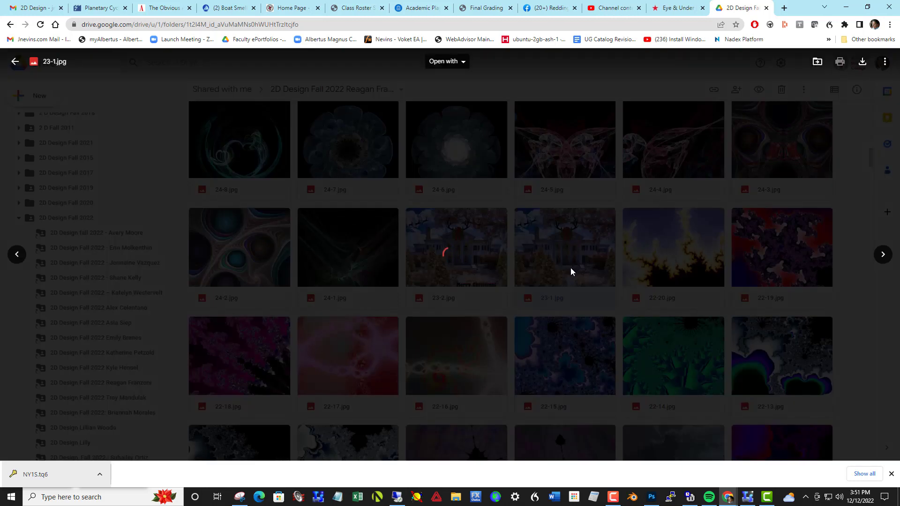
click(564, 247)
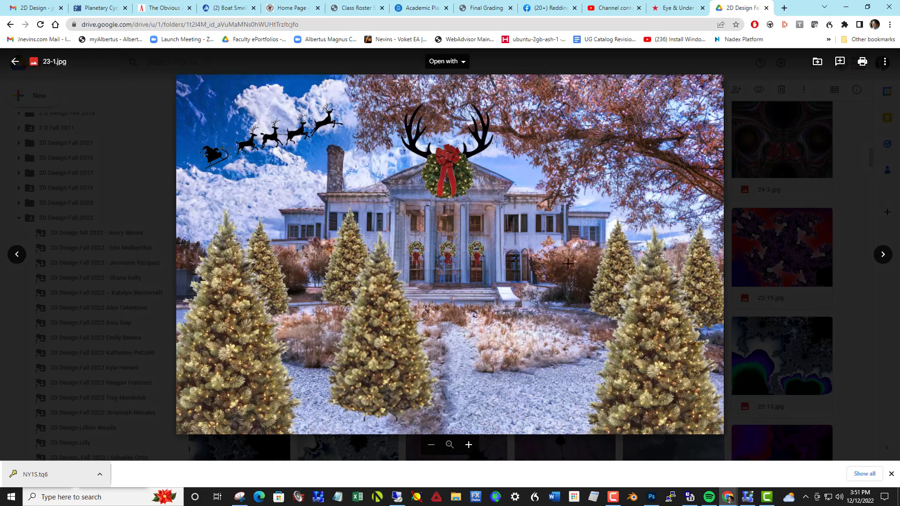
mouse_move(559, 308)
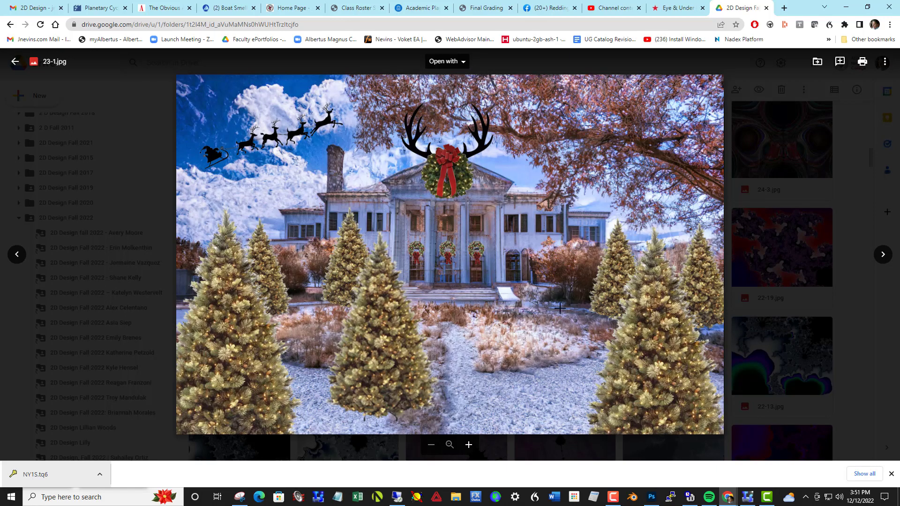
click(15, 62)
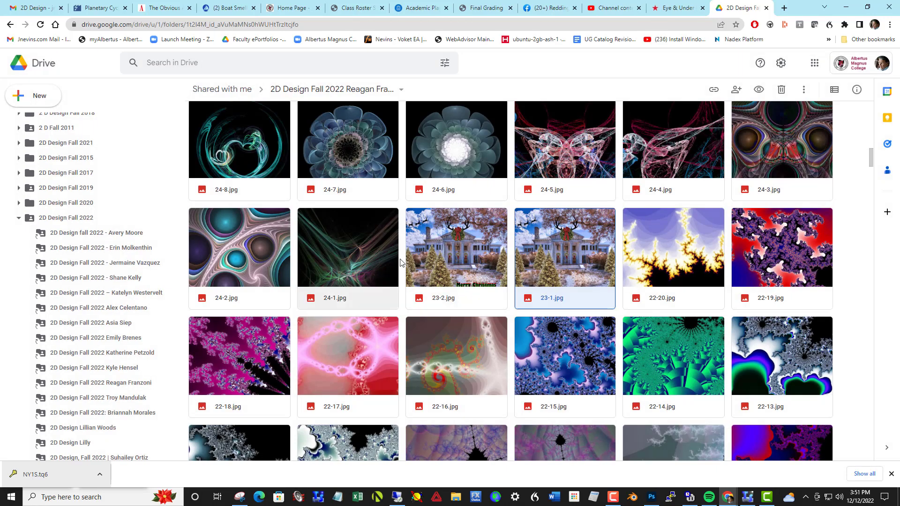
mouse_move(402, 267)
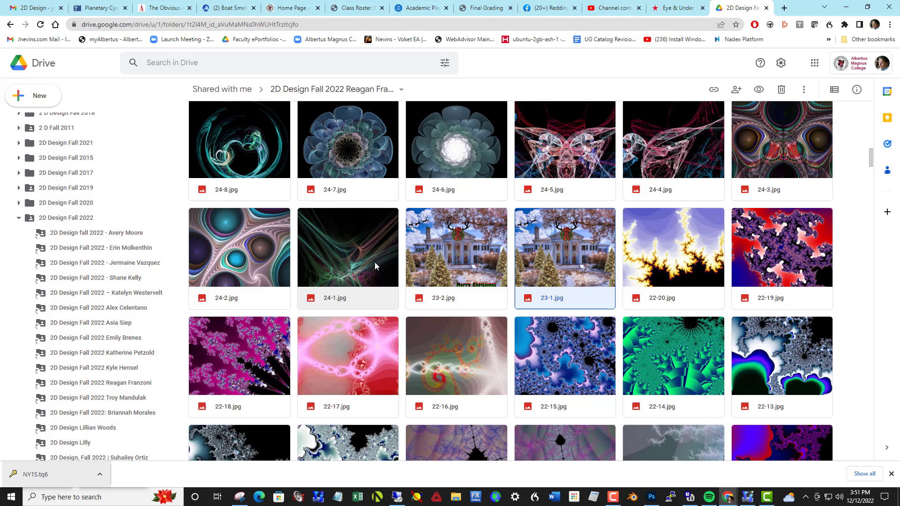
mouse_move(363, 260)
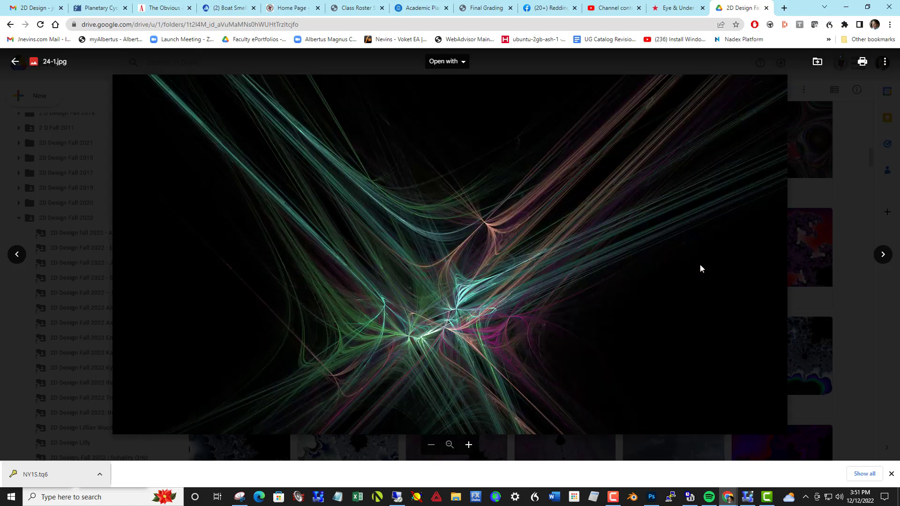
mouse_move(641, 275)
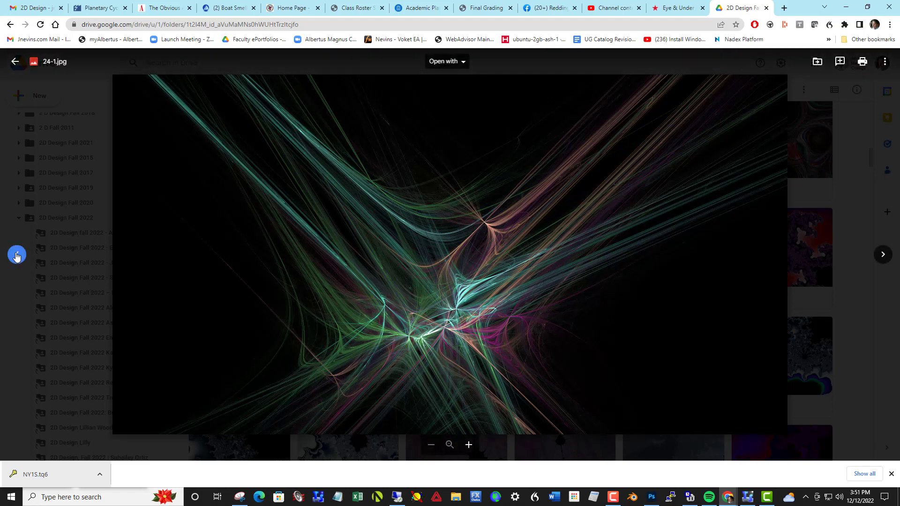
Step: Step back to fractal 24-2, close it, then preview 24-3.jpg and close it
click(883, 255)
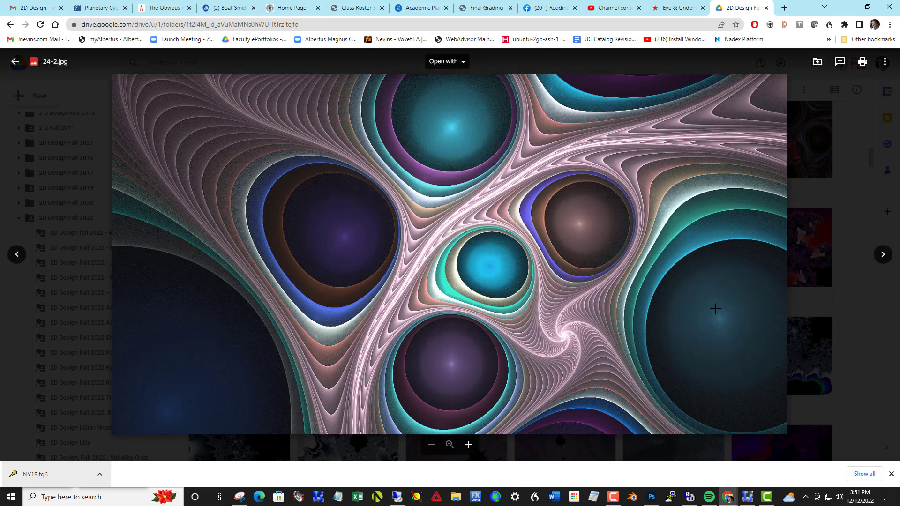
mouse_move(371, 260)
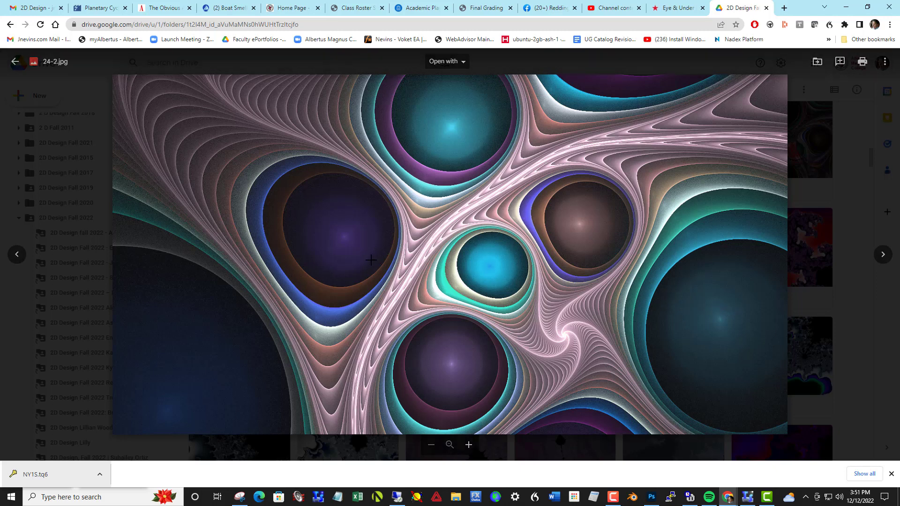
click(15, 62)
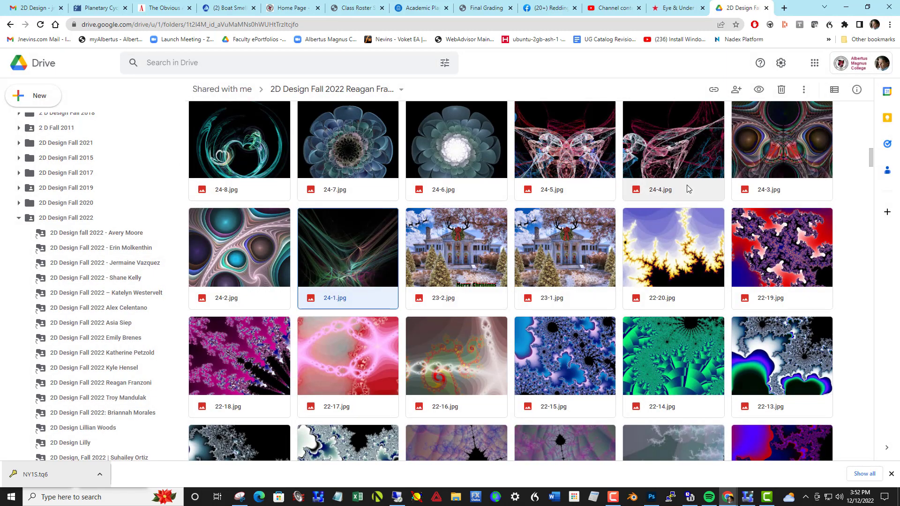
double_click(780, 138)
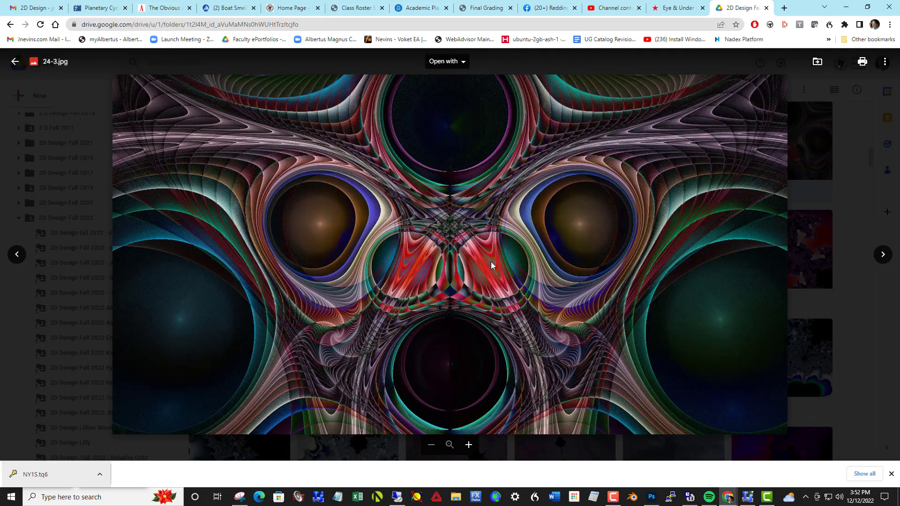
mouse_move(486, 320)
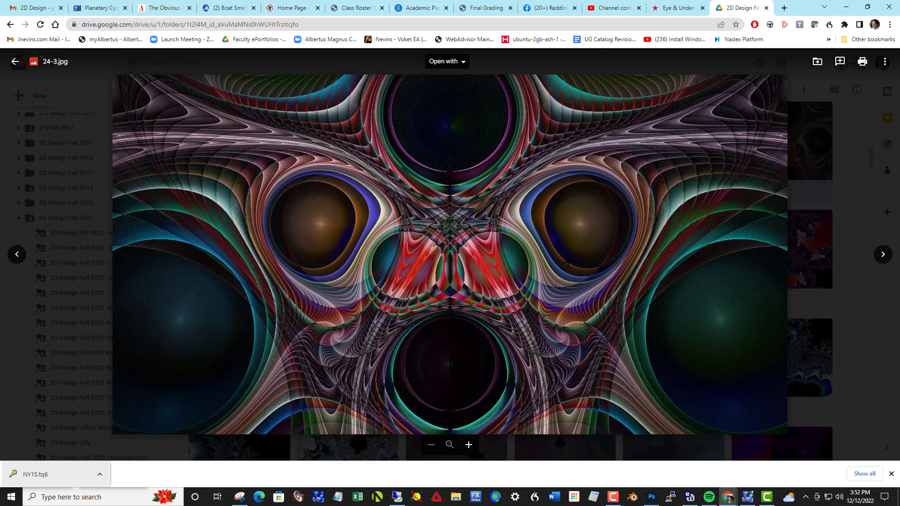
click(14, 62)
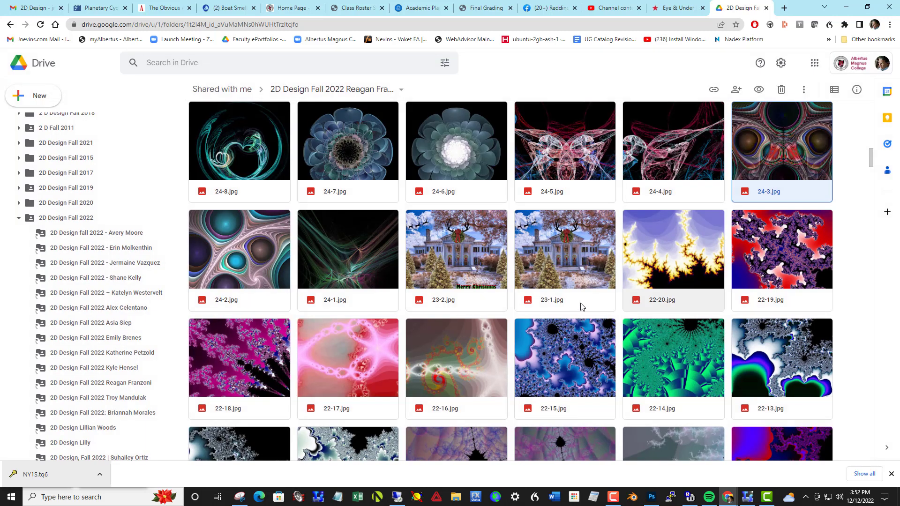
mouse_move(572, 162)
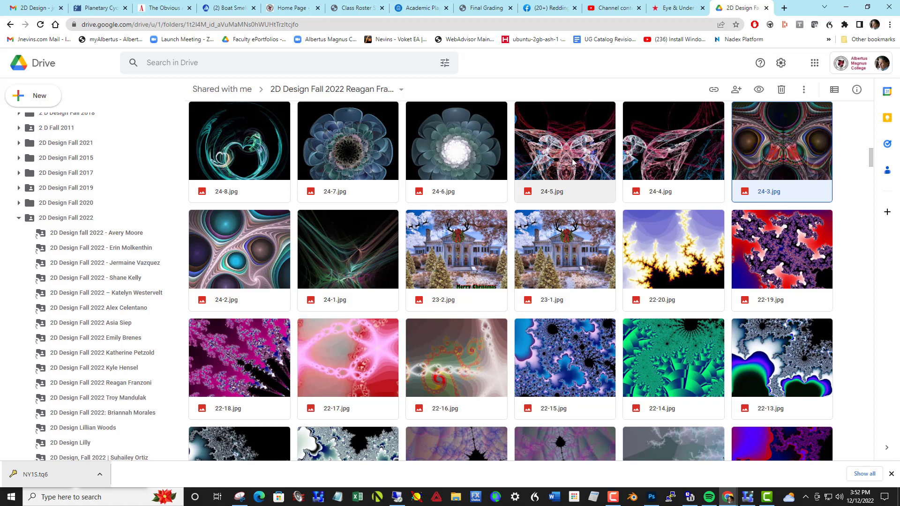
Step: Preview the red-and-blue fractal 24-5.jpg and glowing flower 24-6.jpg, closing each
double_click(564, 139)
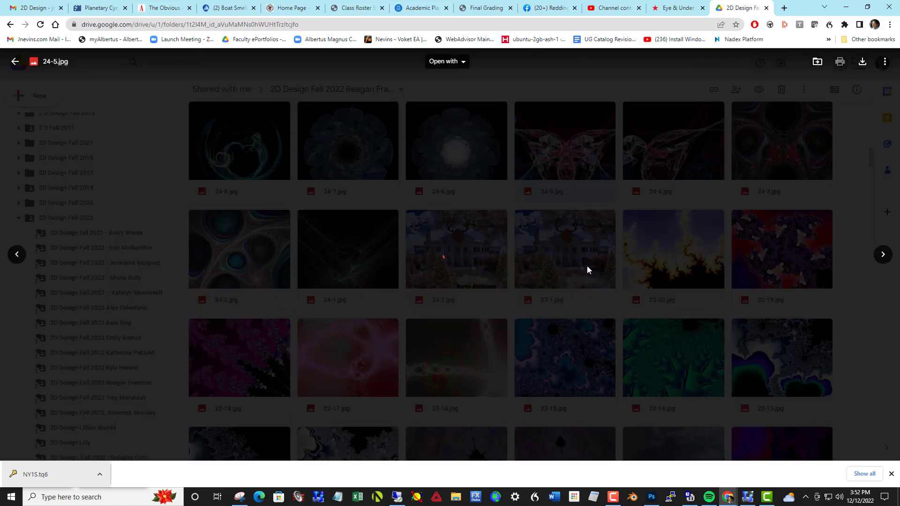
click(562, 141)
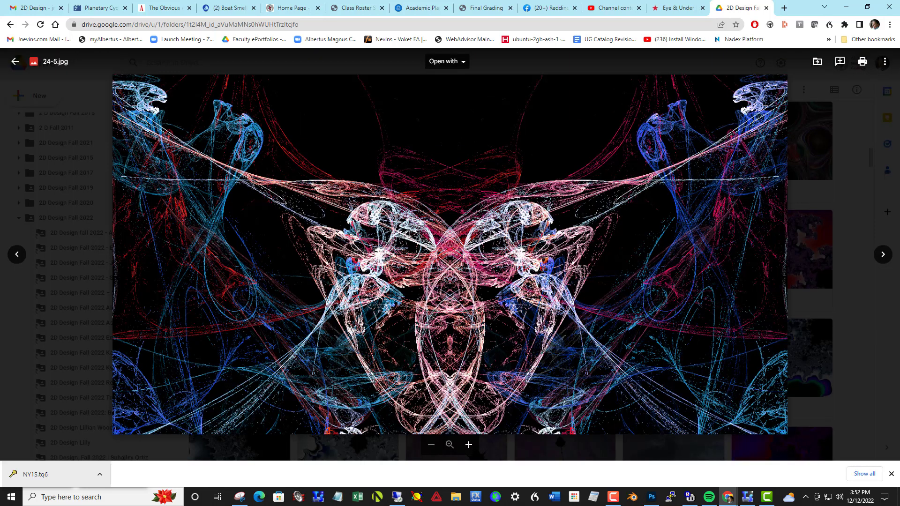
click(14, 62)
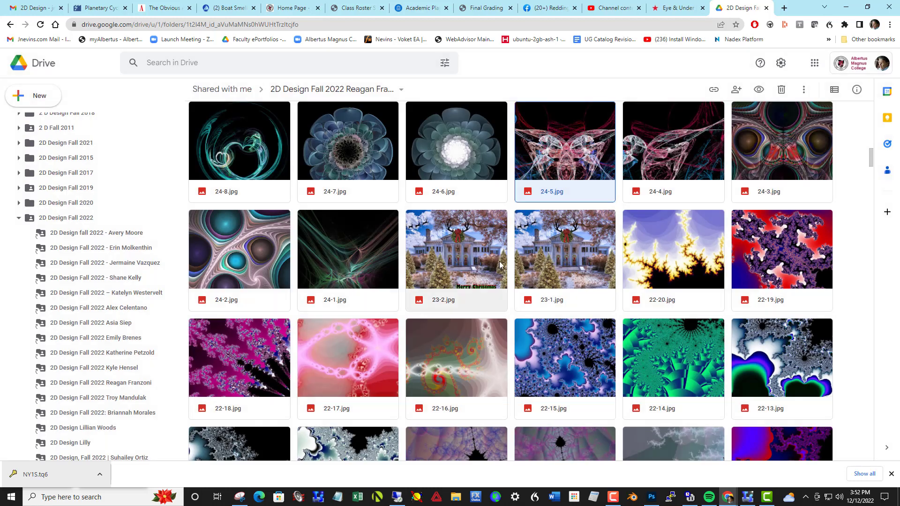
mouse_move(464, 153)
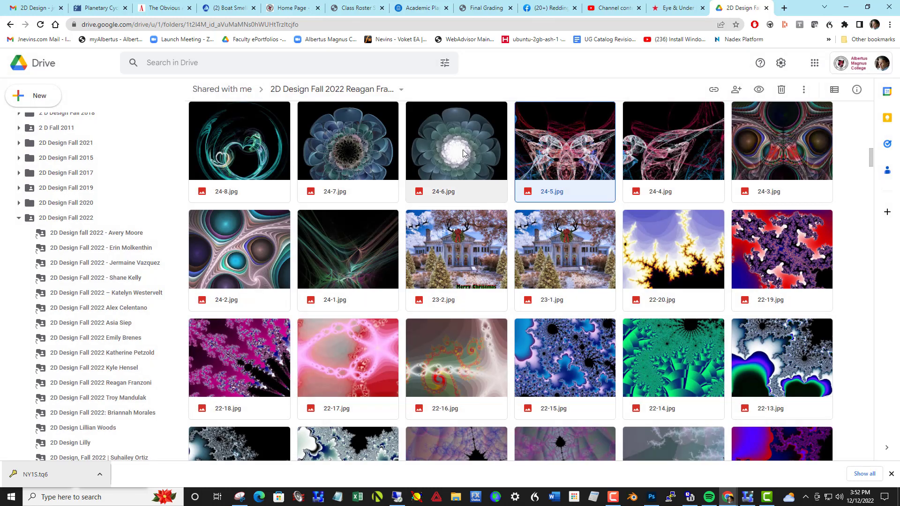
double_click(455, 141)
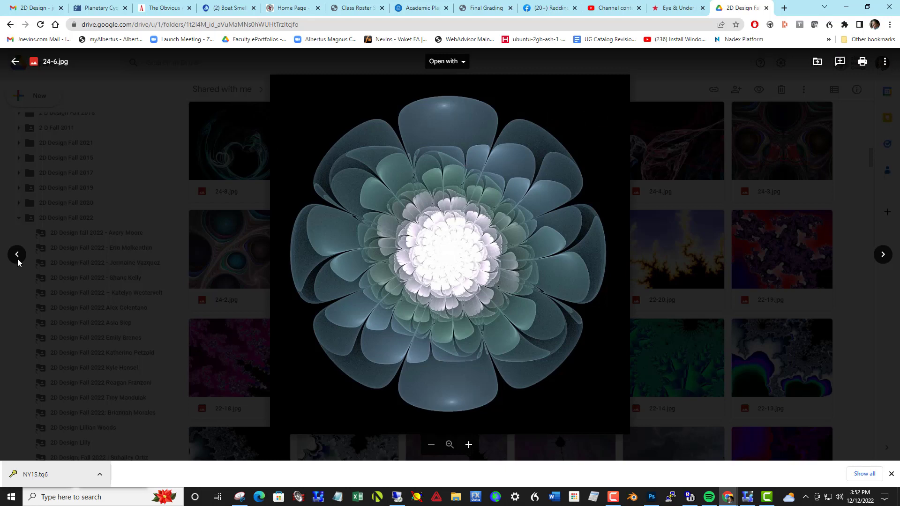
click(16, 254)
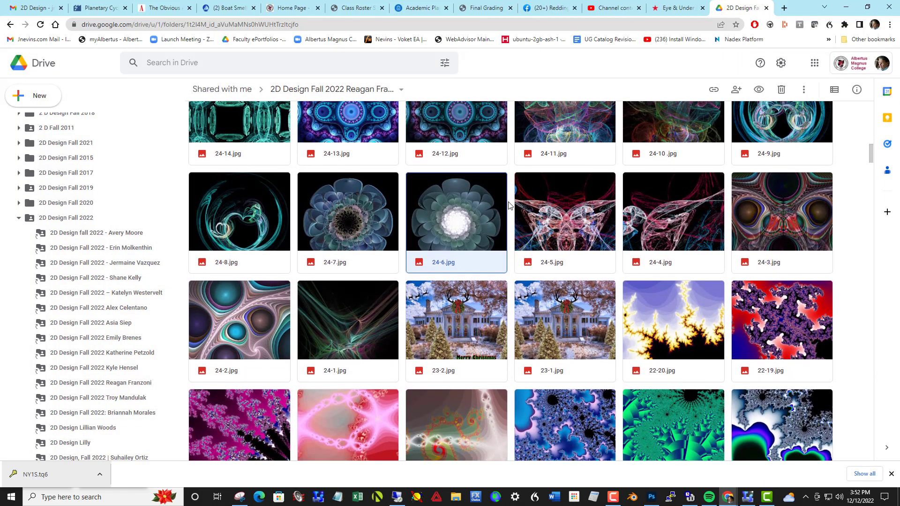
Step: Scroll up to the 25-series and open the black-and-white tessellation 25-1 copy.jpg full size
scroll(up, 3)
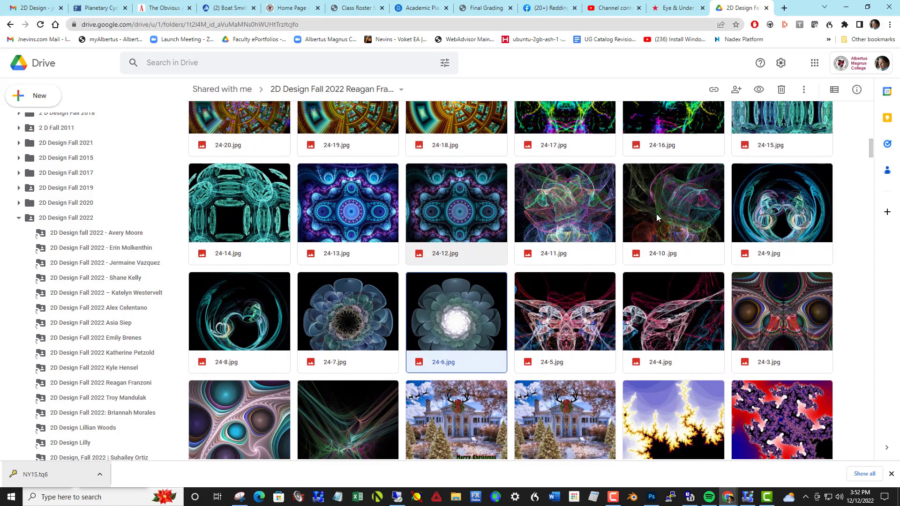
mouse_move(556, 272)
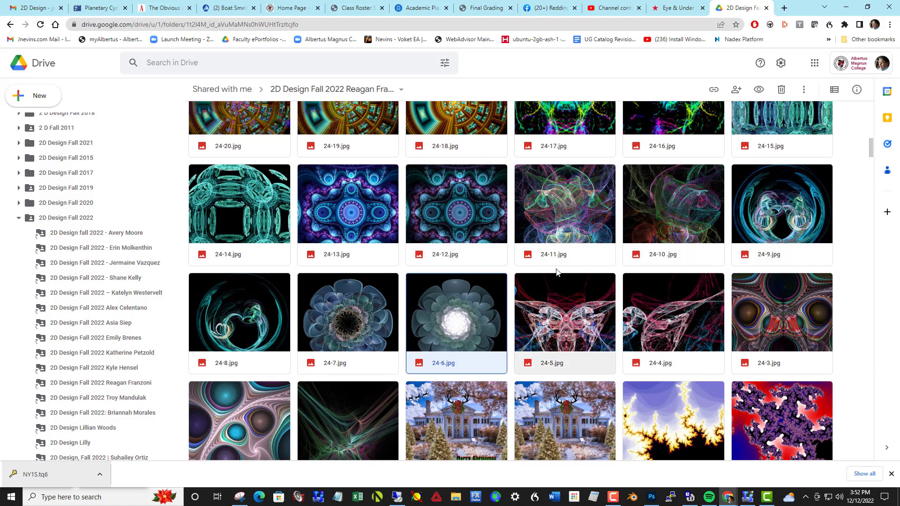
scroll(up, 3)
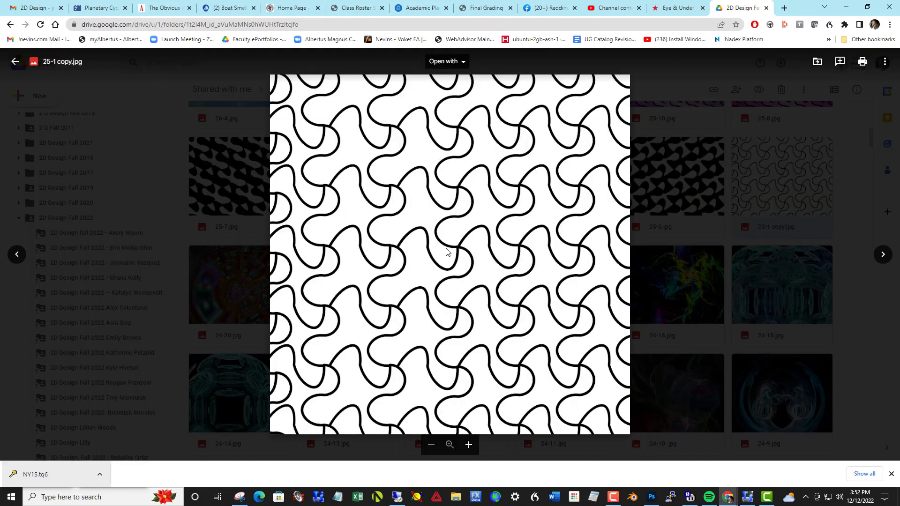
mouse_move(456, 278)
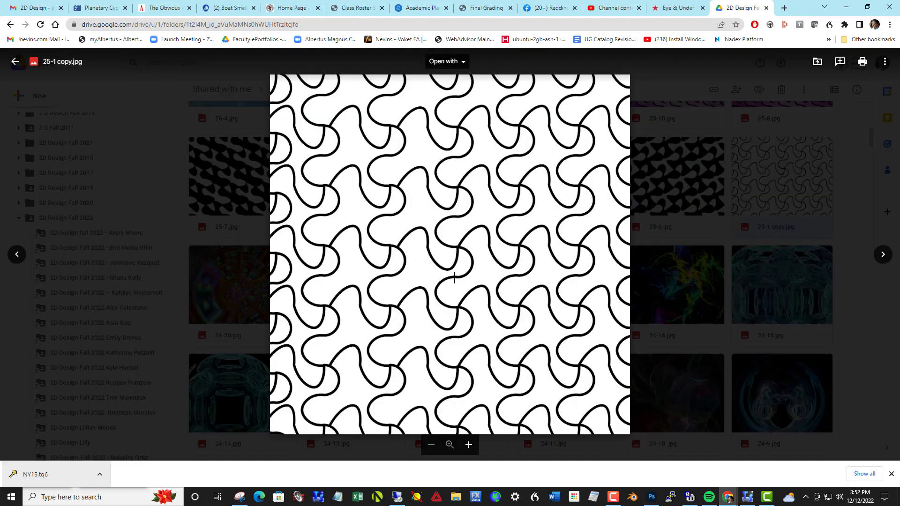
mouse_move(418, 192)
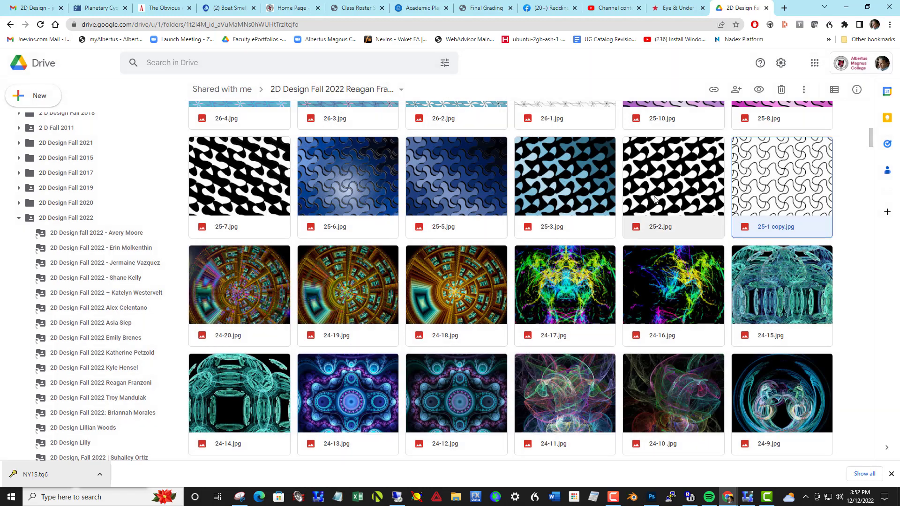
double_click(672, 175)
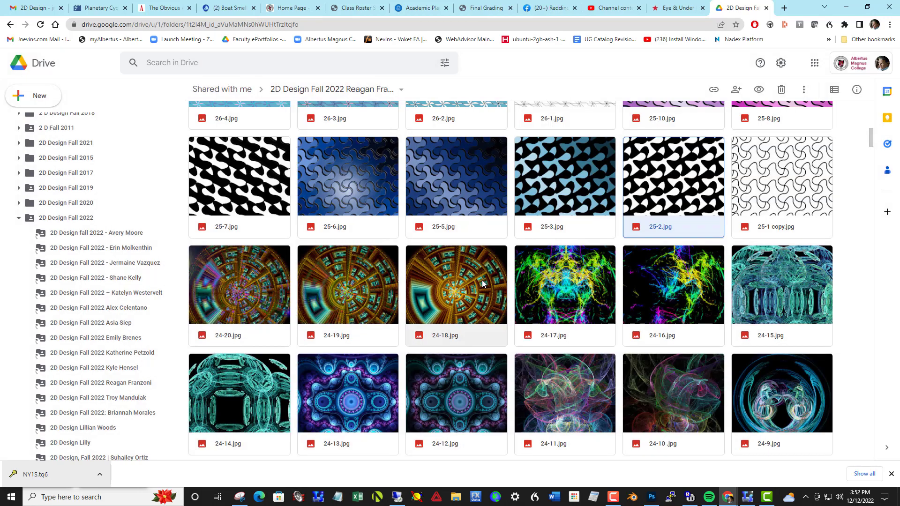
mouse_move(363, 196)
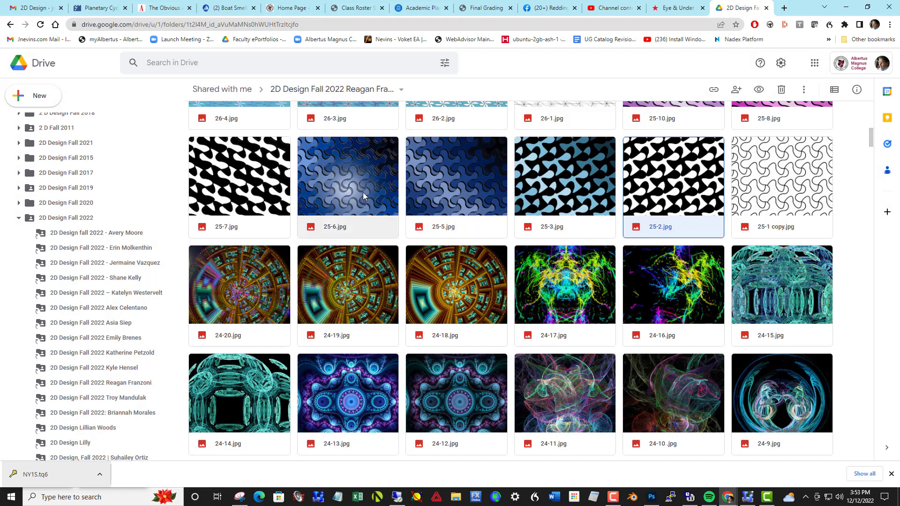
Step: Preview the blue embossed tessellation 25-6.jpg, close it and scroll up to the 26-series
double_click(347, 176)
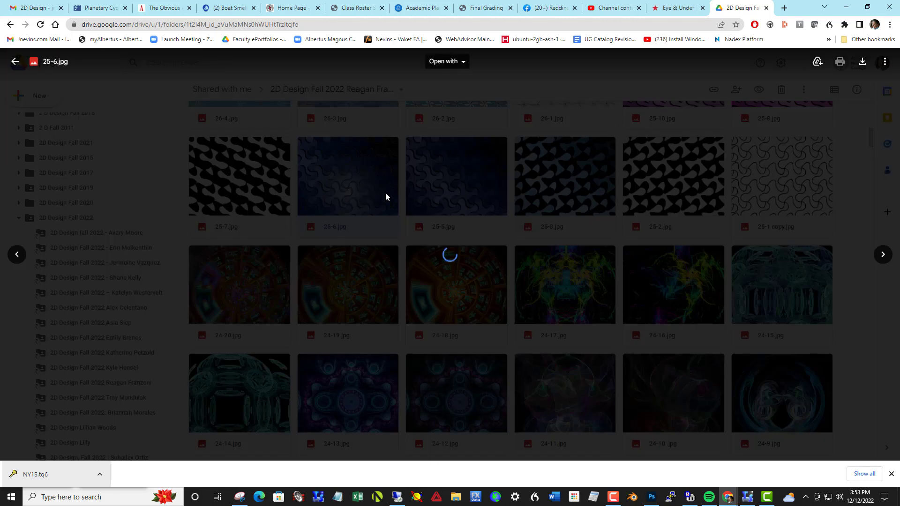
click(346, 176)
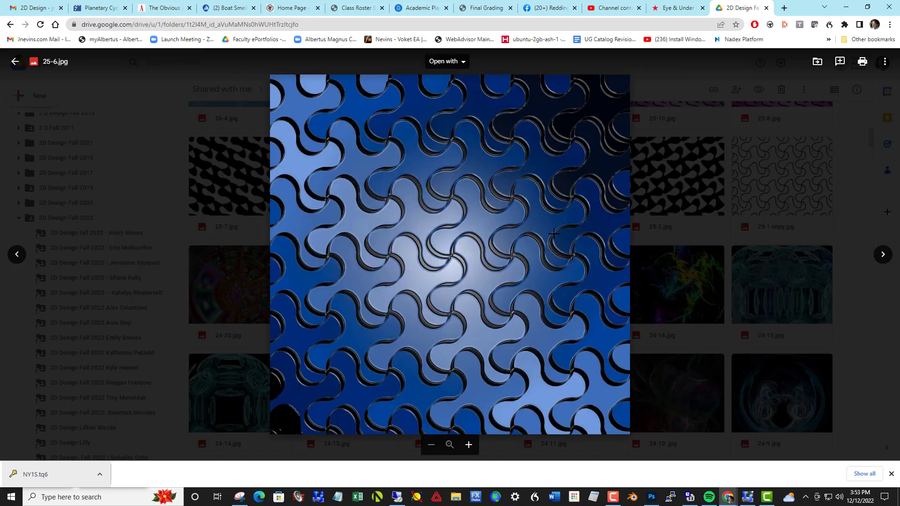
click(15, 62)
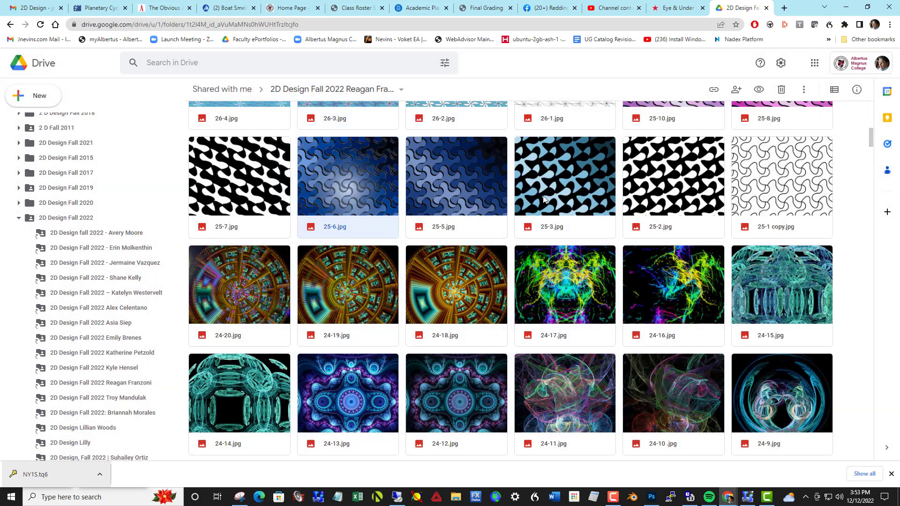
scroll(up, 3)
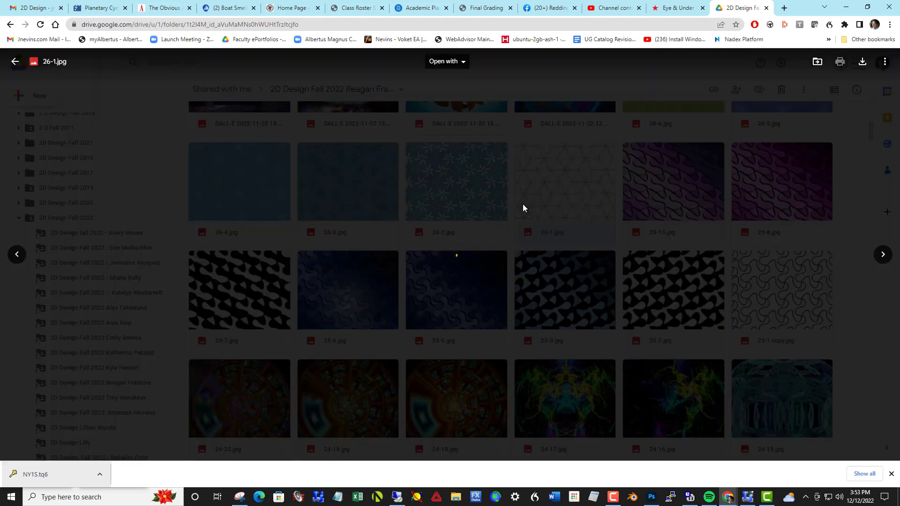
Step: Preview line tessellation 26-2.jpg, close it, then open 26-4.jpg full size
click(564, 182)
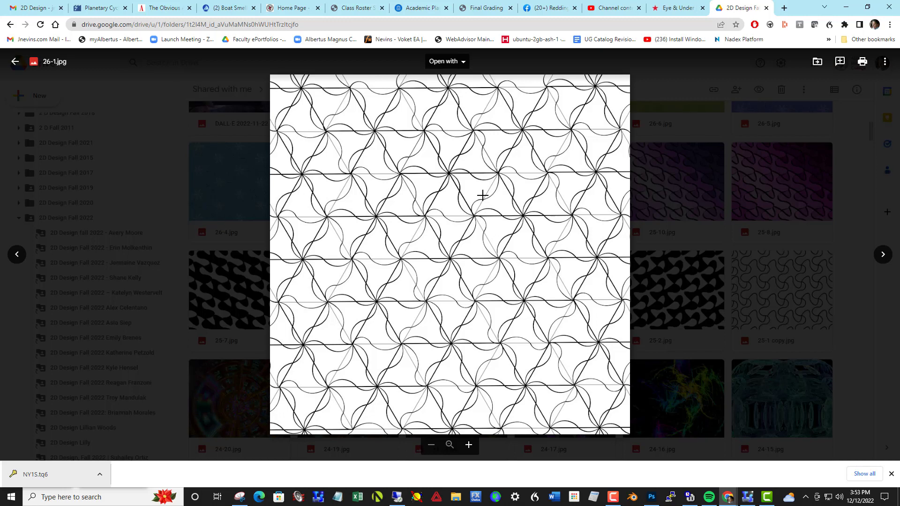
mouse_move(453, 197)
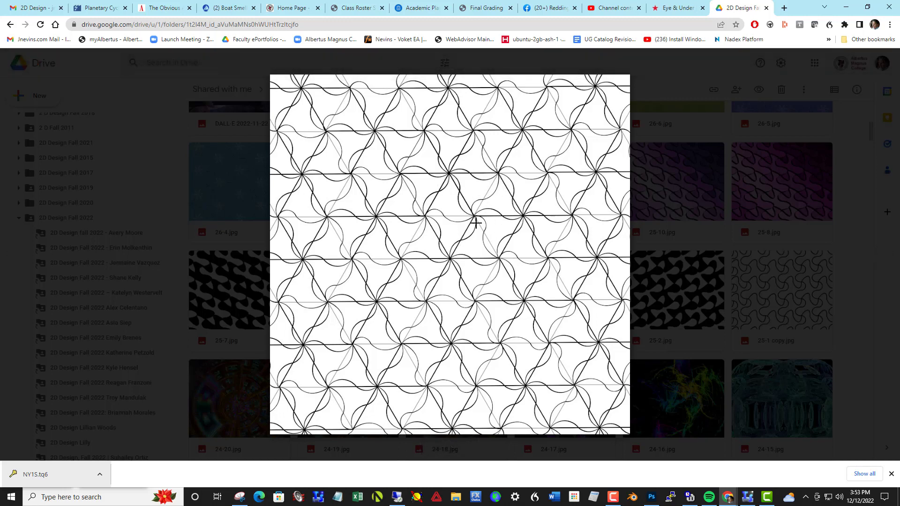
mouse_move(464, 216)
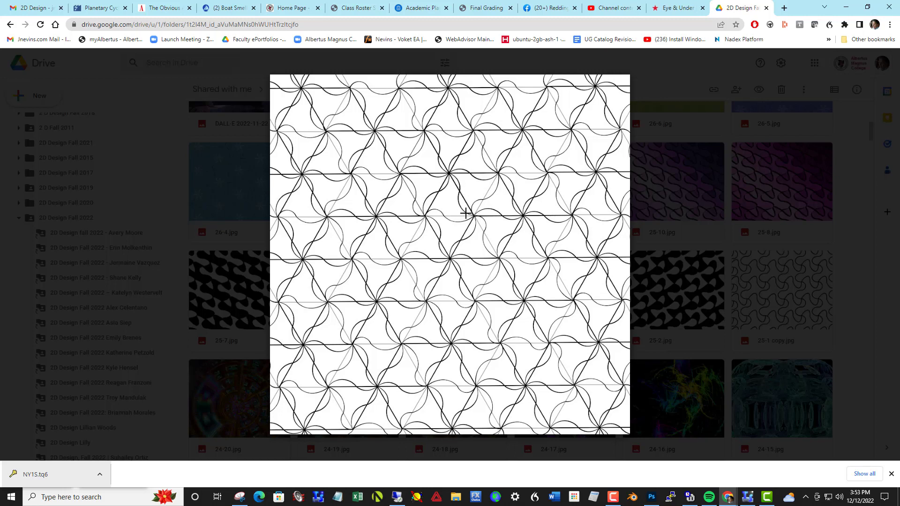
mouse_move(500, 226)
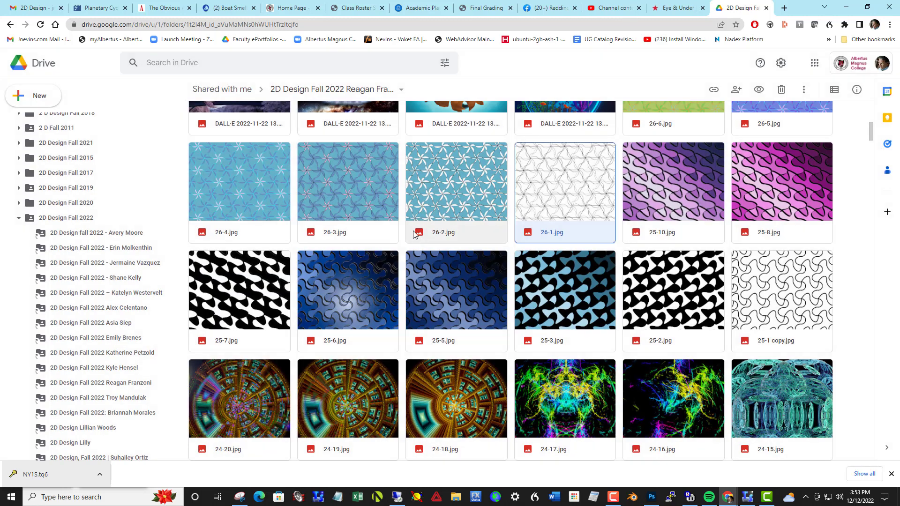
double_click(455, 181)
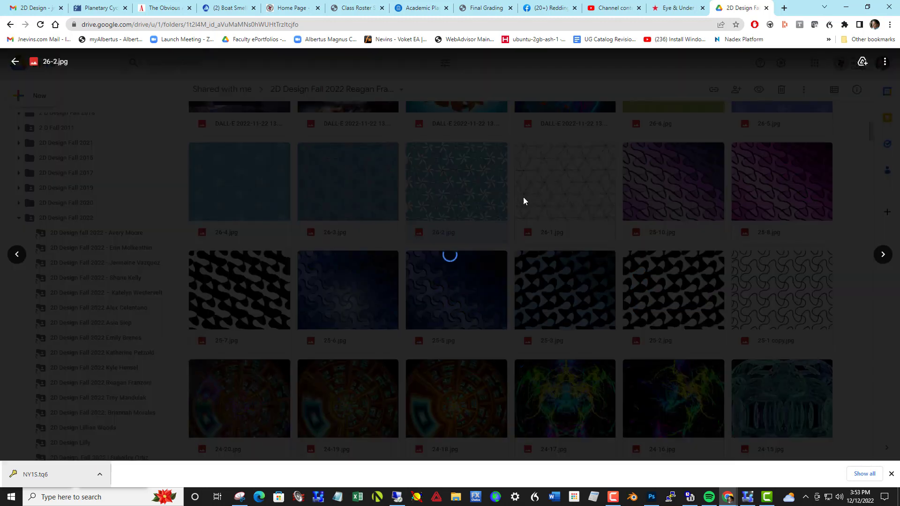
click(456, 182)
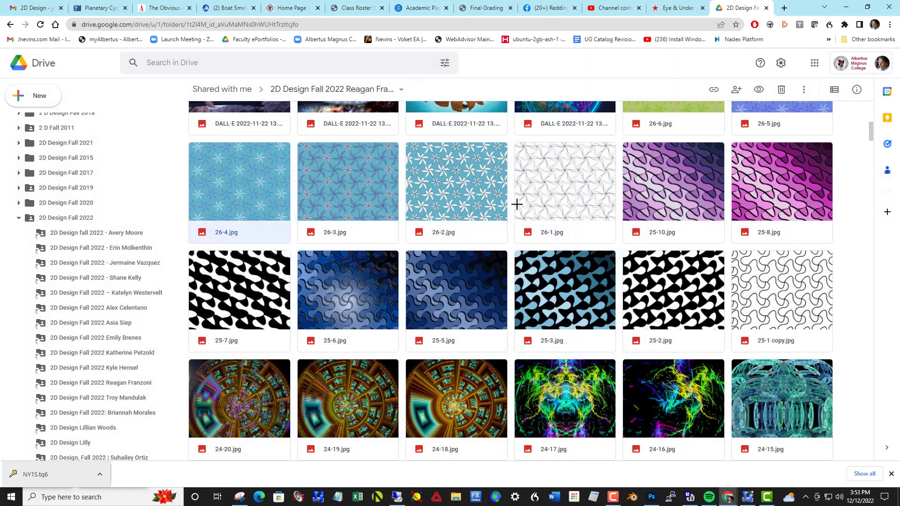
double_click(239, 180)
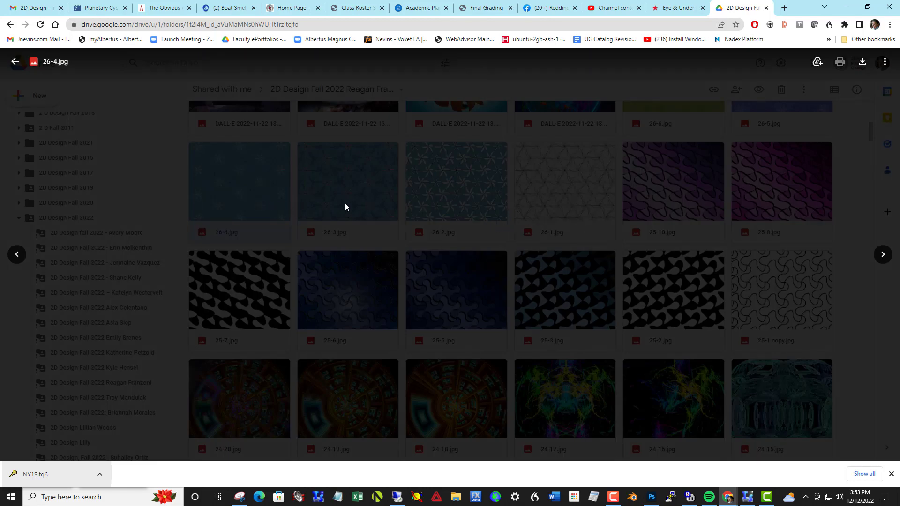
mouse_move(406, 205)
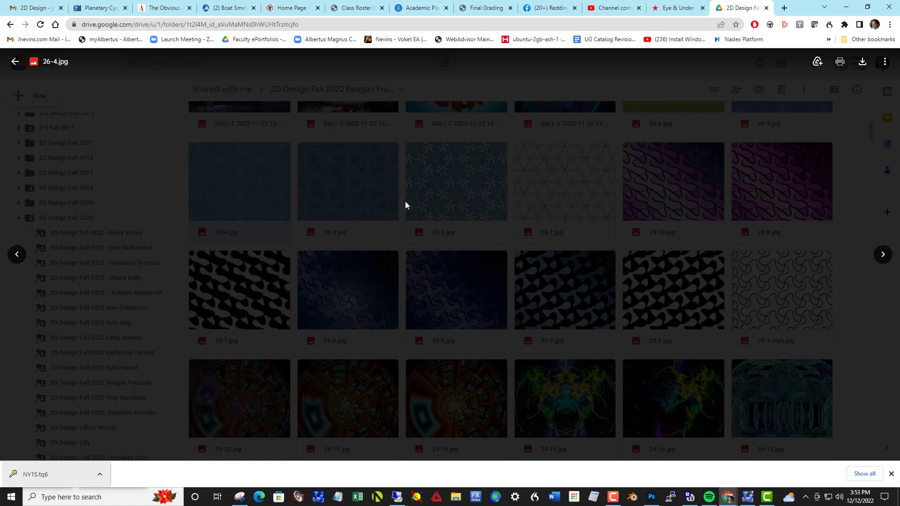
mouse_move(250, 199)
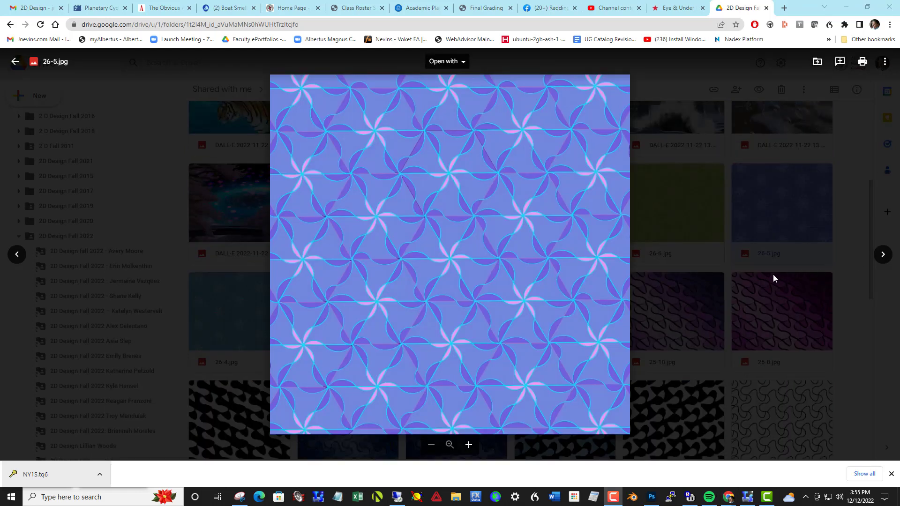
mouse_move(630, 277)
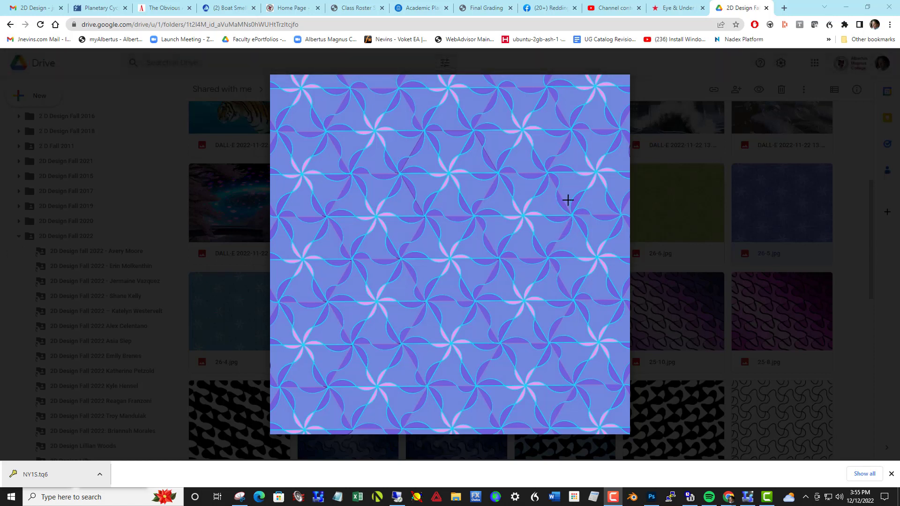
mouse_move(483, 189)
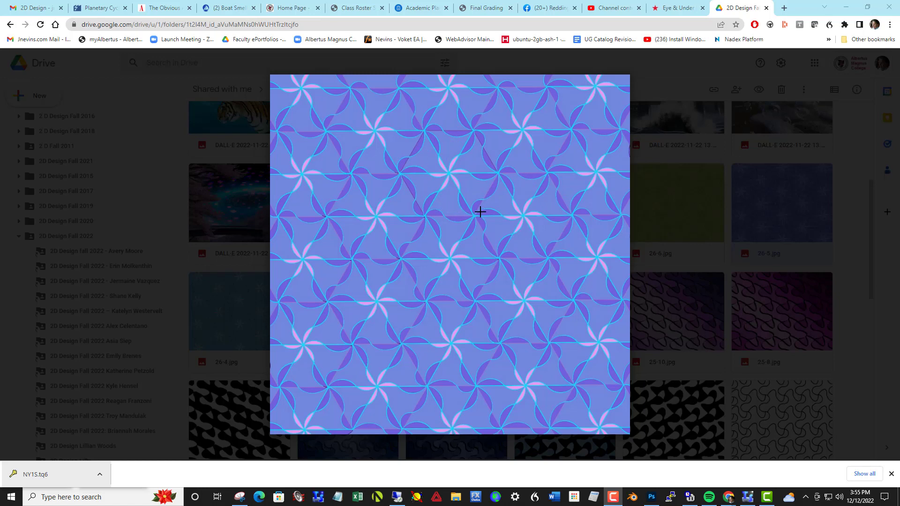
mouse_move(518, 250)
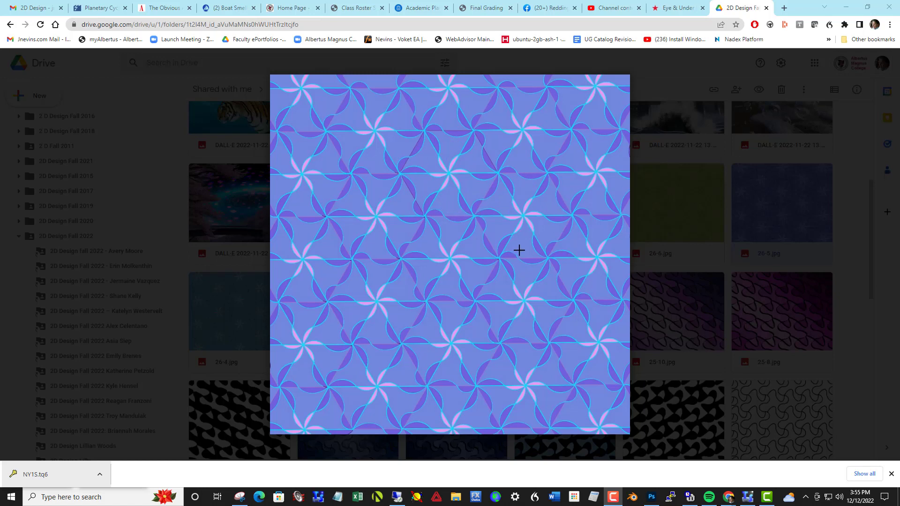
mouse_move(395, 236)
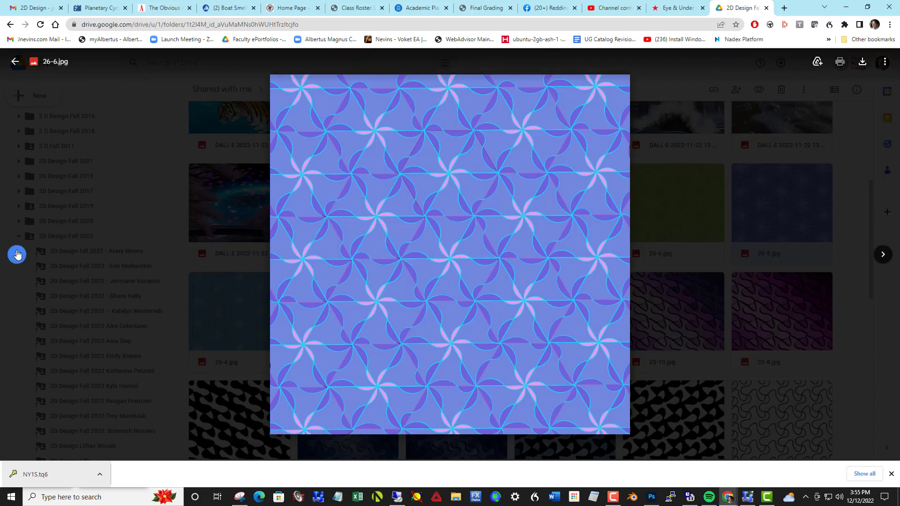
Step: Step back through the DALL-E images from the goldfish past the butterflies and dolphin
click(882, 254)
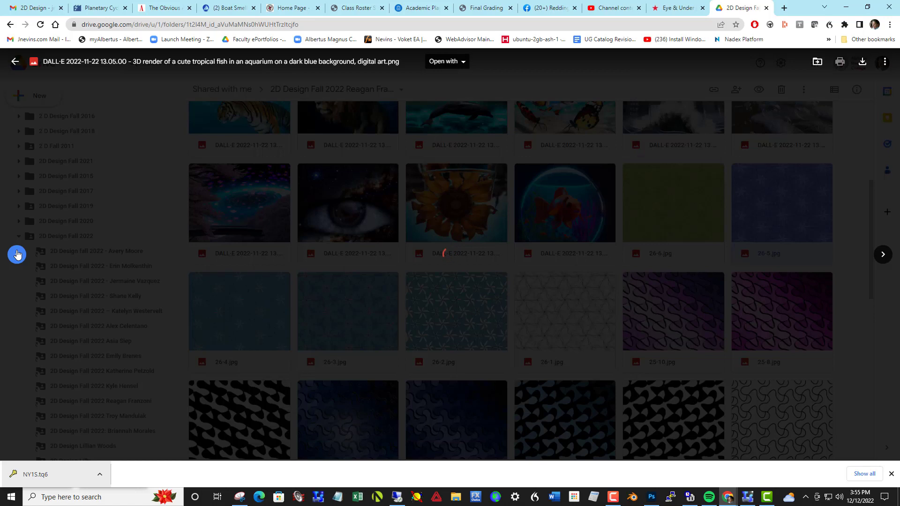
click(563, 202)
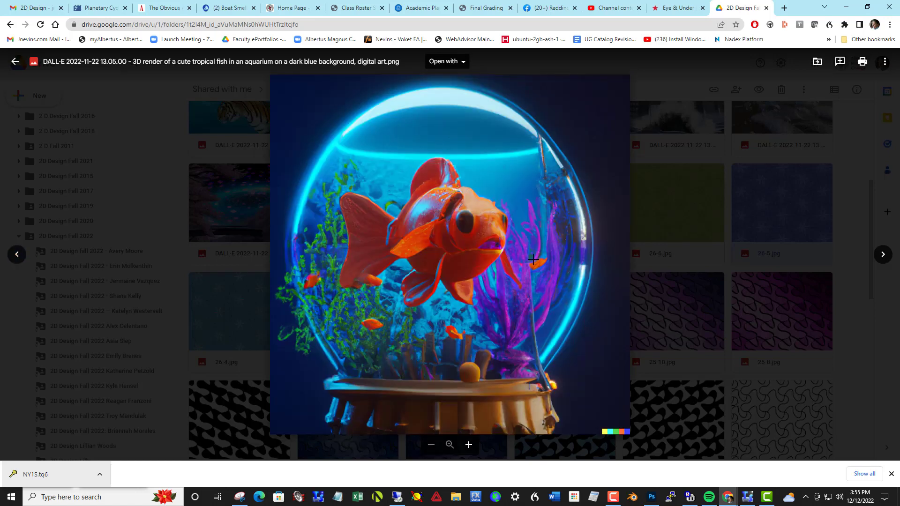
mouse_move(497, 262)
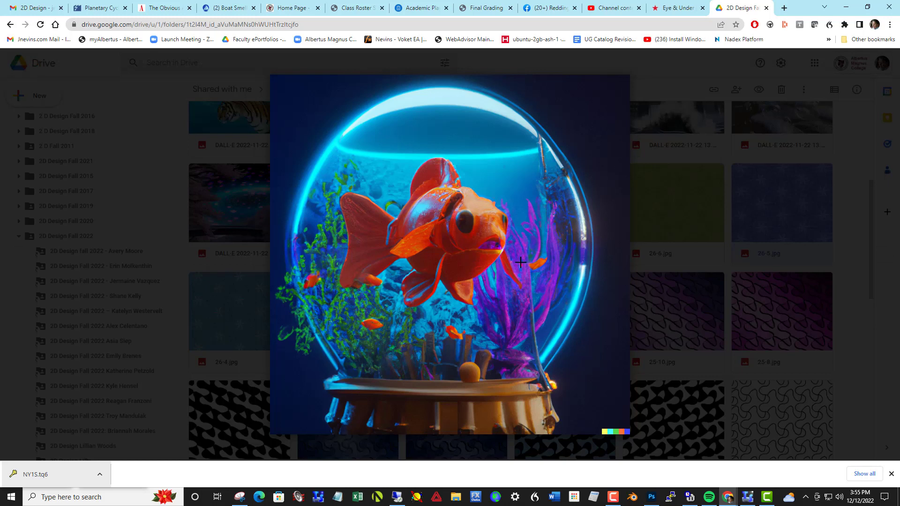
mouse_move(532, 247)
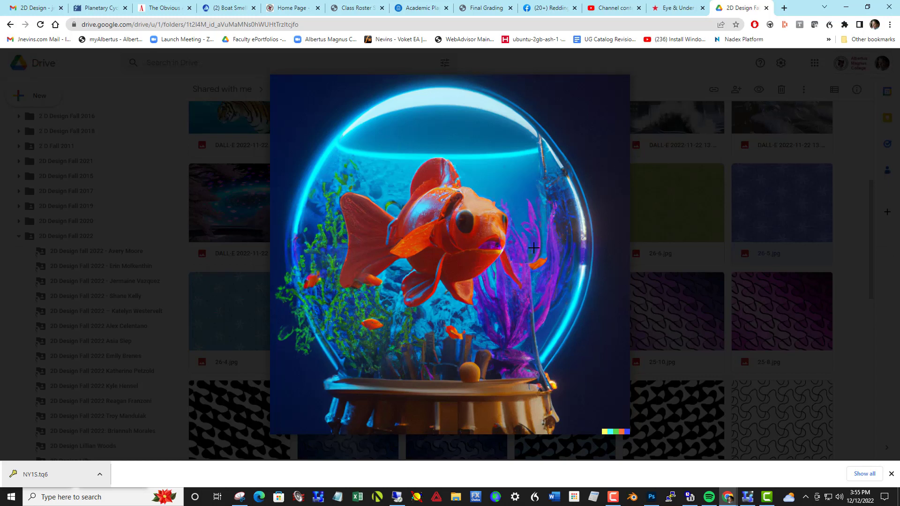
mouse_move(515, 241)
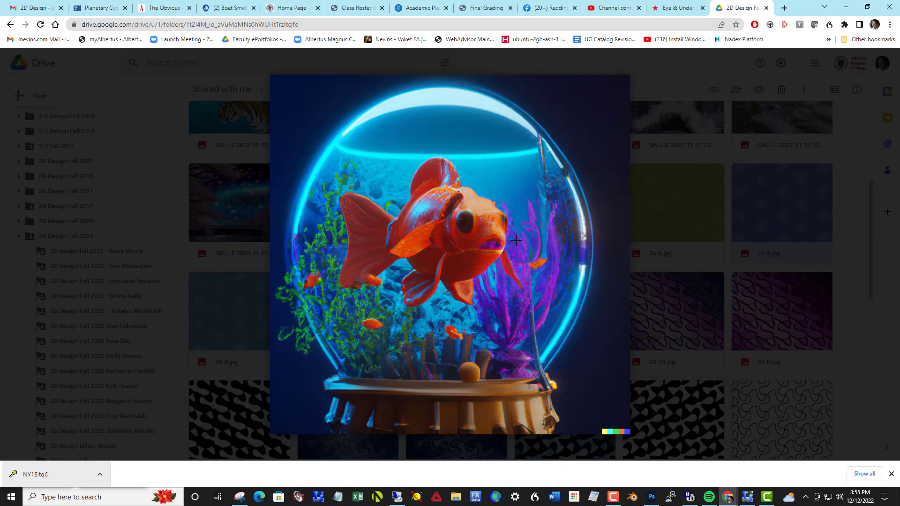
mouse_move(505, 231)
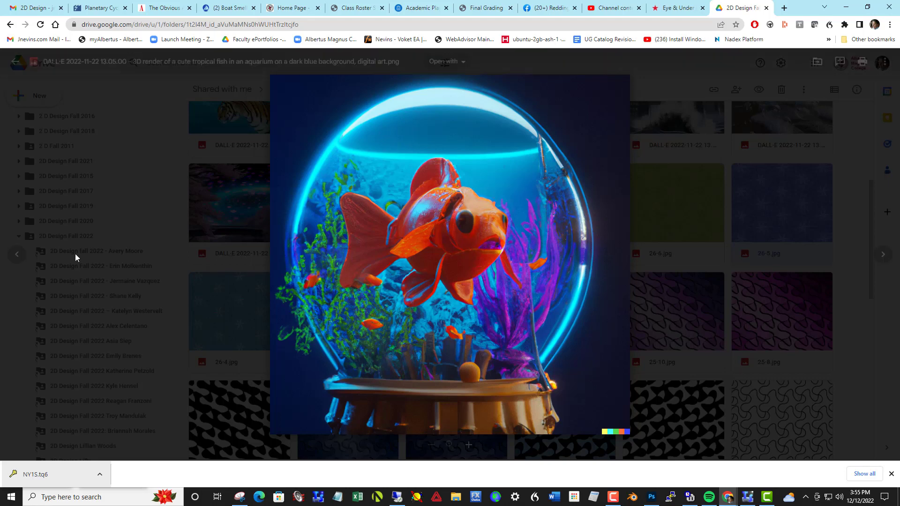
click(17, 254)
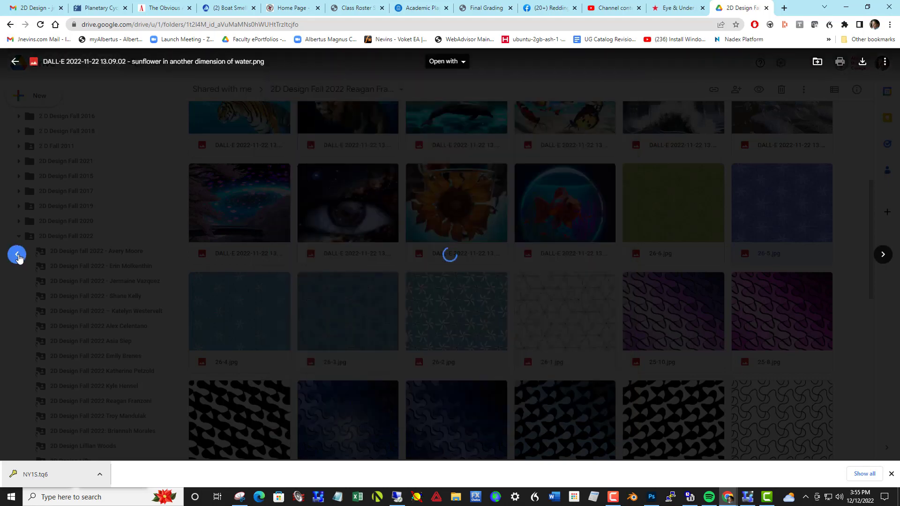
click(455, 204)
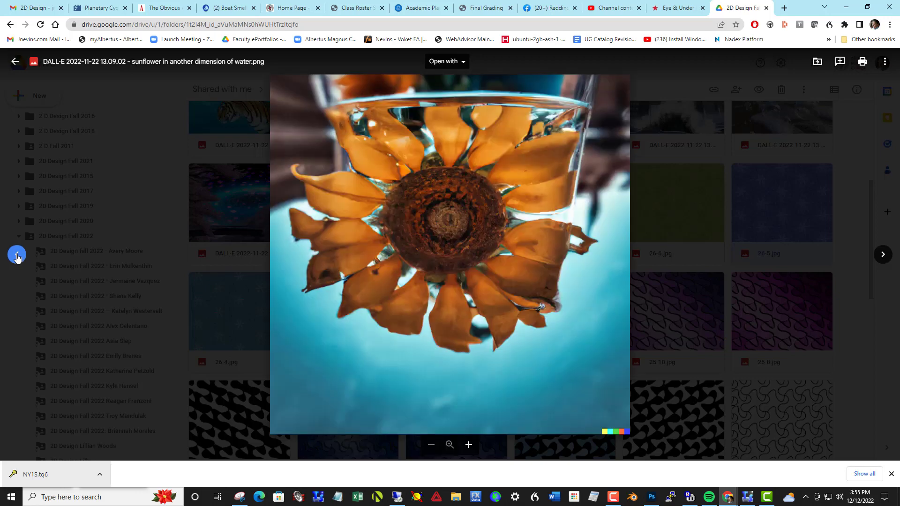
click(882, 254)
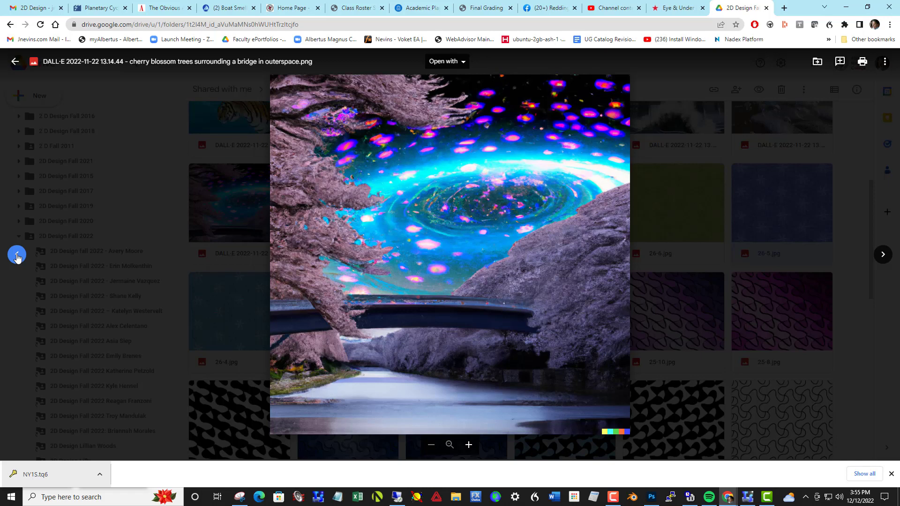
Step: Continue back through the lion, tiger and panda scientist to the soup-portal image
click(883, 253)
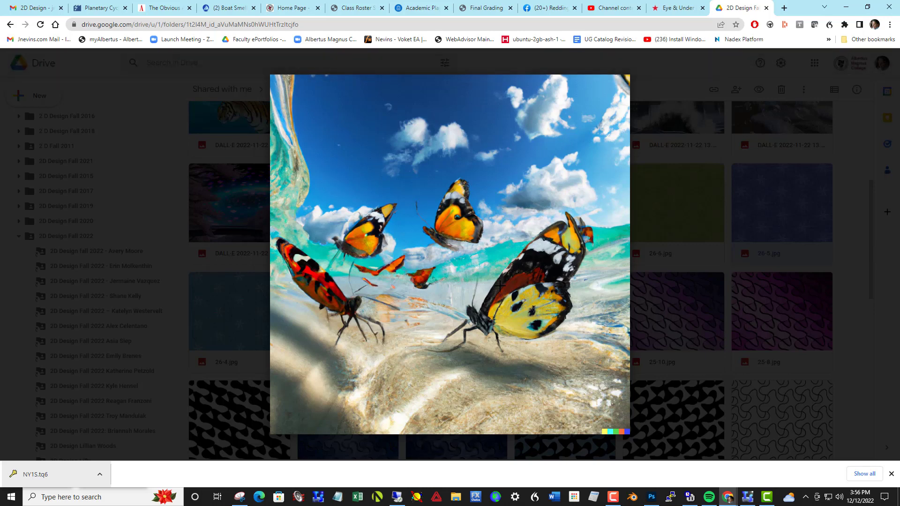
mouse_move(481, 289)
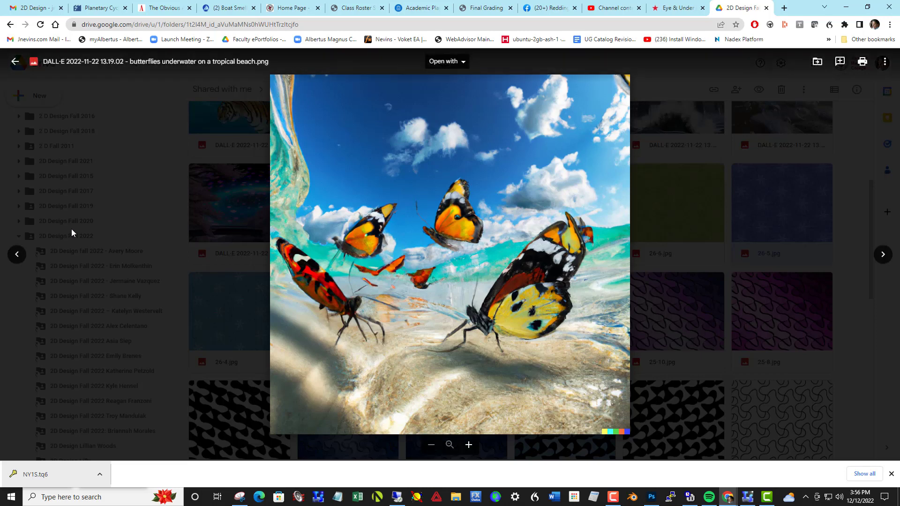
click(16, 254)
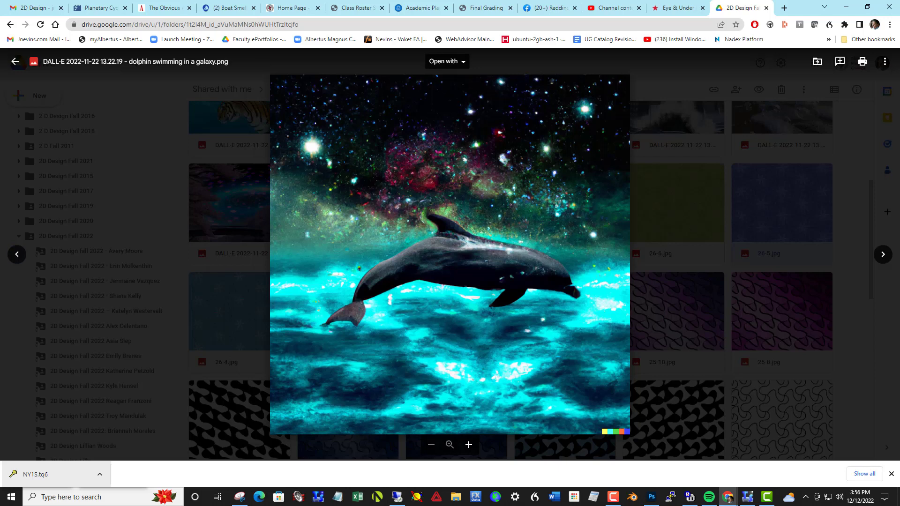
mouse_move(188, 71)
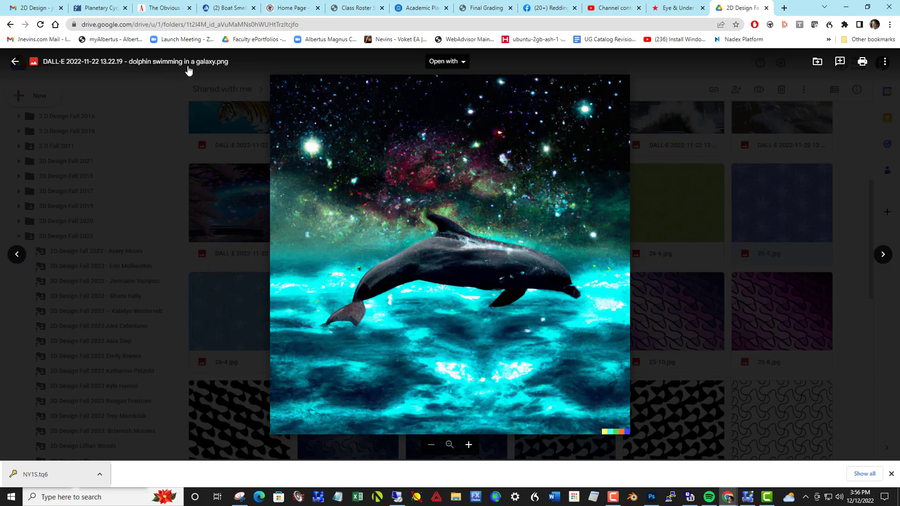
mouse_move(366, 214)
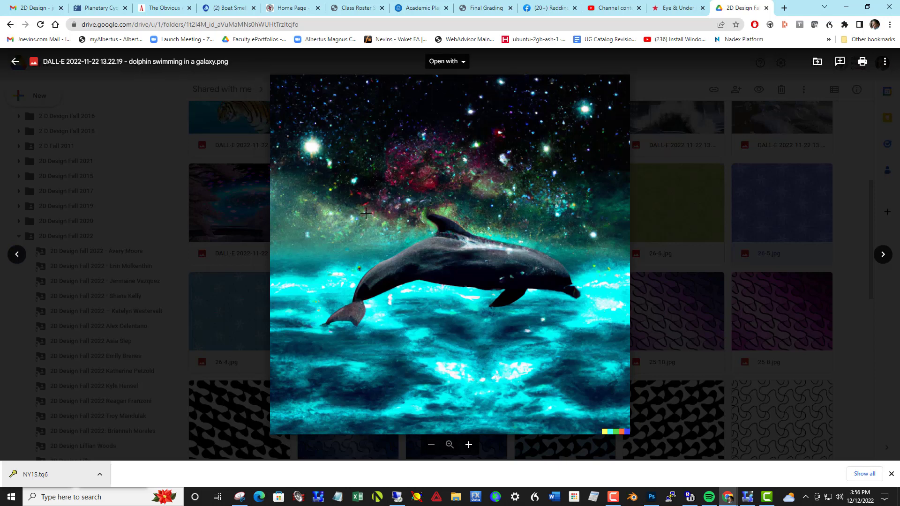
mouse_move(490, 208)
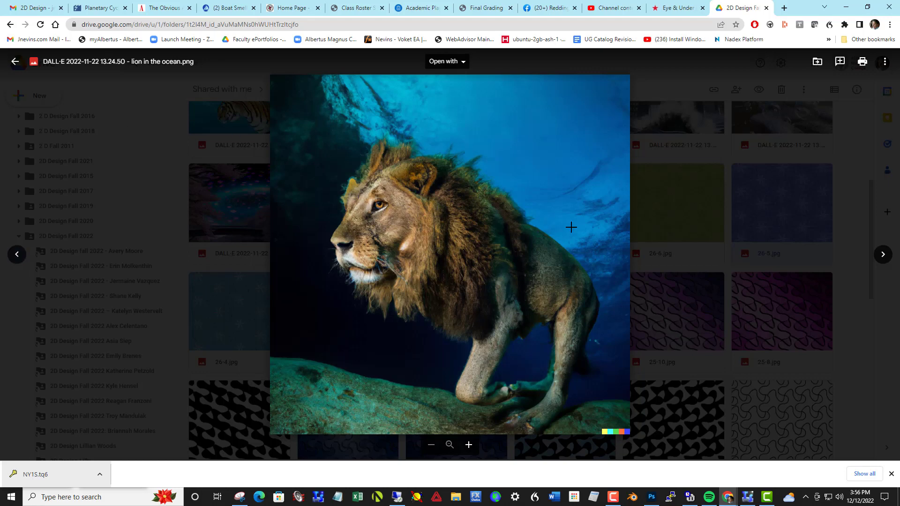
click(16, 254)
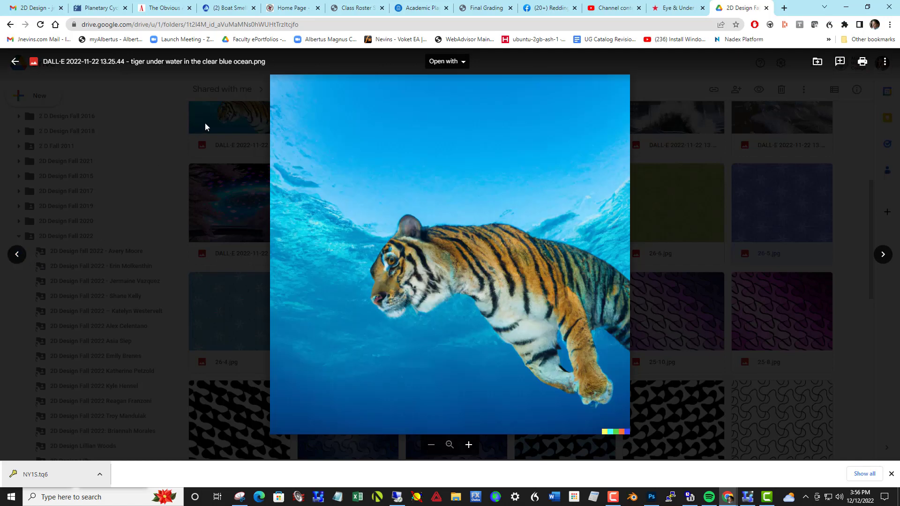
mouse_move(532, 288)
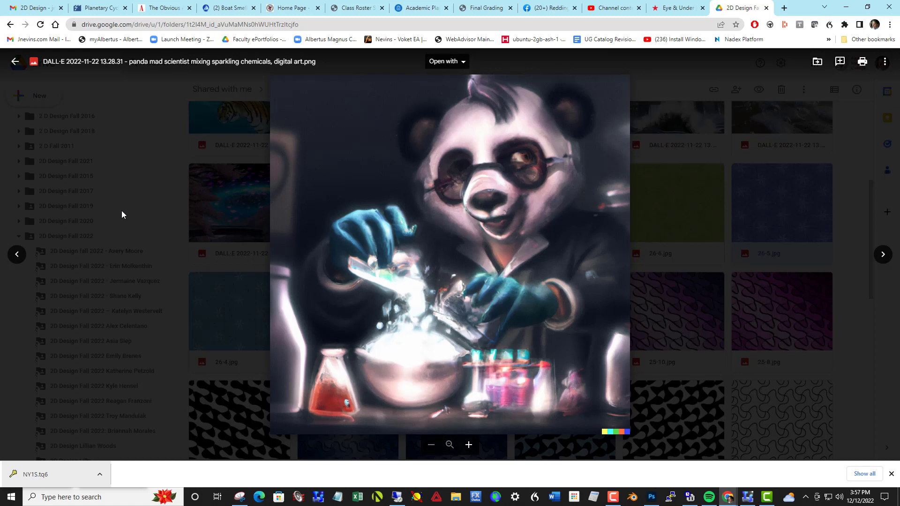
click(16, 254)
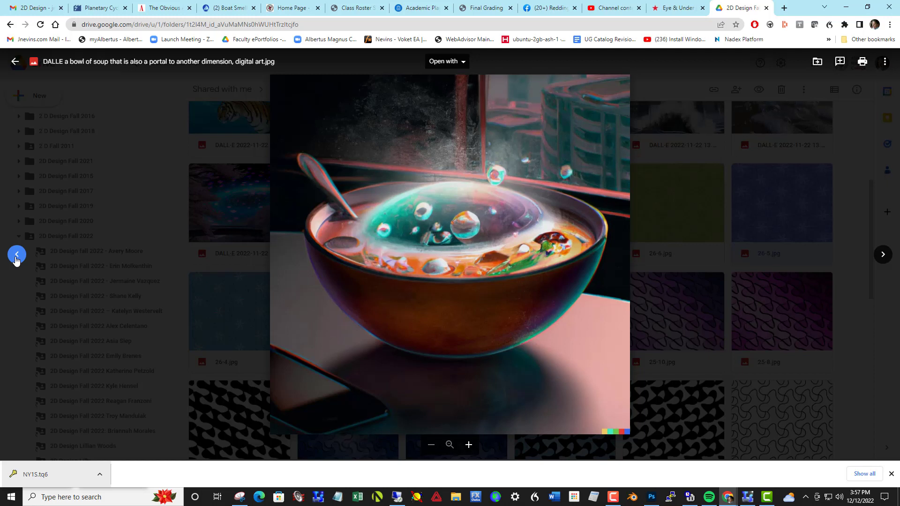
mouse_move(421, 306)
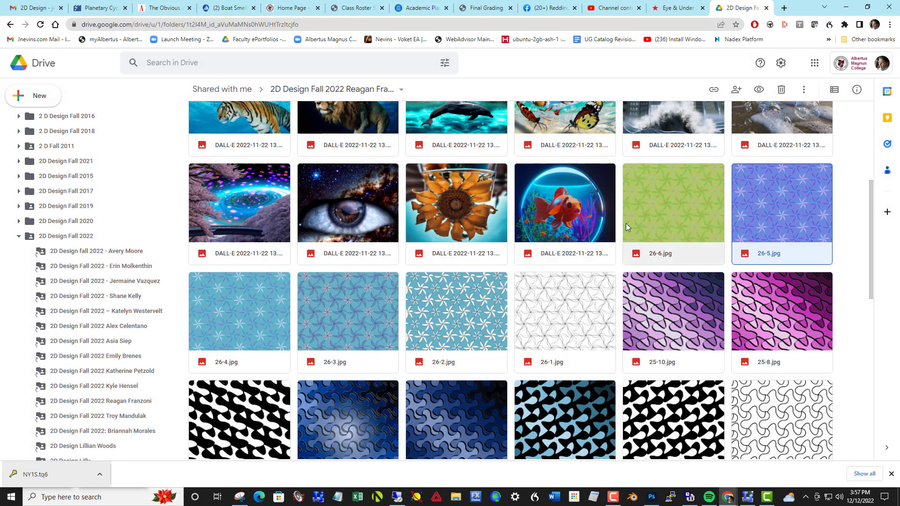
Step: Scroll the folder grid up toward its top of DALL-E images and tessellations
scroll(up, 3)
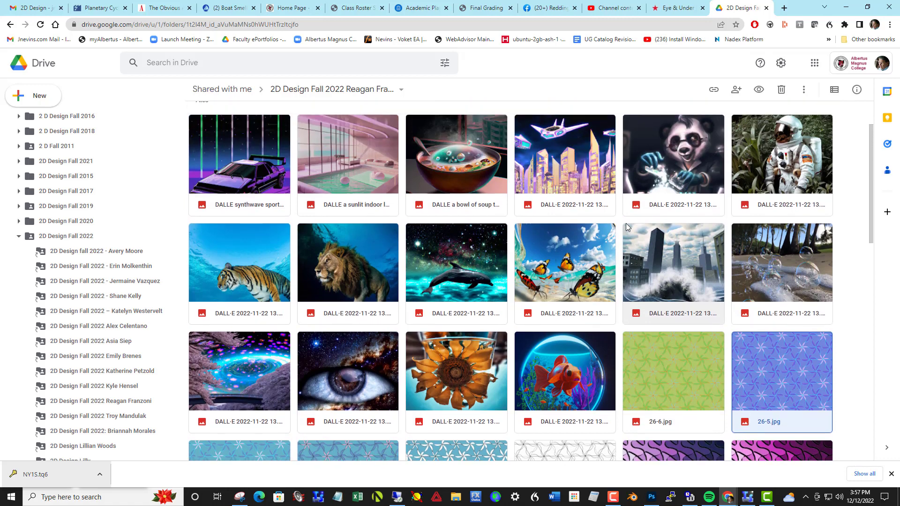
scroll(up, 3)
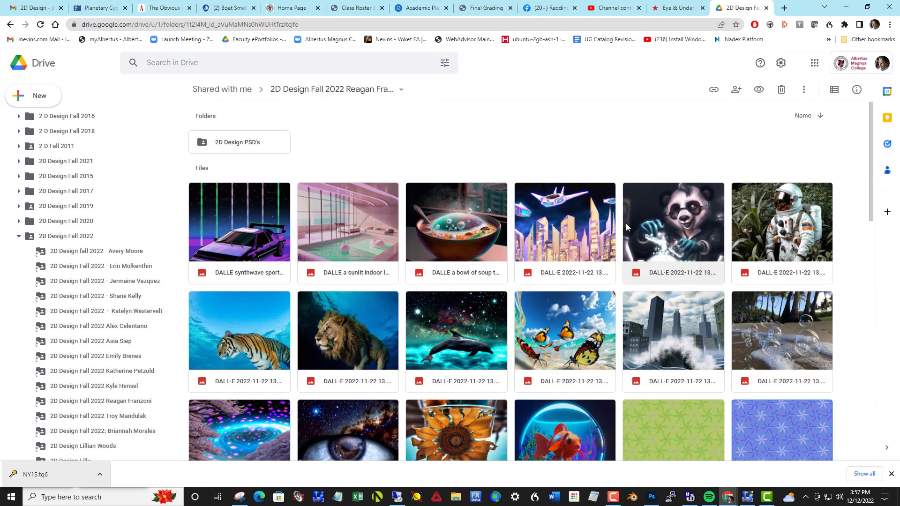
scroll(down, 3)
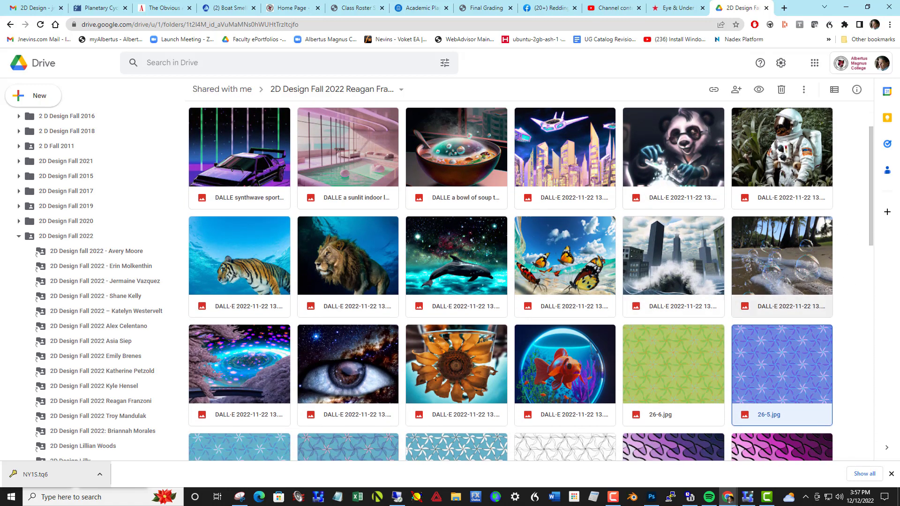
mouse_move(795, 310)
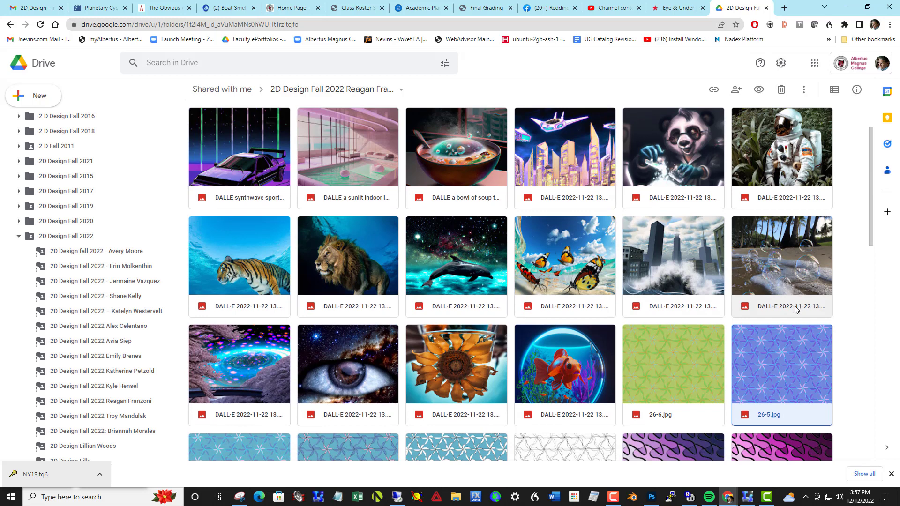
mouse_move(845, 332)
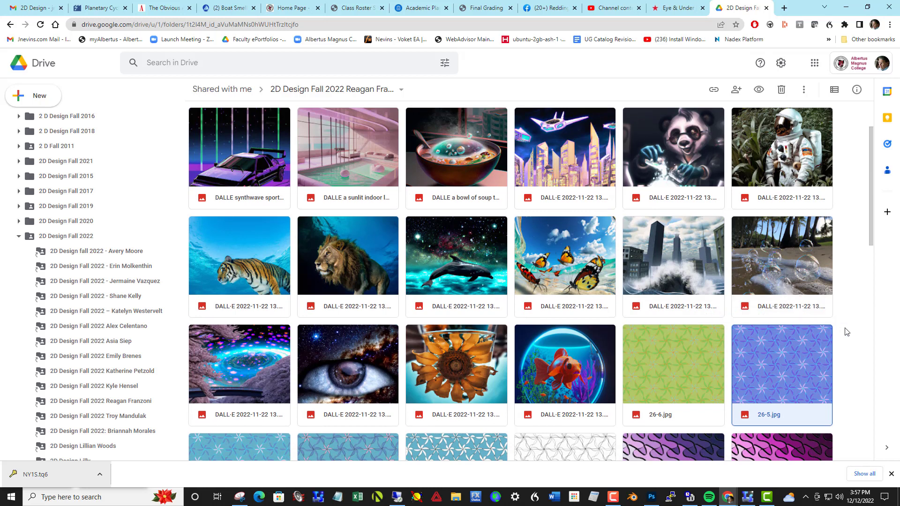